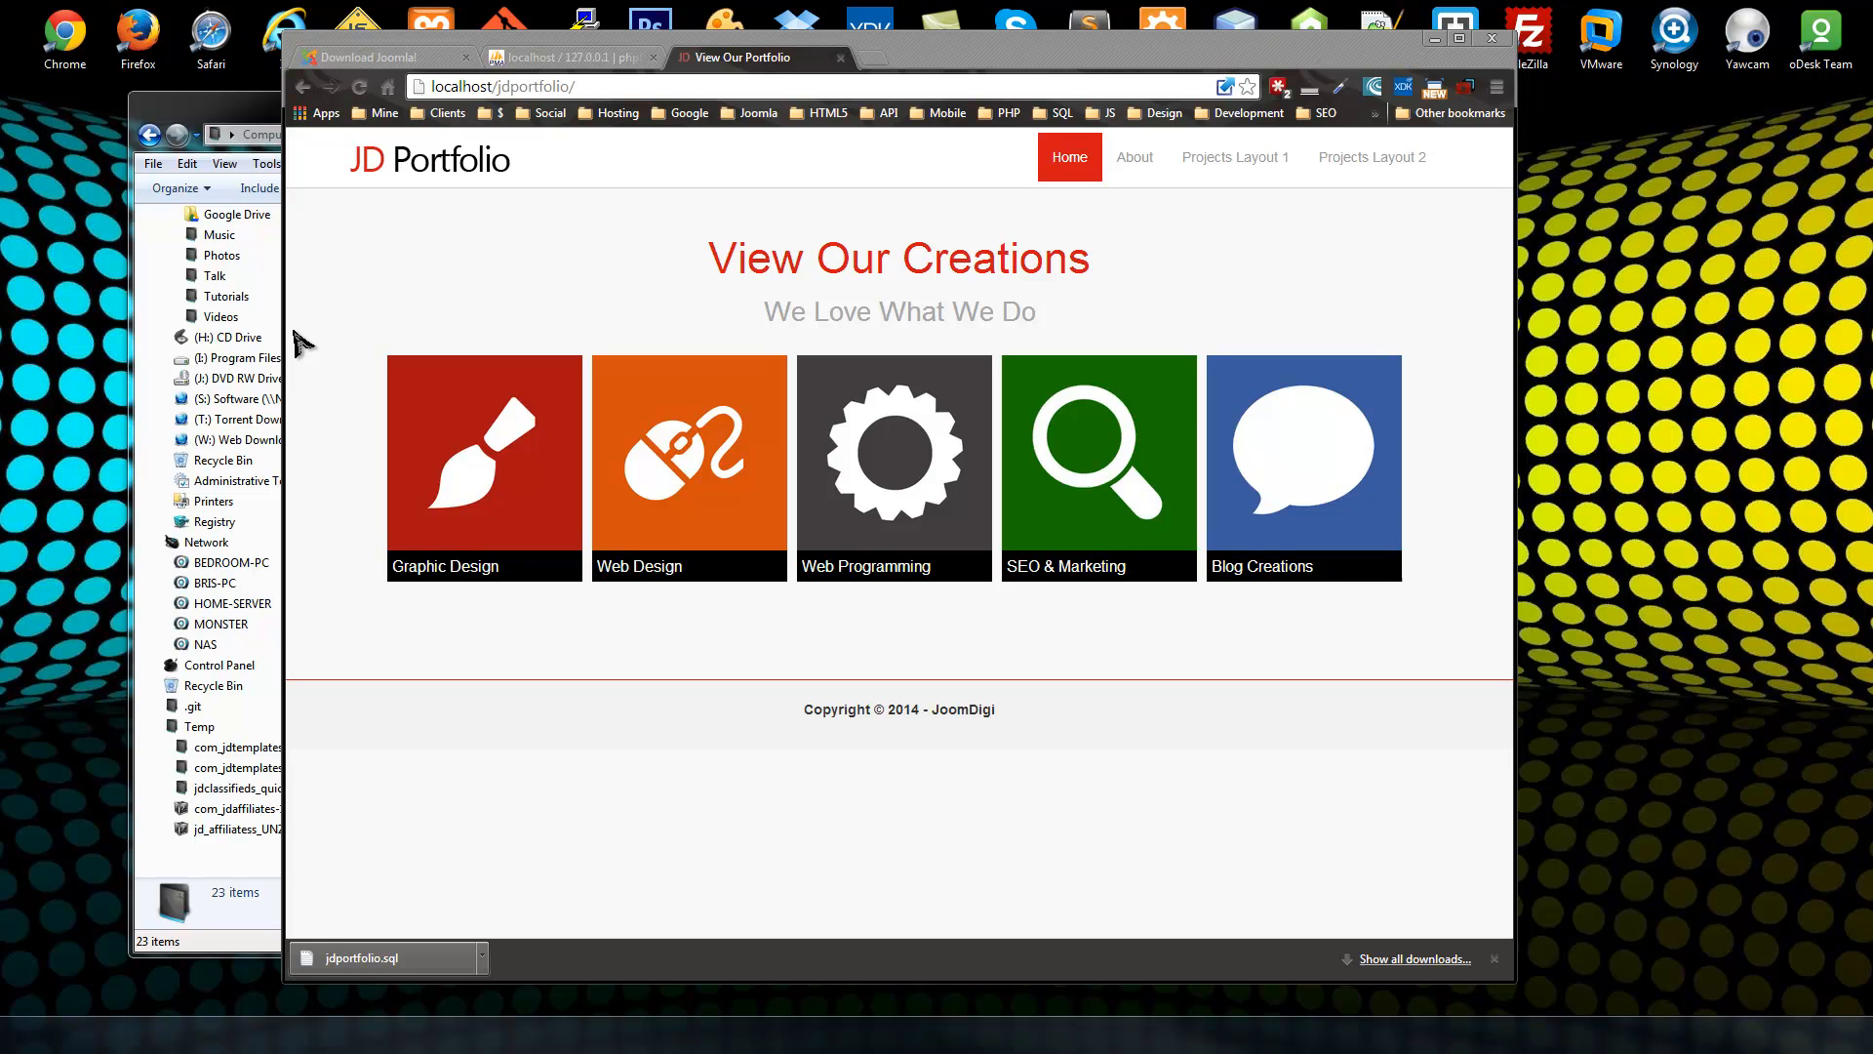
mouse_move(371, 621)
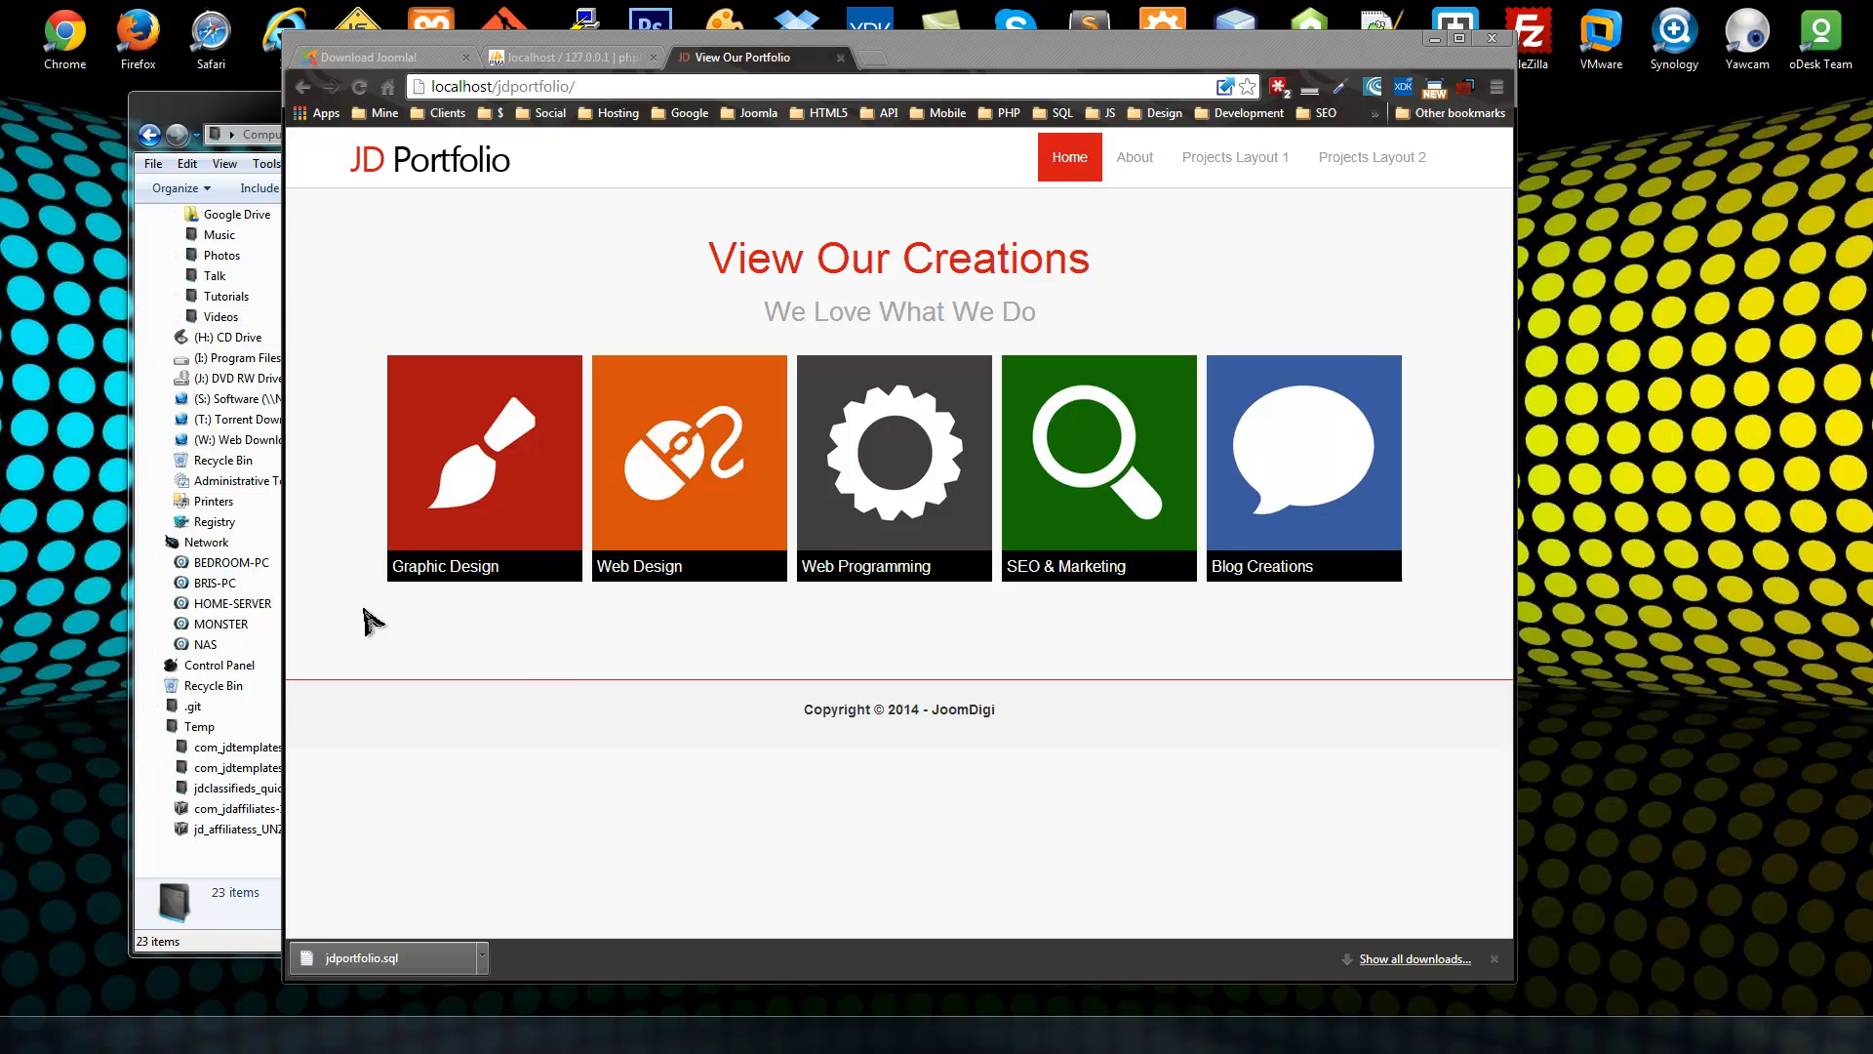
mouse_move(361, 232)
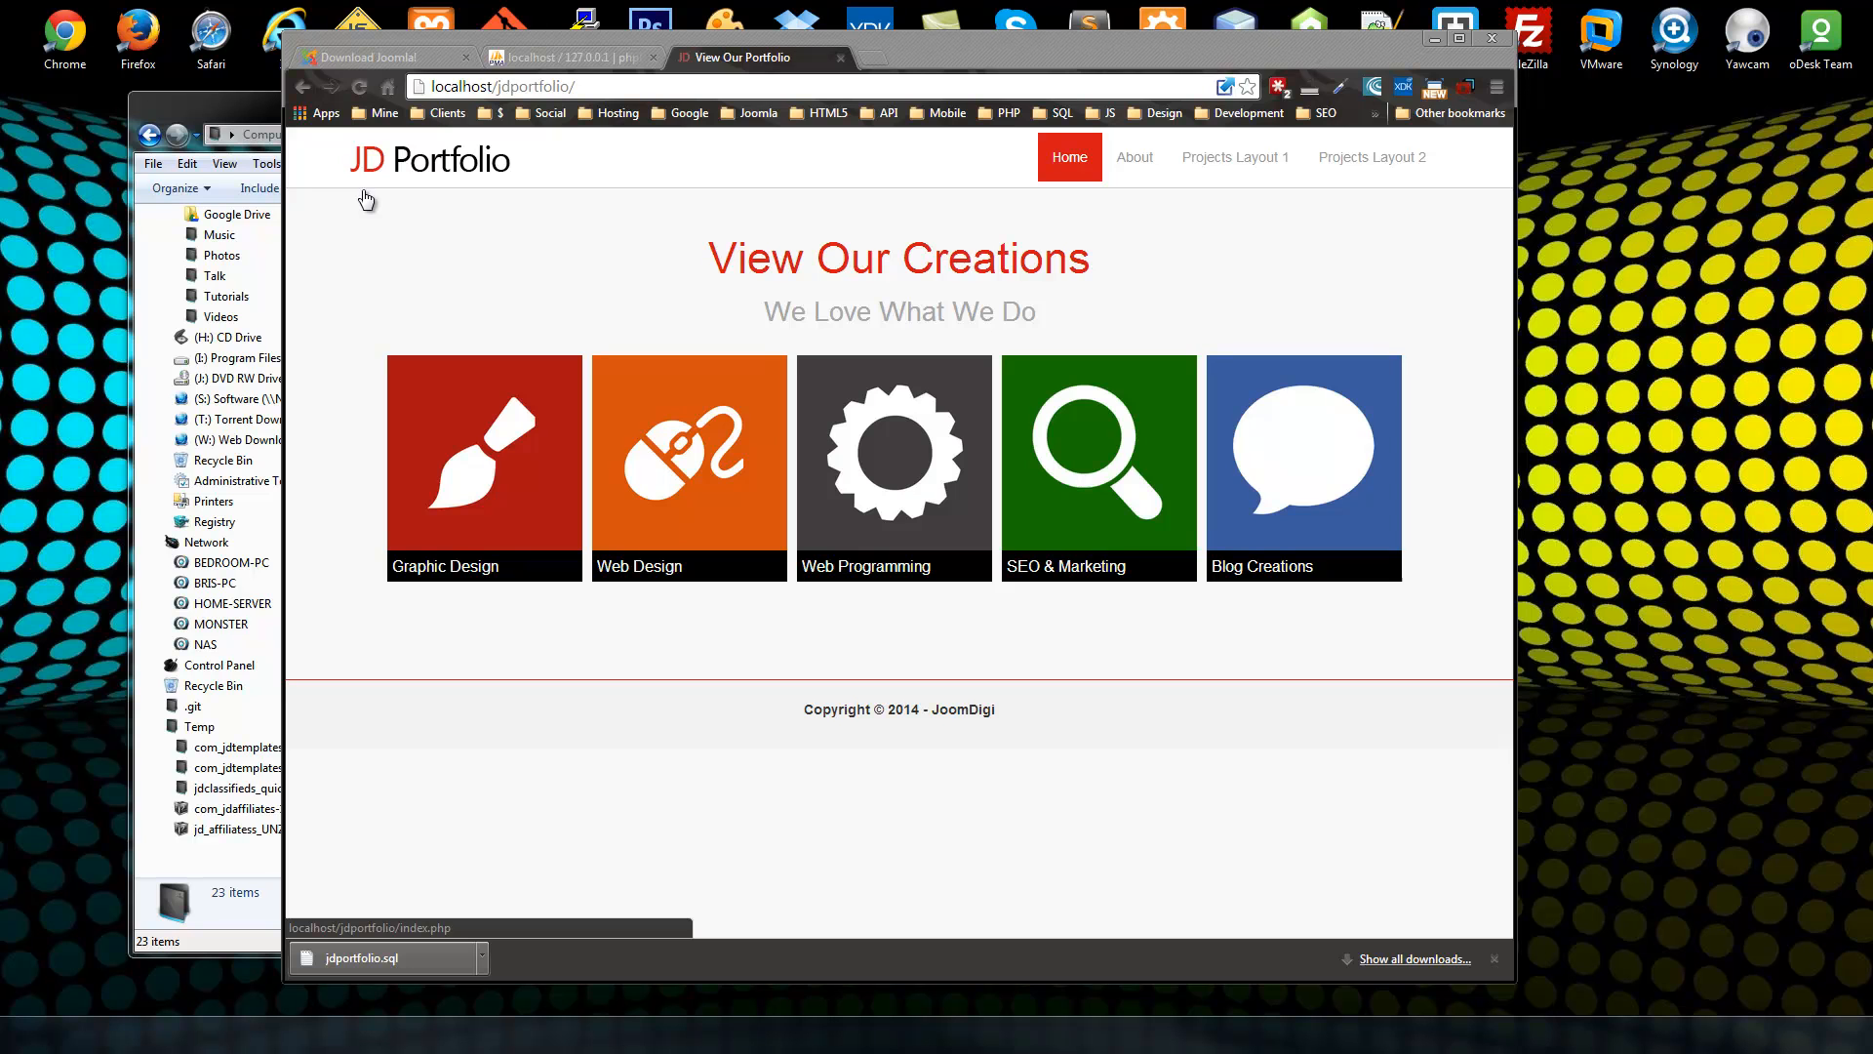
mouse_move(484, 361)
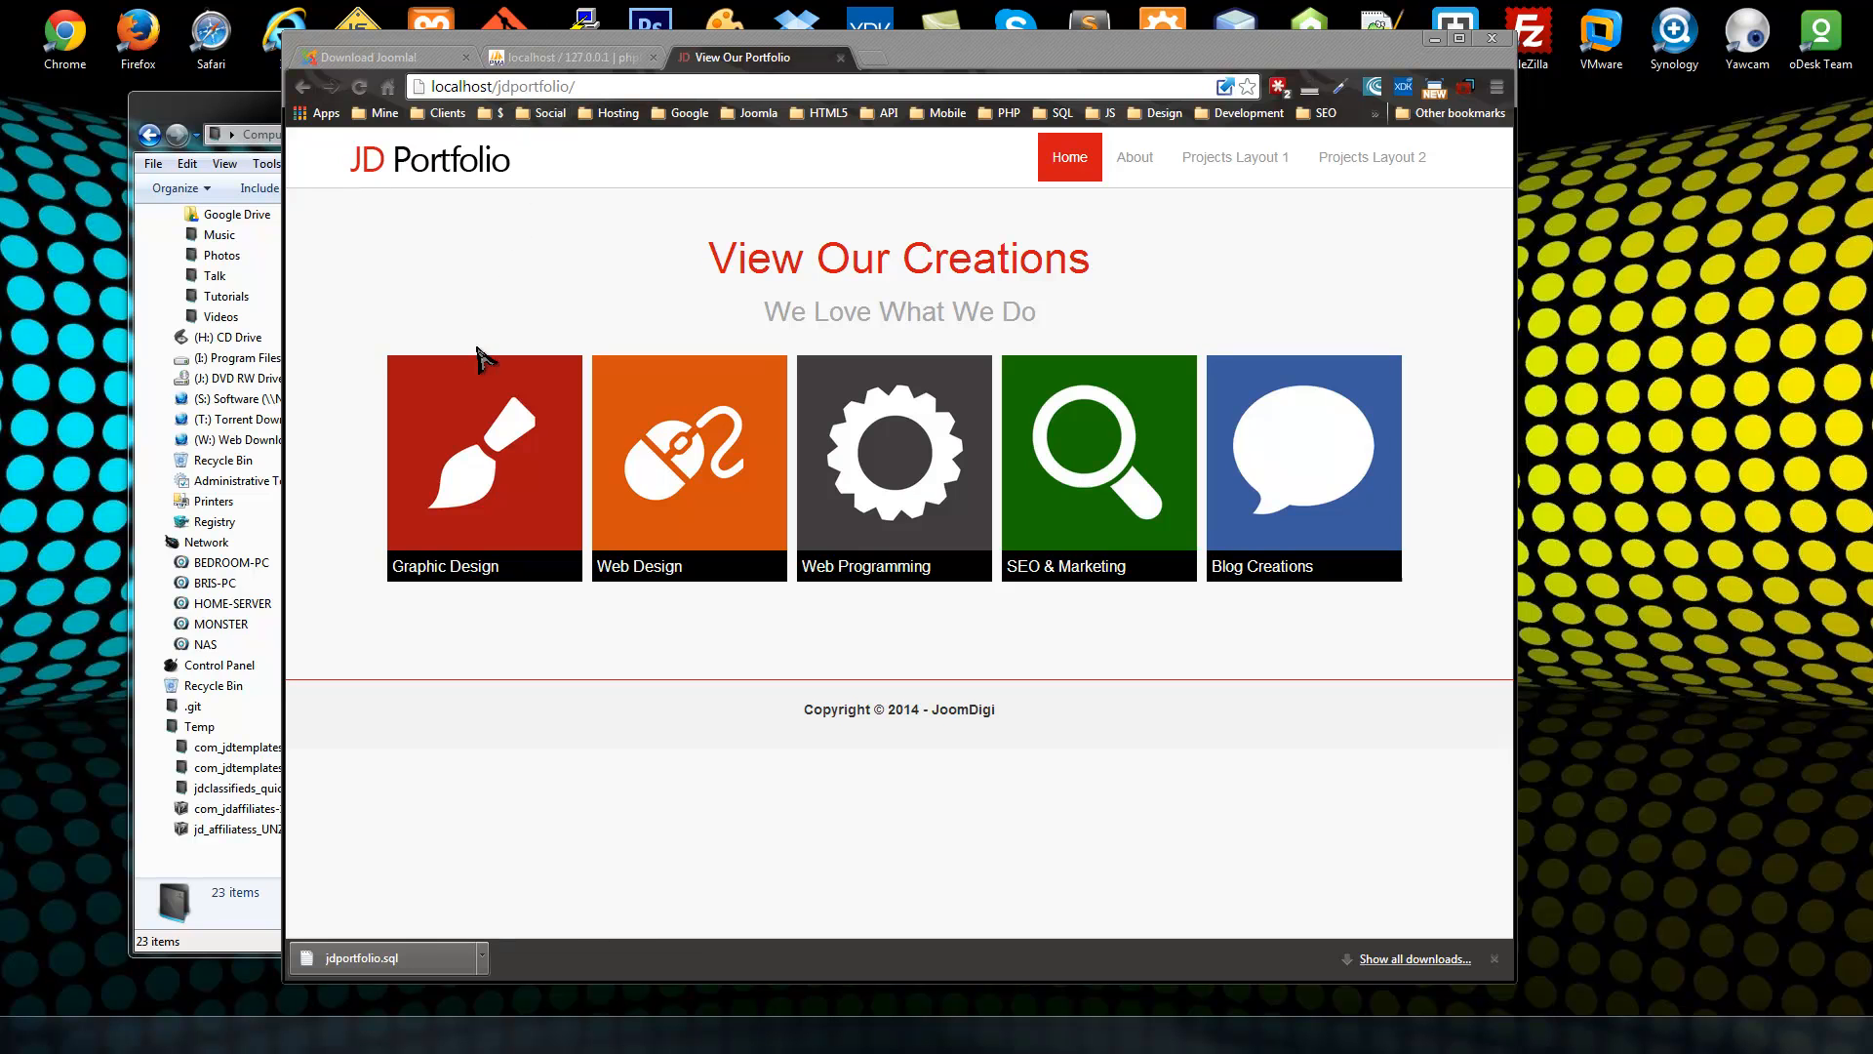
mouse_move(1442, 470)
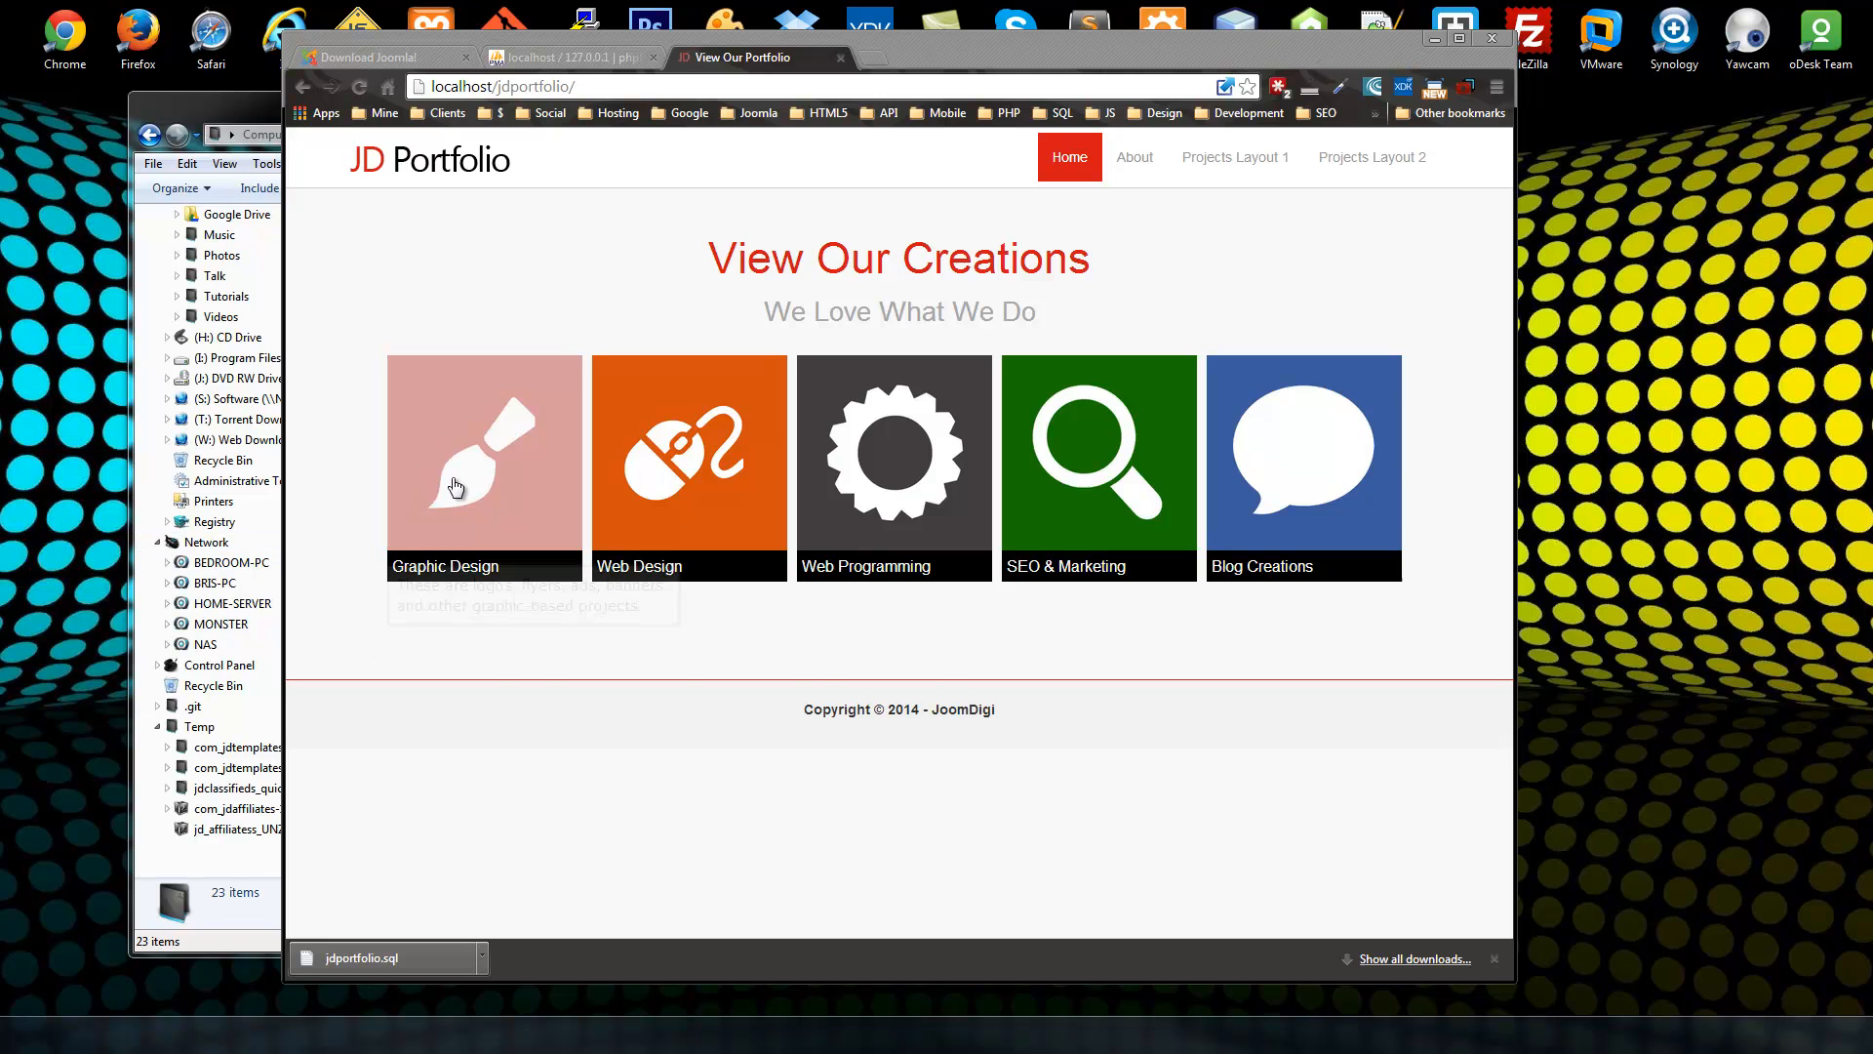
mouse_move(473, 438)
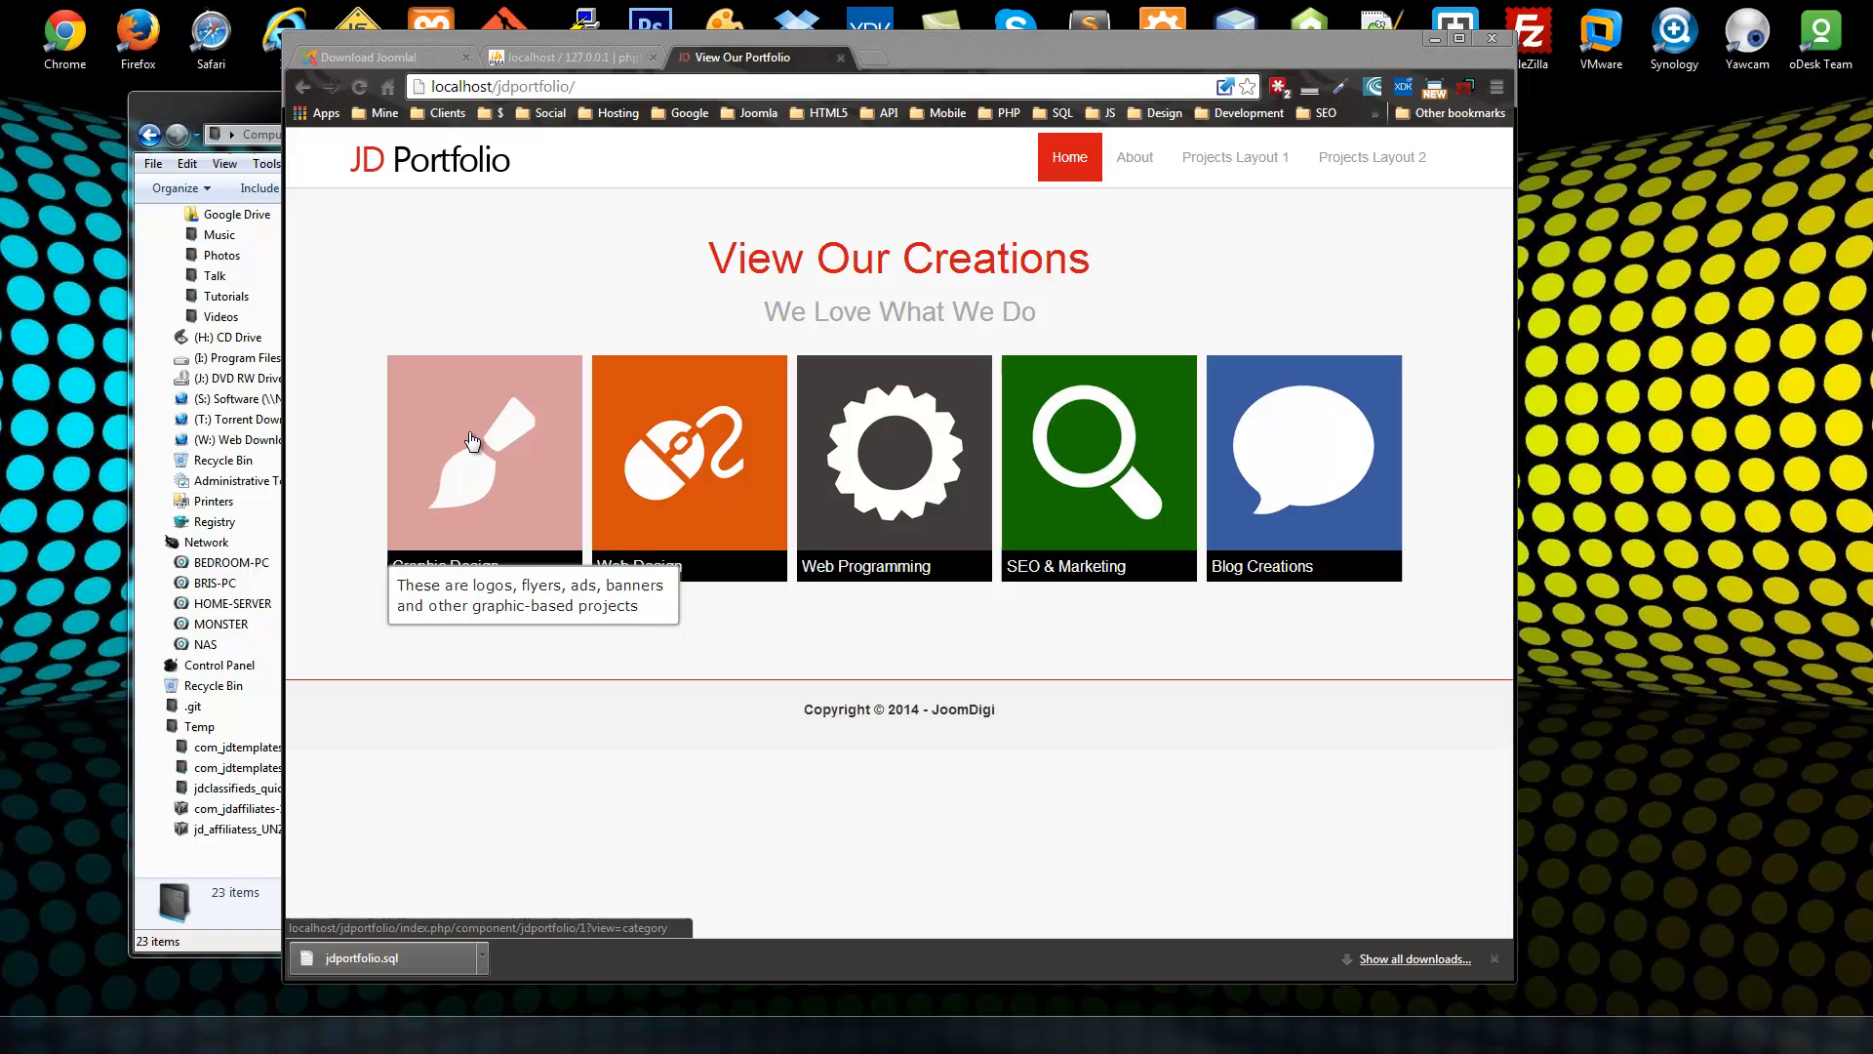
Browse the jdportfolio site's Graphic Design category and PlantGrow project, then return home.
click(483, 466)
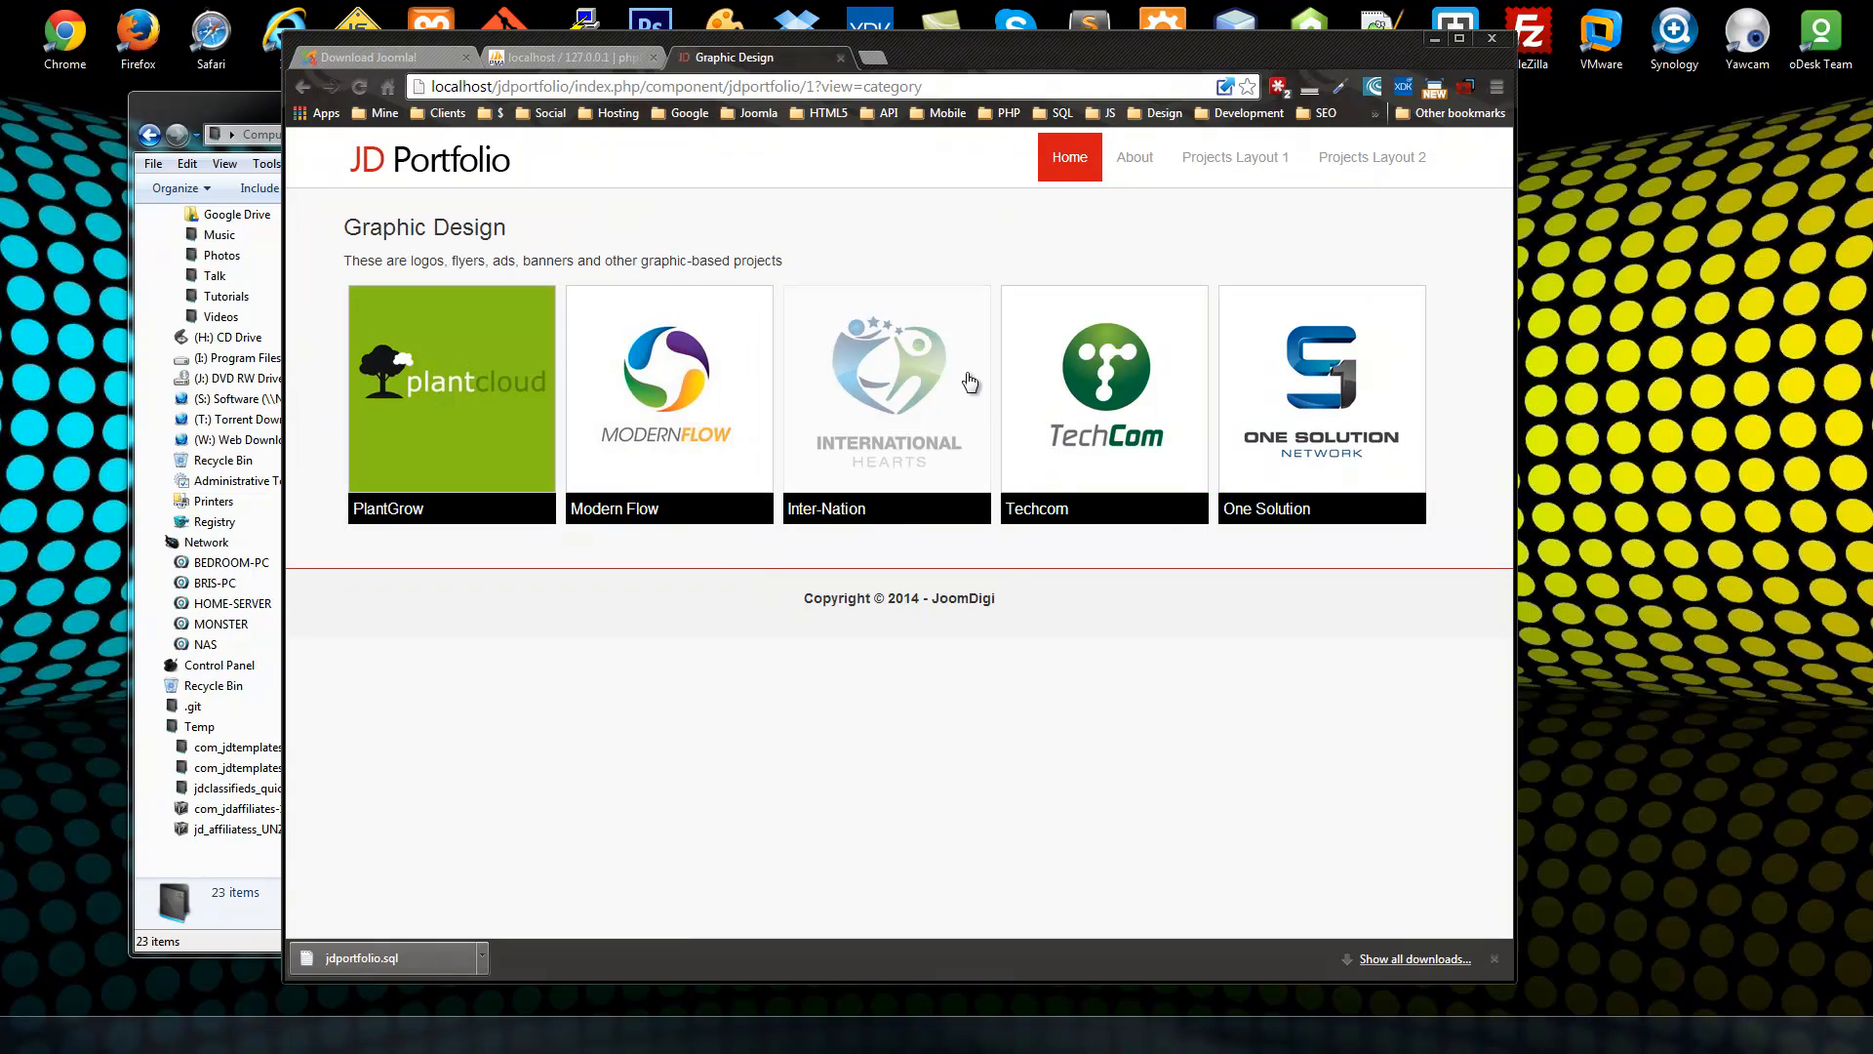
click(451, 388)
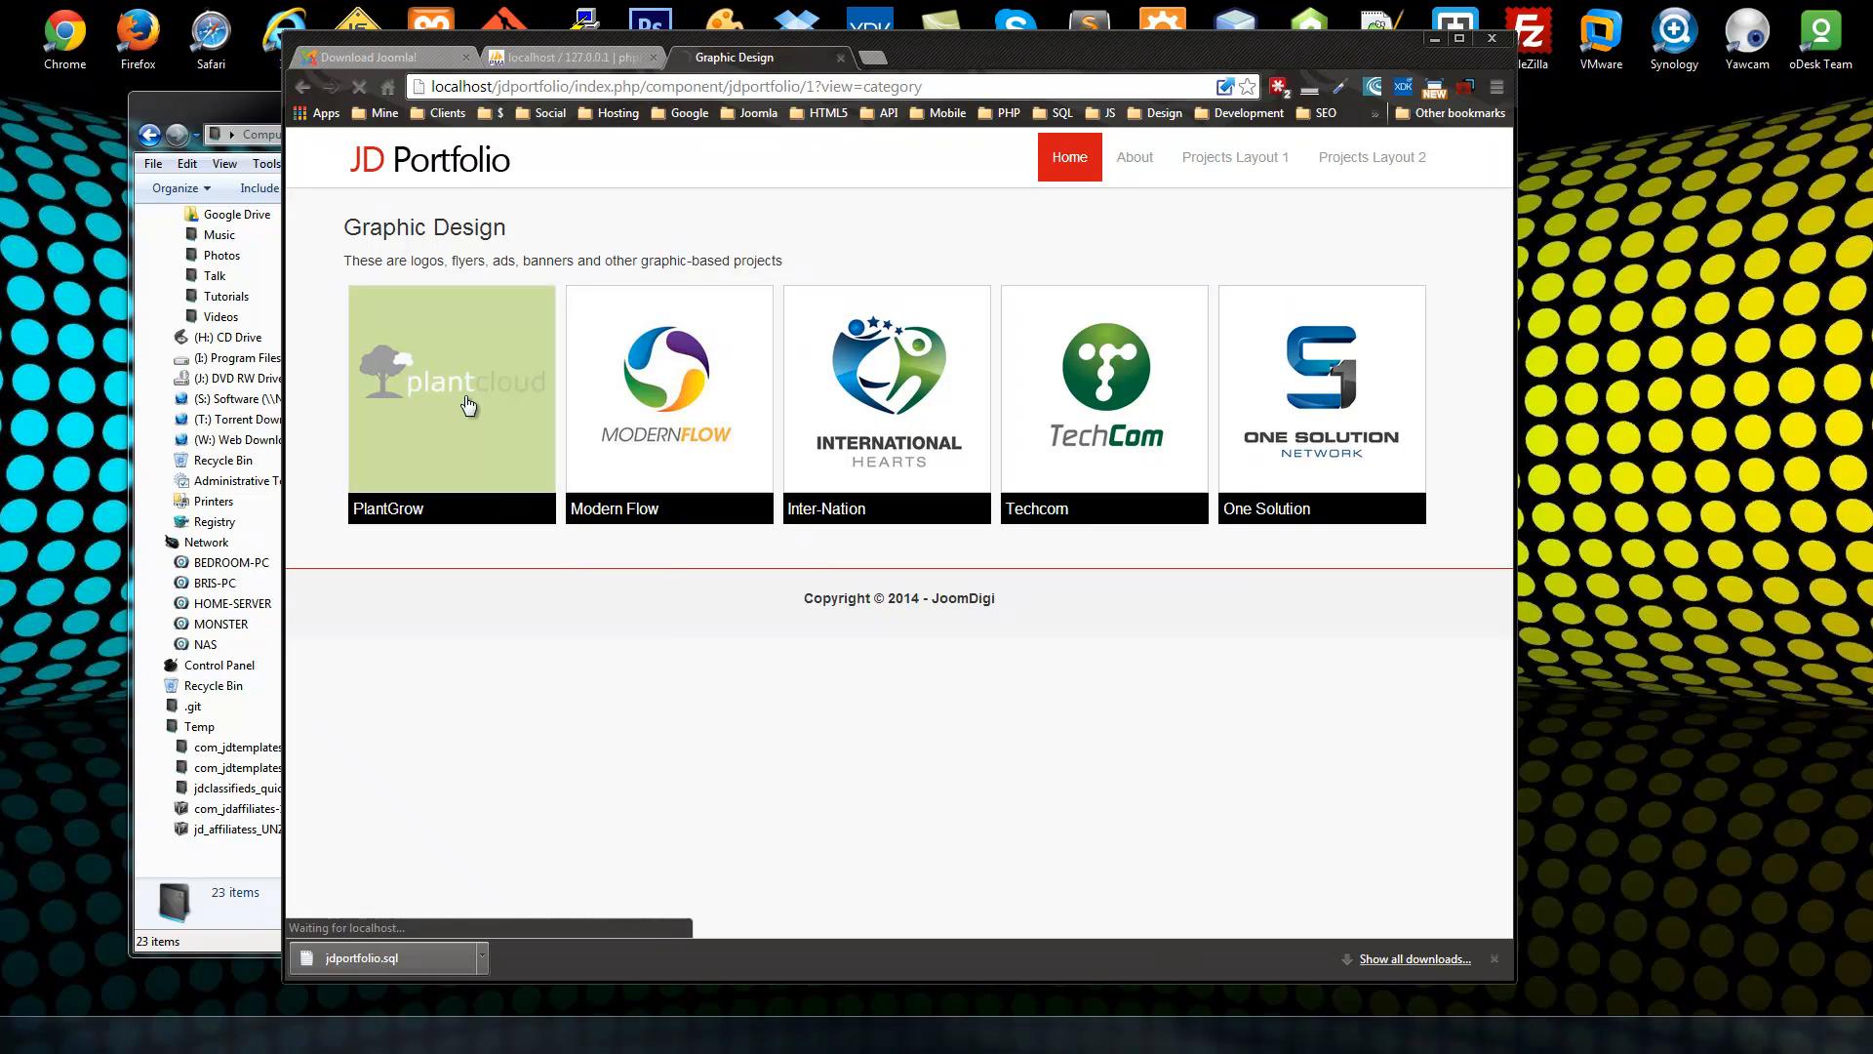
click(452, 382)
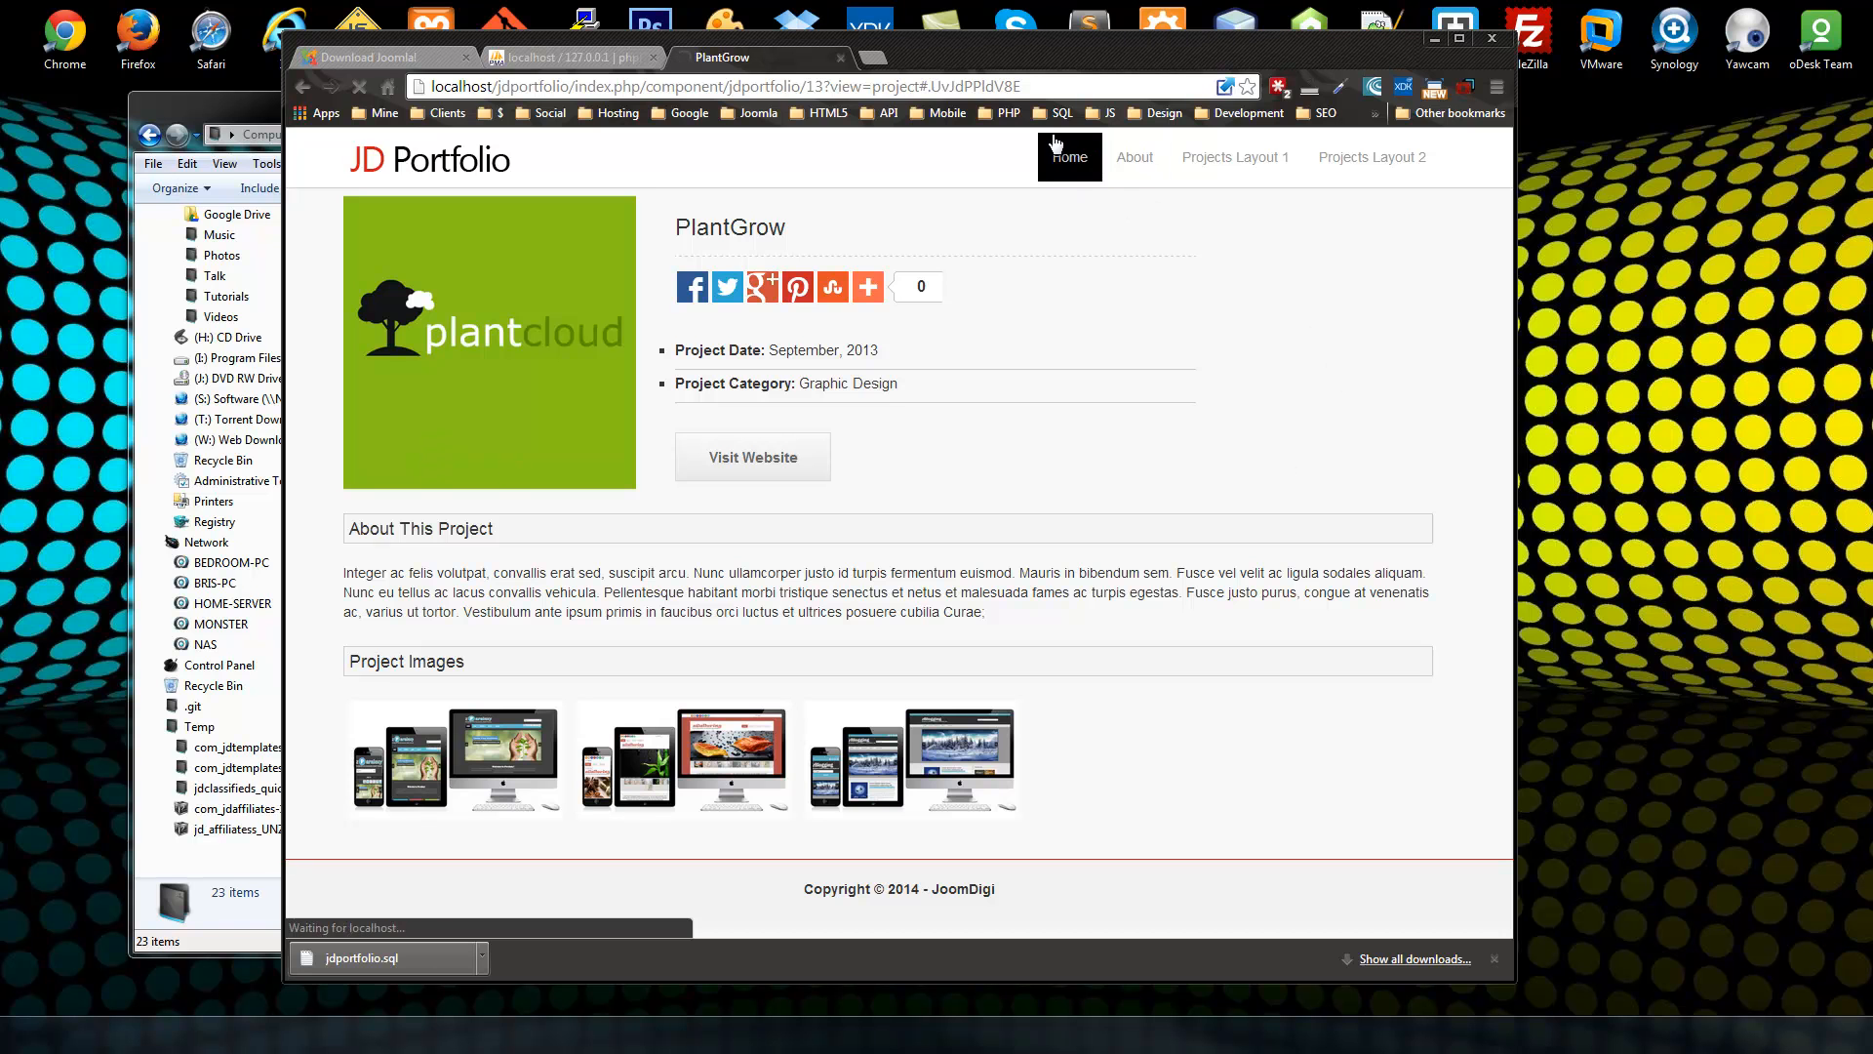
click(1066, 157)
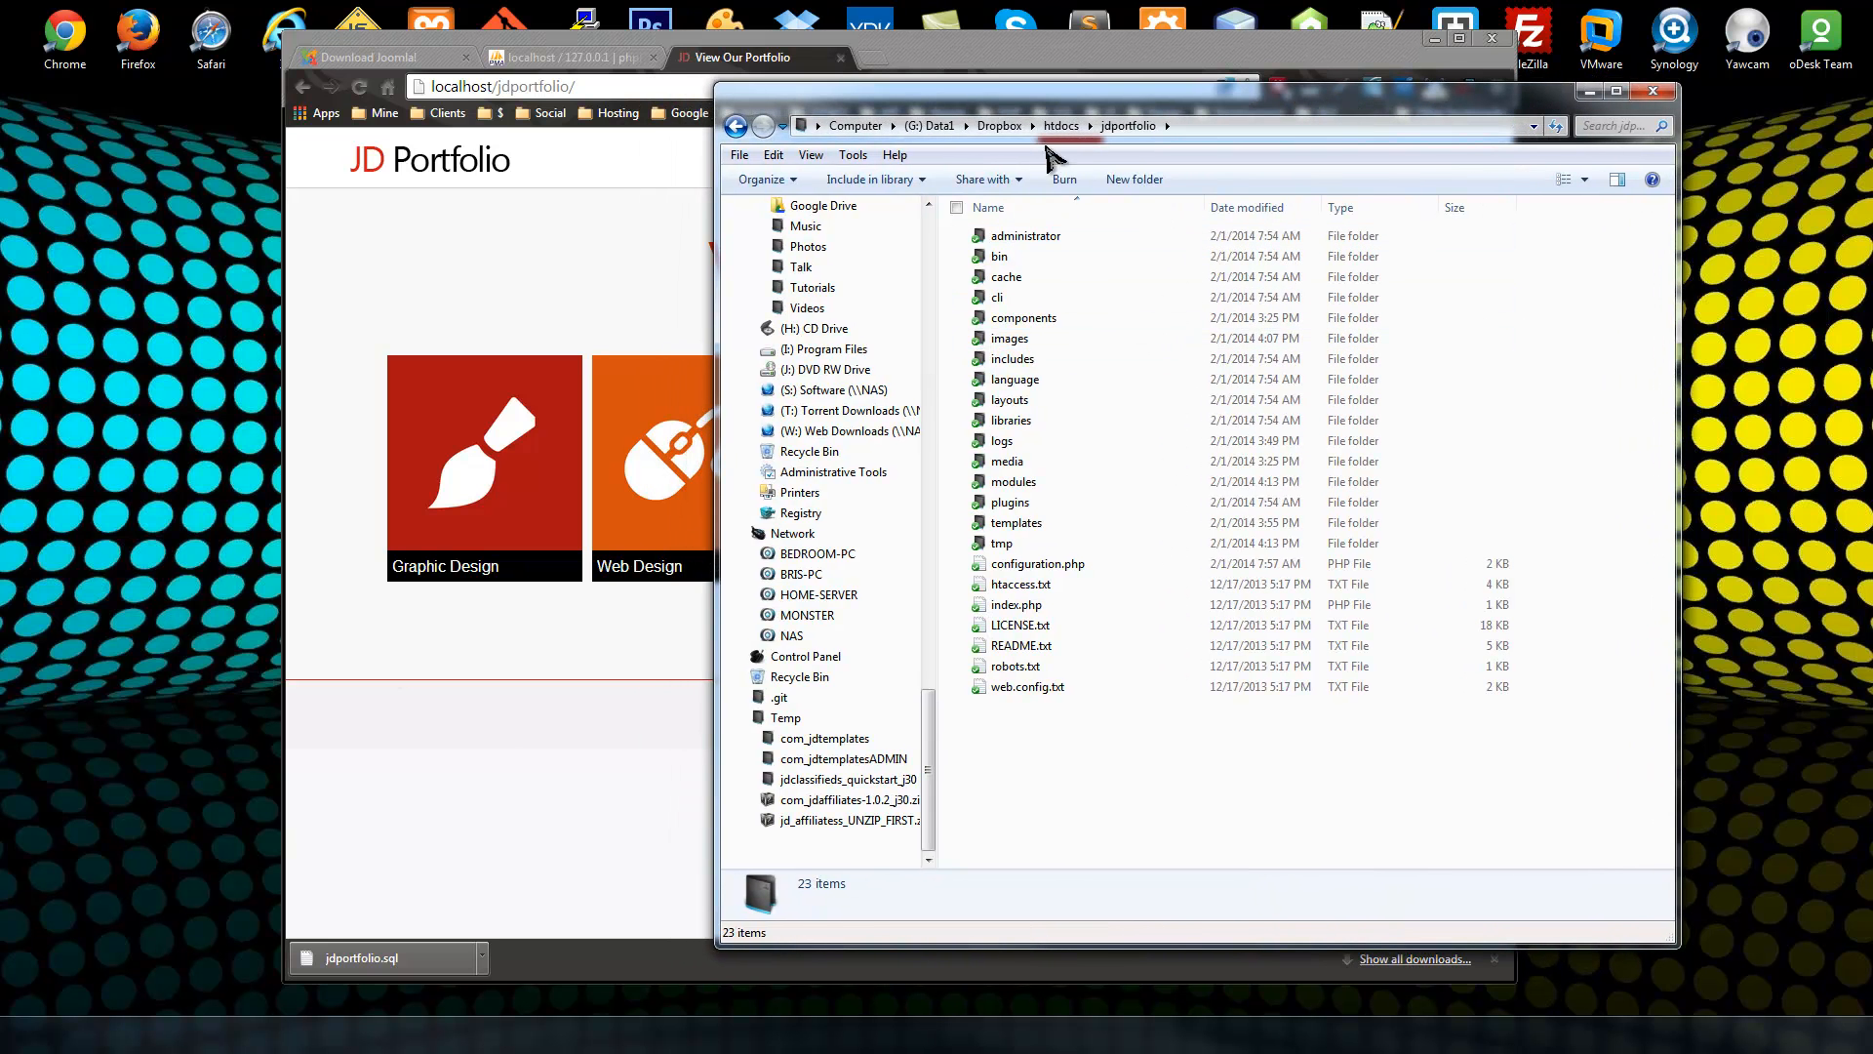
Open the jdportfolio site folder under htdocs and start creating a new desktop folder.
click(1061, 126)
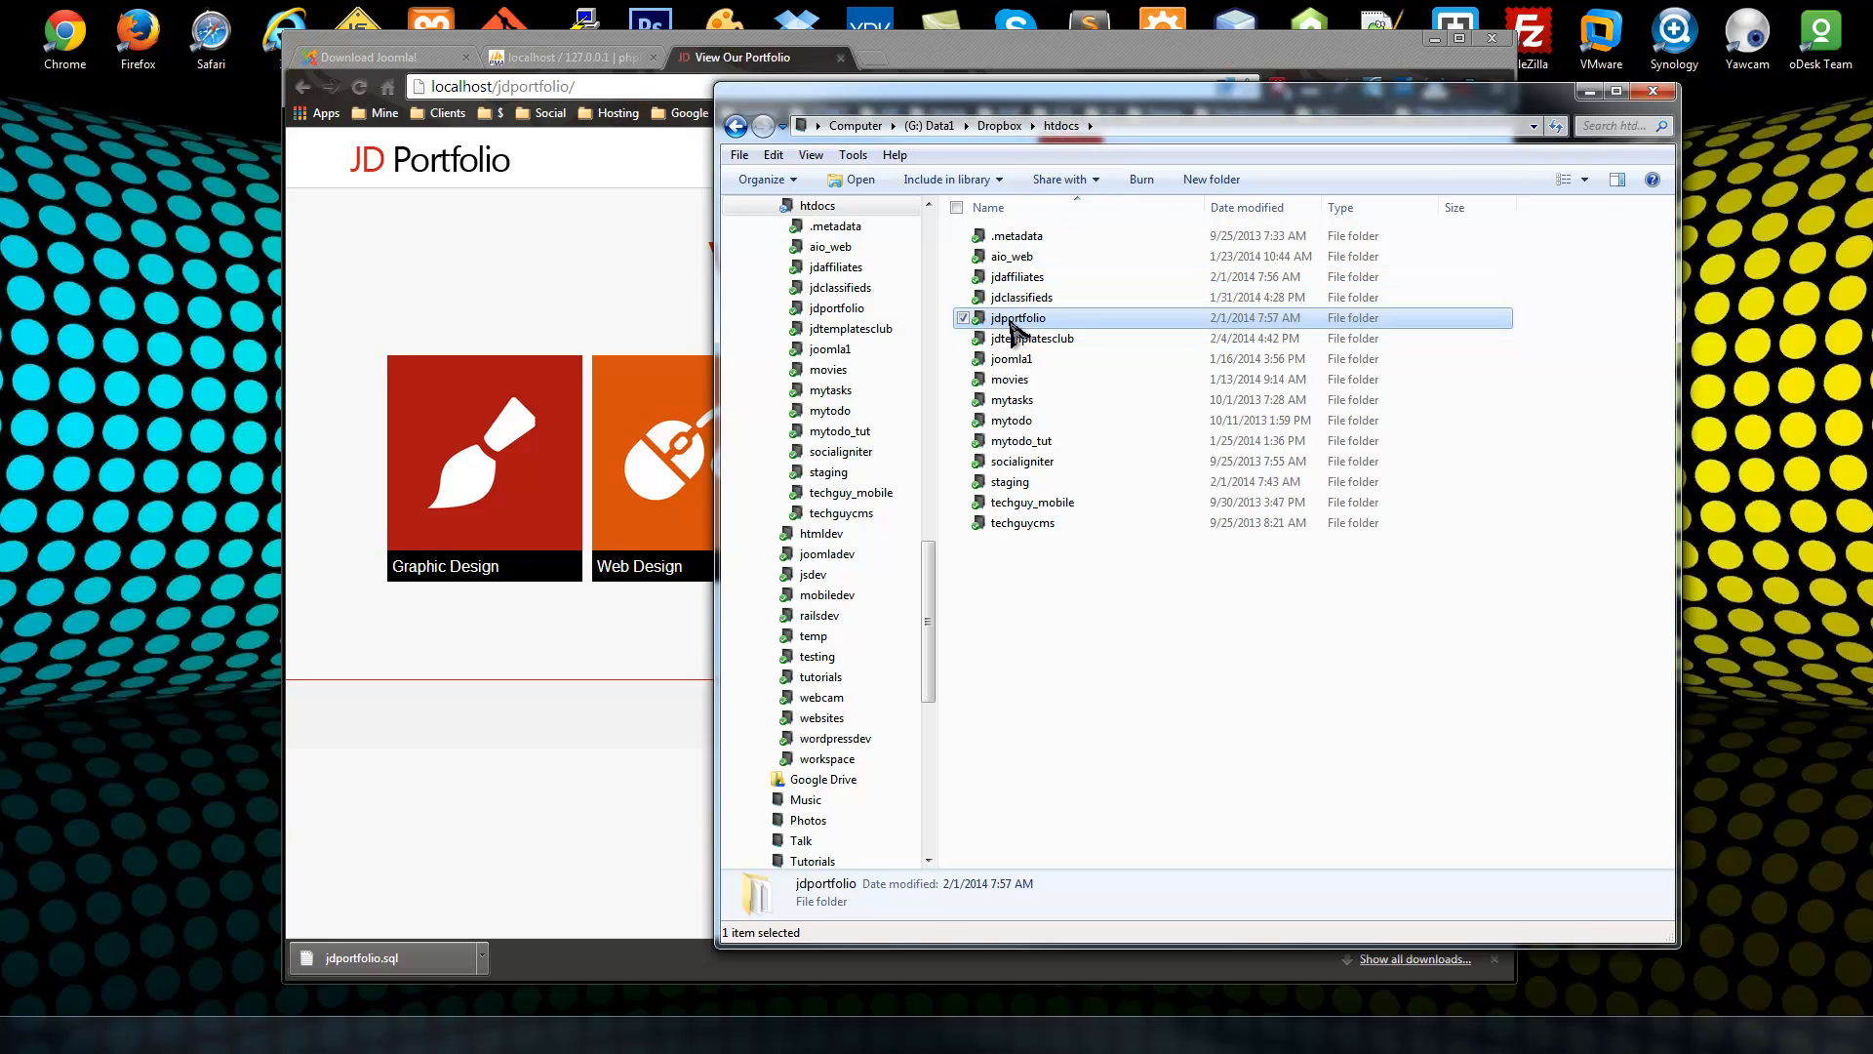
double_click(1018, 316)
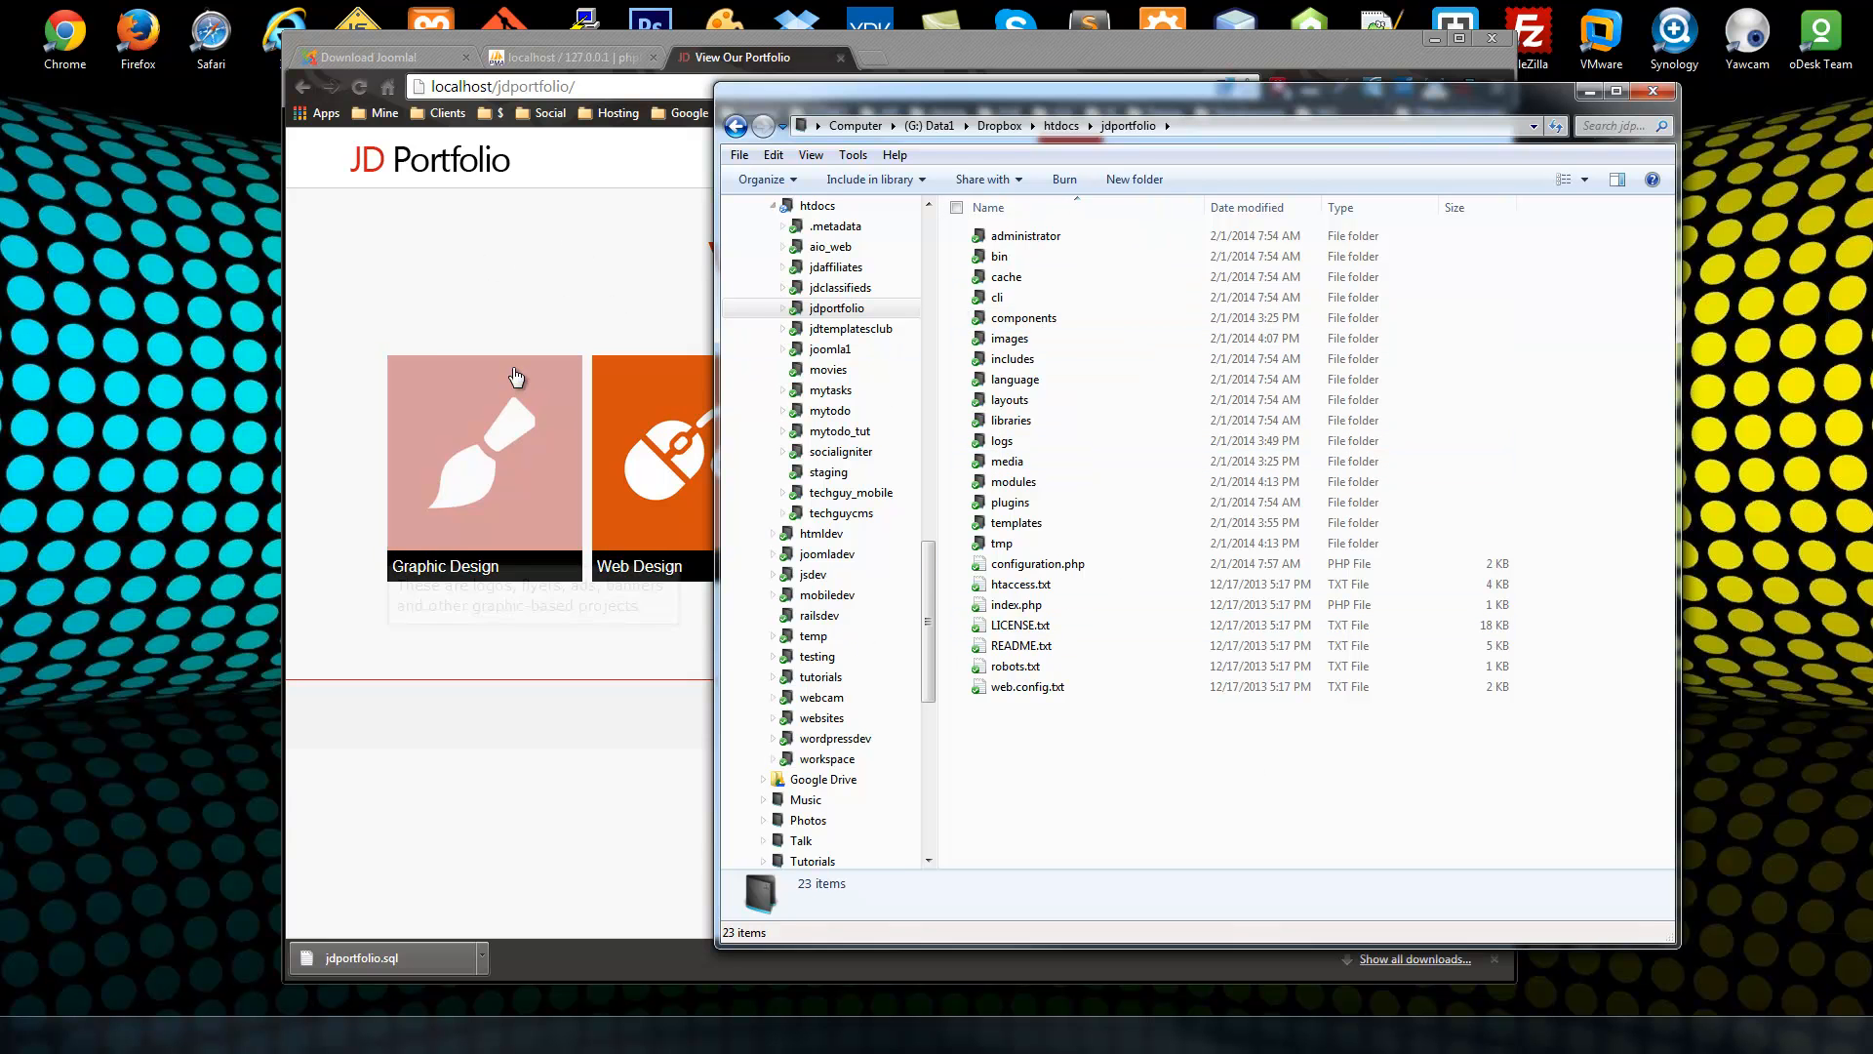
right_click(517, 376)
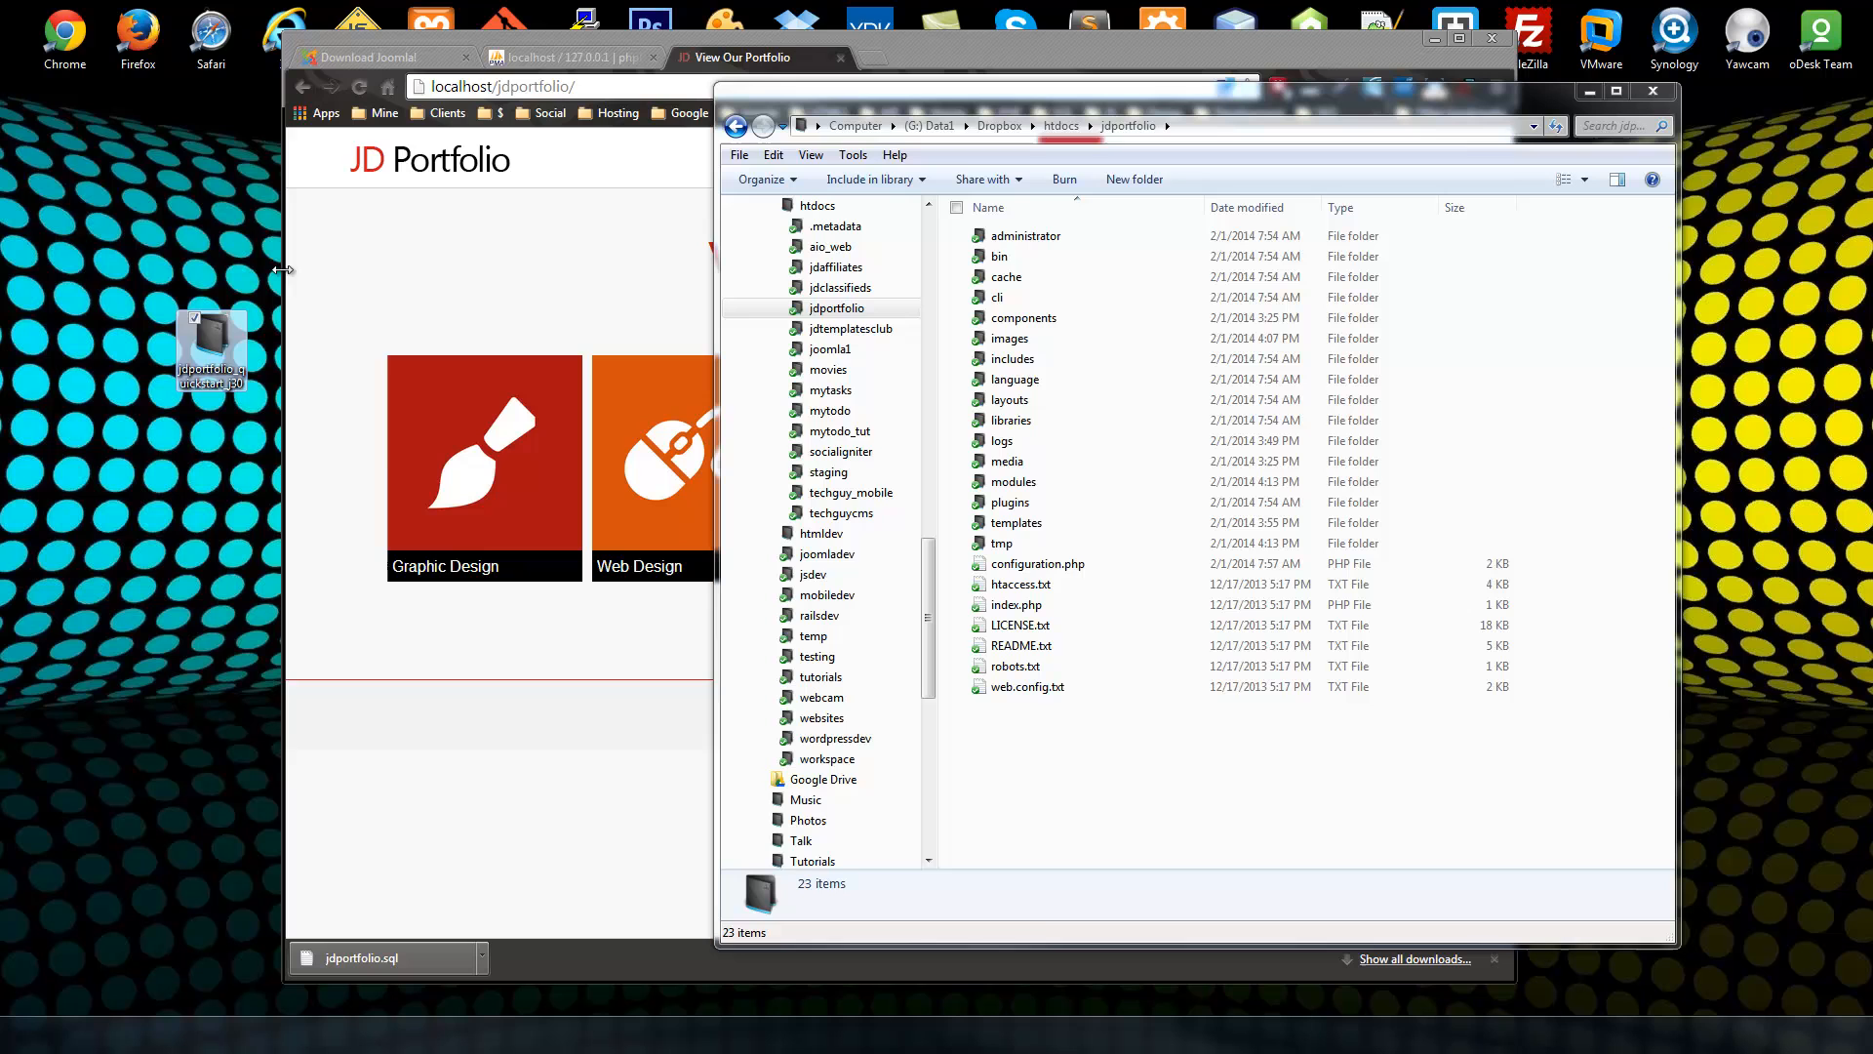
Copy all 23 jdportfolio site items into the new jdportfolio_quickstart_j30 folder.
drag(213, 346, 65, 144)
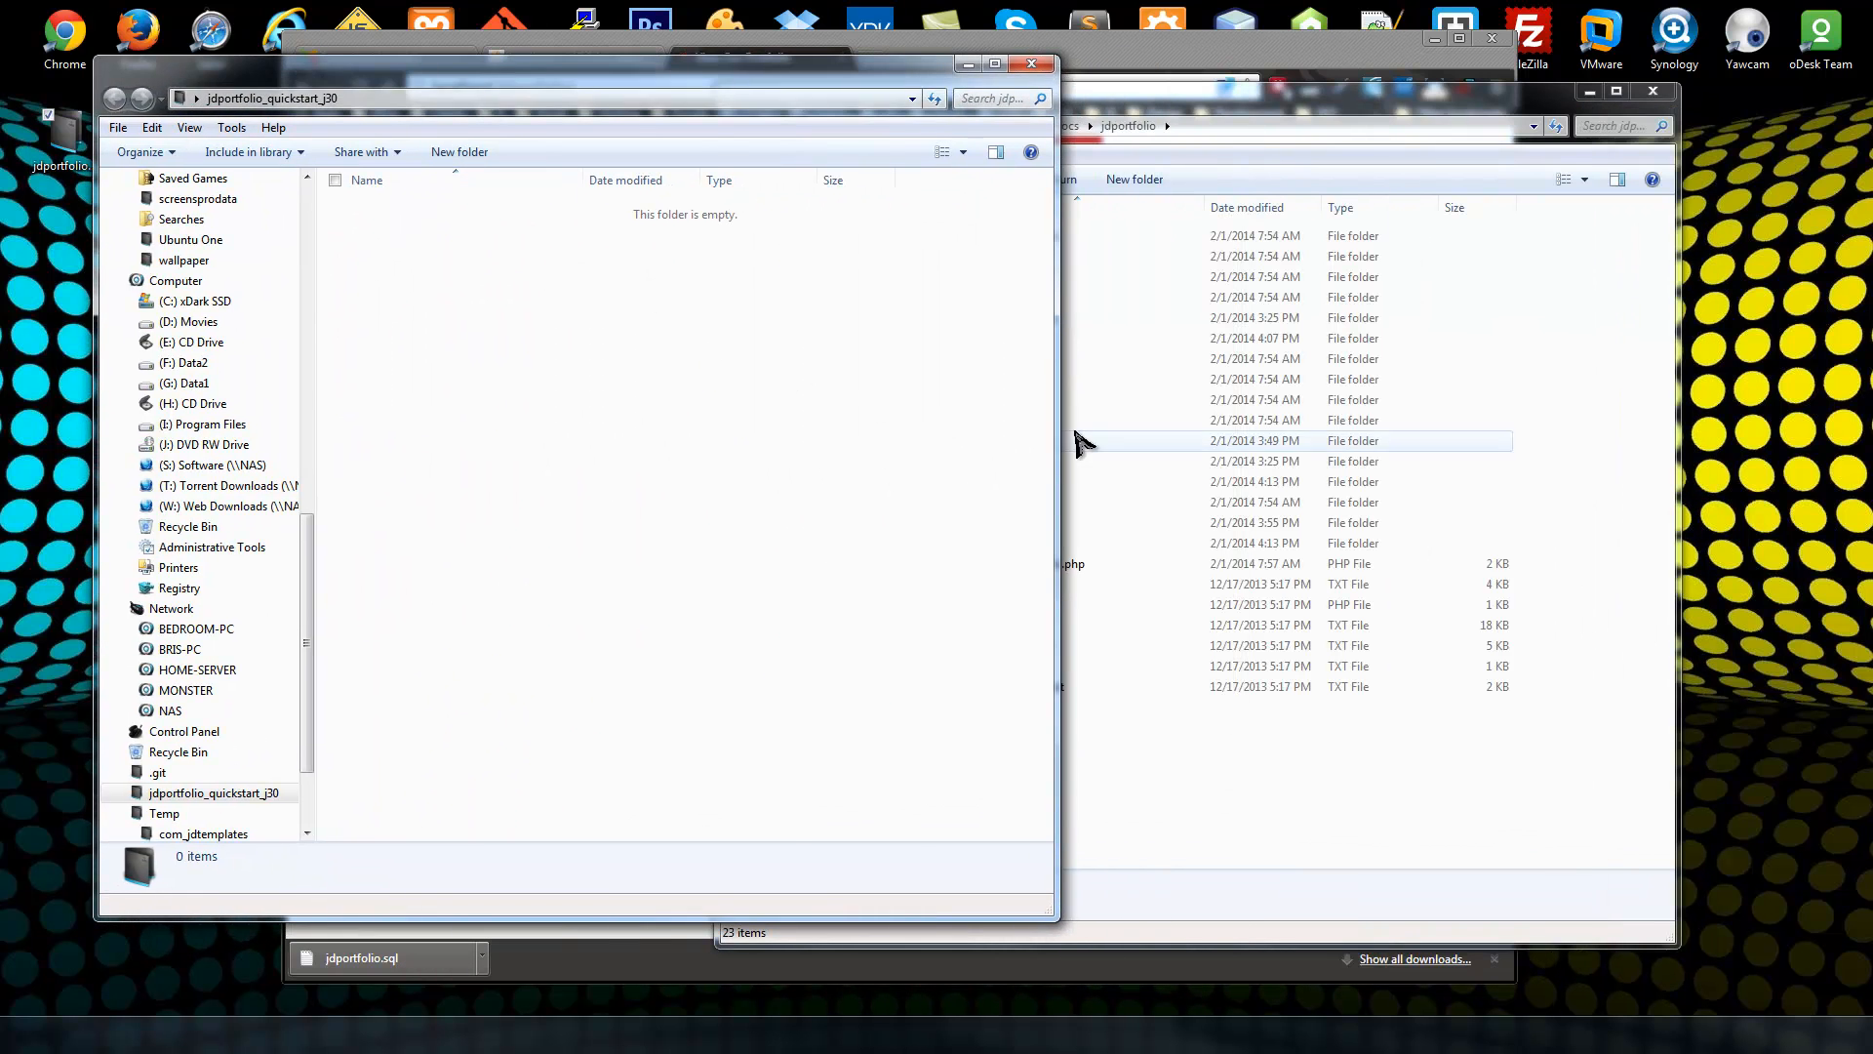
click(1024, 236)
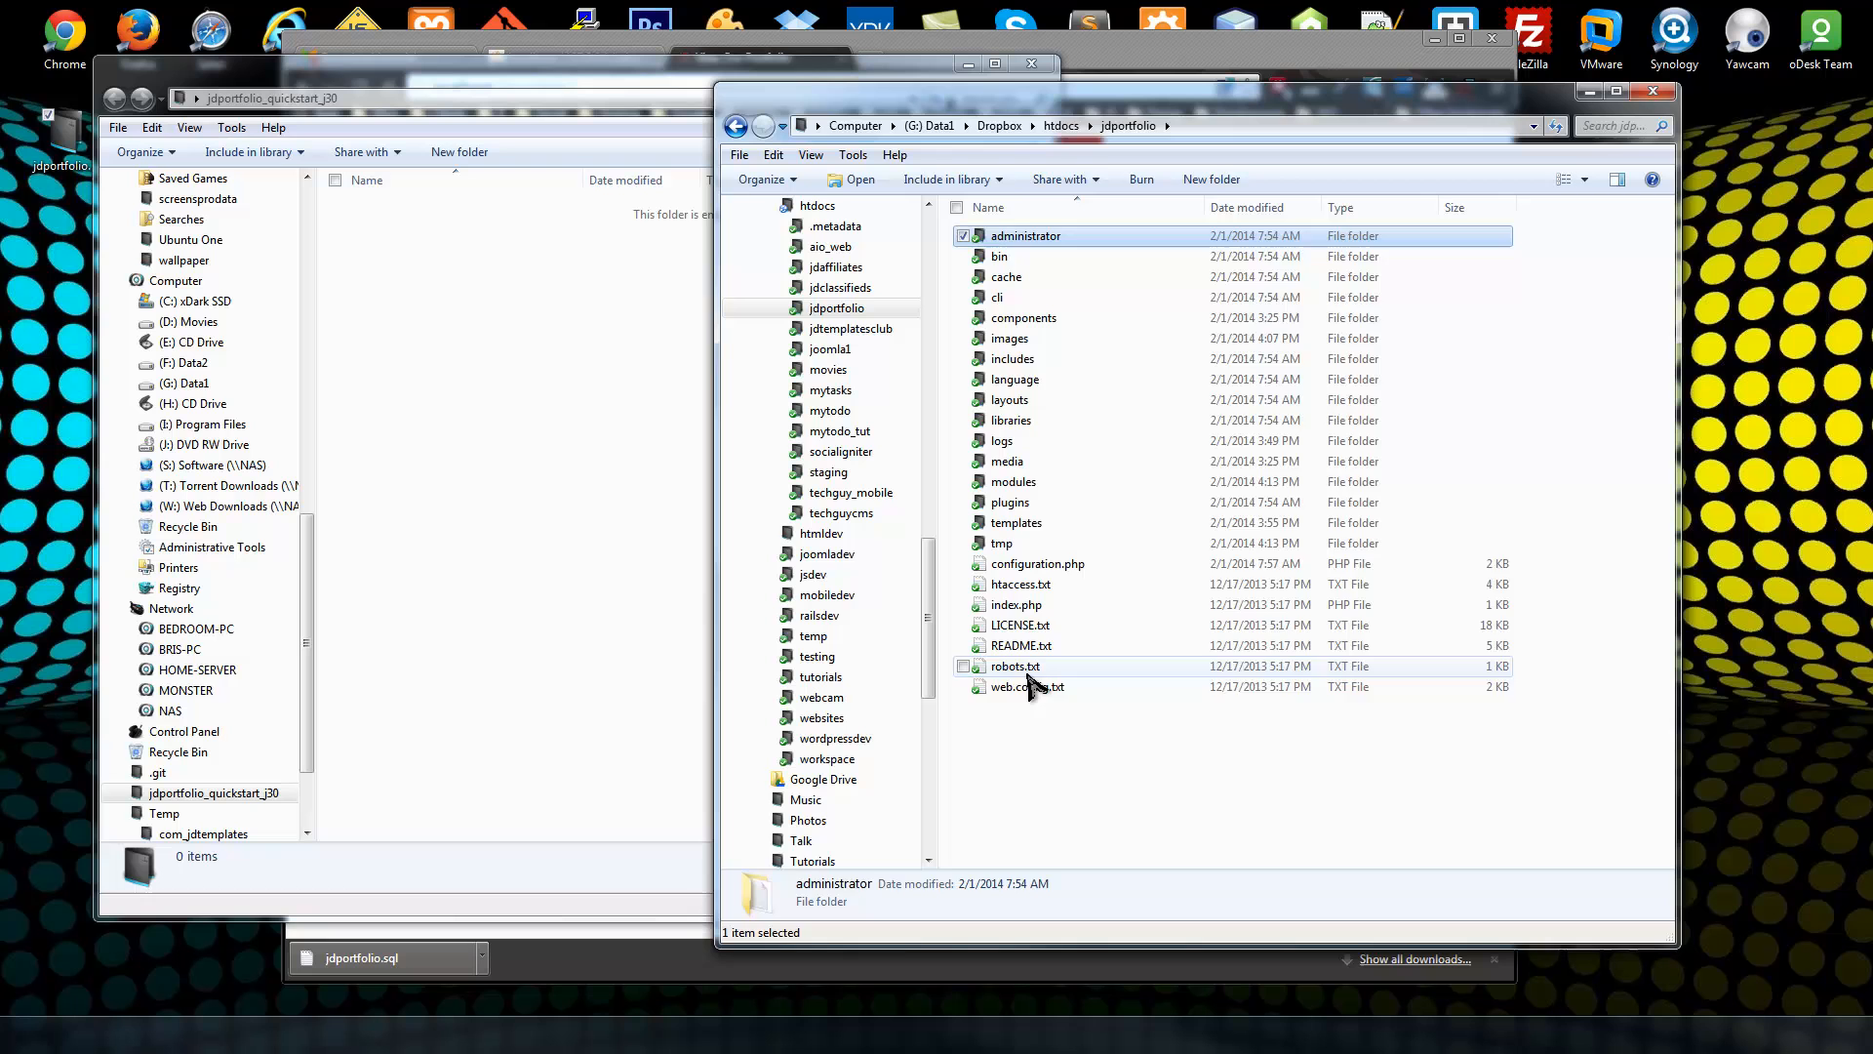
key(ctrl+a)
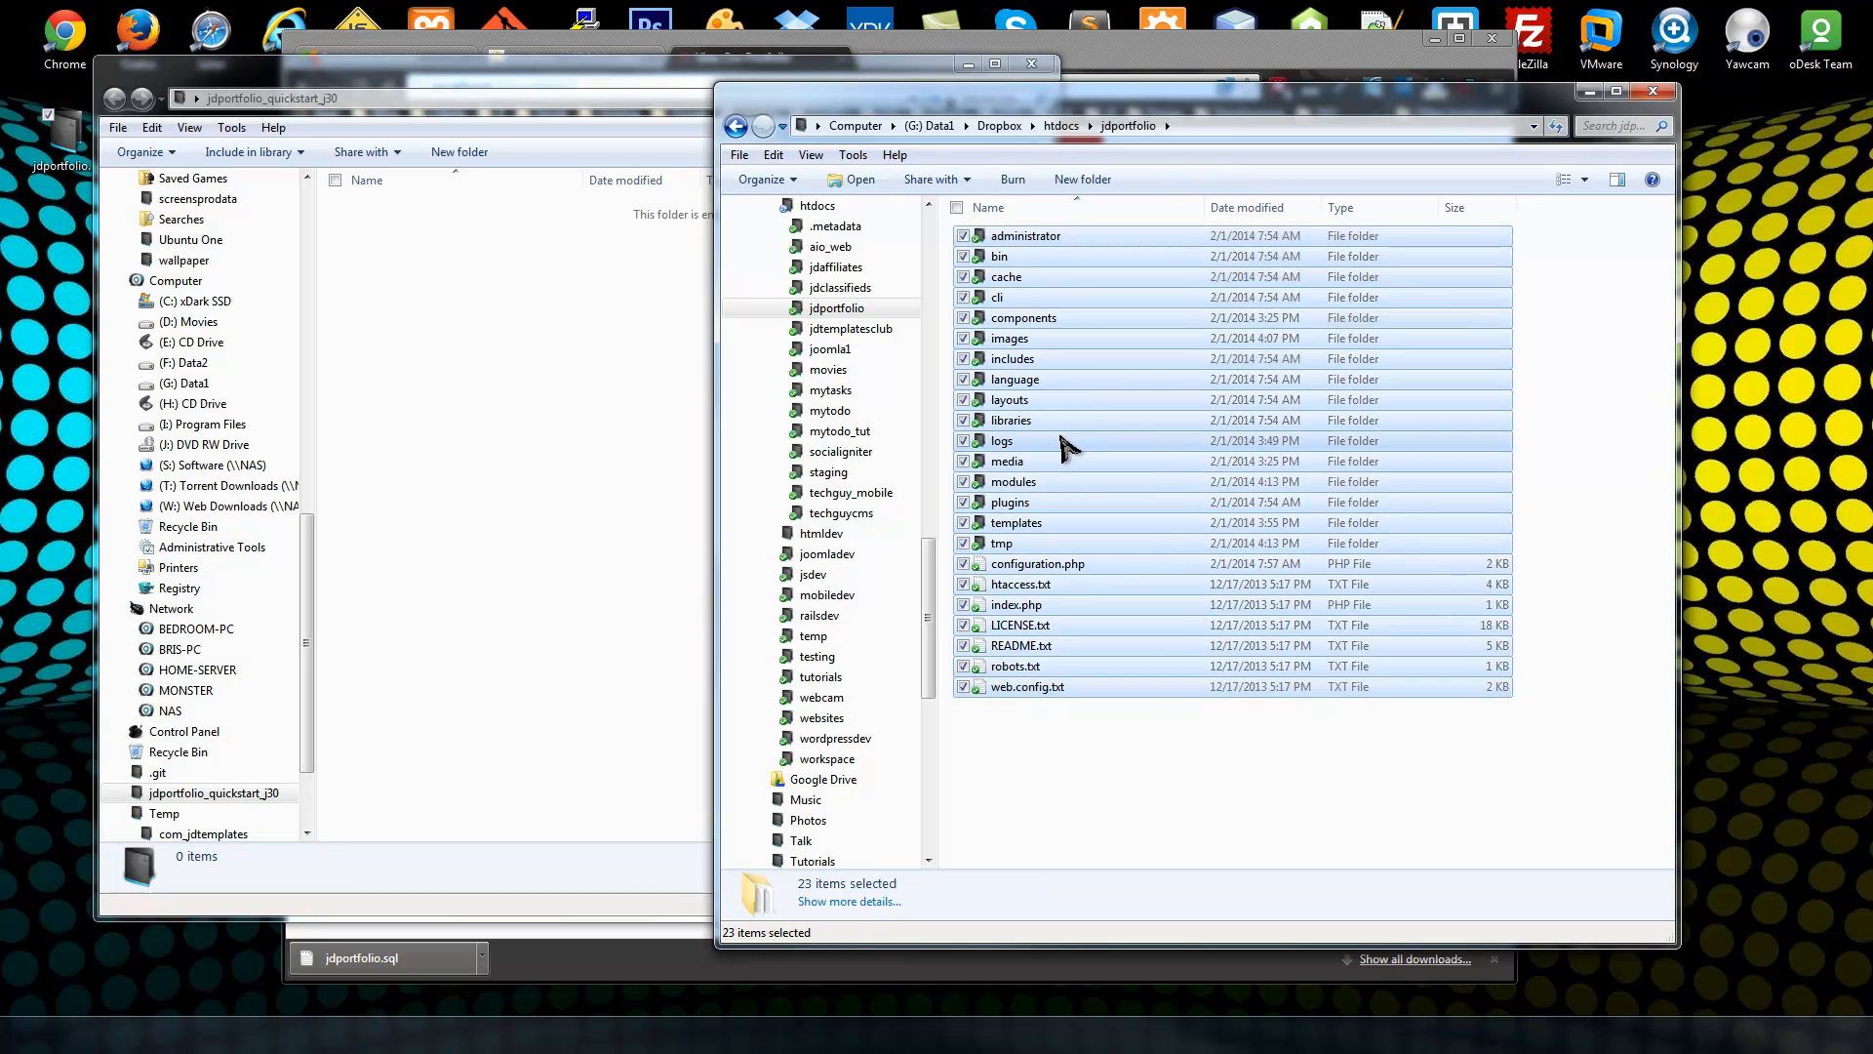
mouse_move(1016, 523)
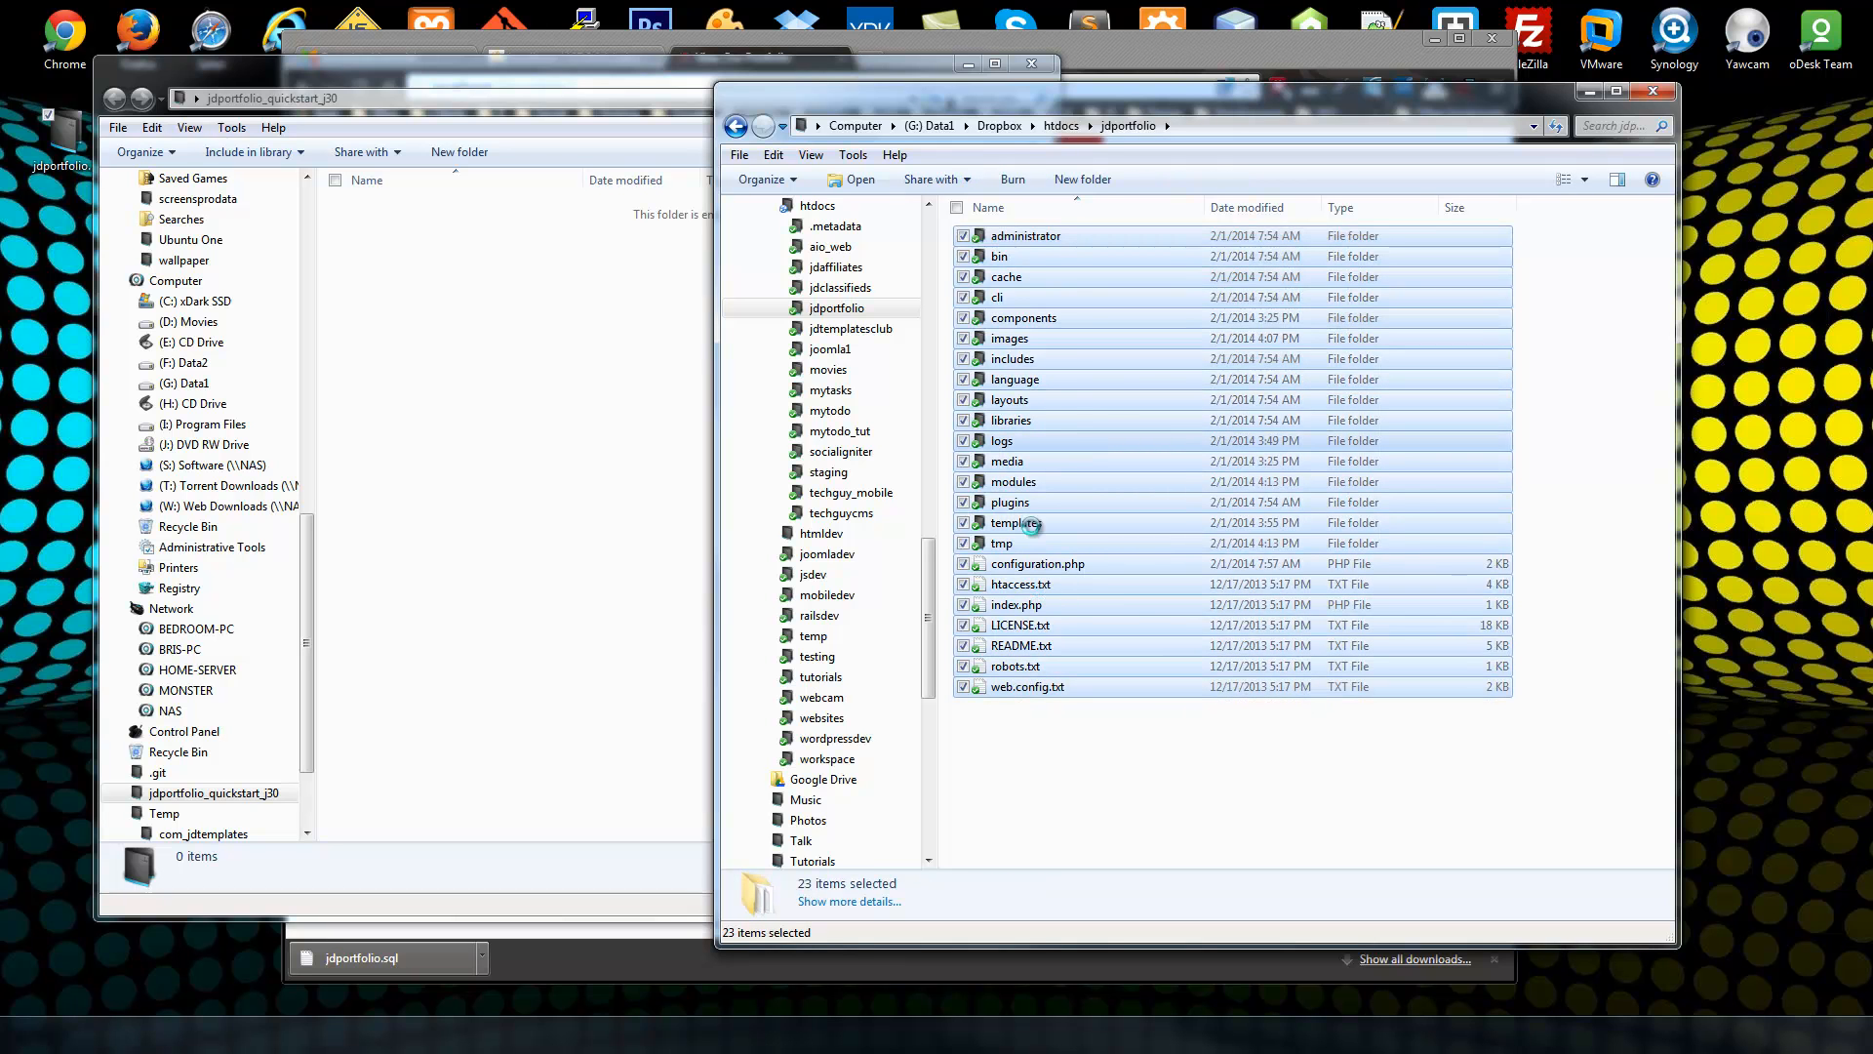
right_click(1016, 523)
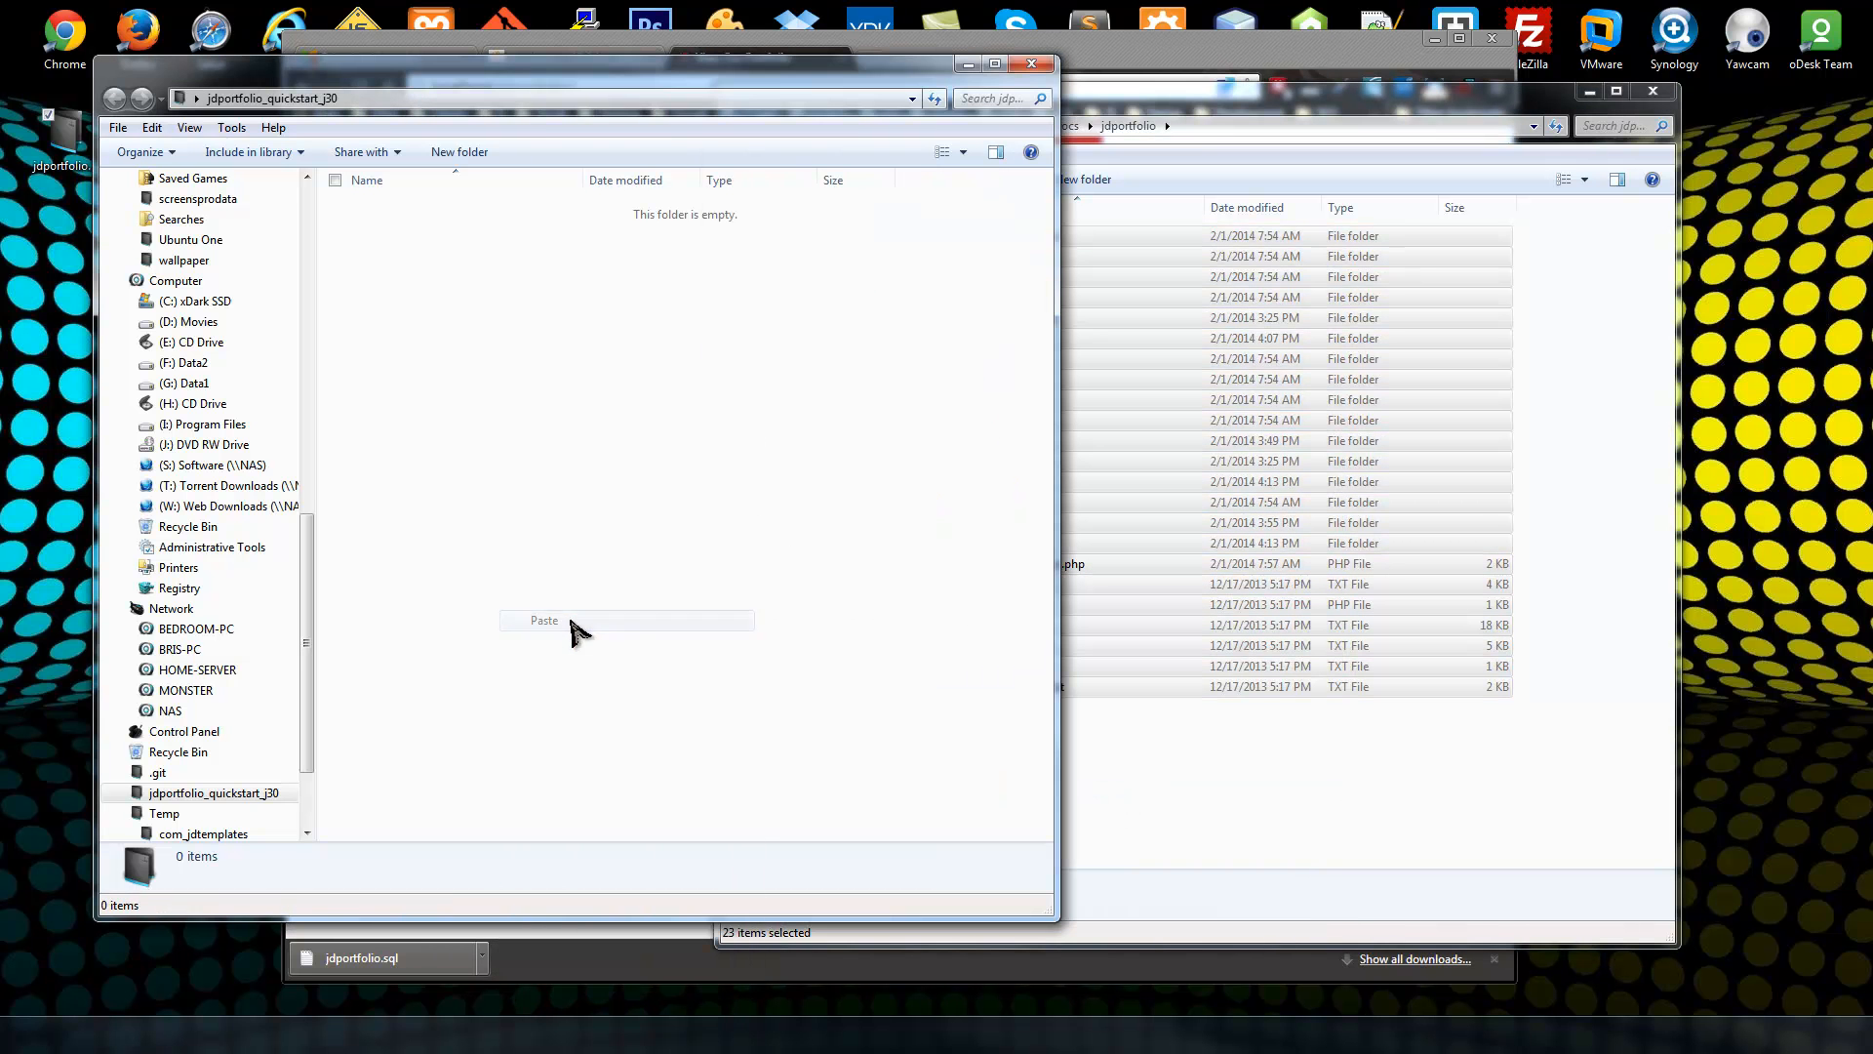
click(543, 620)
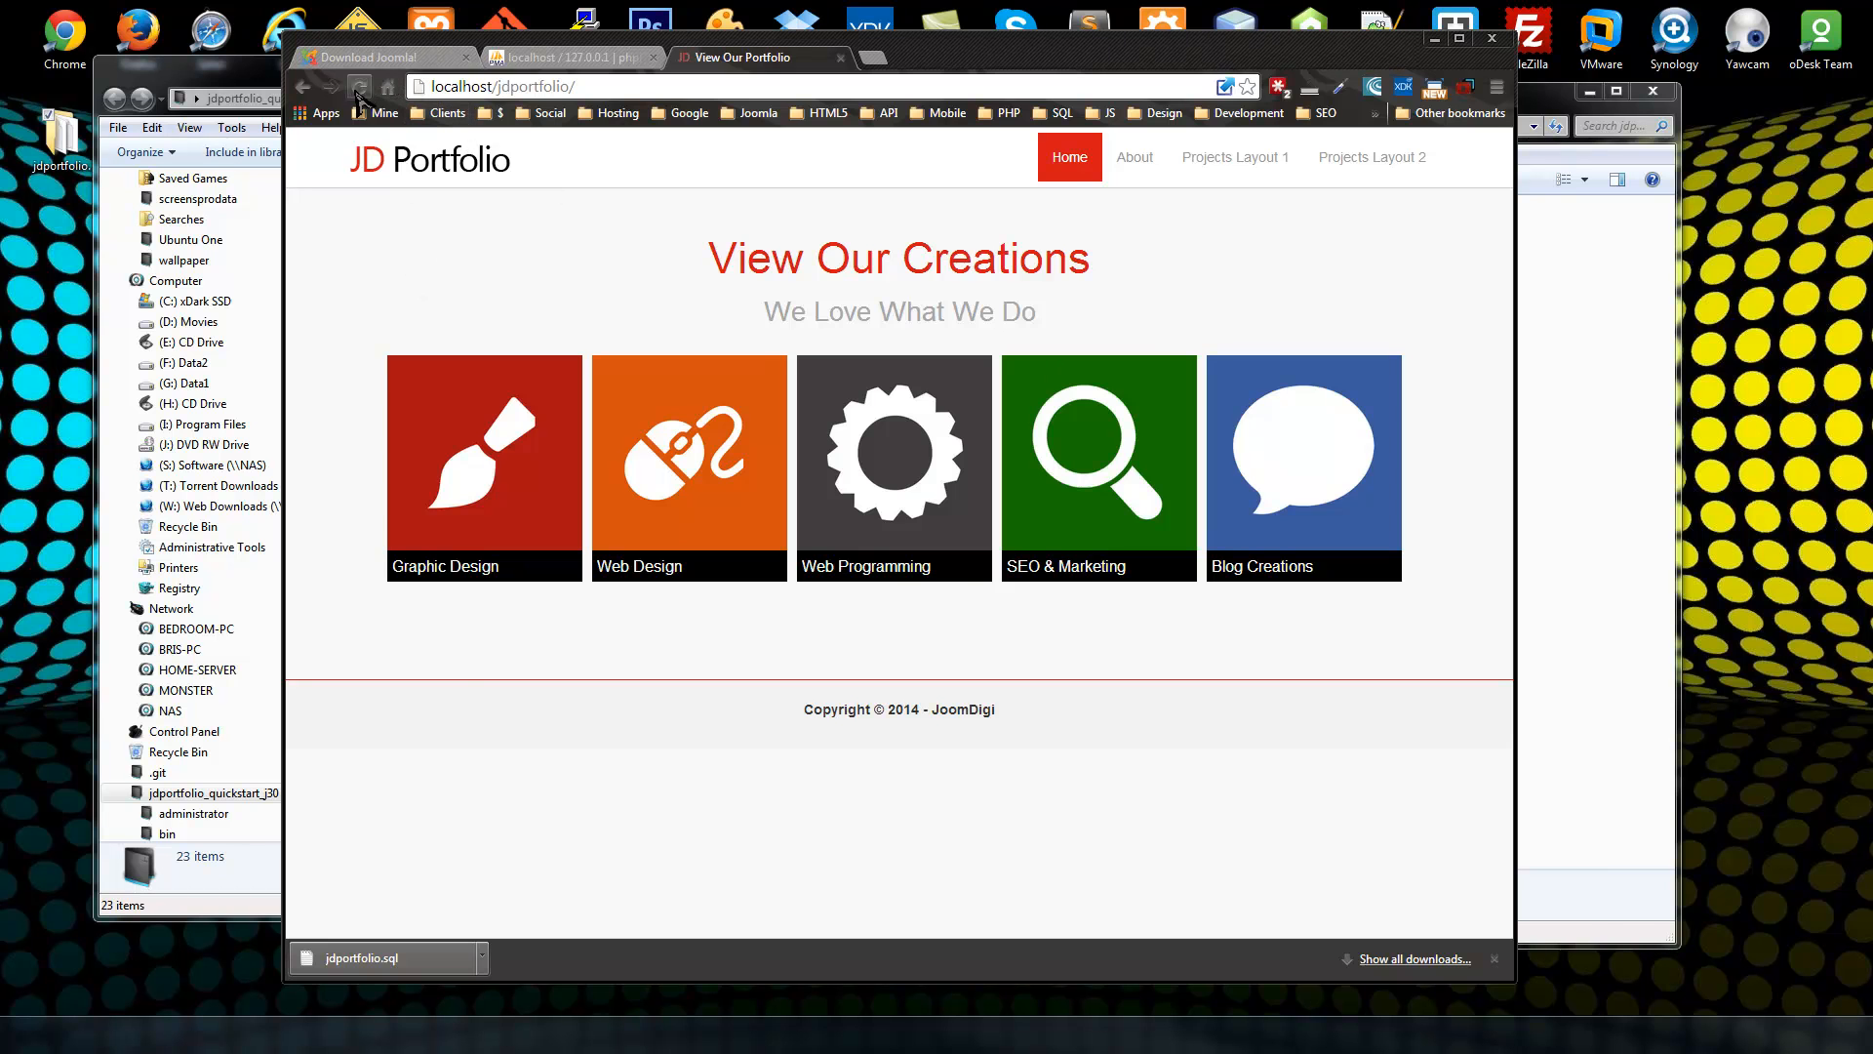
Open Joomla_3.2.1-Stable-Full_Package.zip from the W: Web Downloads drive in WinRAR.
click(383, 57)
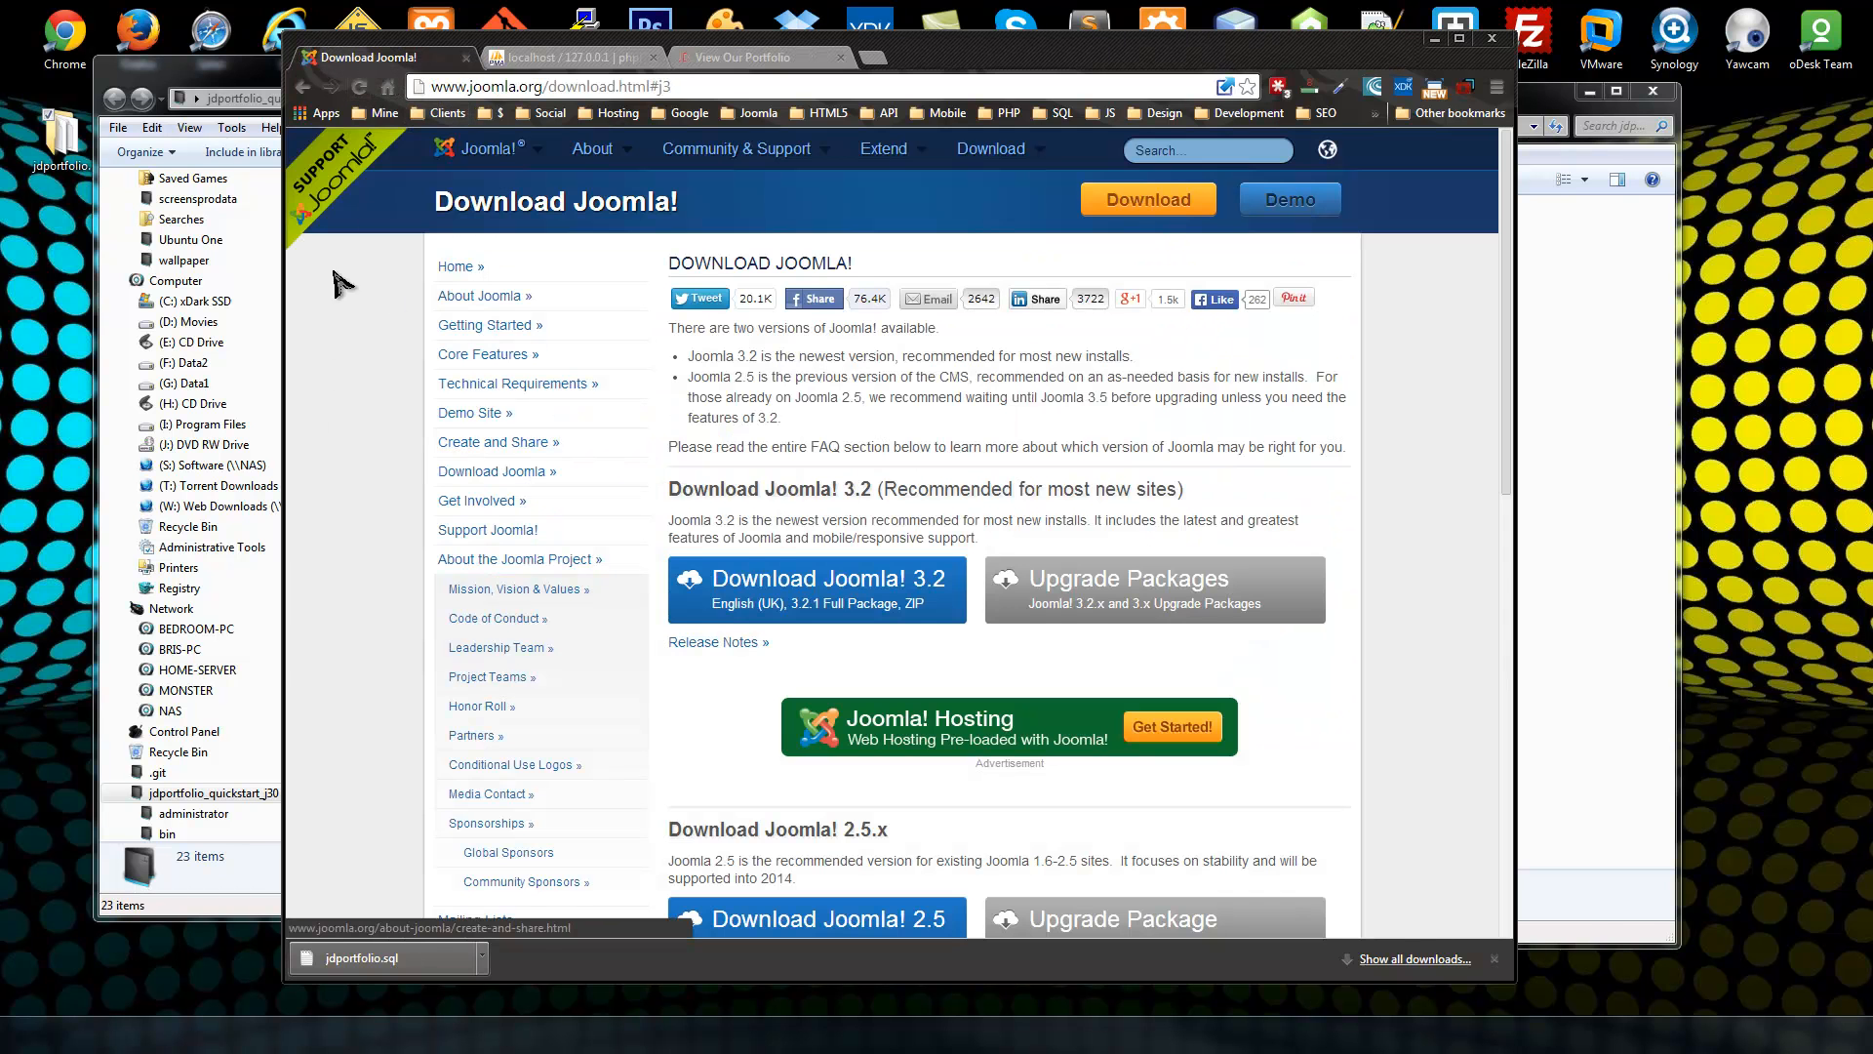
scroll(down, 3)
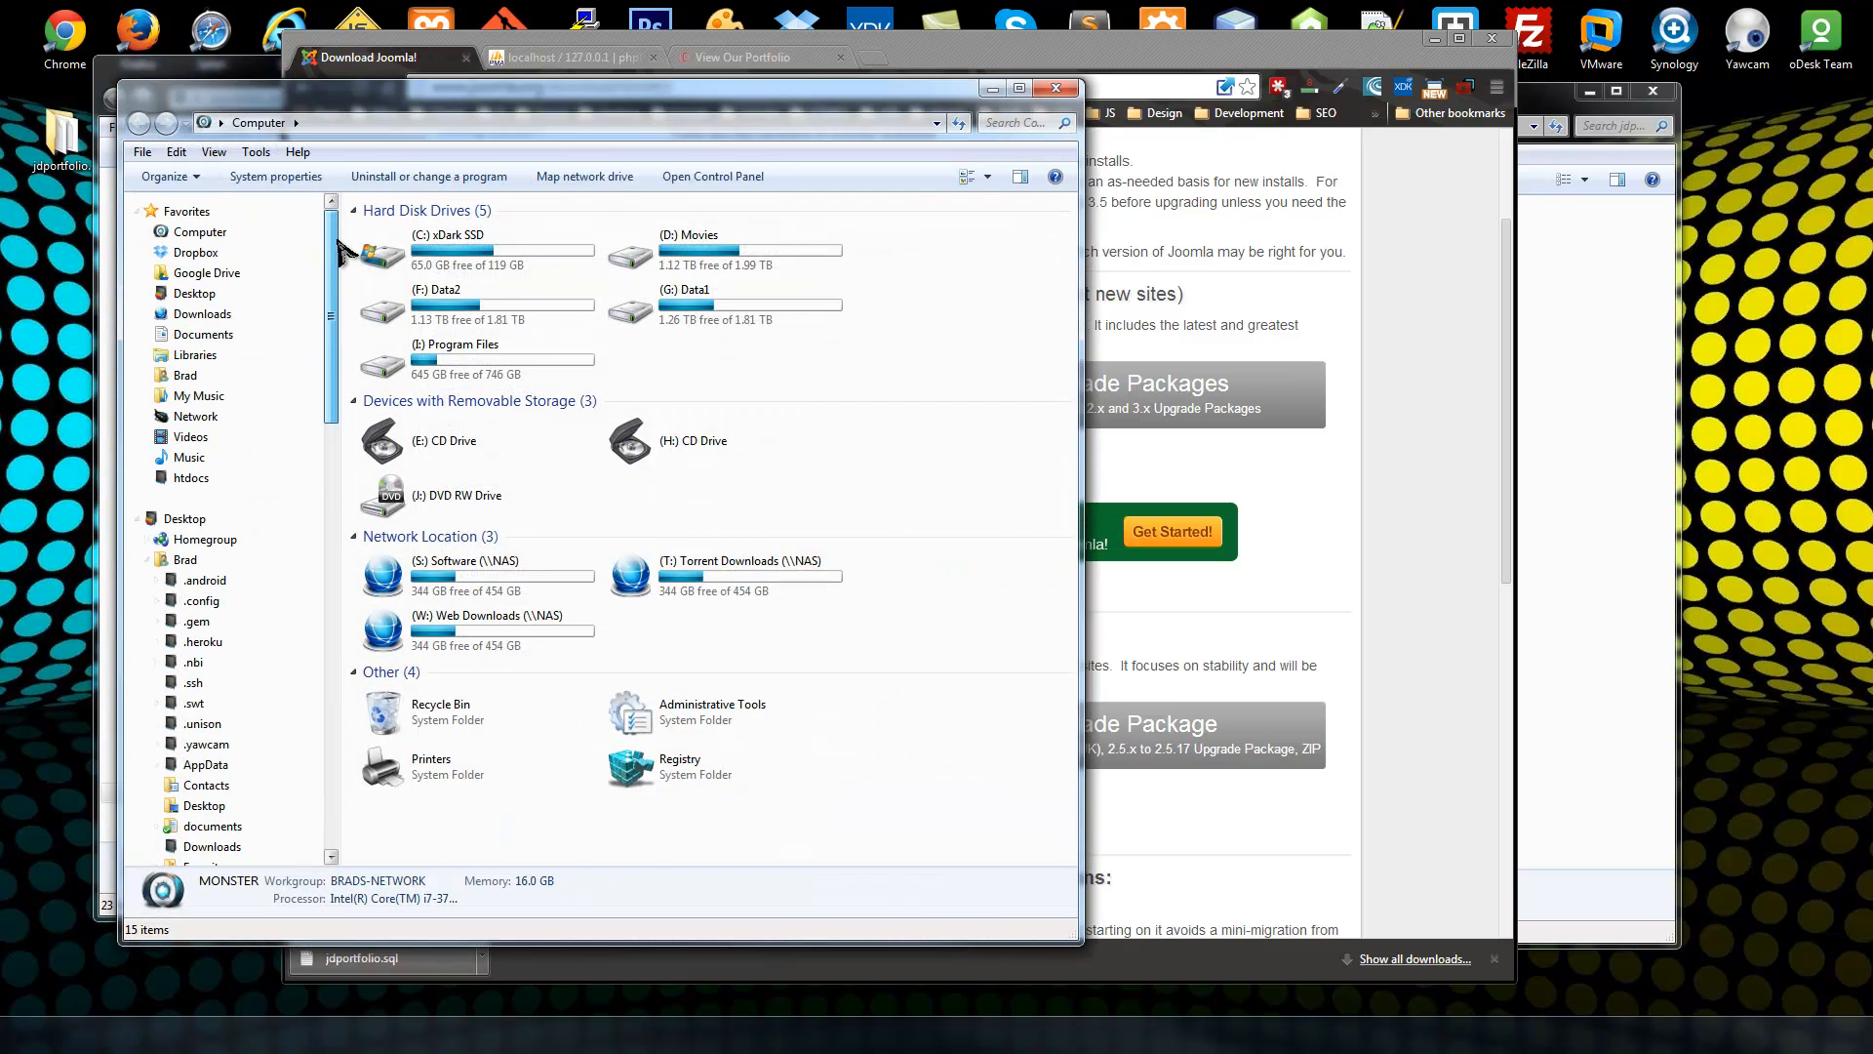
double_click(484, 629)
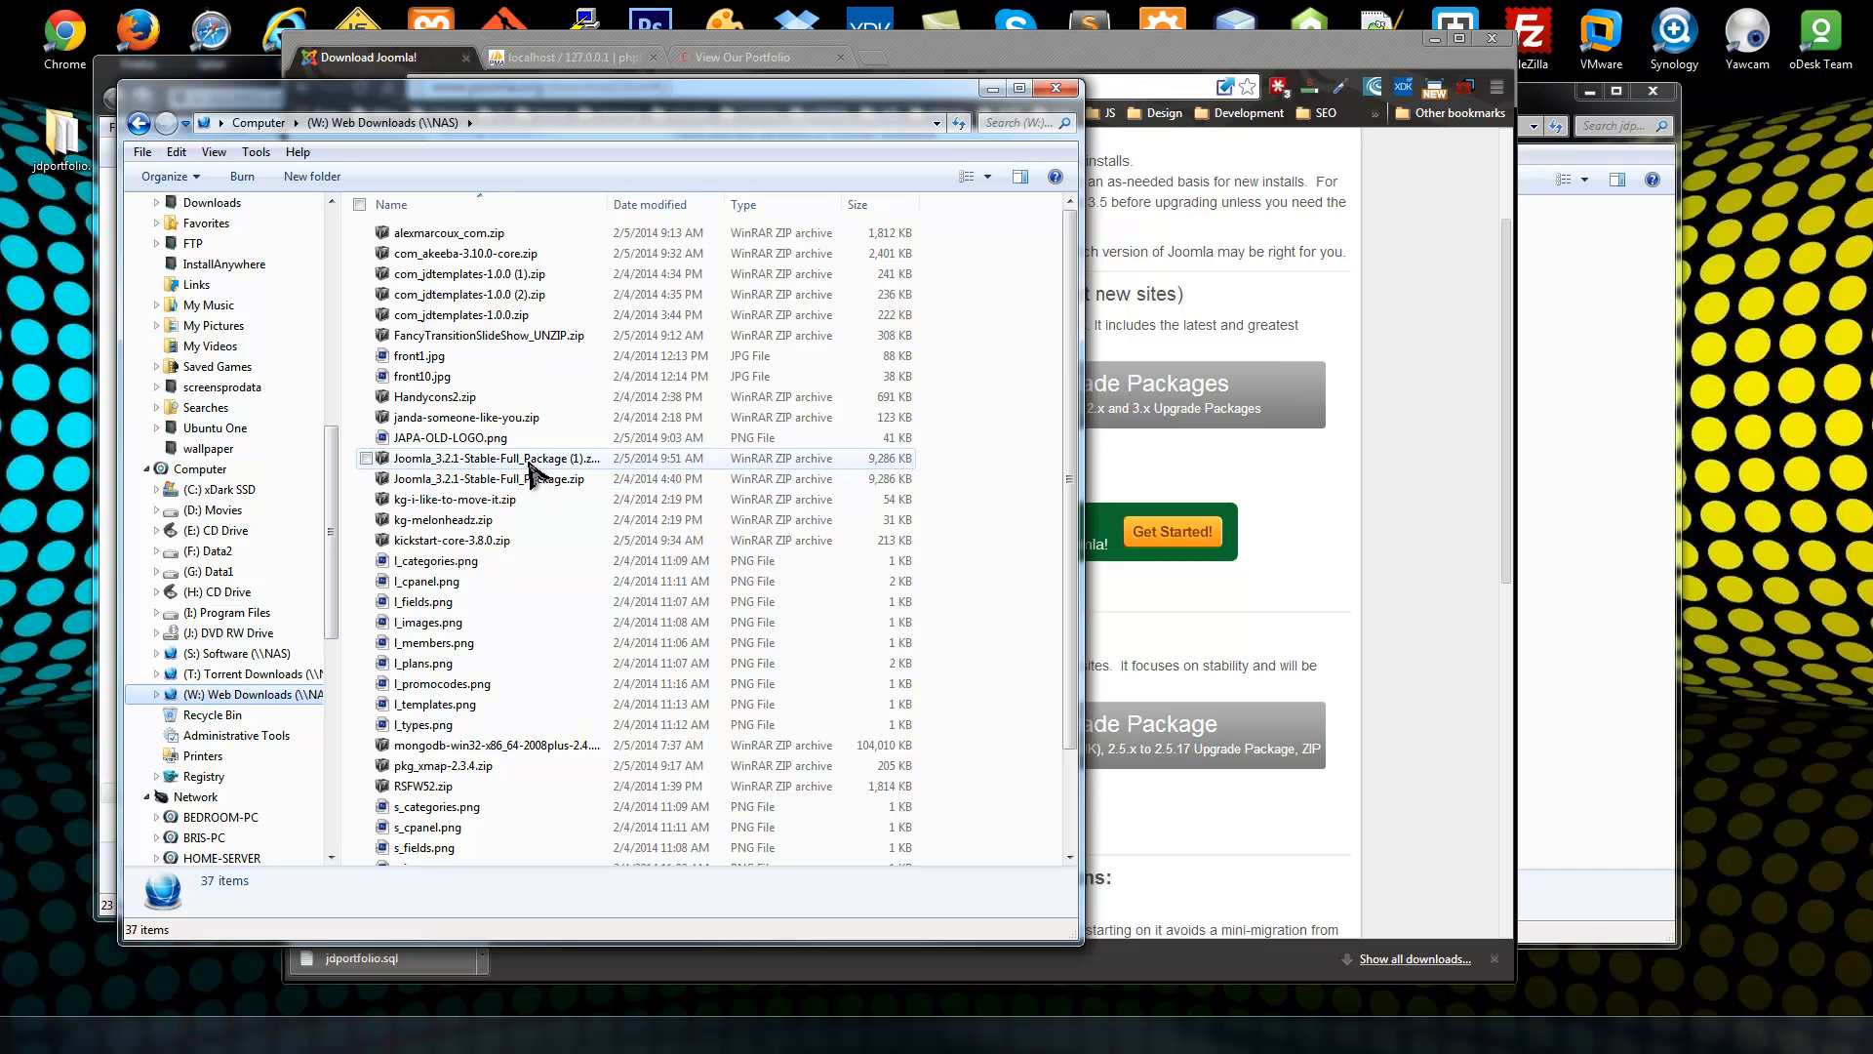
click(488, 478)
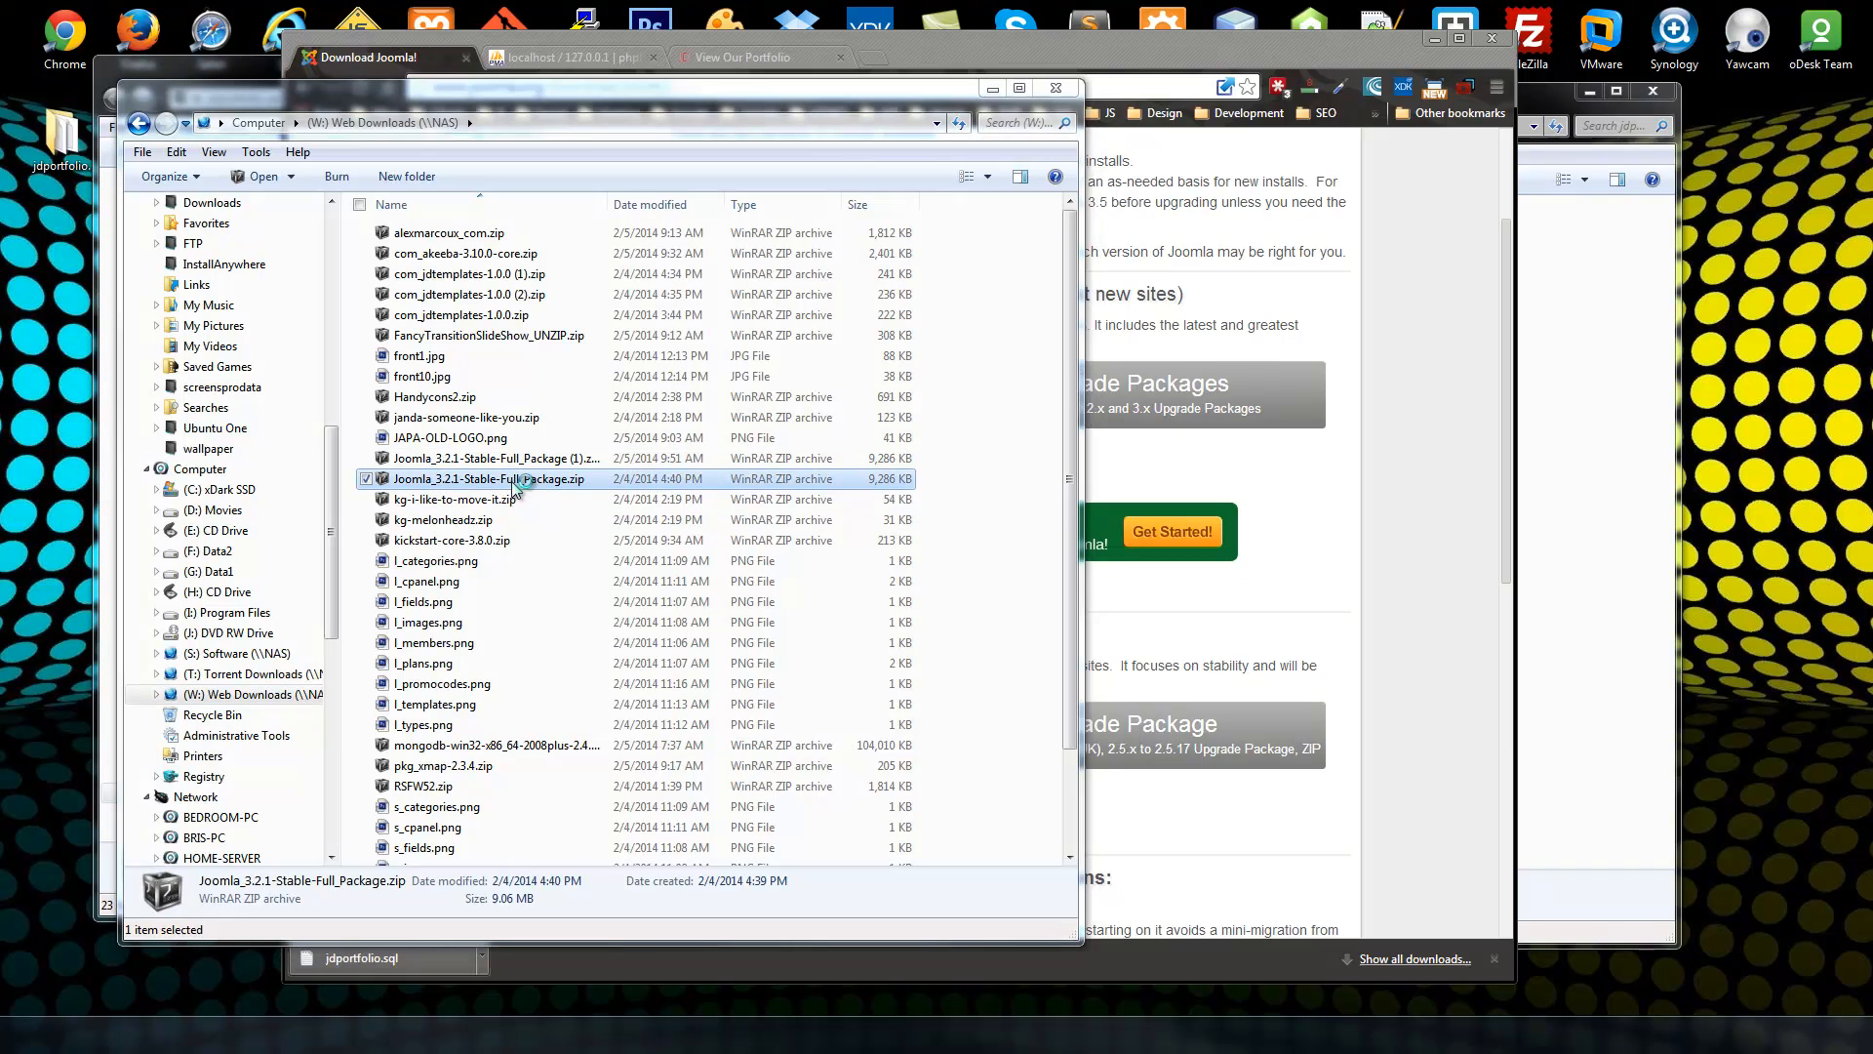
double_click(488, 478)
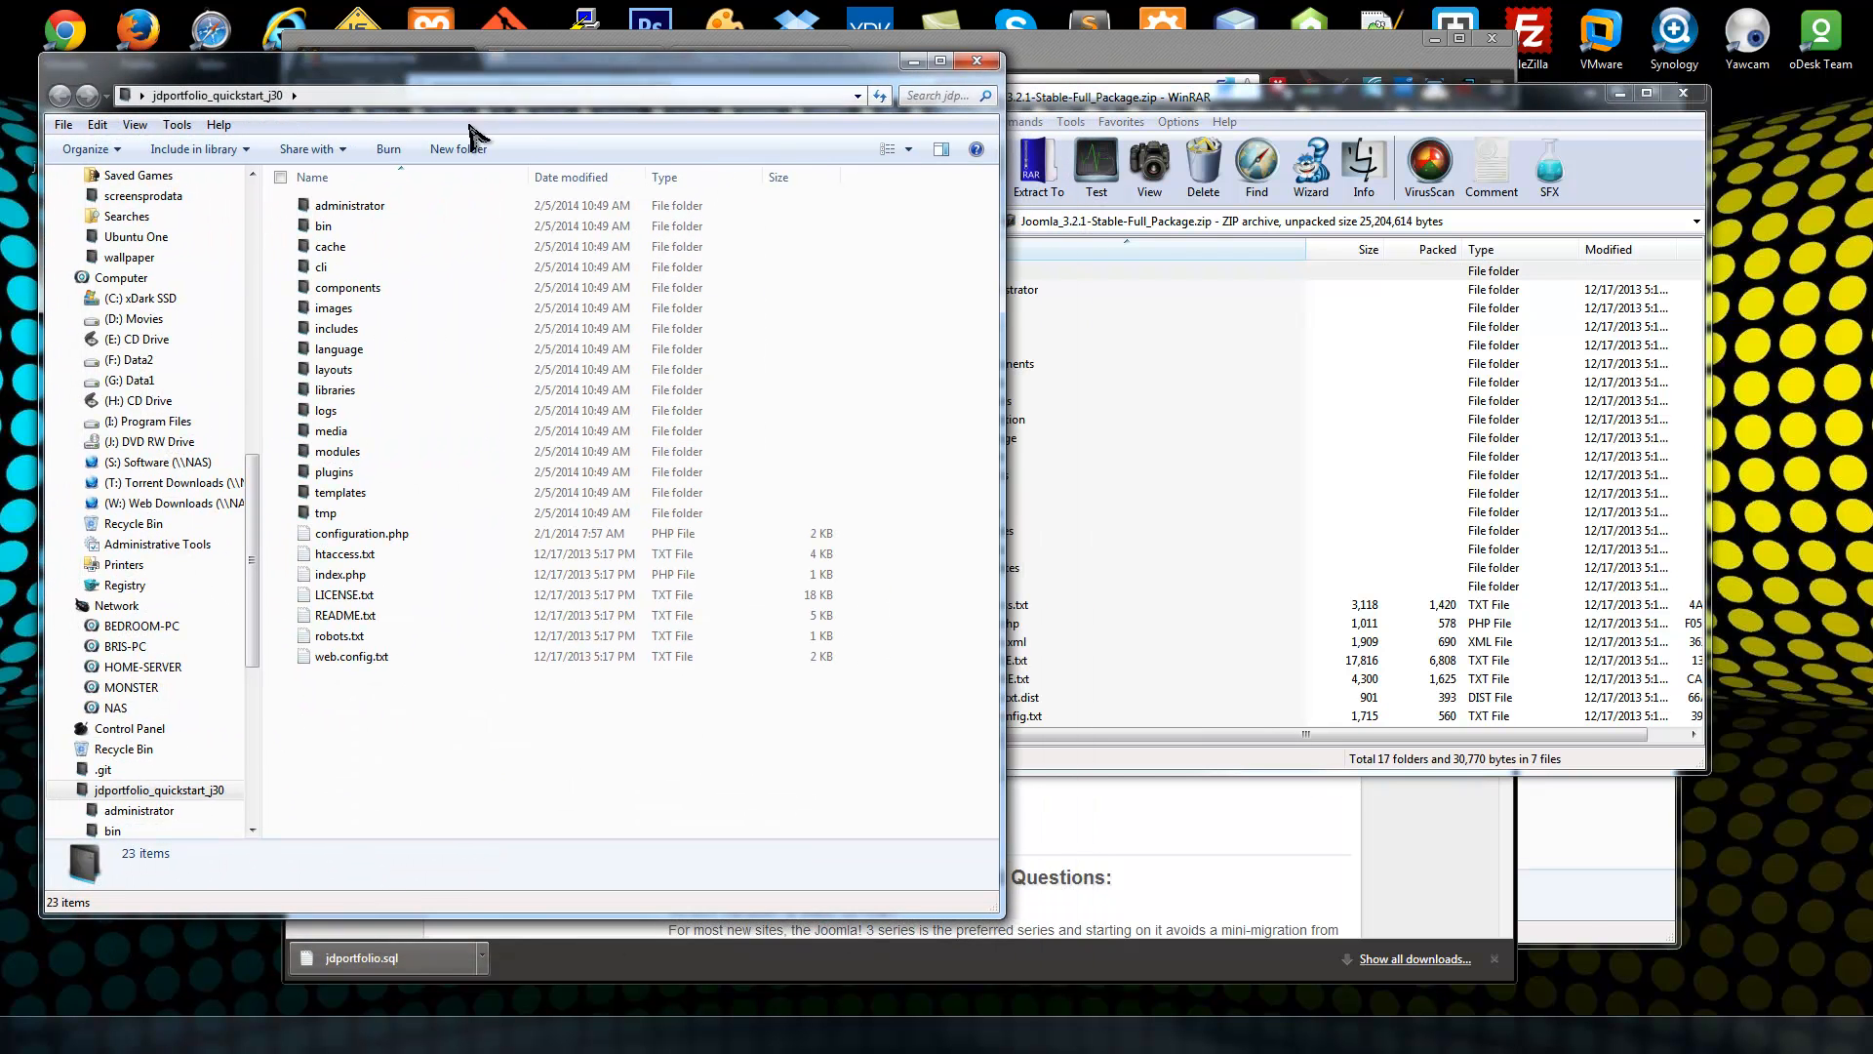
Extract the archive's installation folder into the quickstart folder.
click(995, 420)
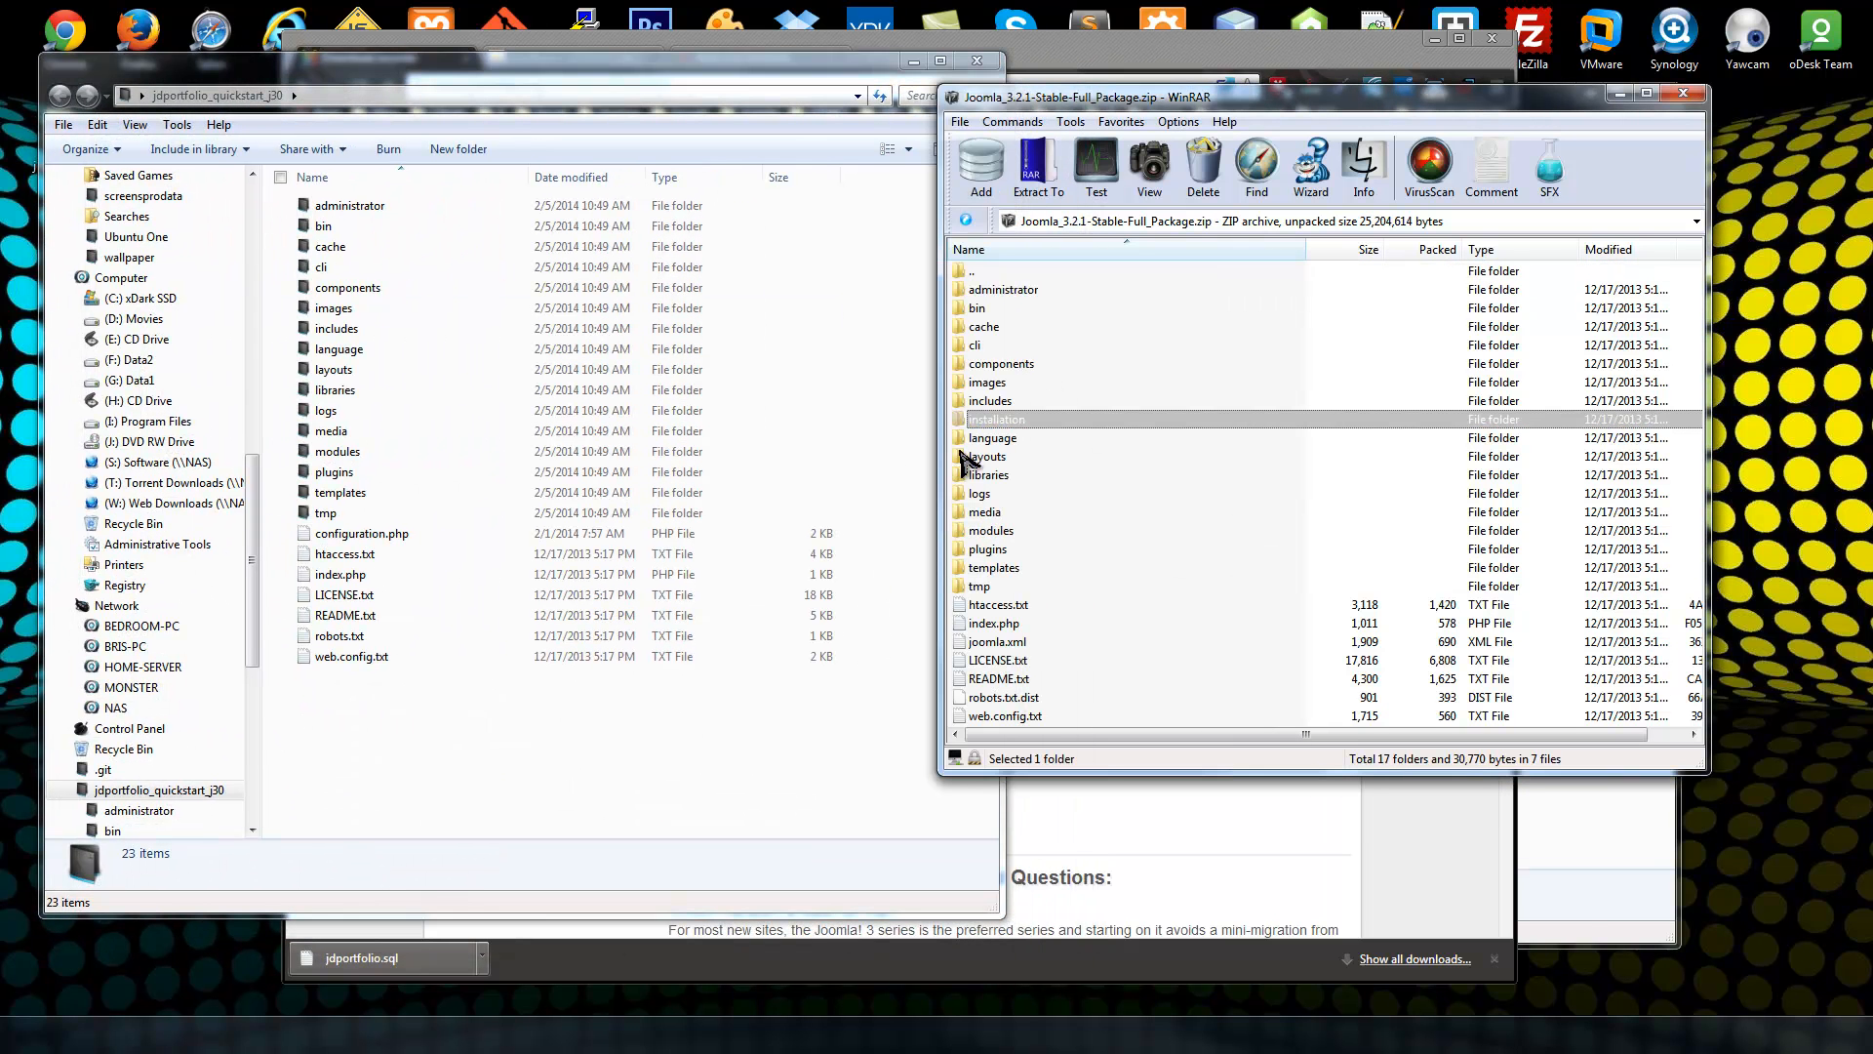
click(1034, 165)
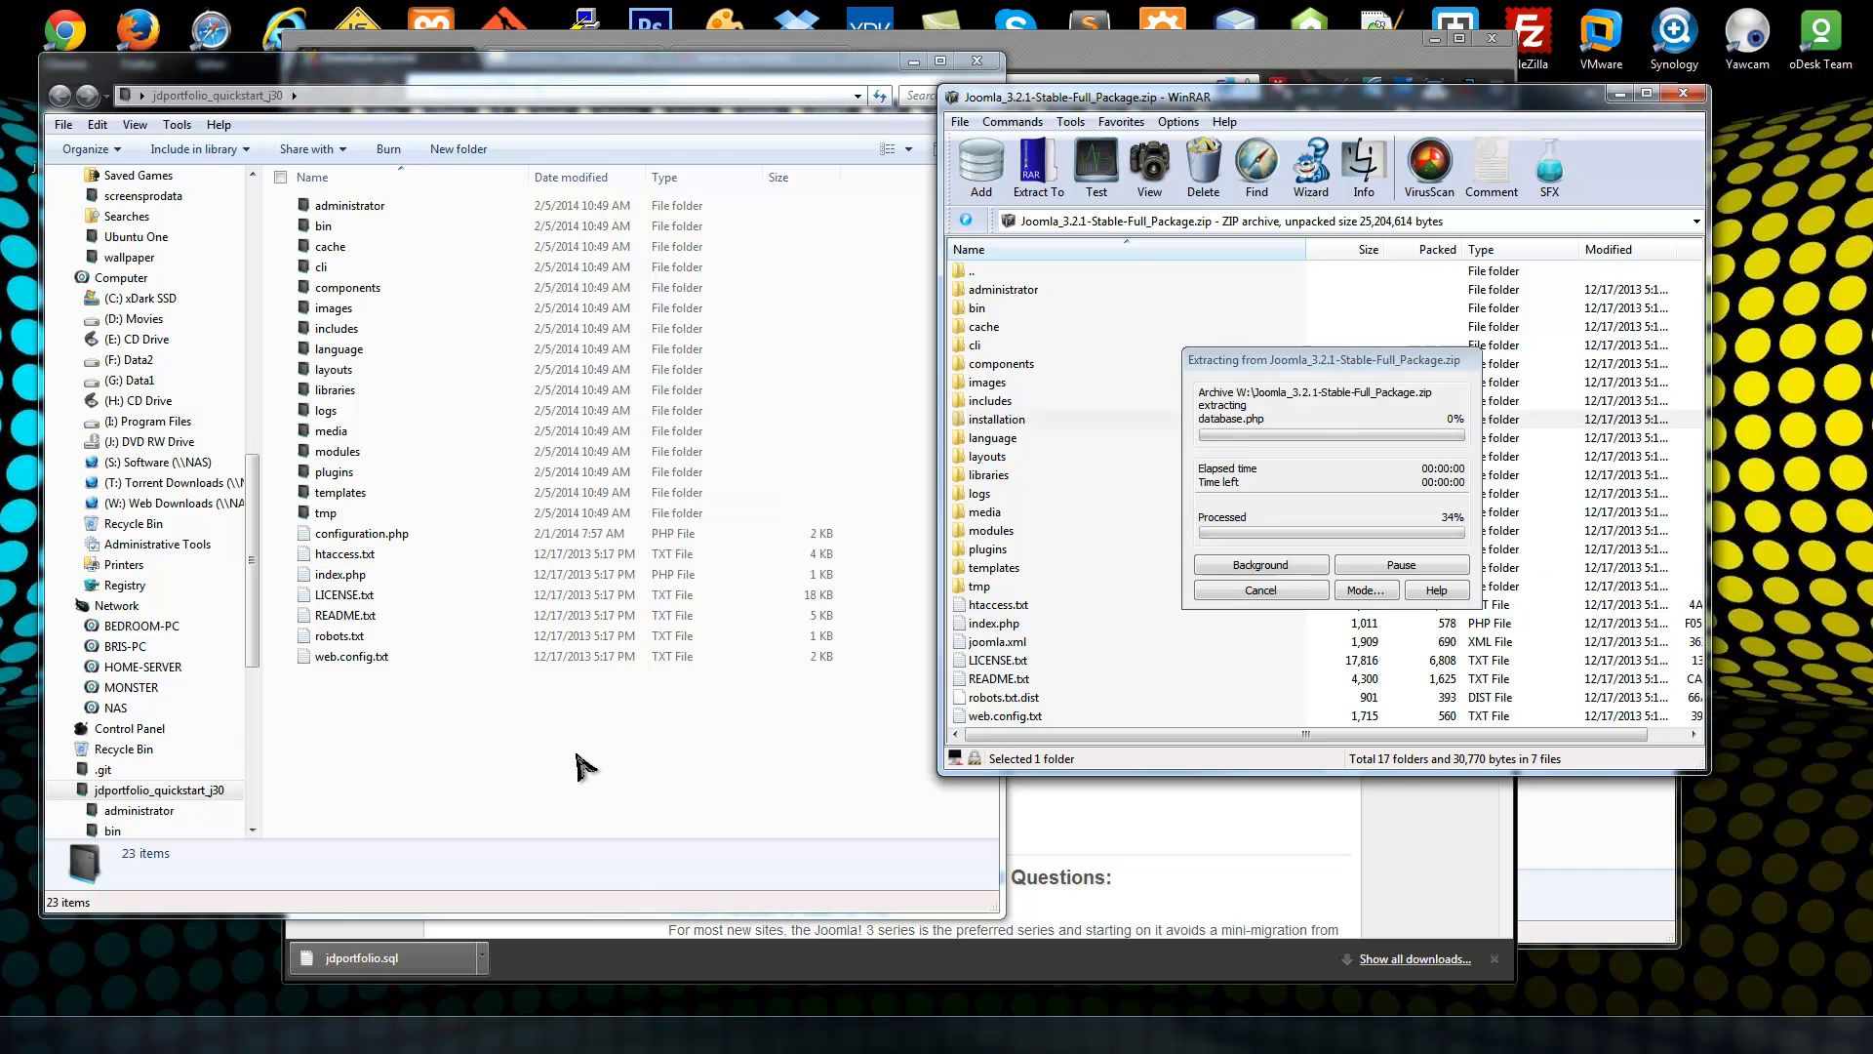
click(342, 348)
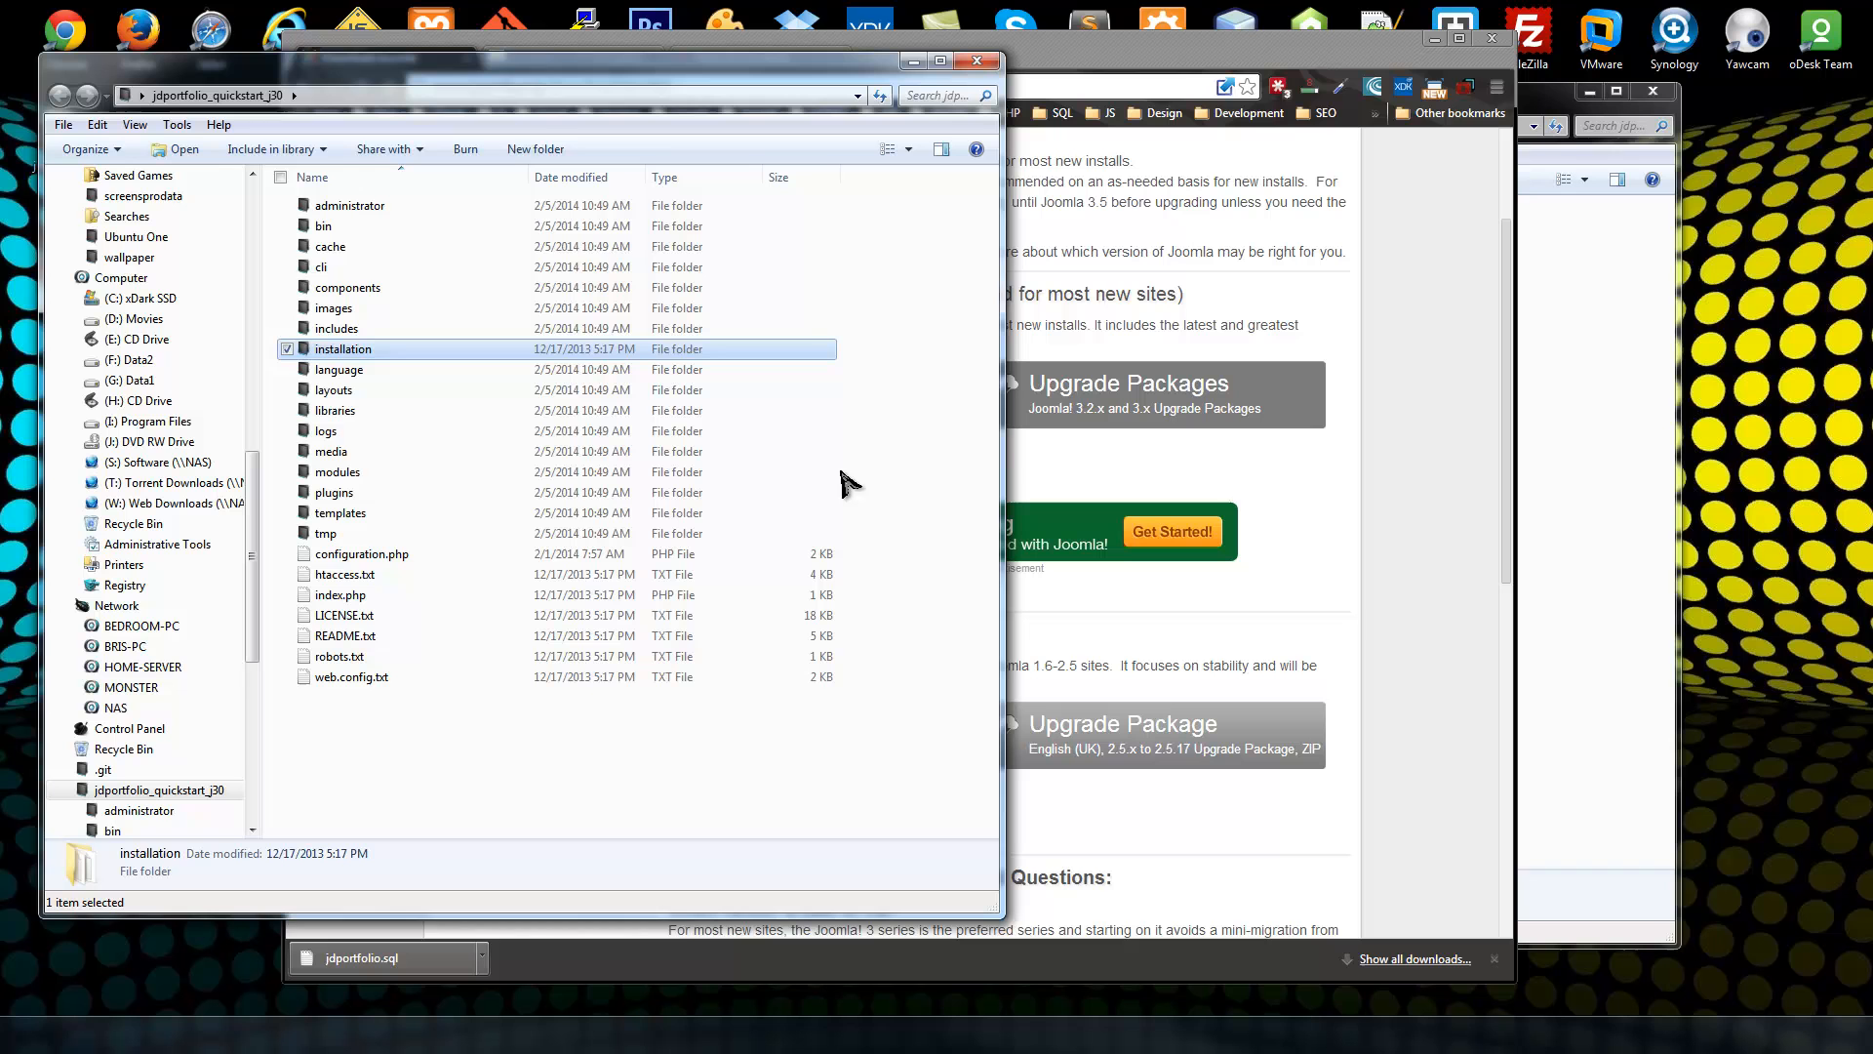
Delete configuration.php from the quickstart folder.
click(362, 553)
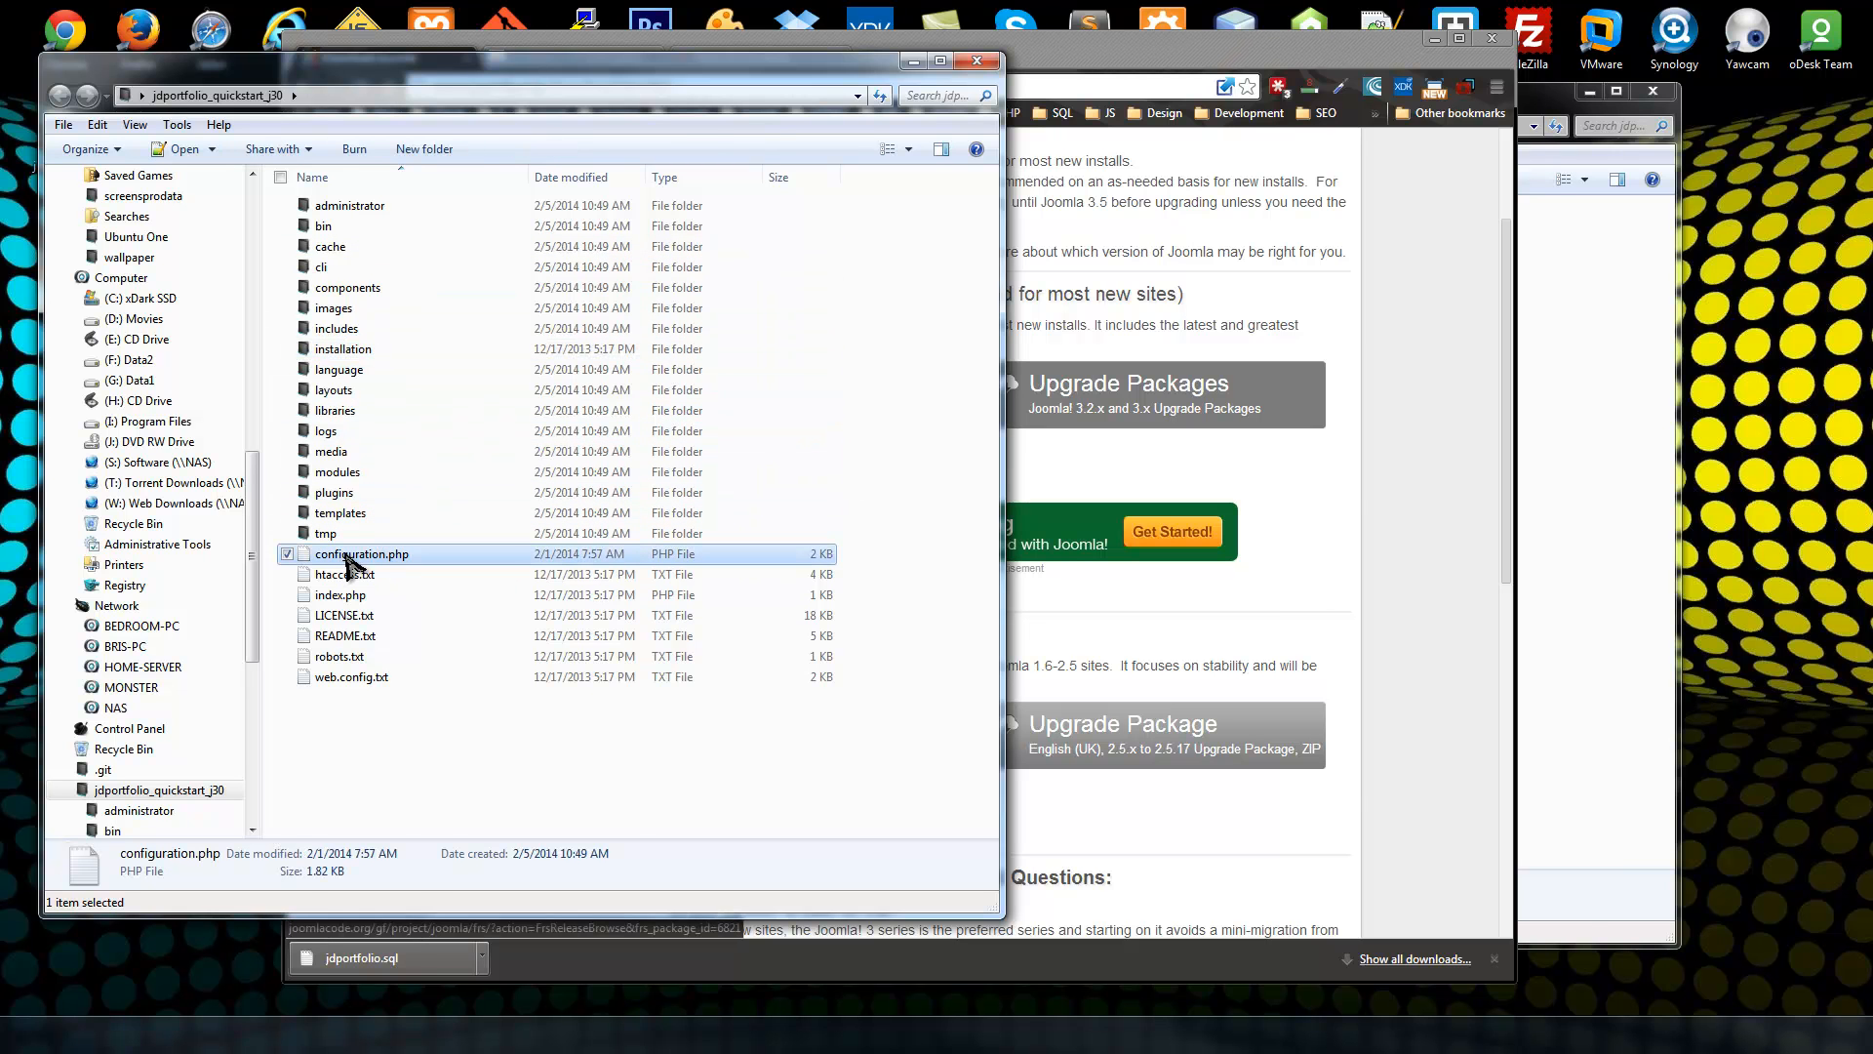
right_click(361, 553)
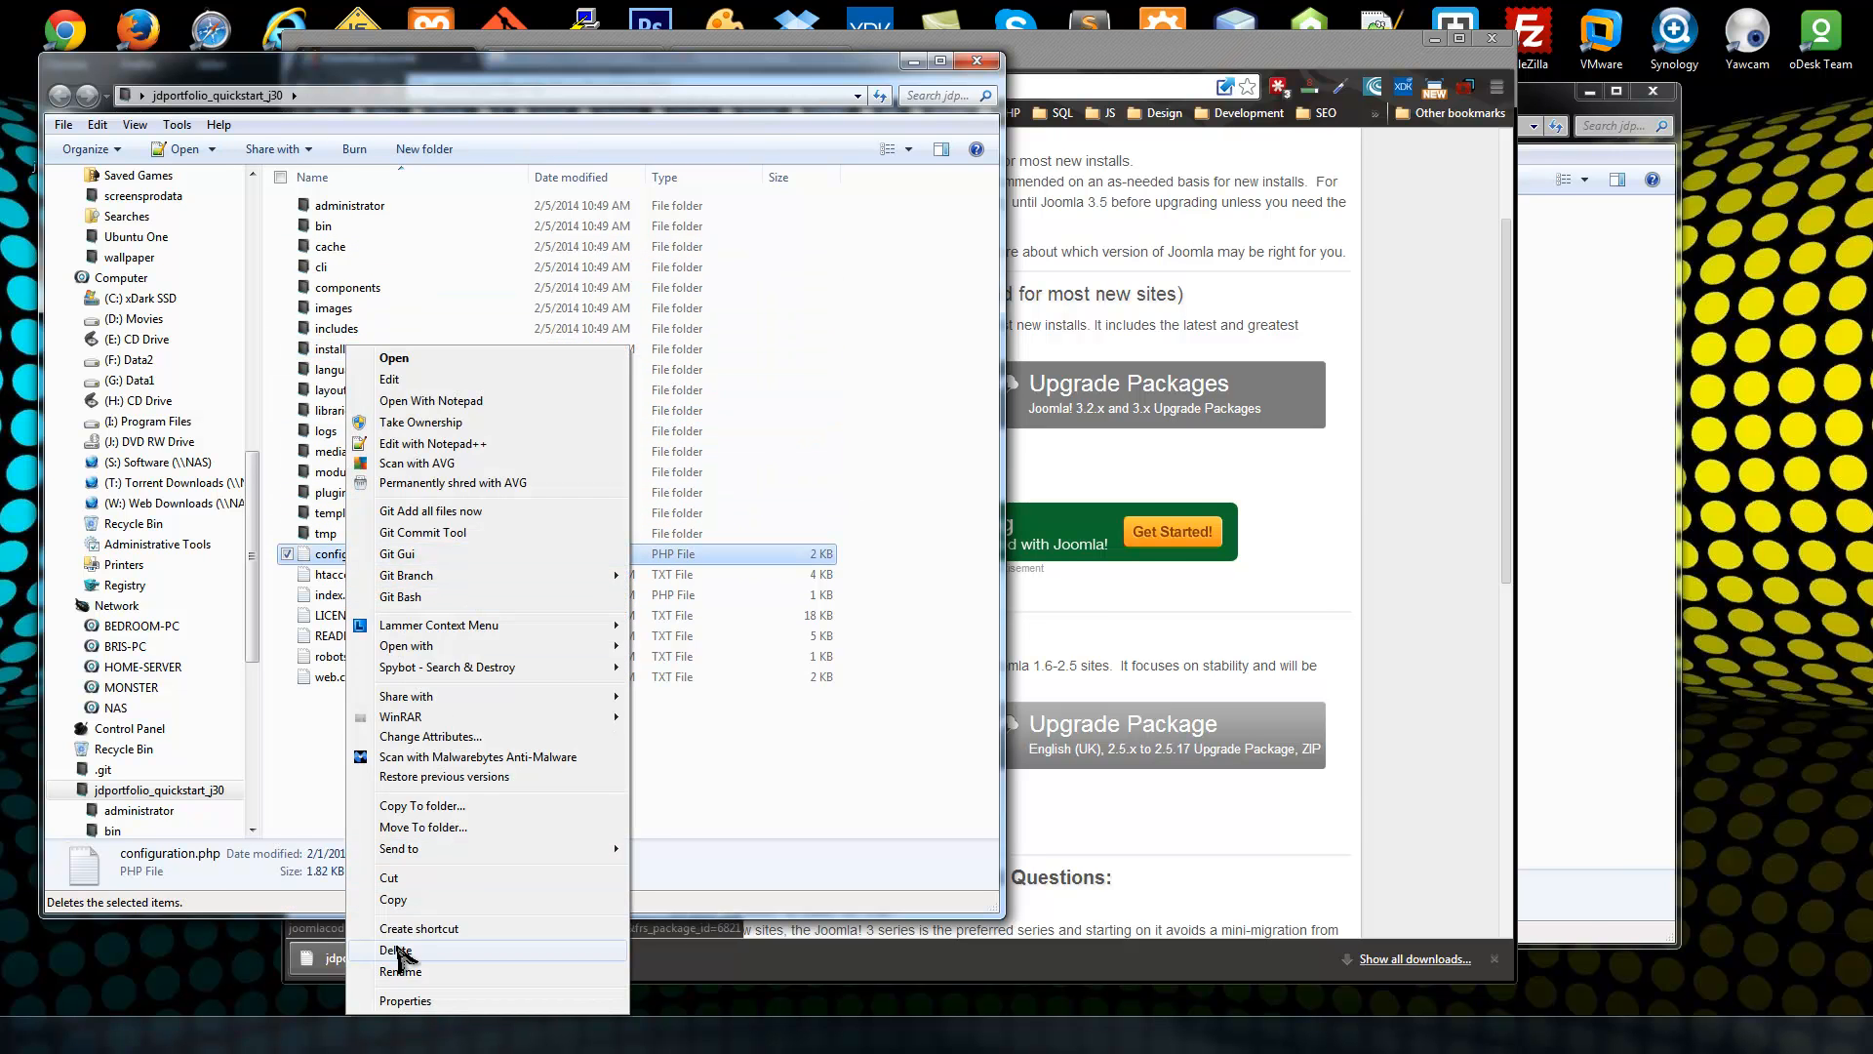
click(397, 950)
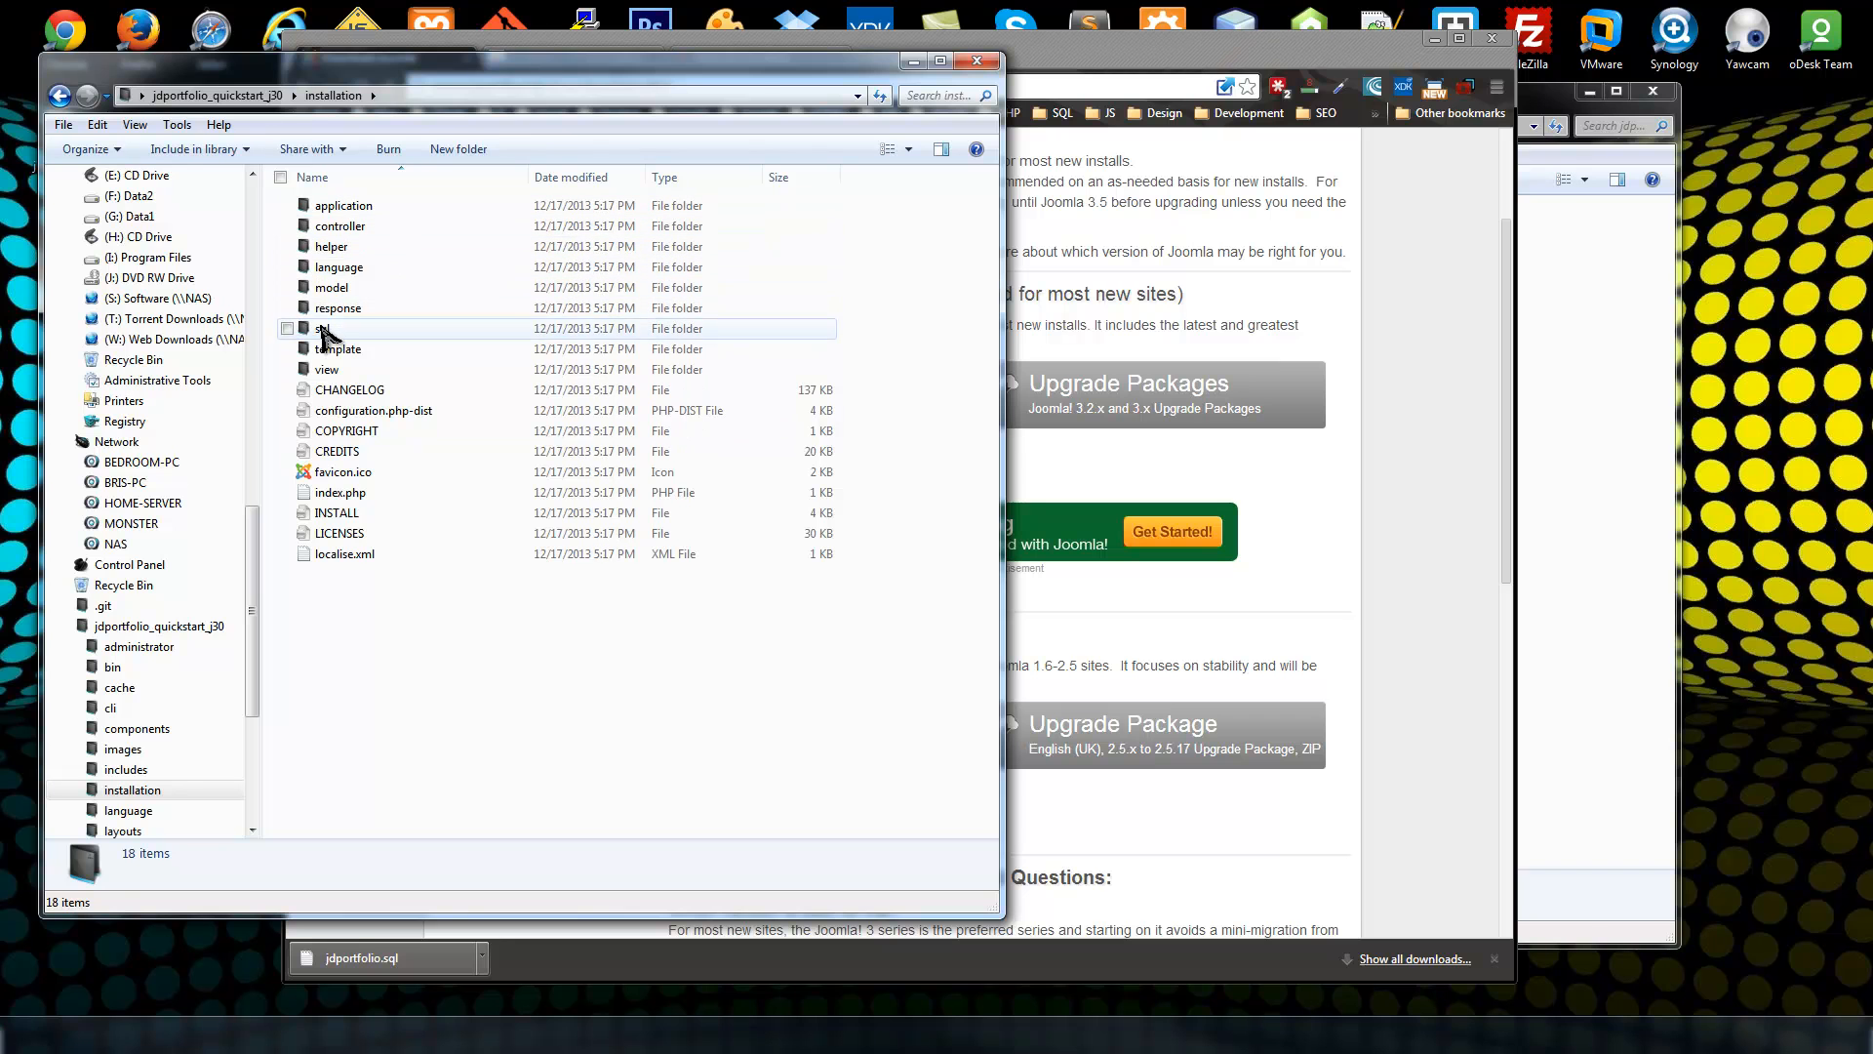
Open installation\sql\mysql, which lists joomla.sql and the sample SQL files.
double_click(323, 329)
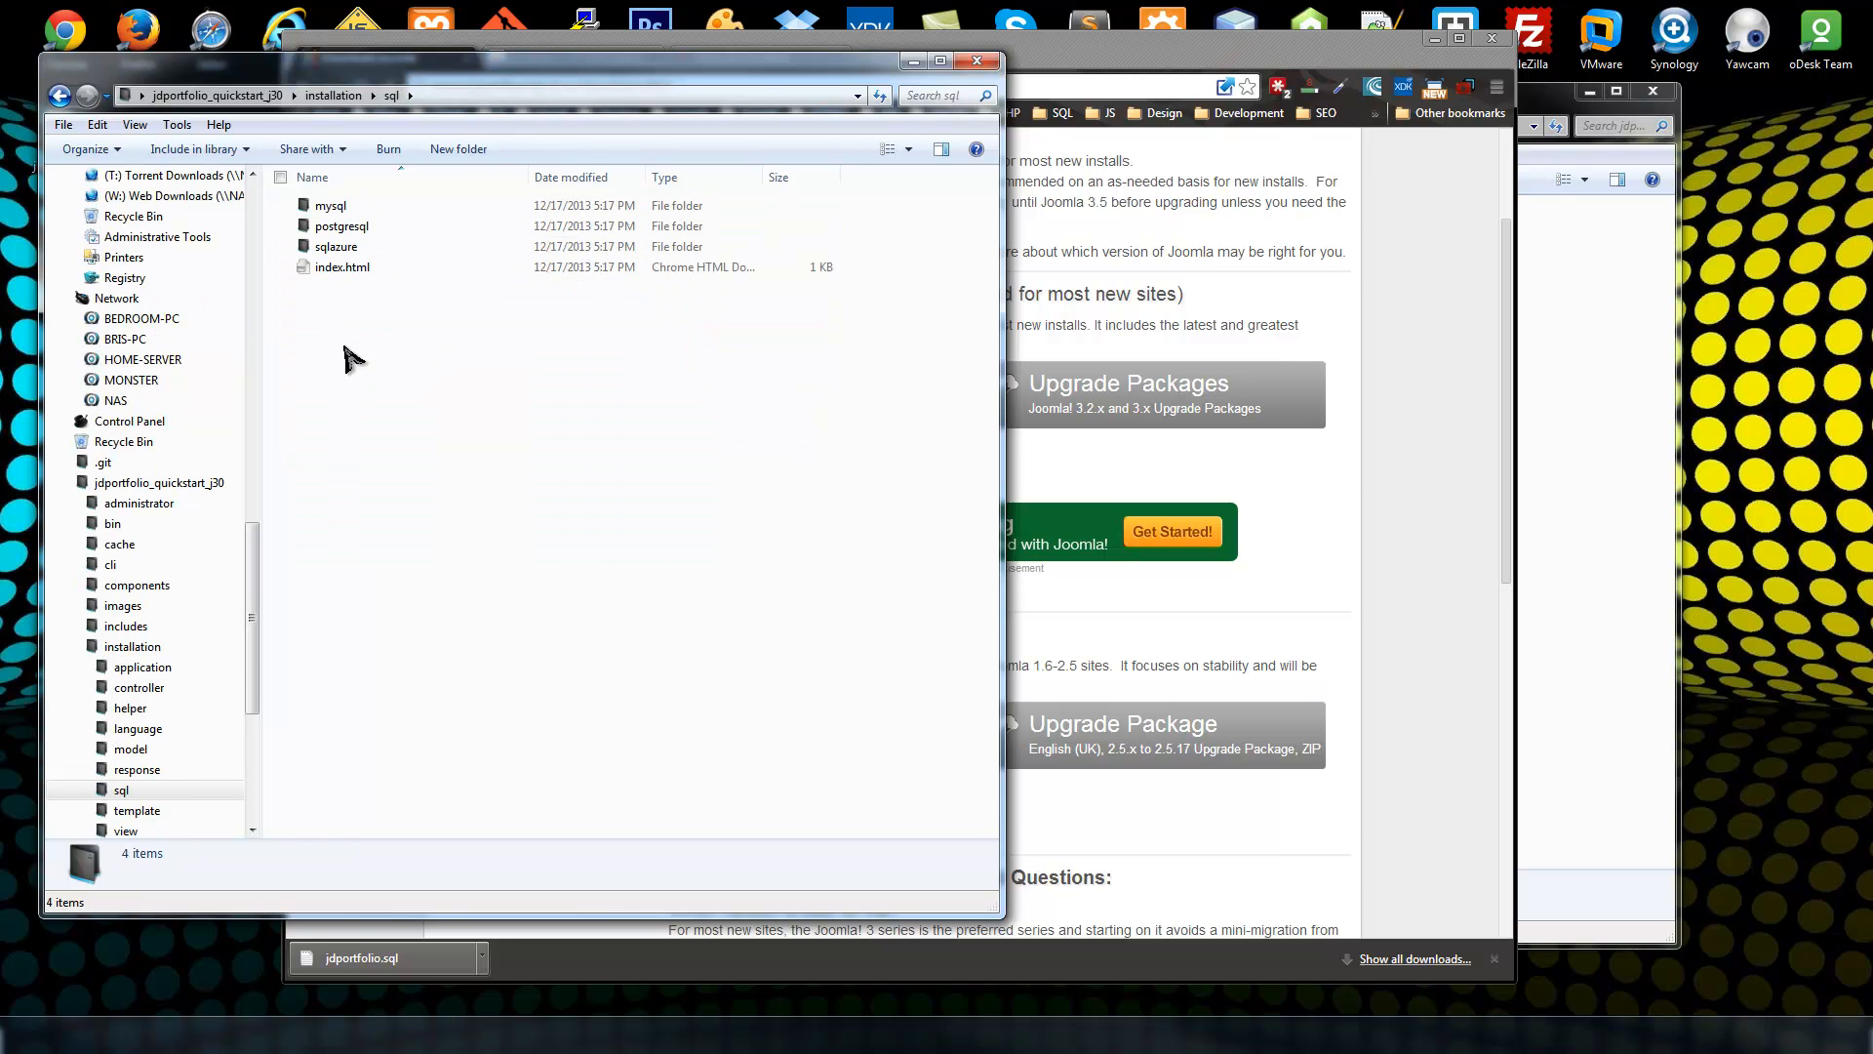
double_click(329, 204)
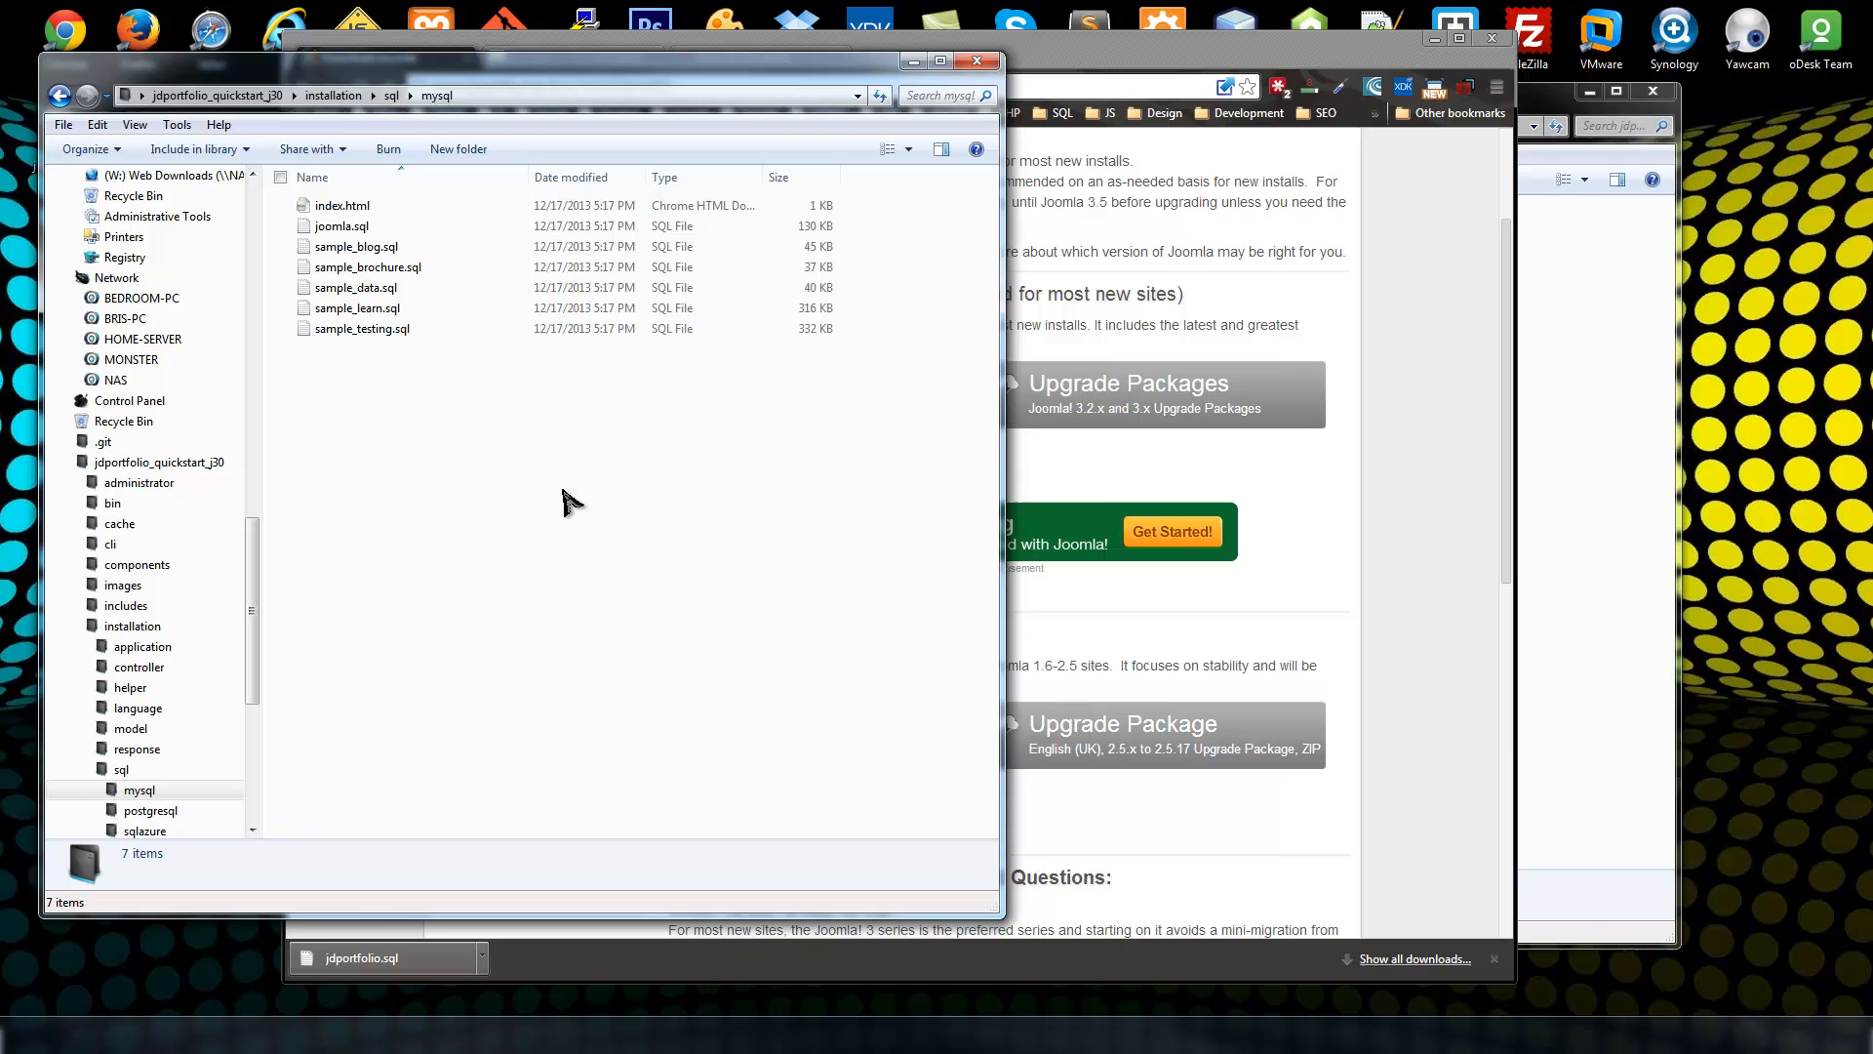
mouse_move(453, 388)
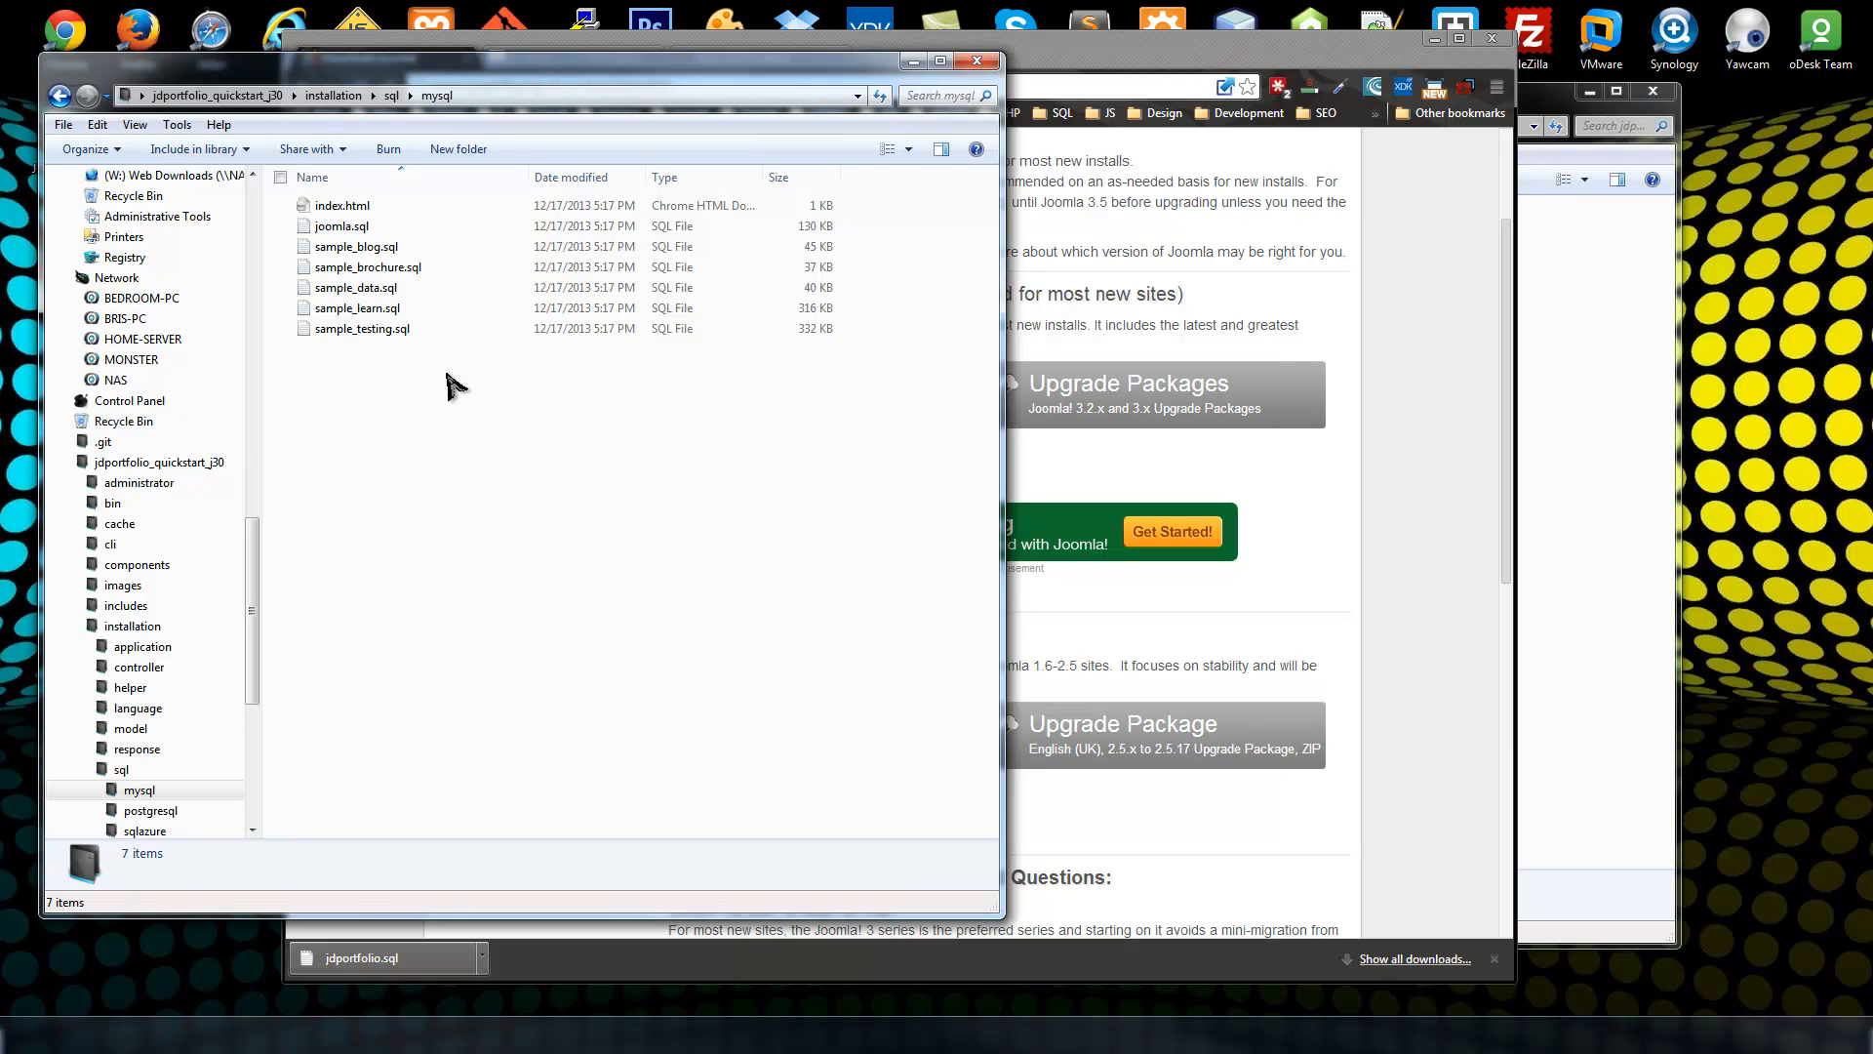
click(361, 328)
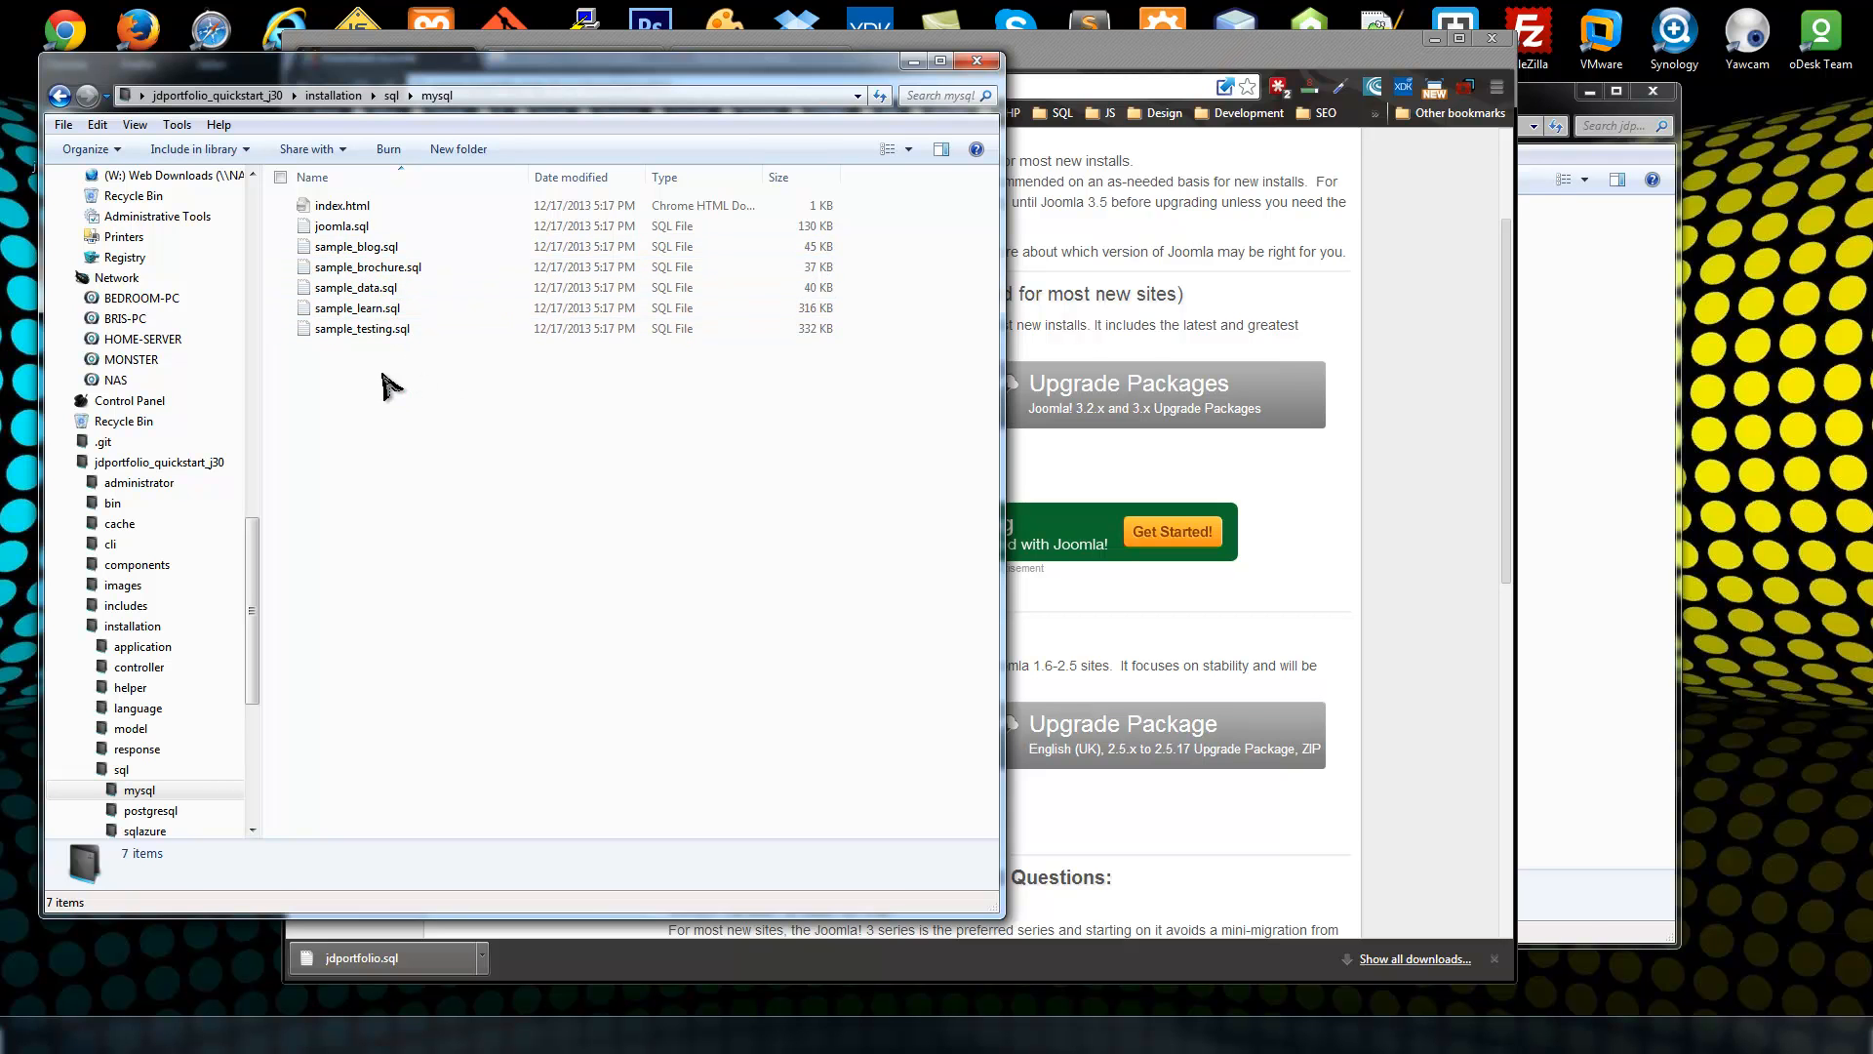
mouse_move(1335, 613)
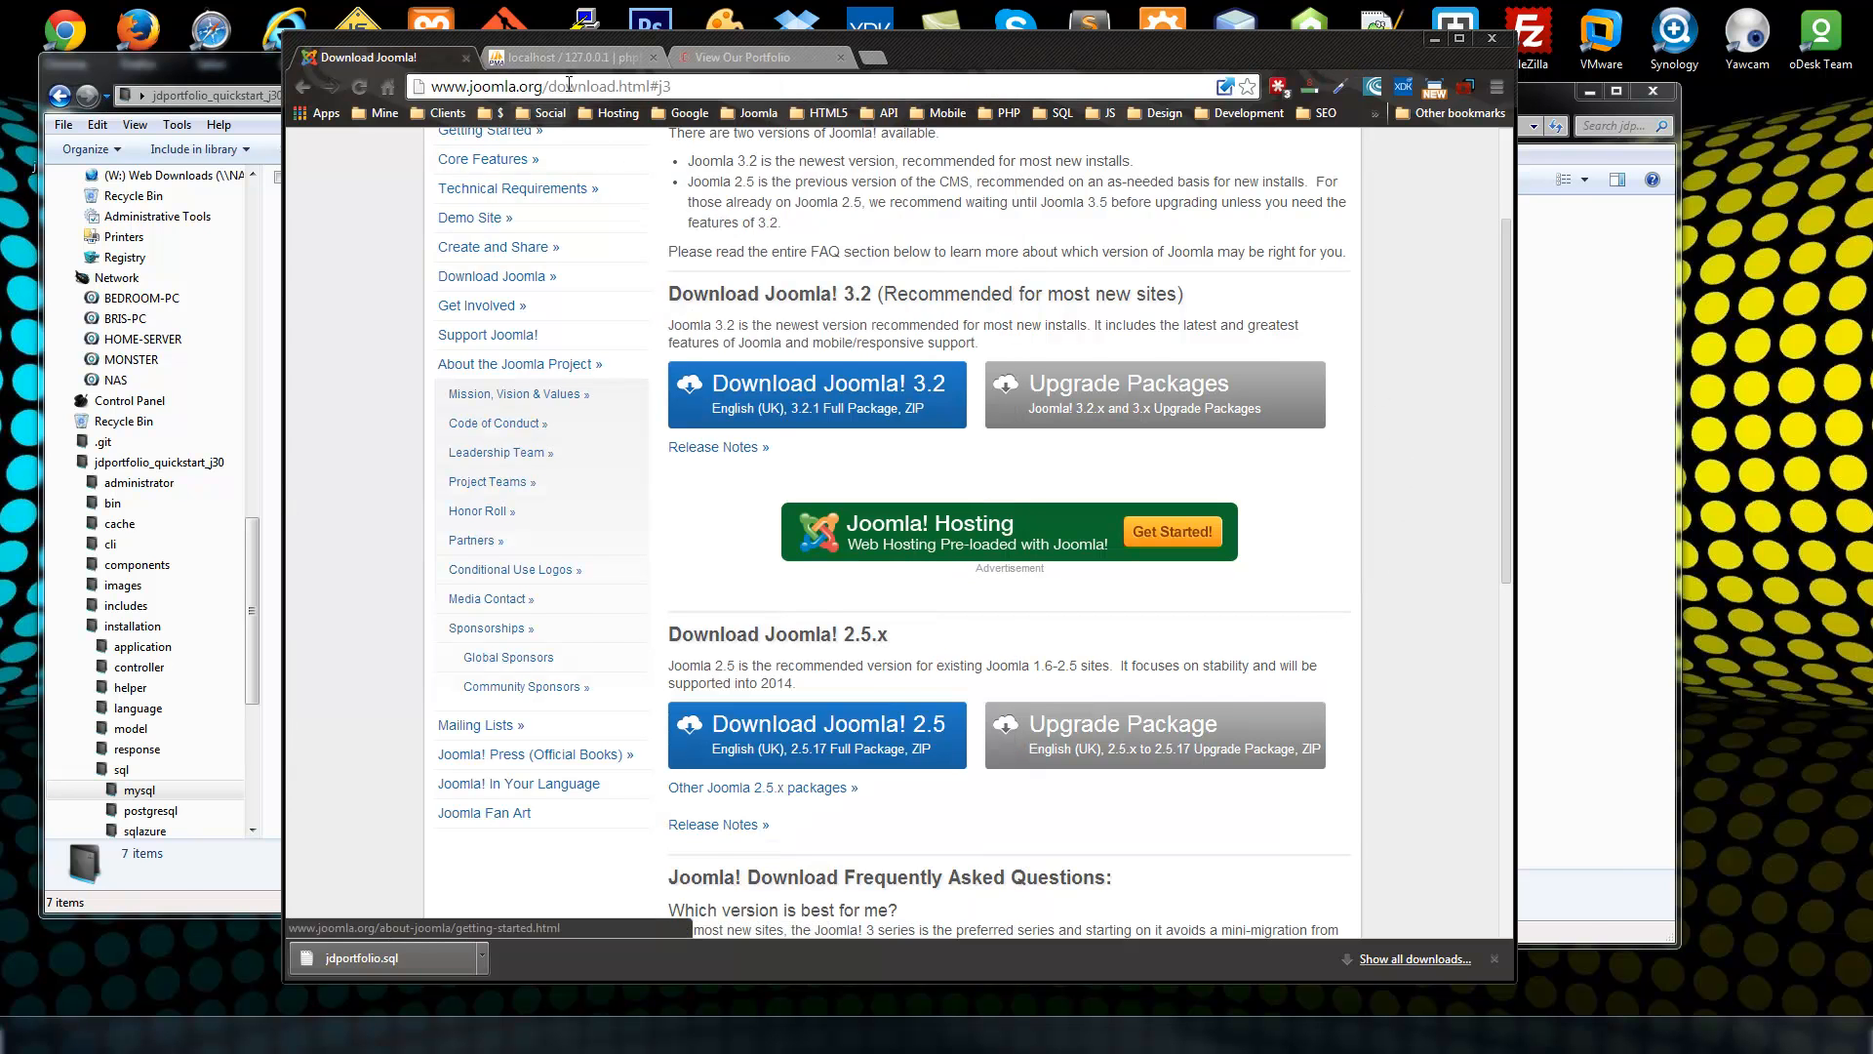
Log back into phpMyAdmin as root and select the jdportfolio database.
click(562, 57)
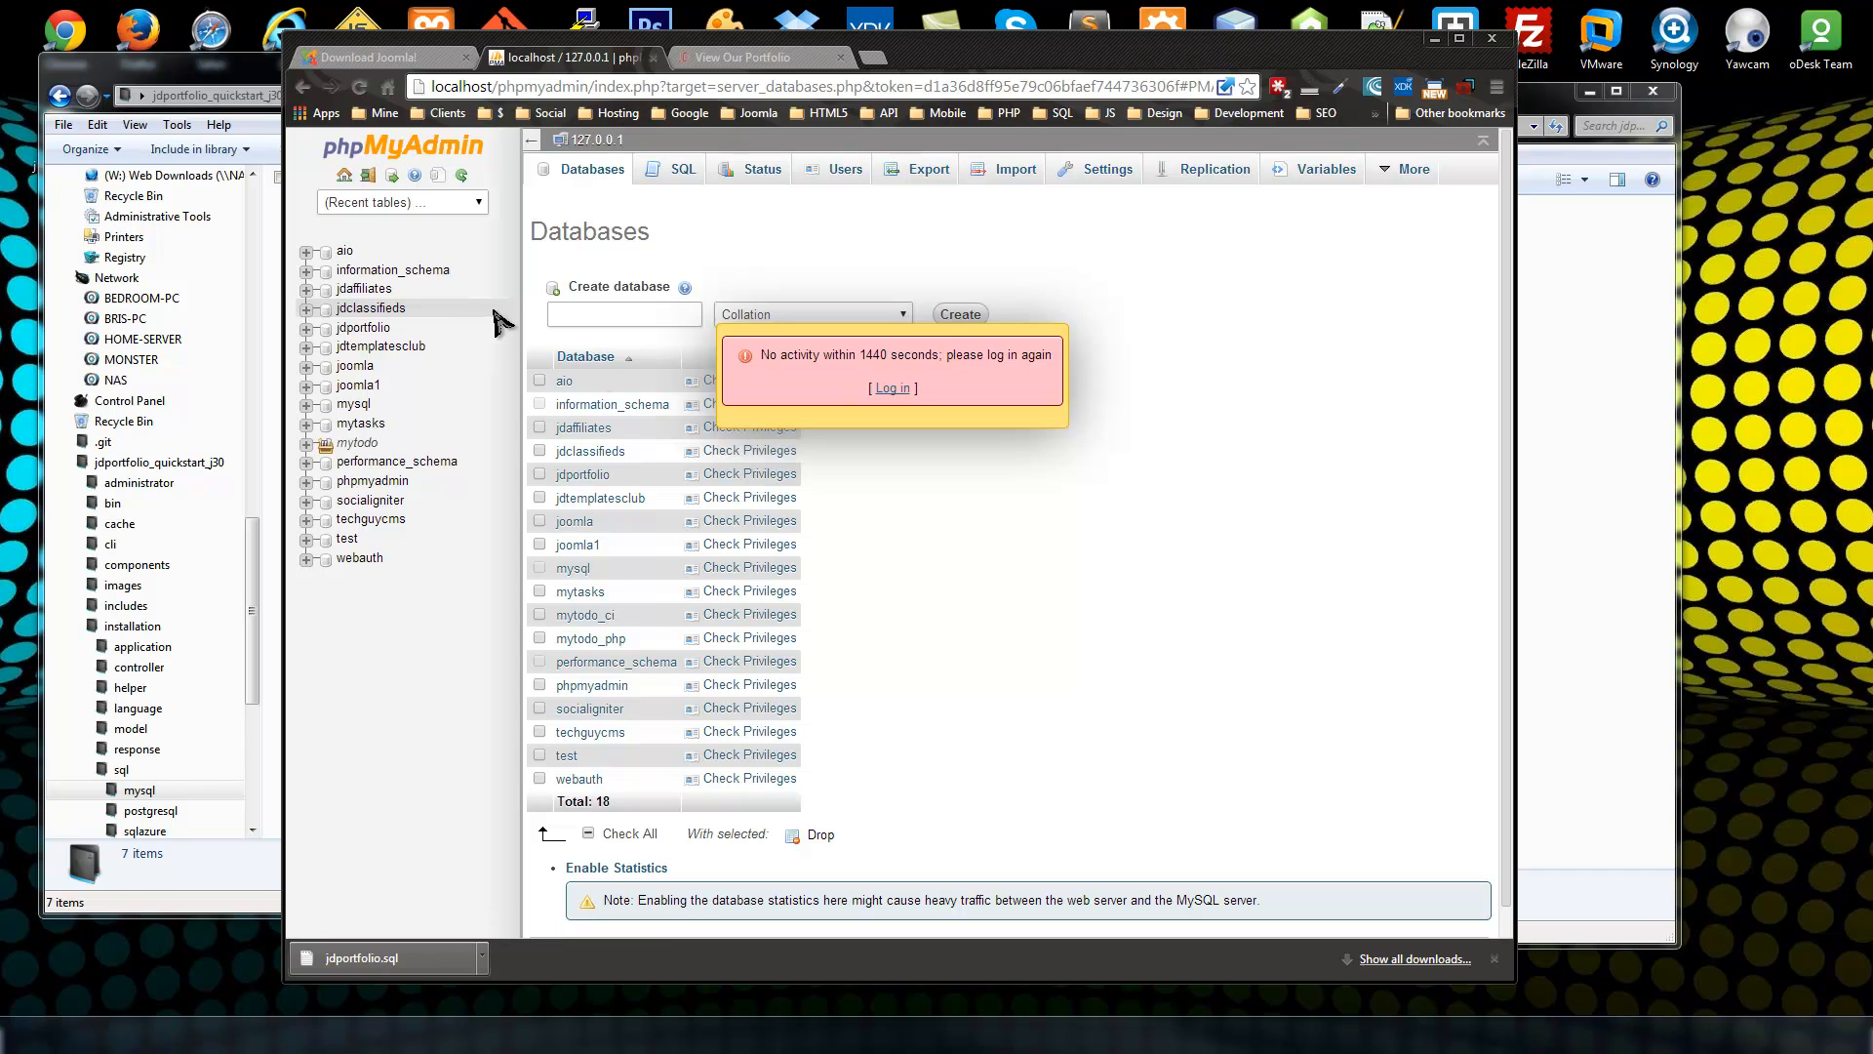
click(890, 387)
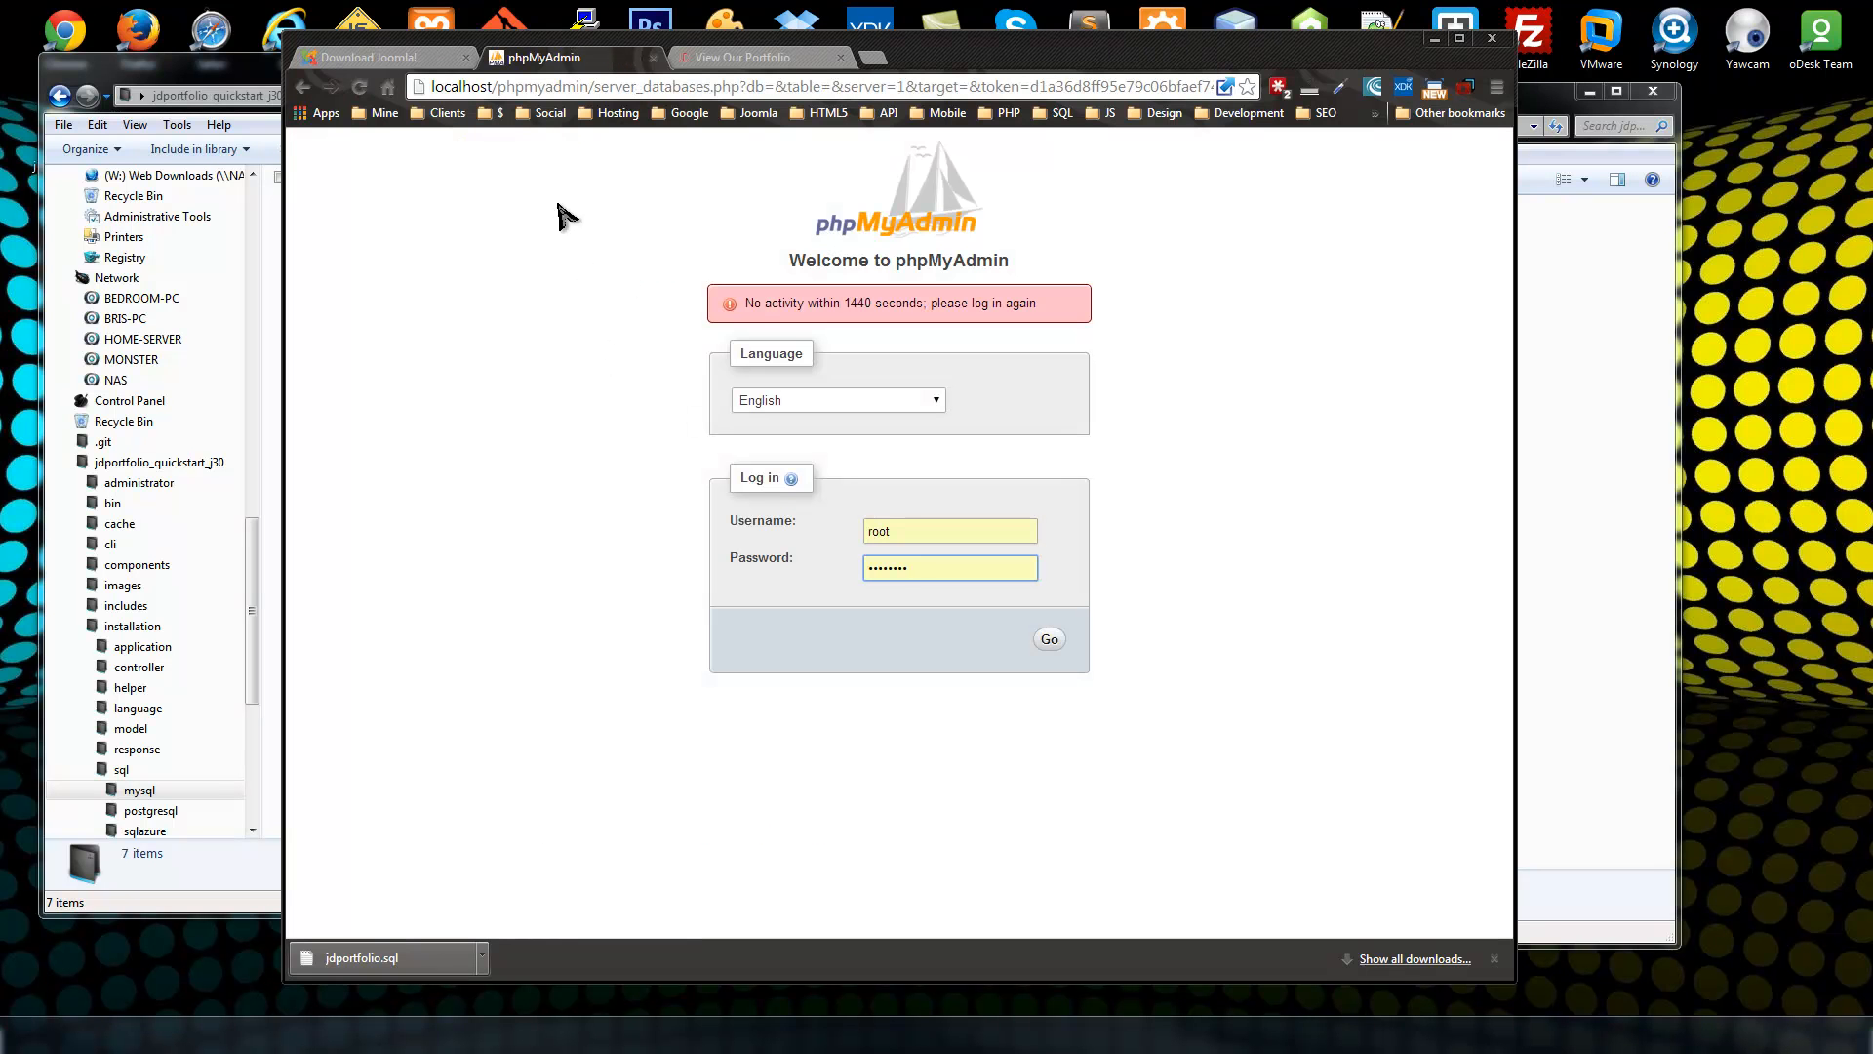
click(1048, 638)
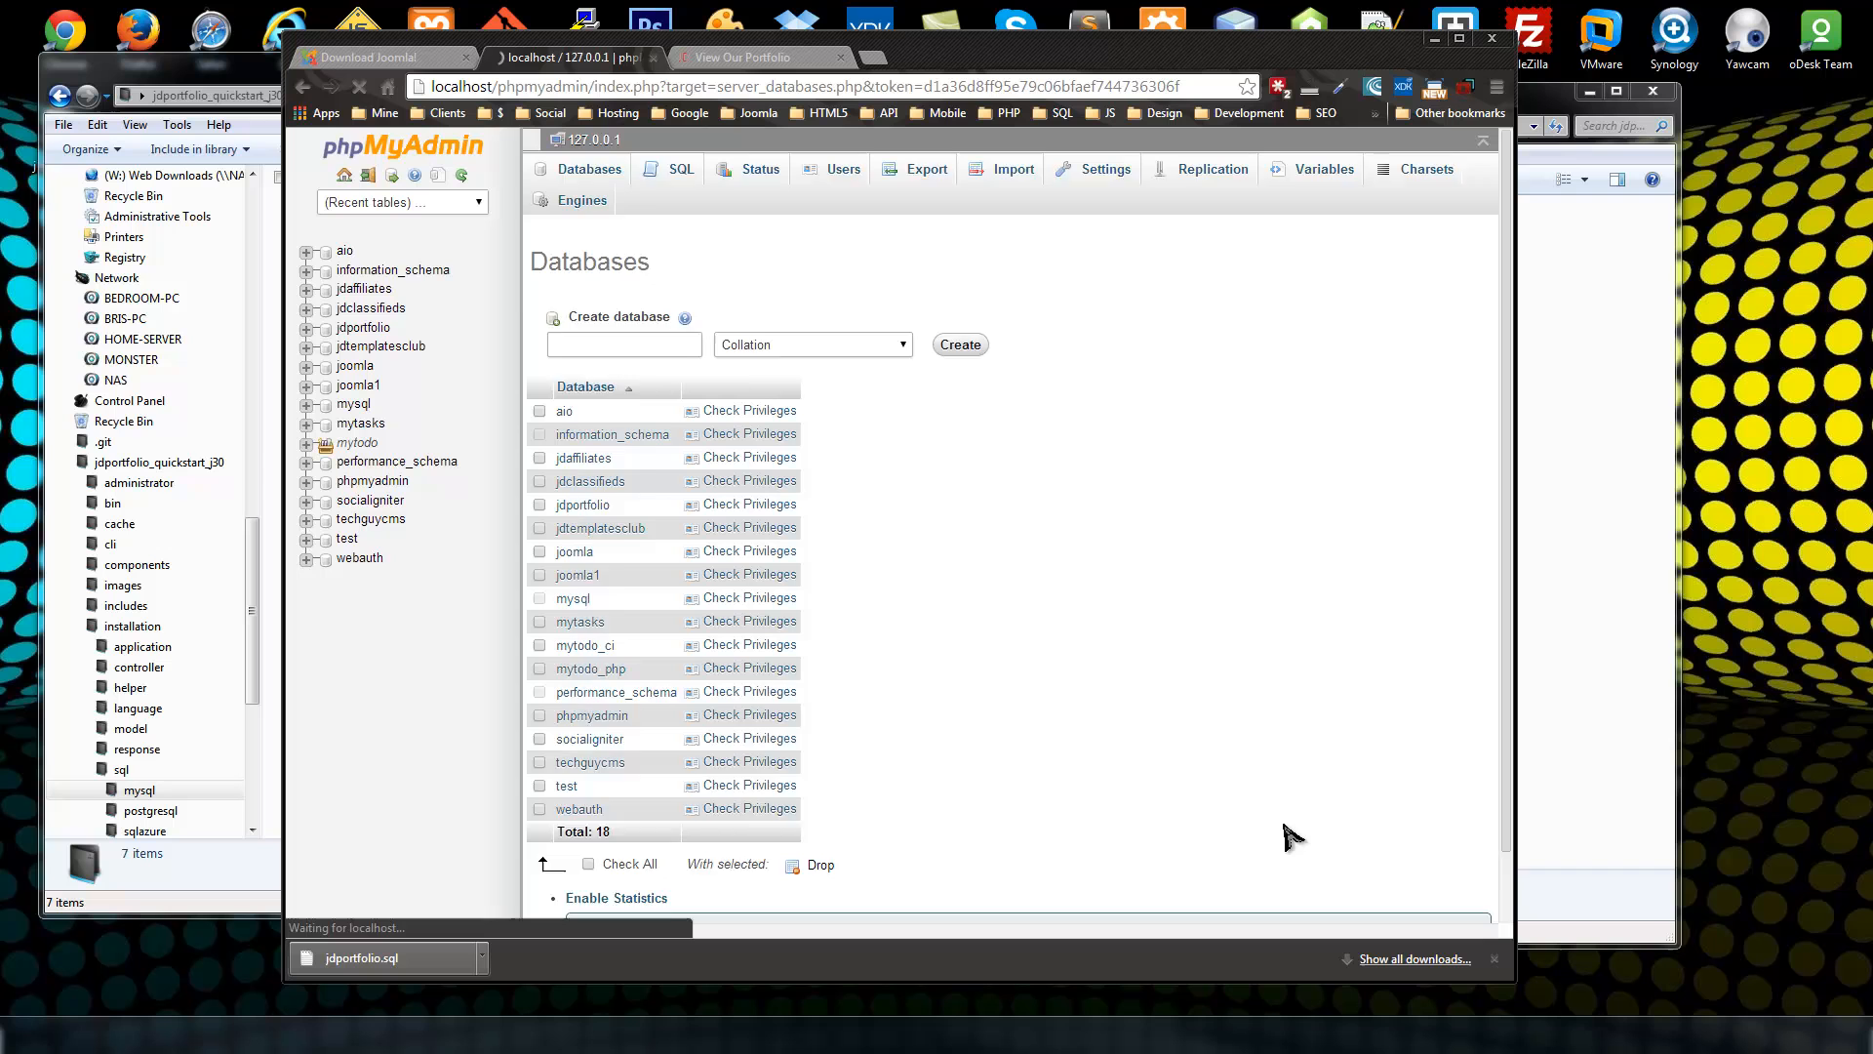
click(617, 898)
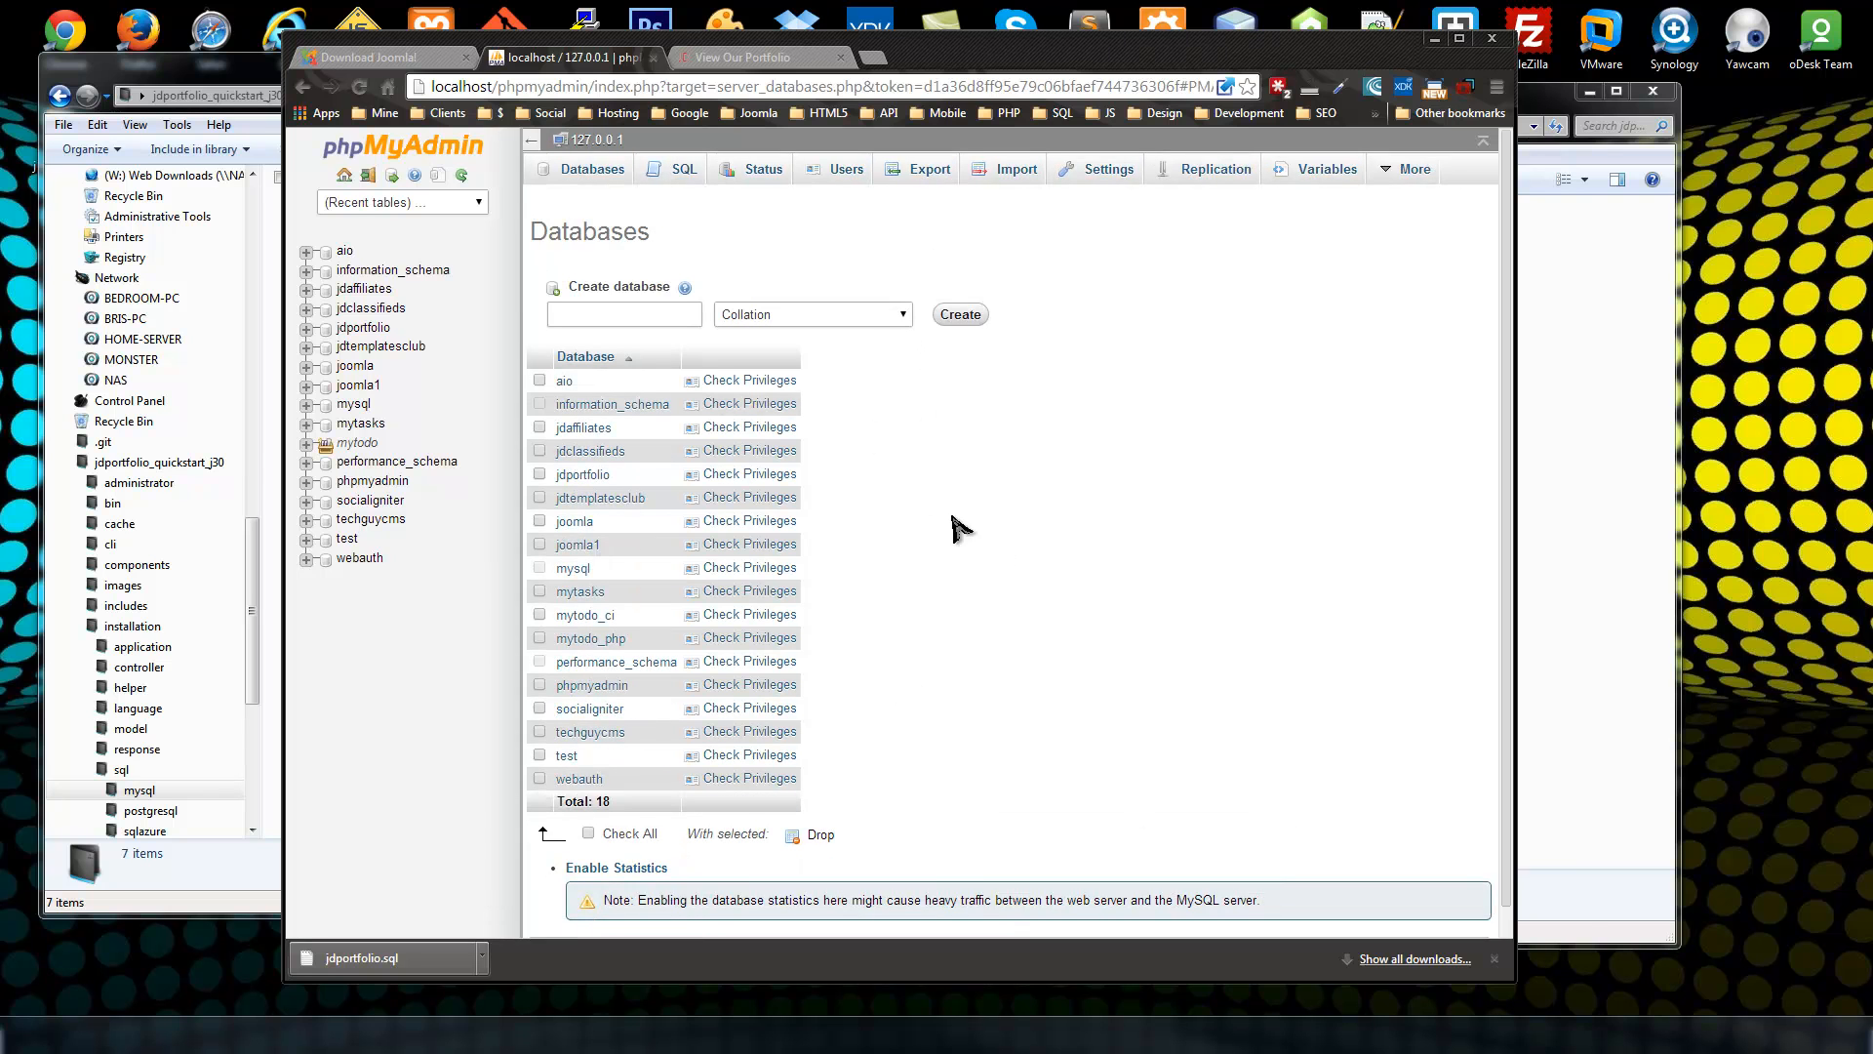
mouse_move(577, 497)
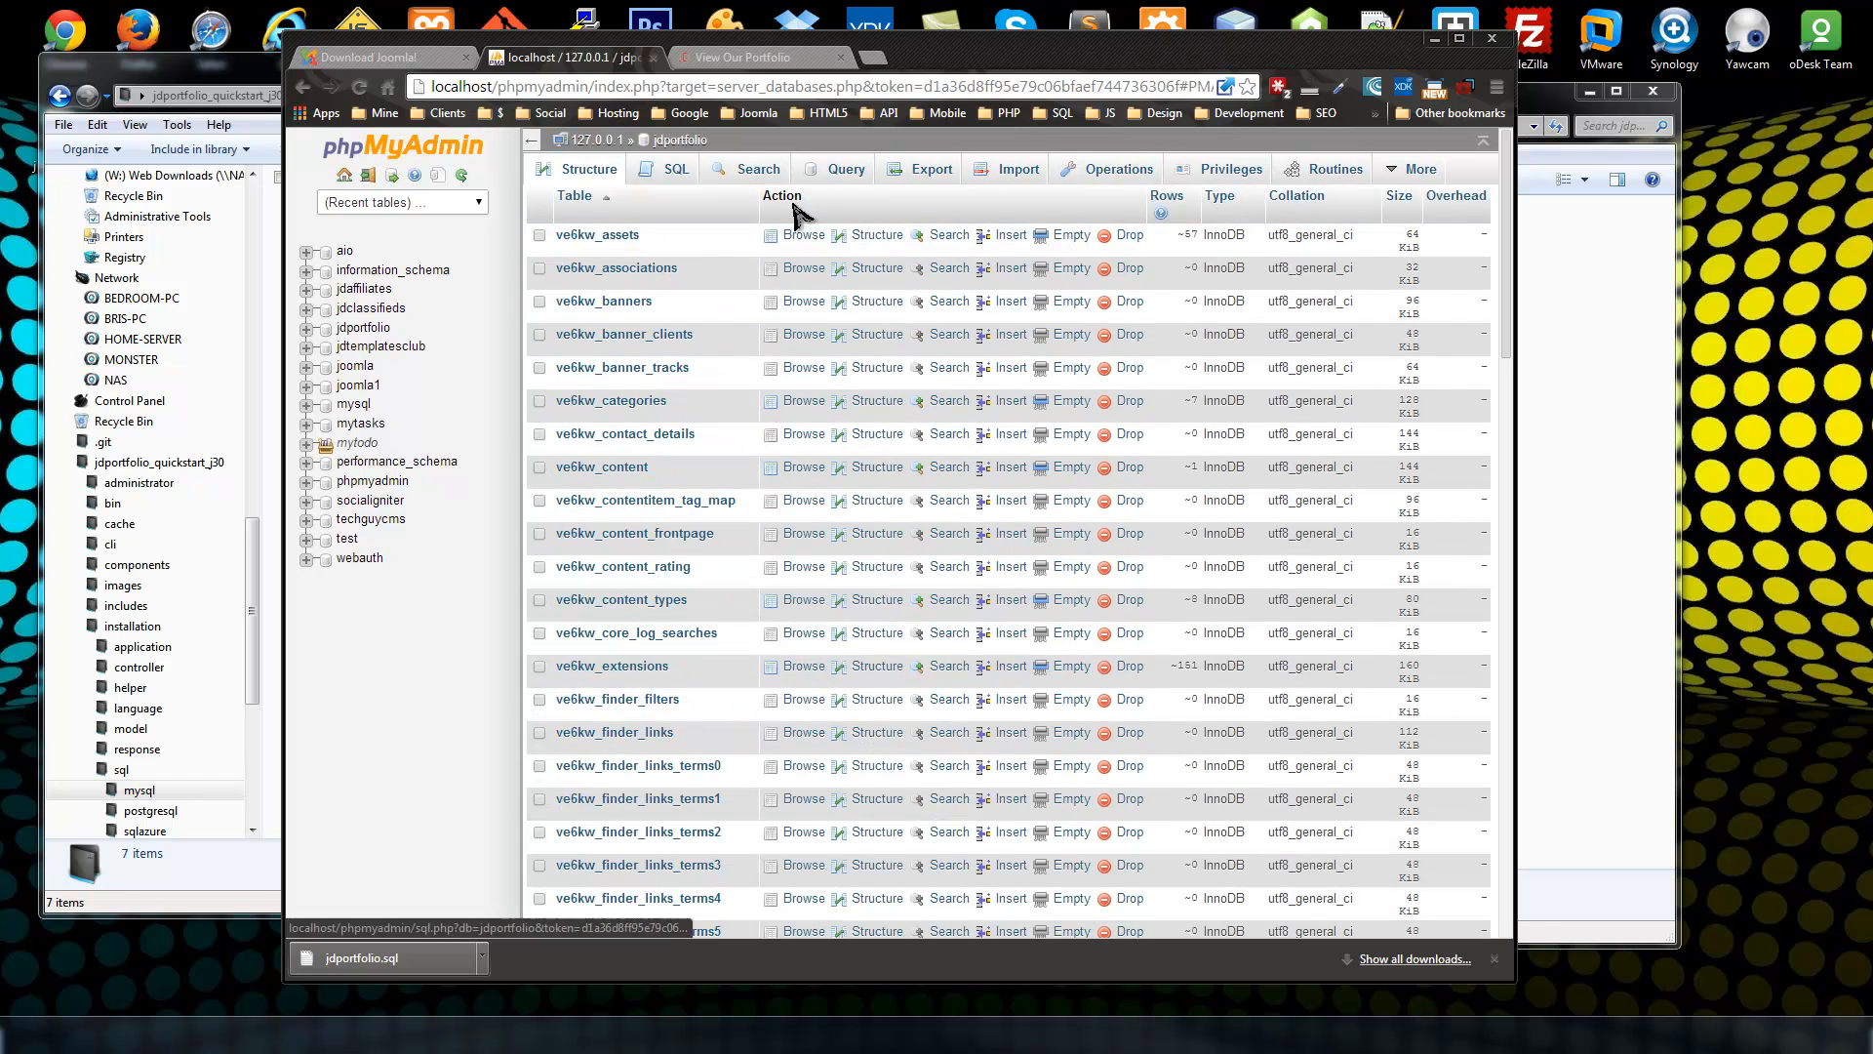
Export jdportfolio with Custom settings as an SQL file saved to the desktop.
click(933, 169)
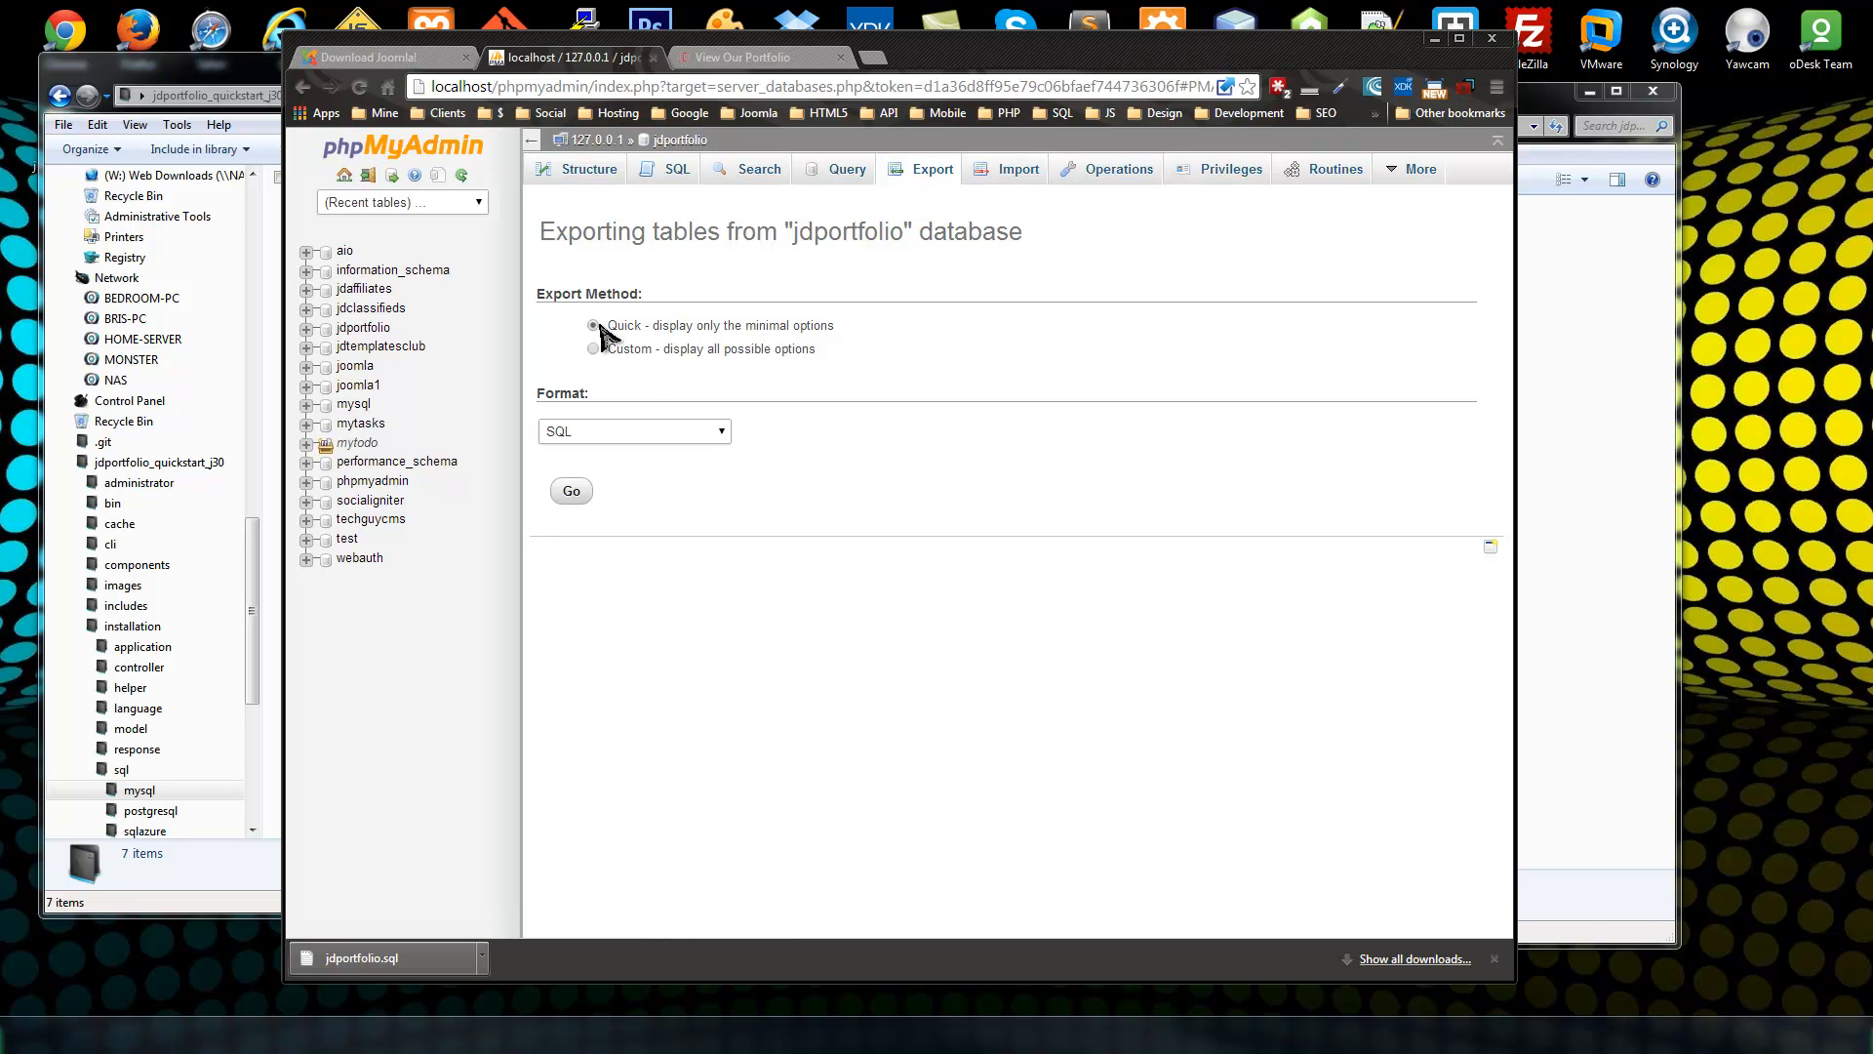
click(593, 348)
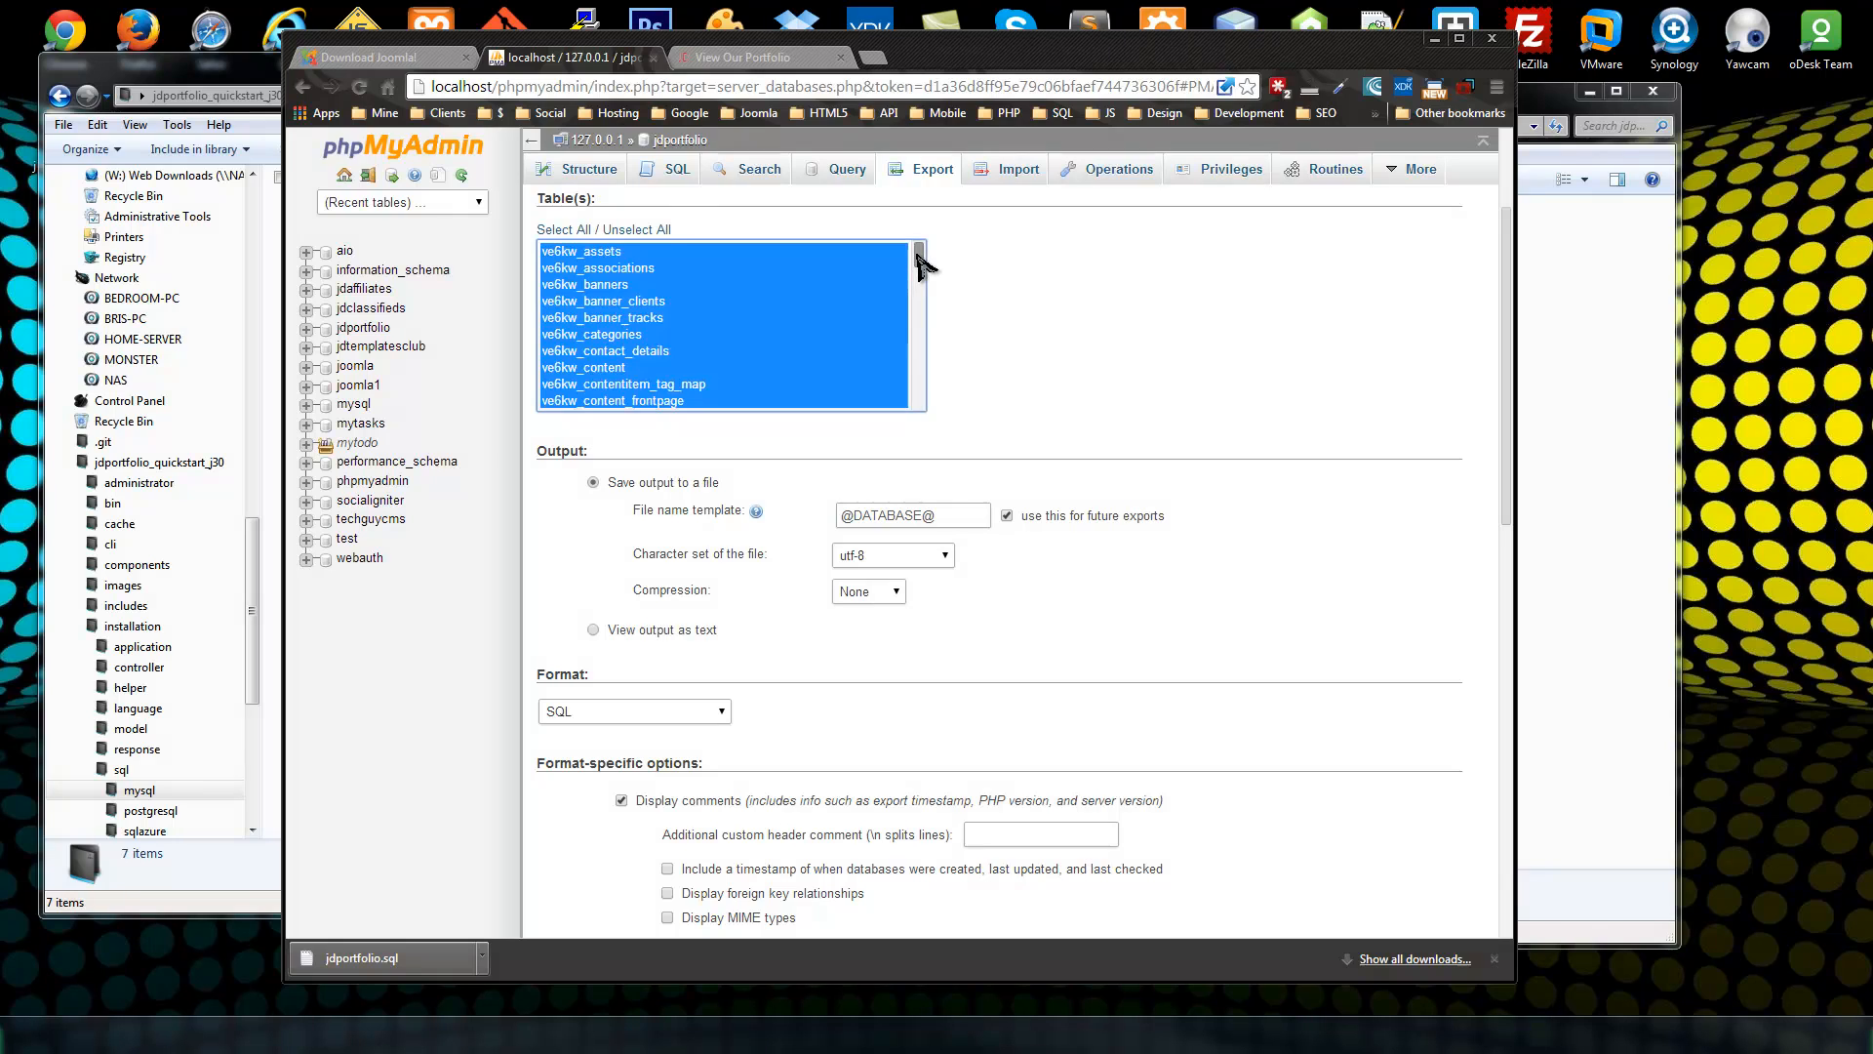
scroll(down, 3)
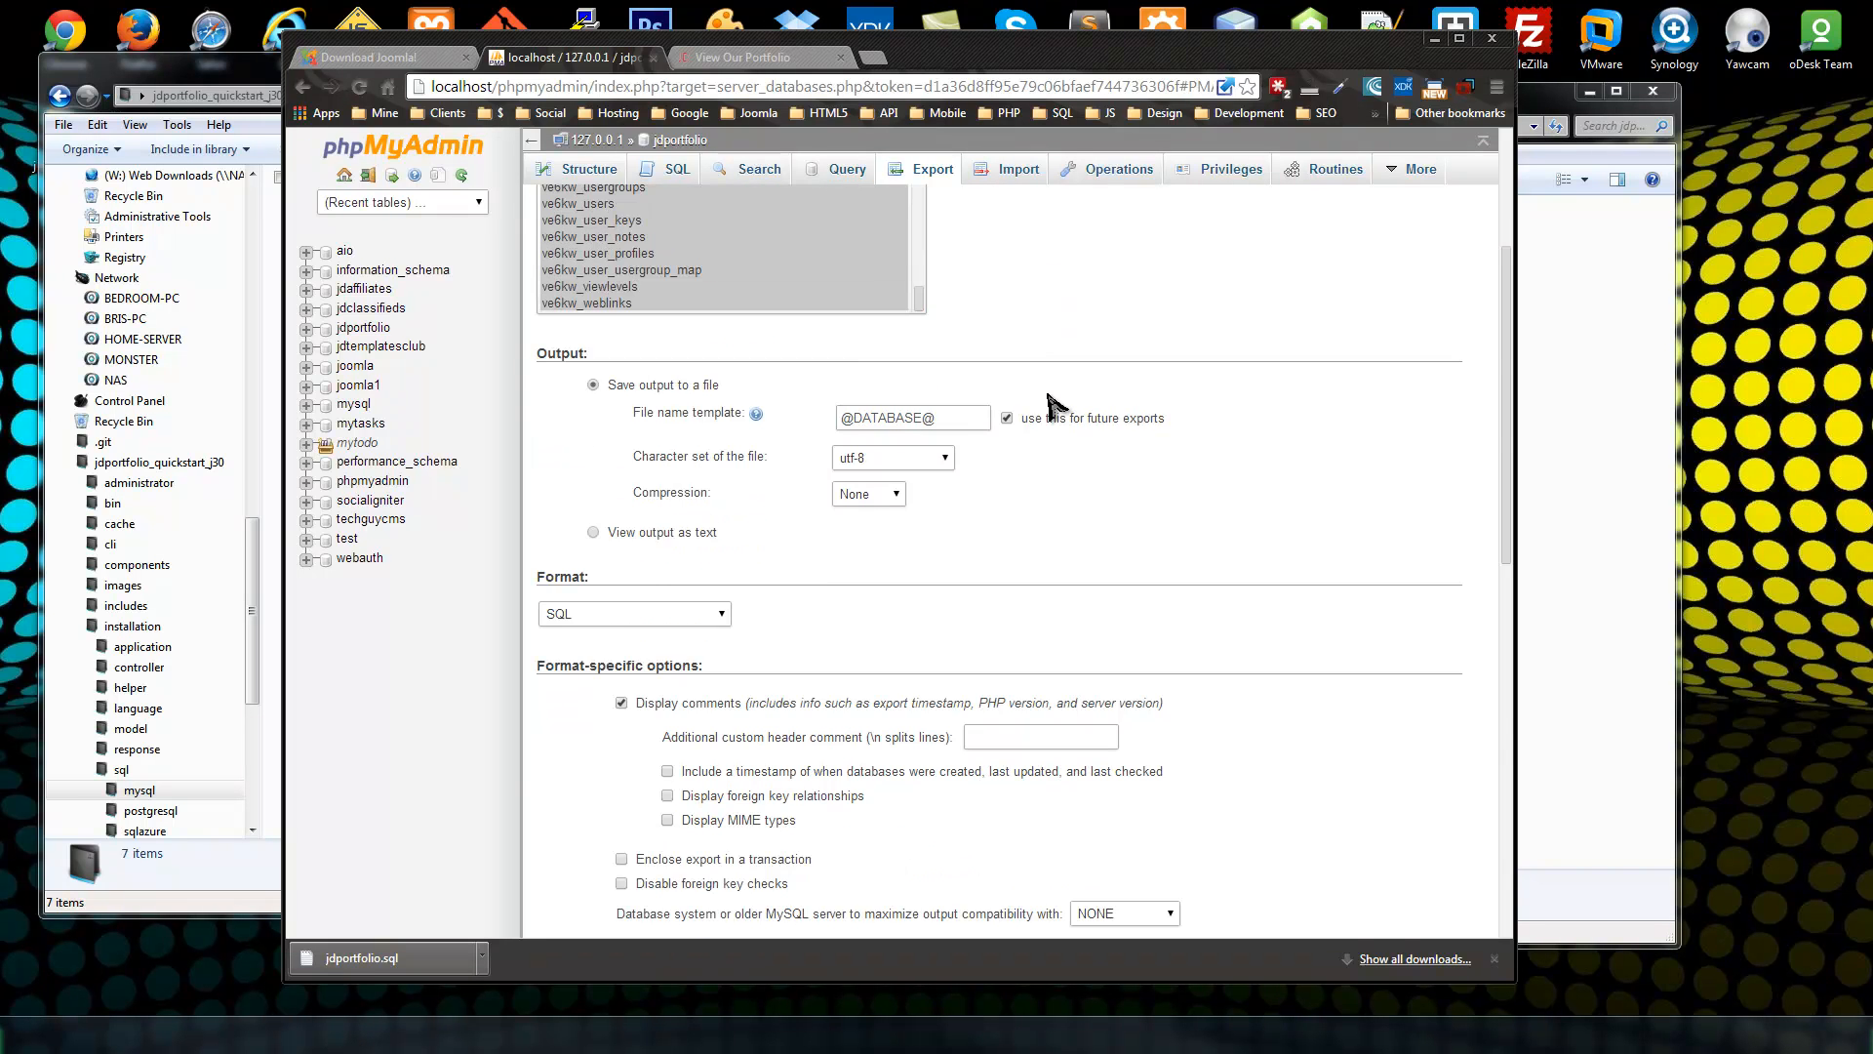
scroll(down, 3)
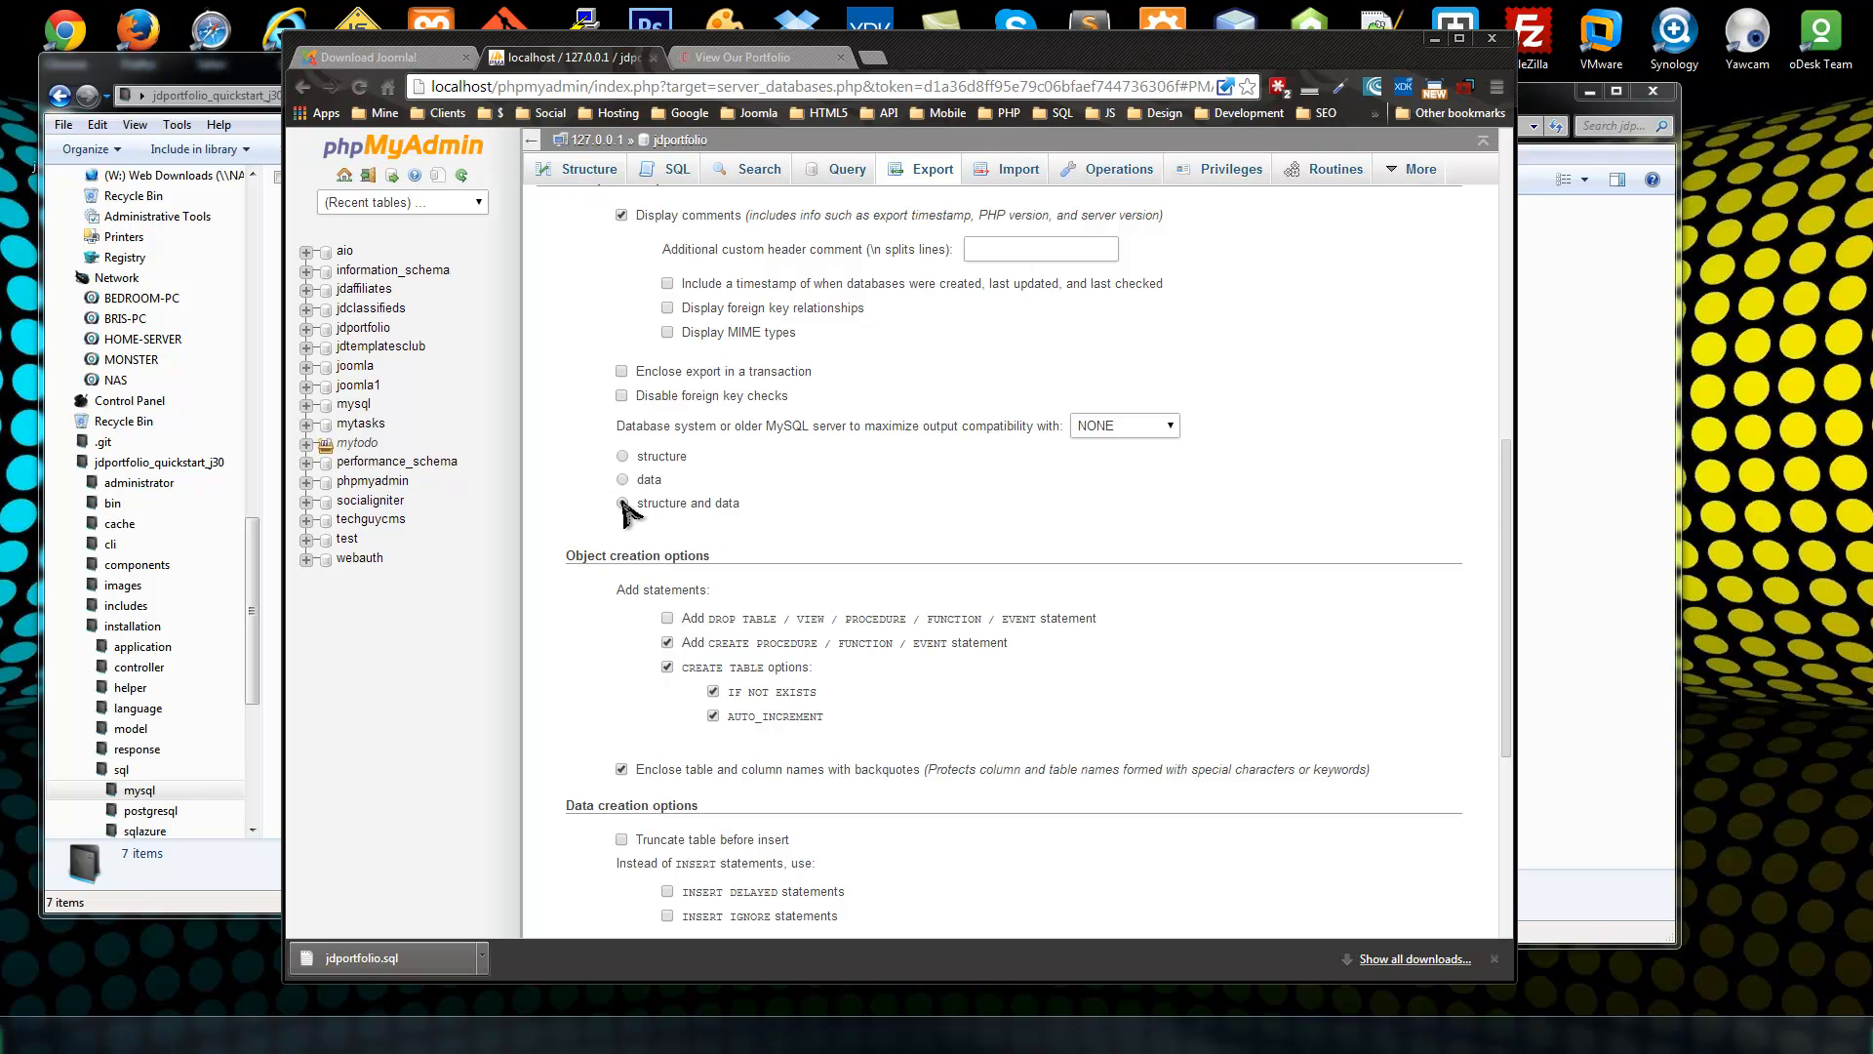
scroll(down, 3)
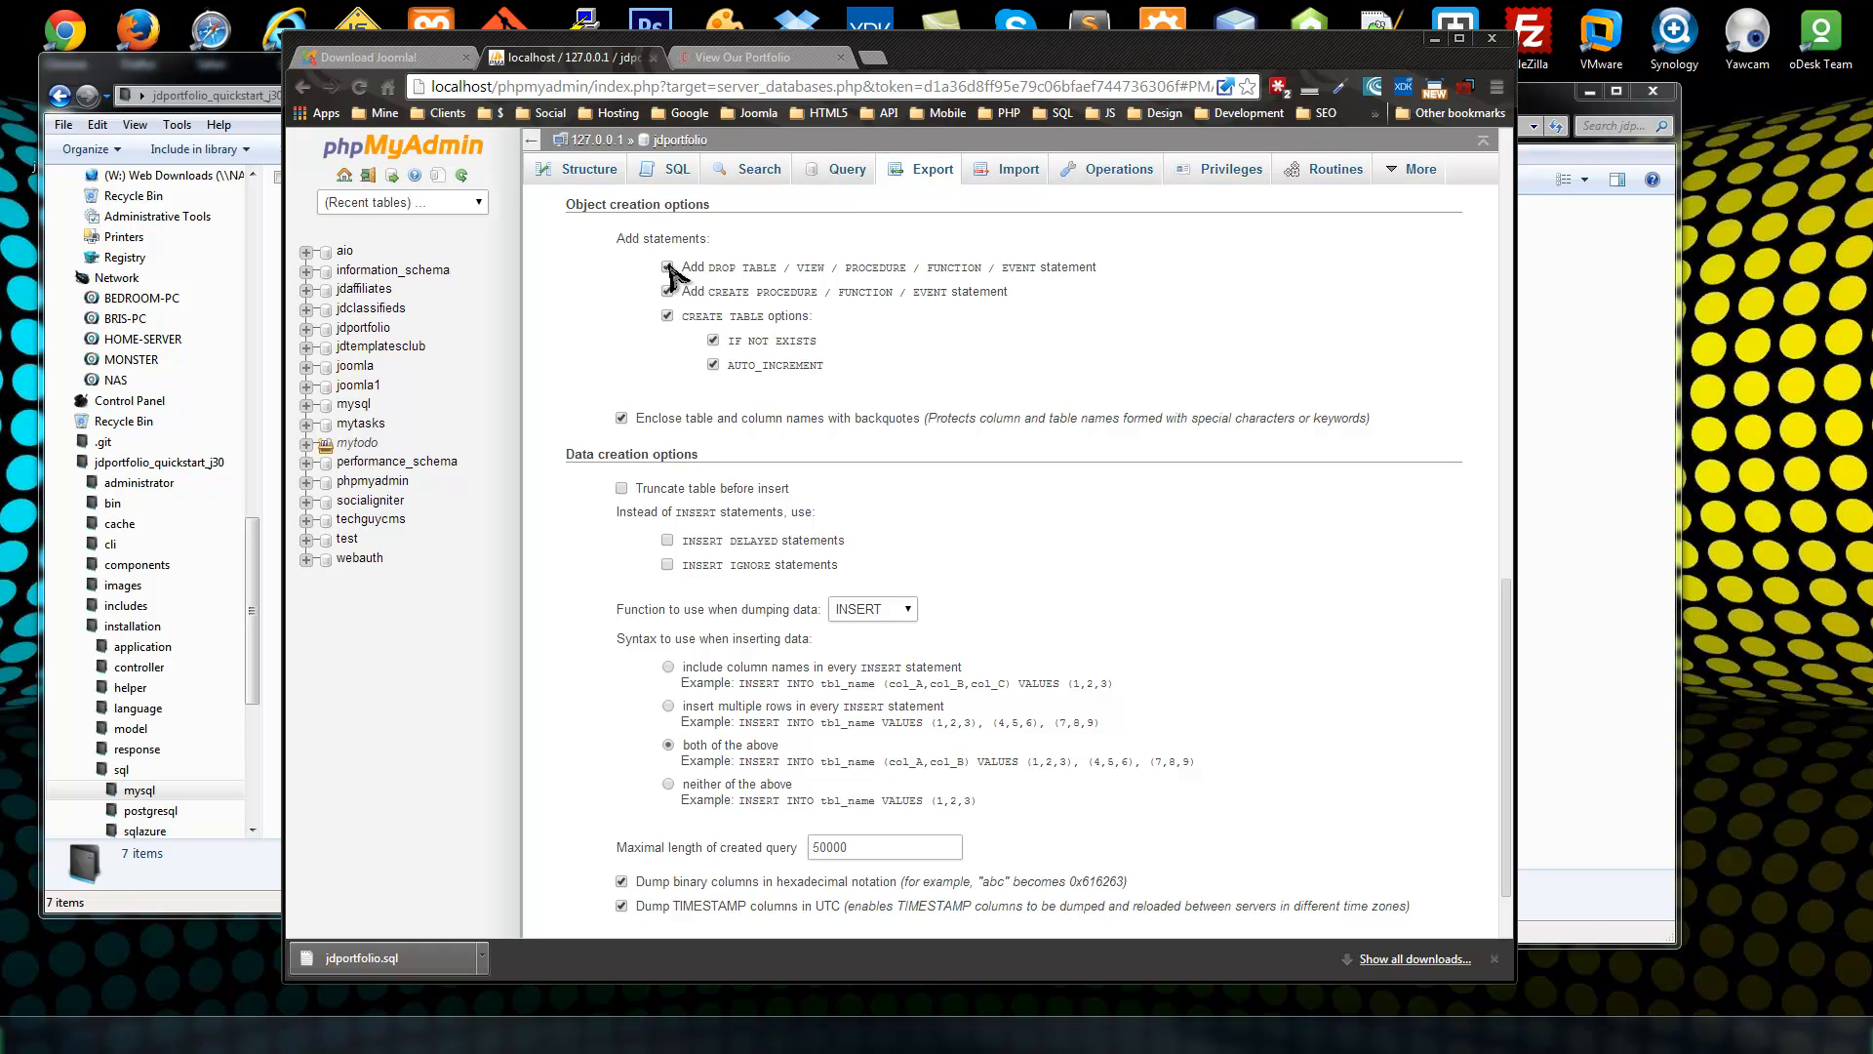
scroll(down, 3)
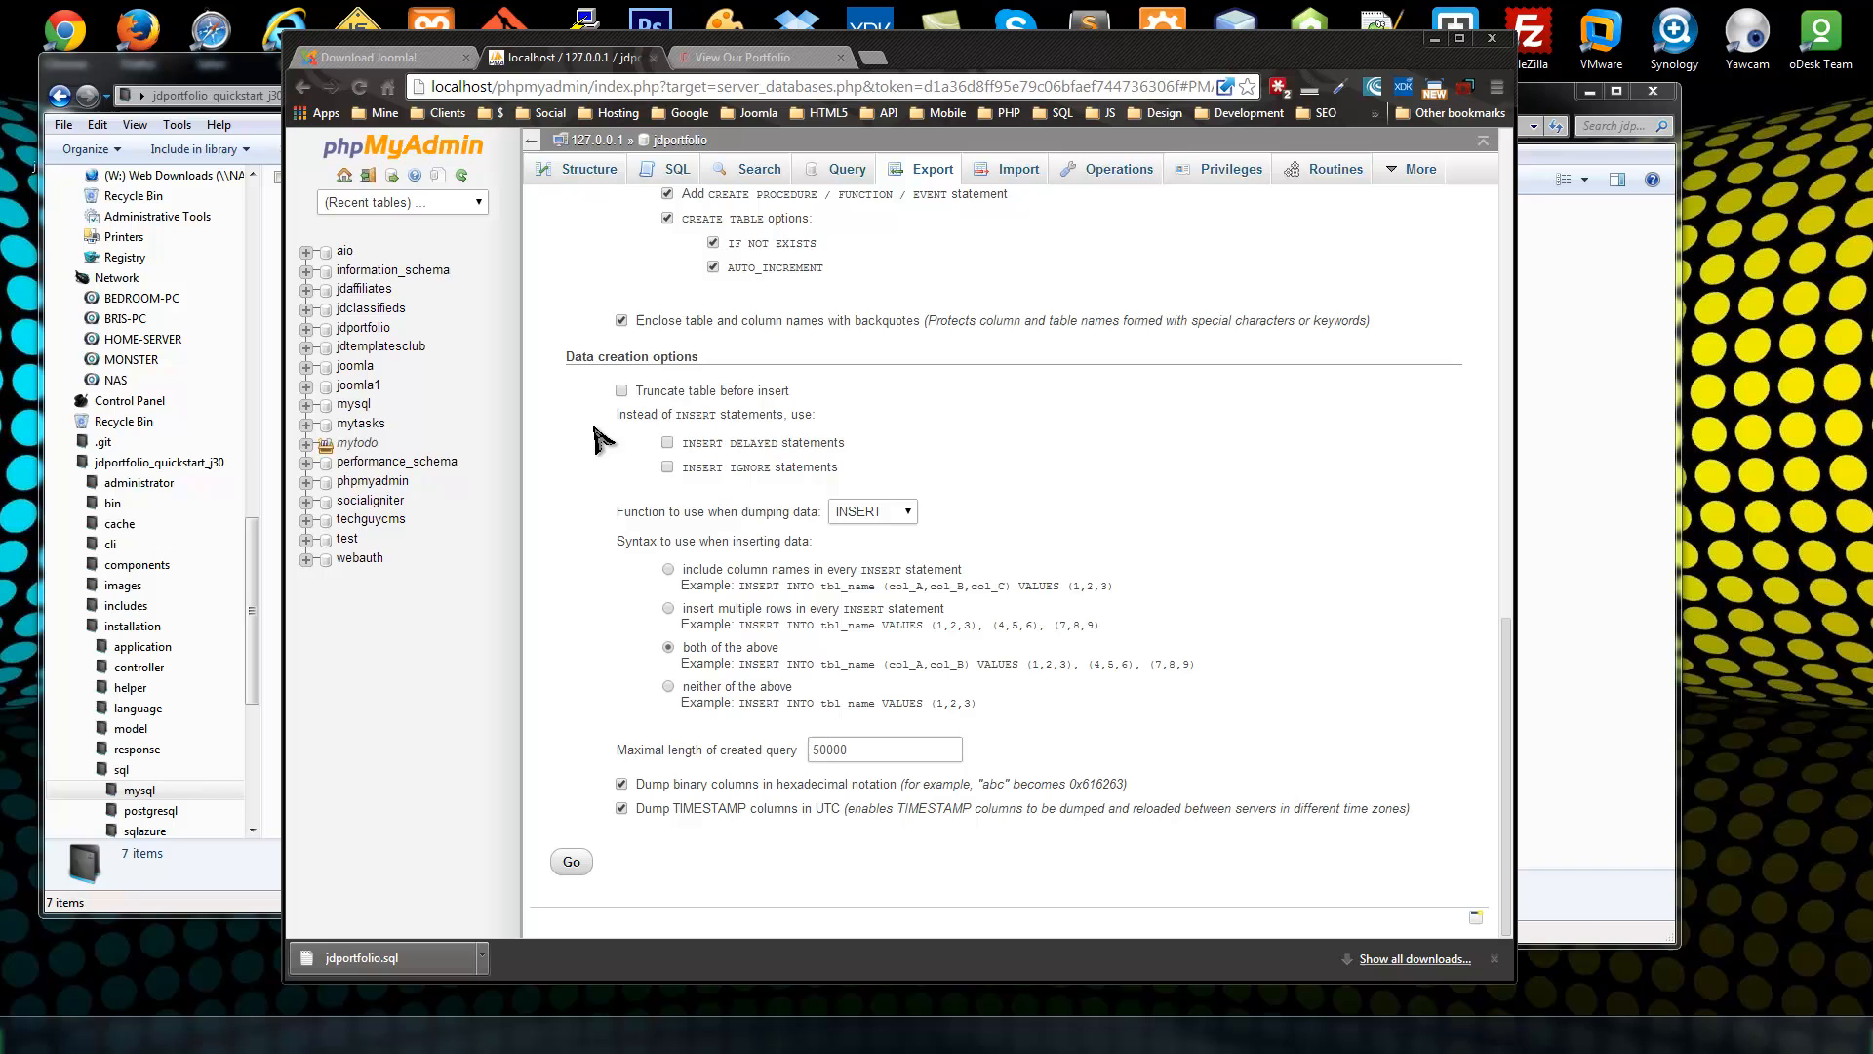
click(570, 861)
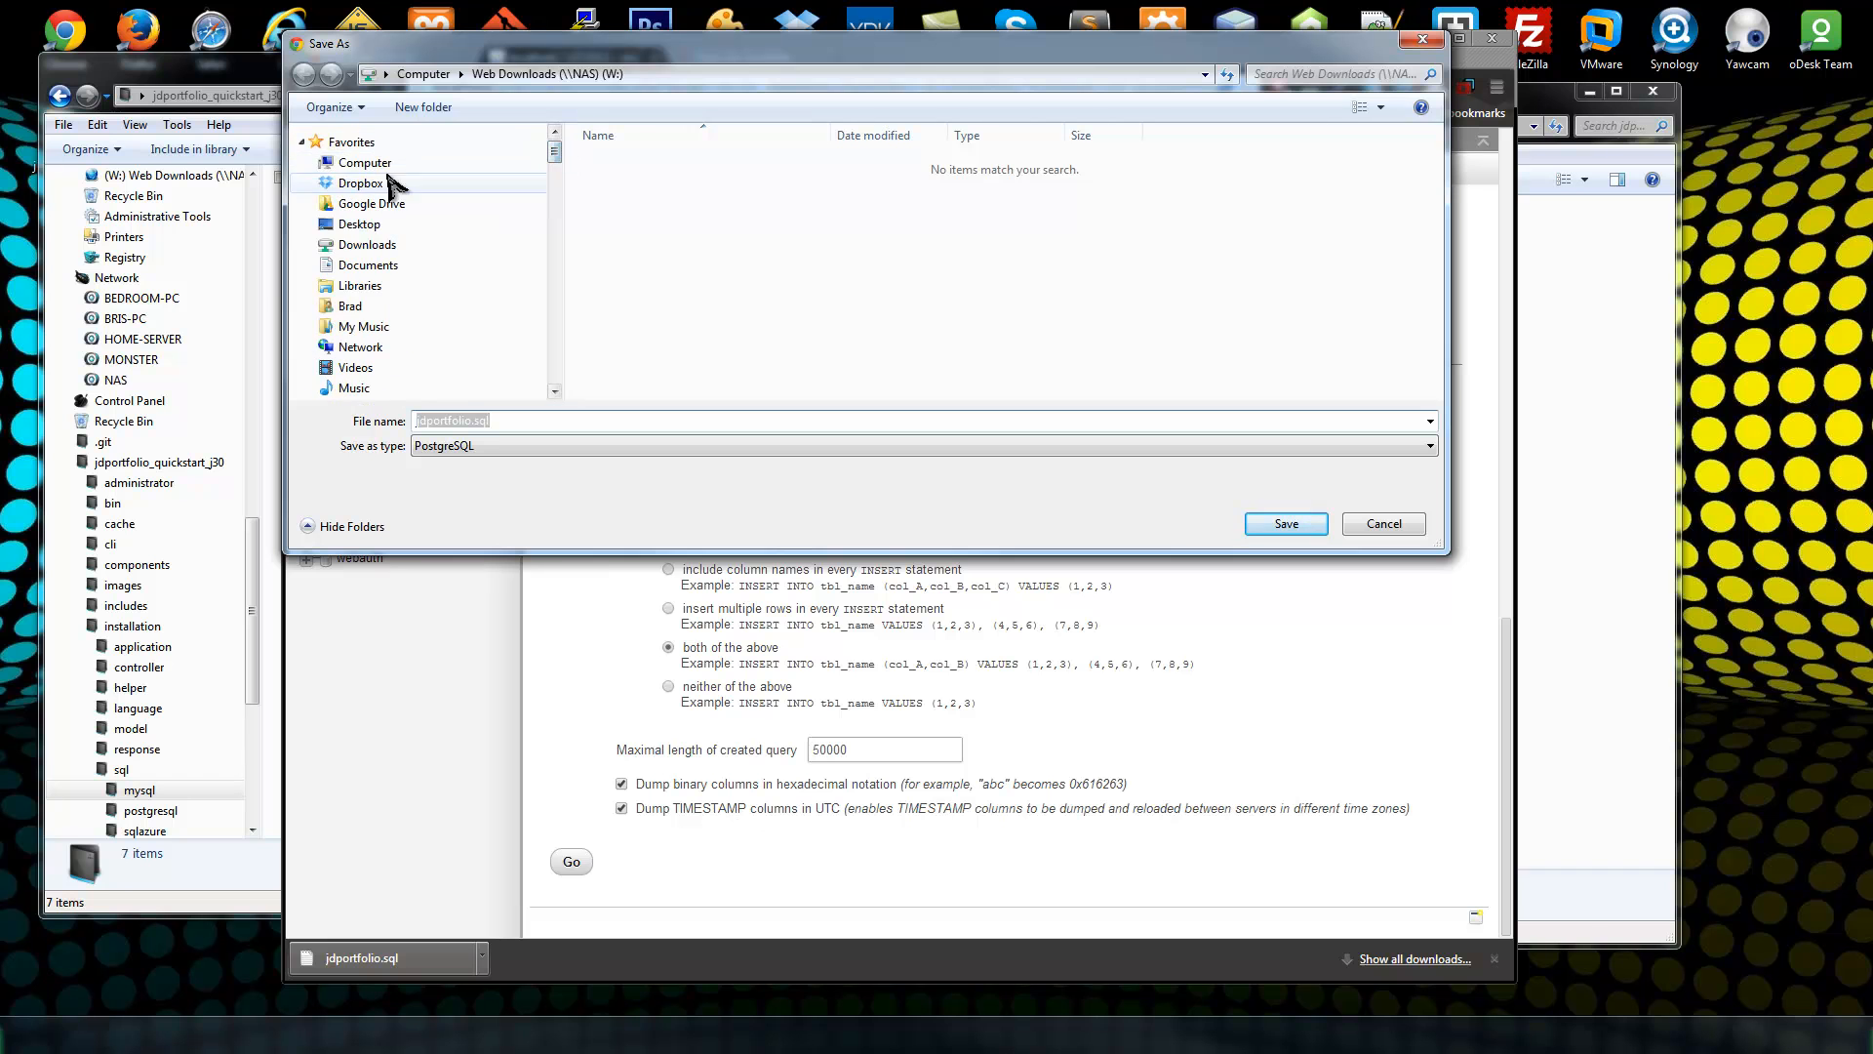
click(360, 224)
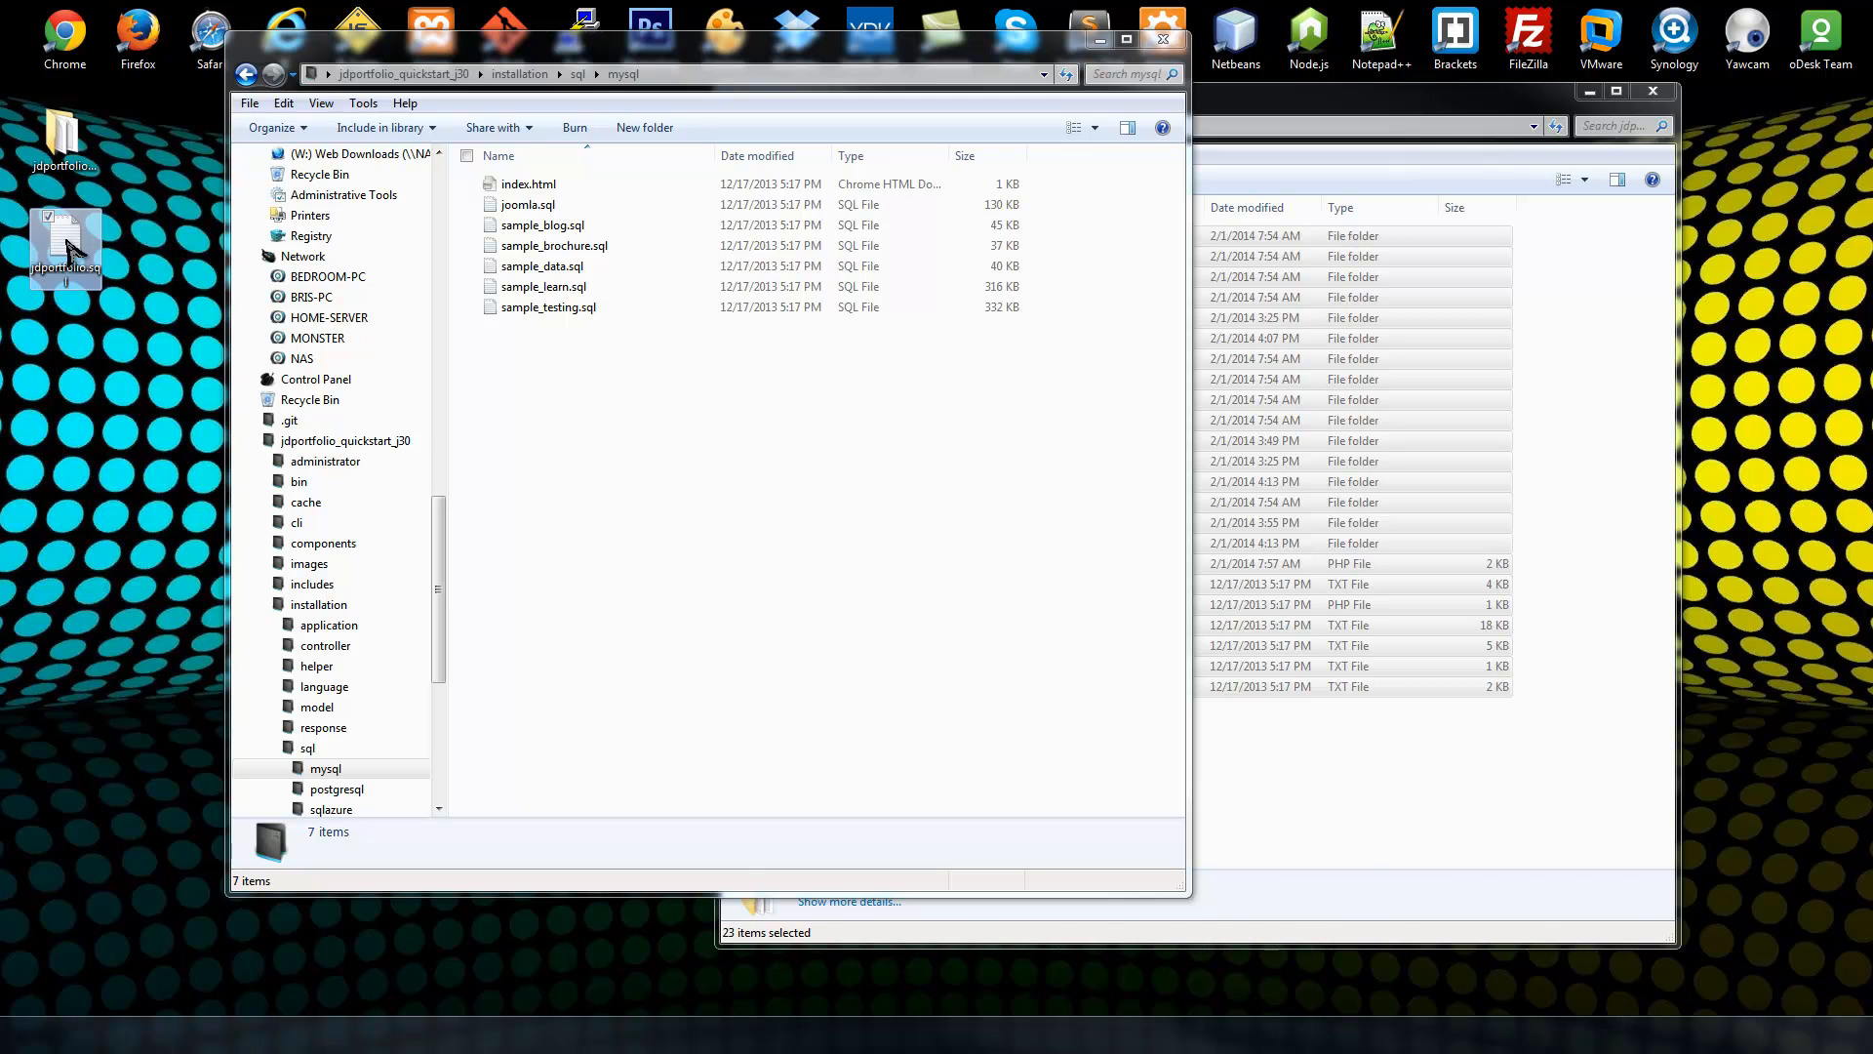
Move jdportfolio.sql into the mysql folder and rename it sample_data_jdportfolio.sql.
drag(68, 247, 555, 406)
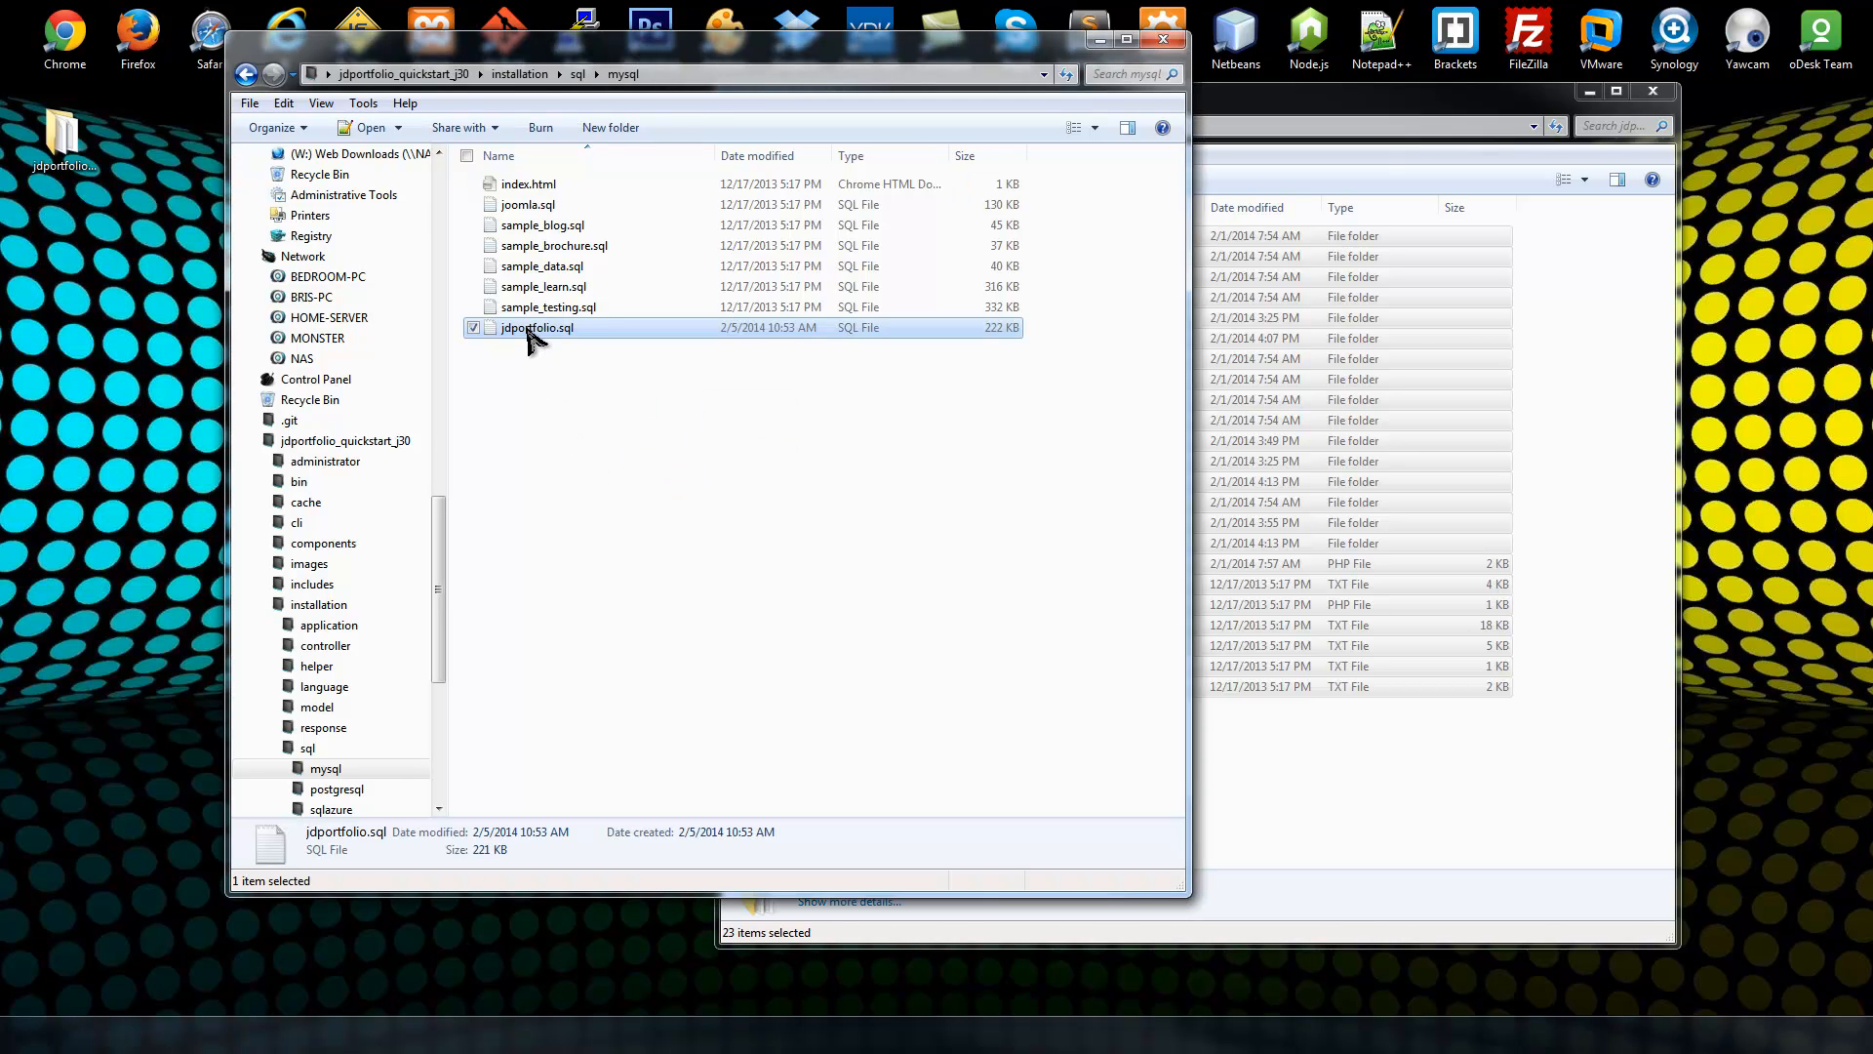
click(537, 328)
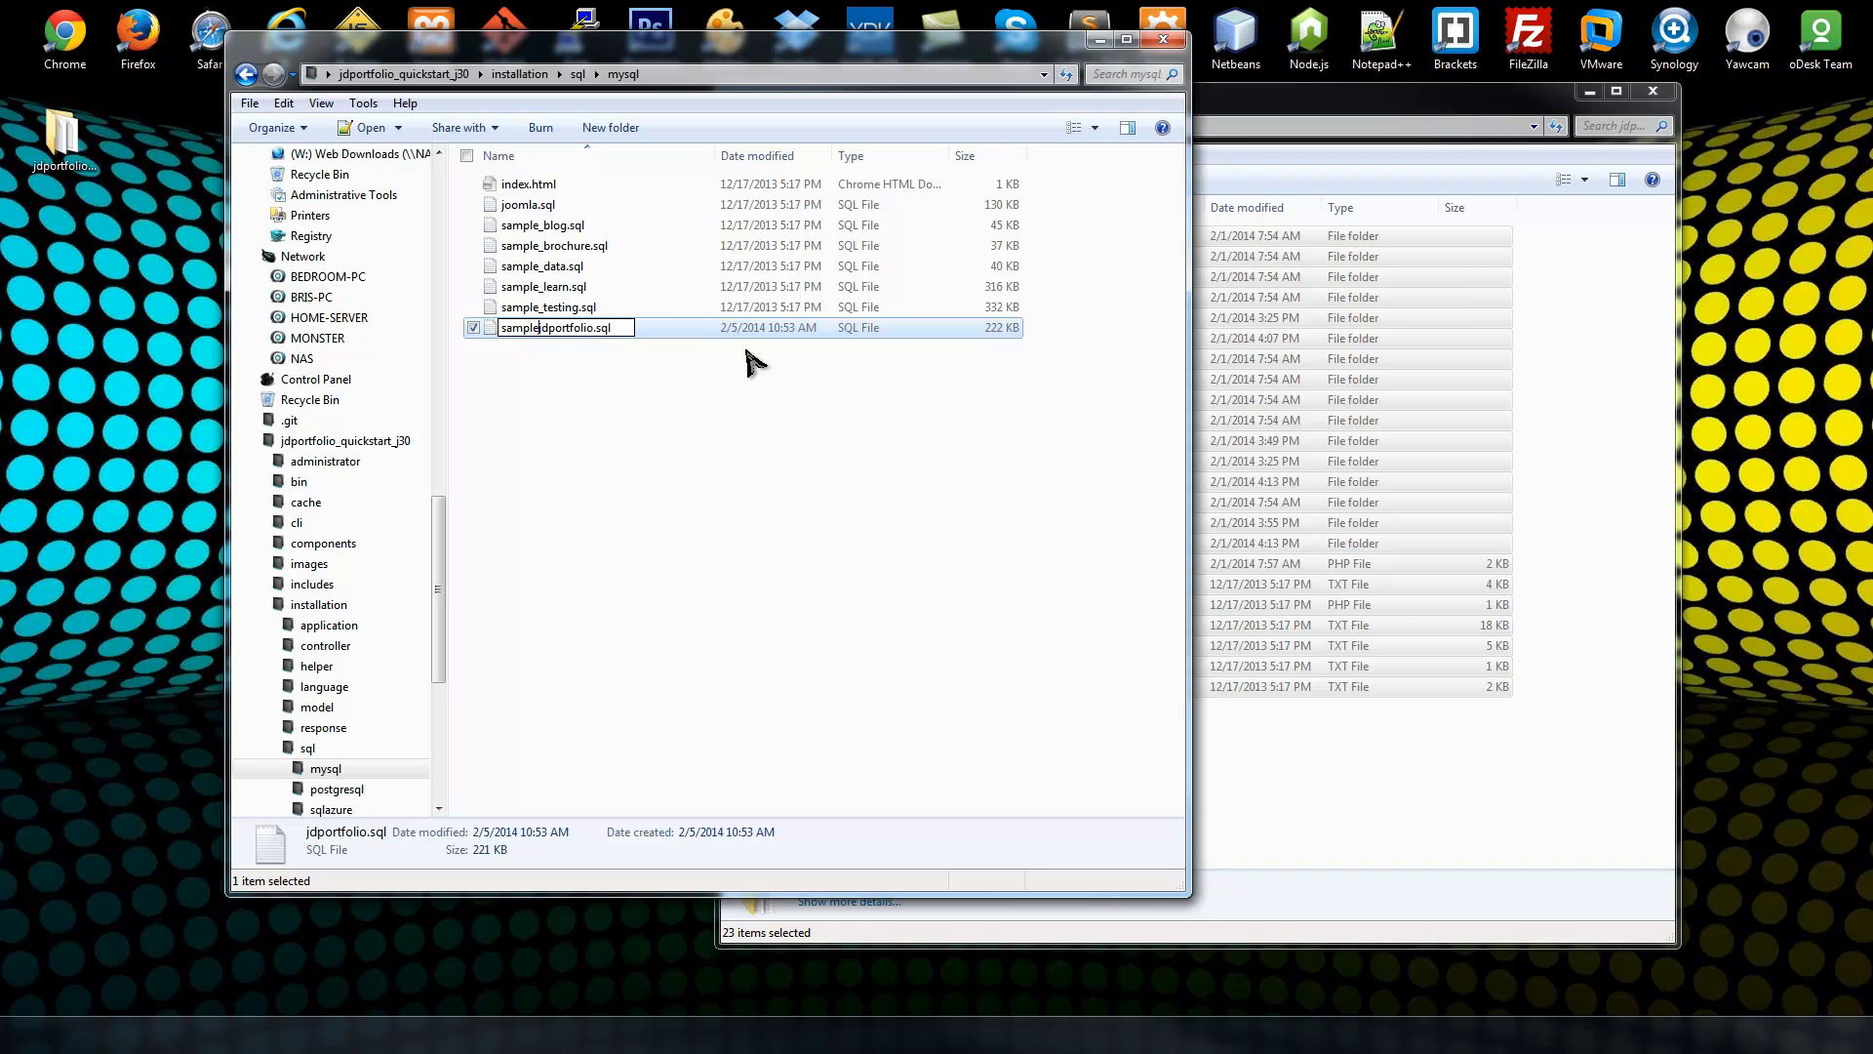
text(sample_data_)
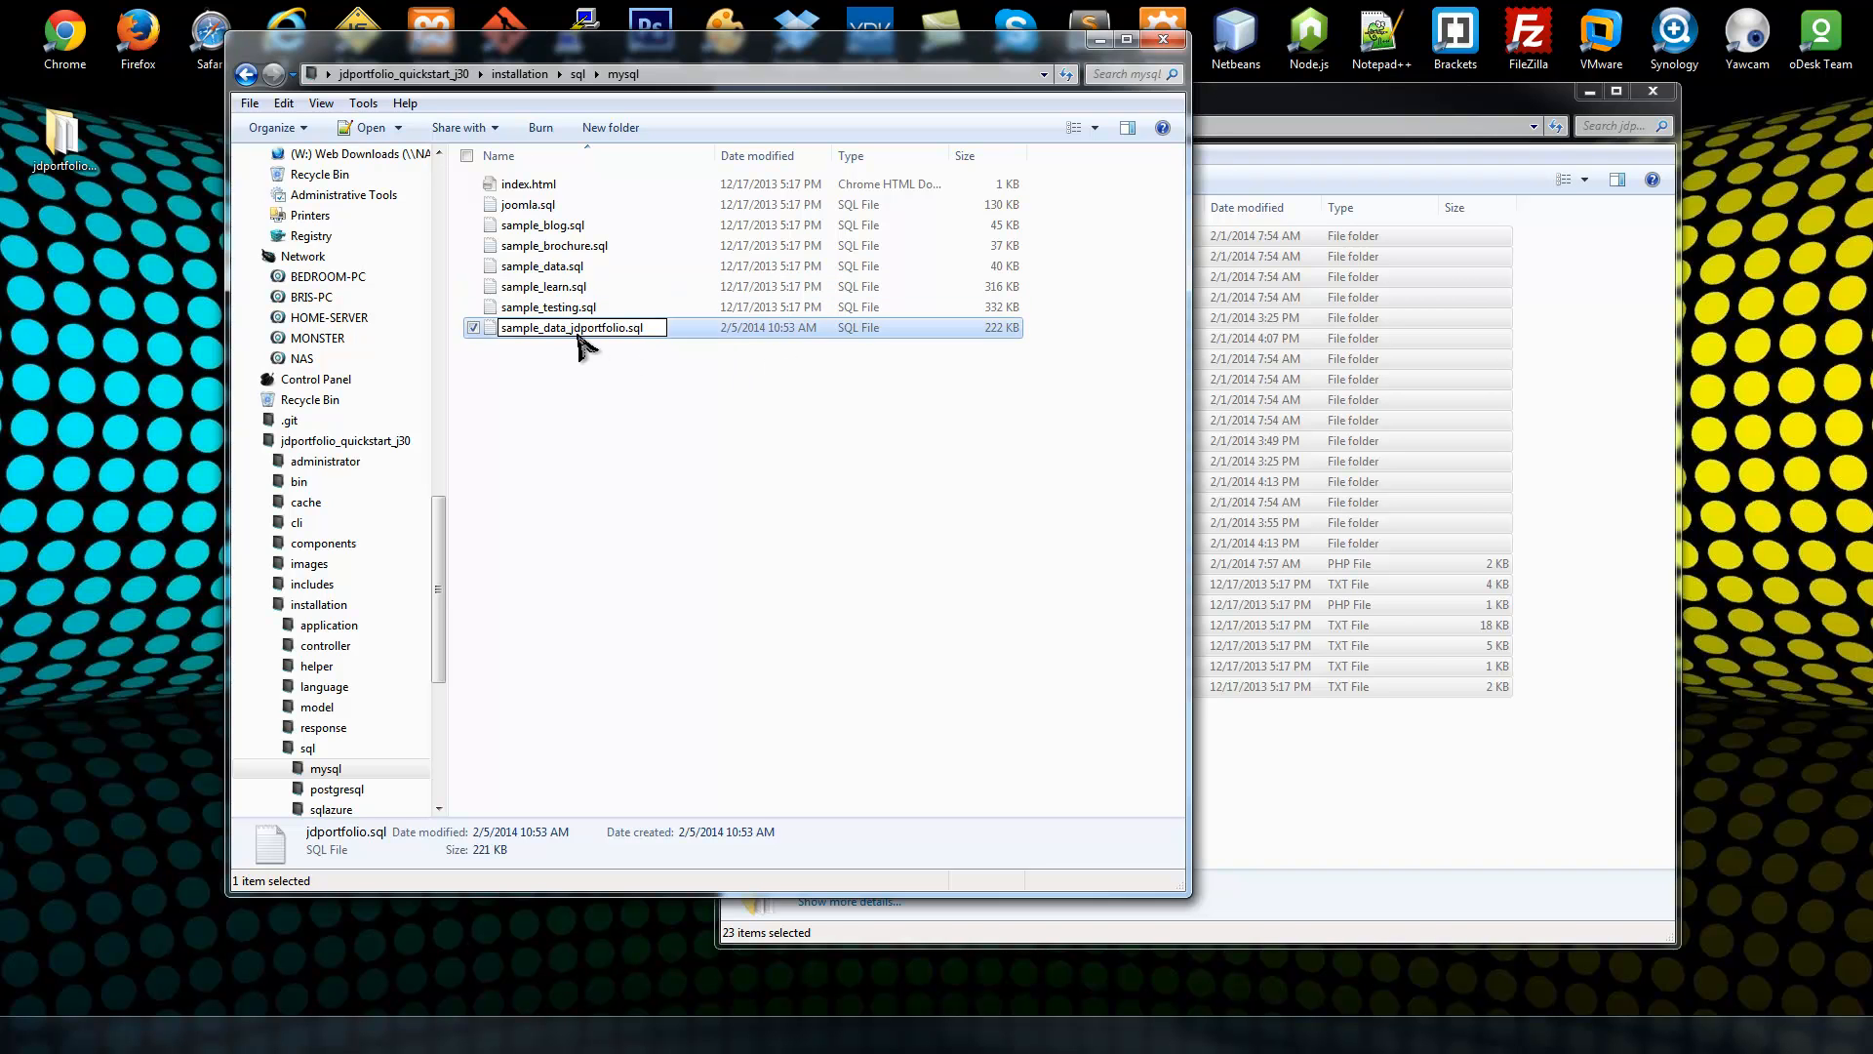
double_click(585, 326)
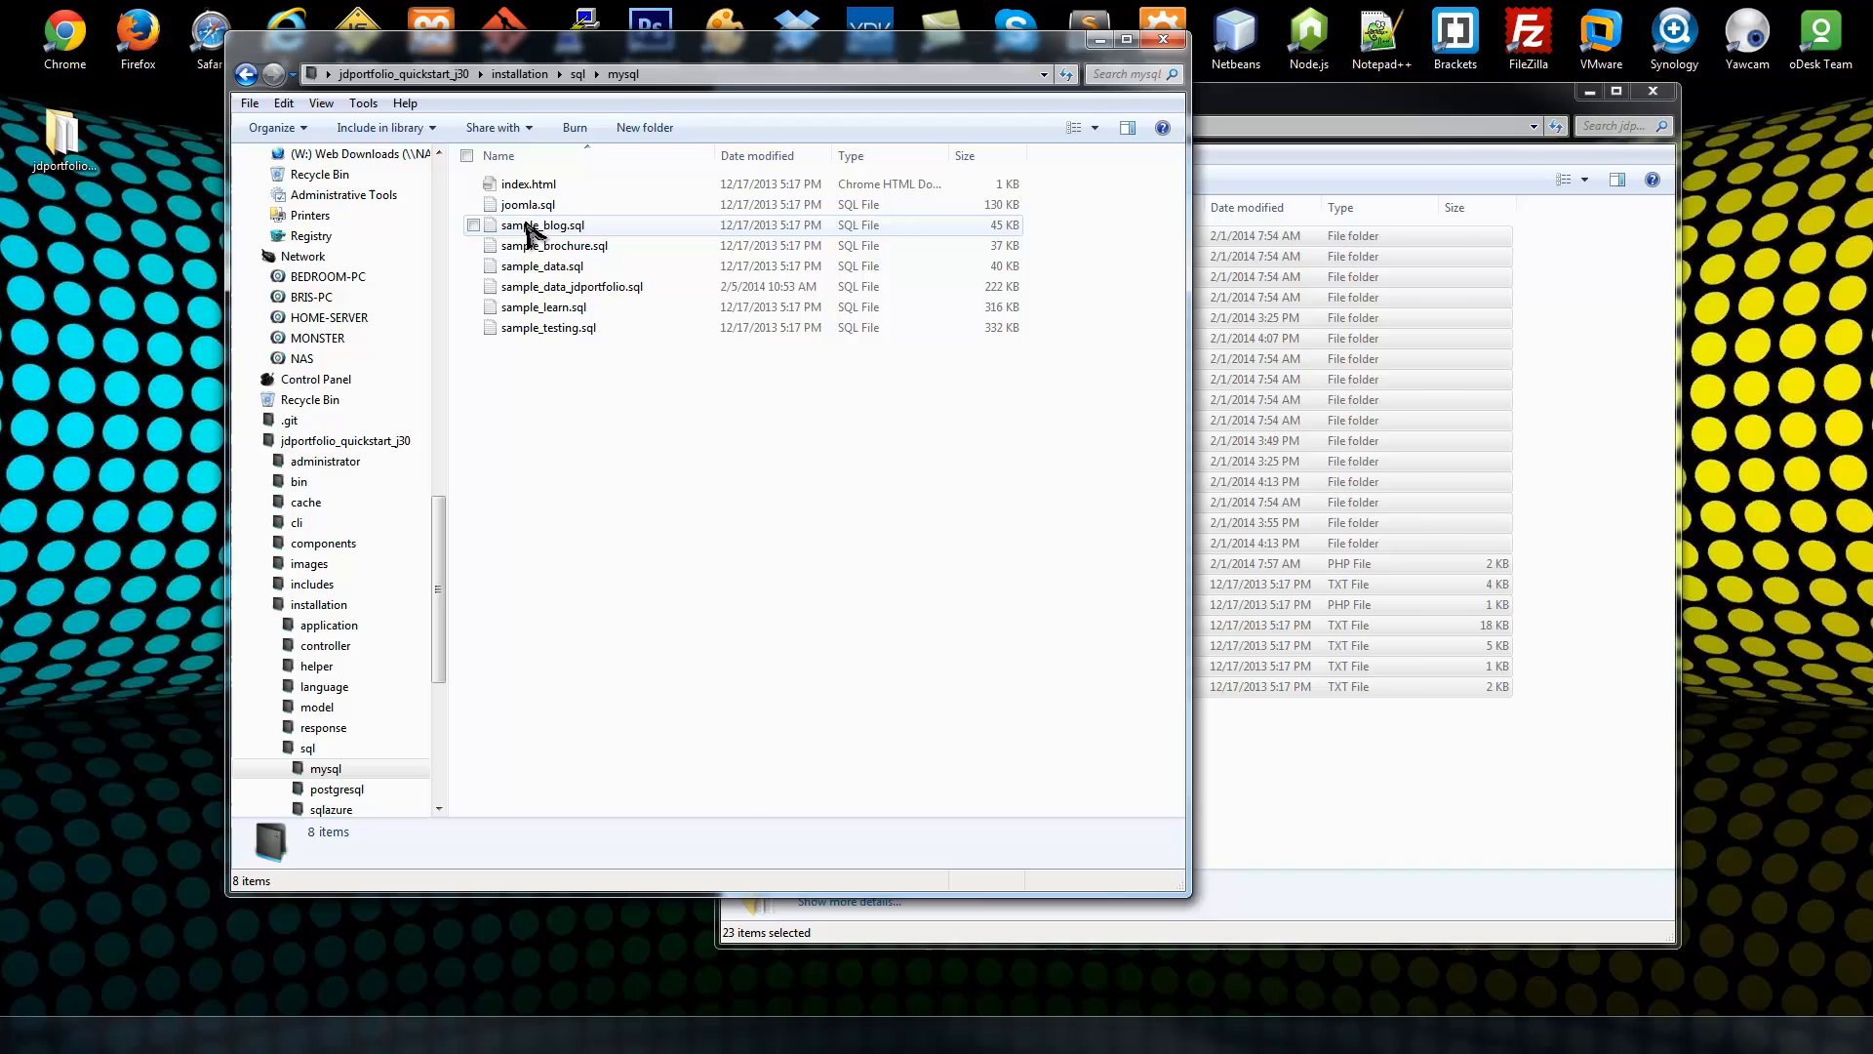
Open sample_data_jdportfolio.sql in Notepad++ for editing.
click(549, 328)
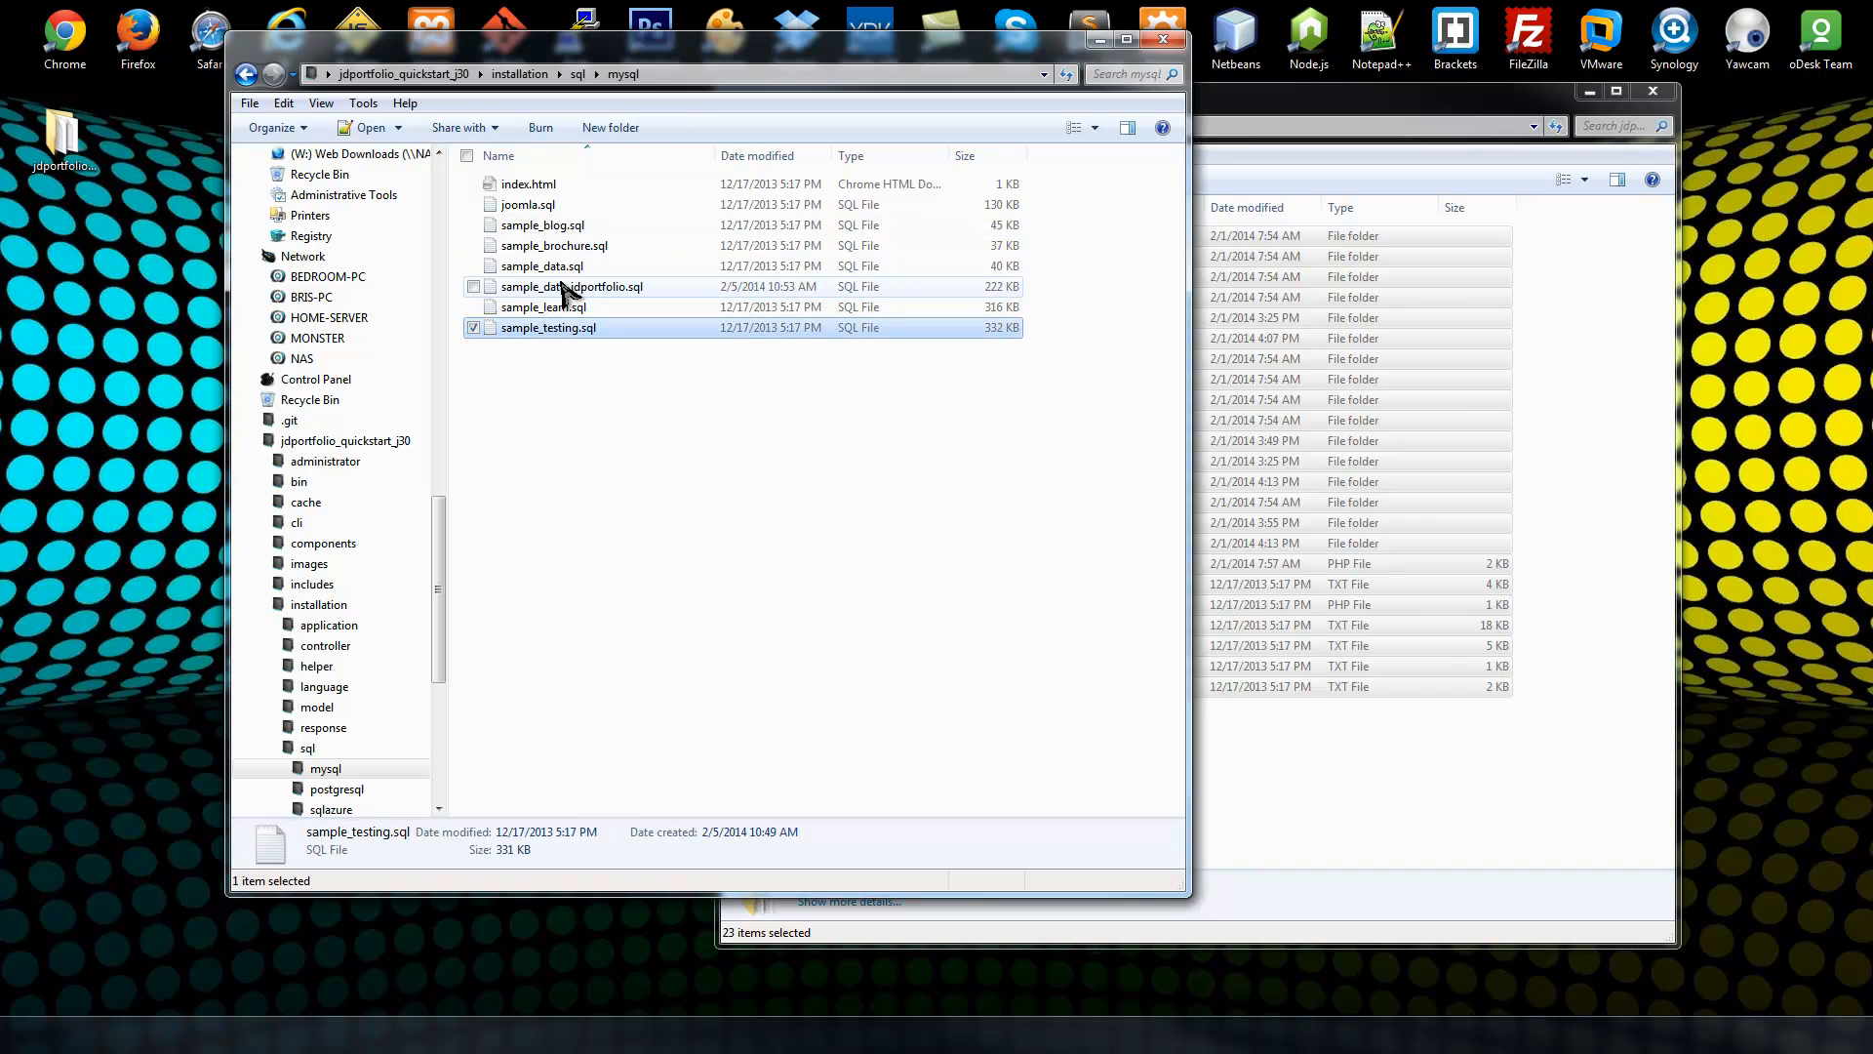
click(473, 286)
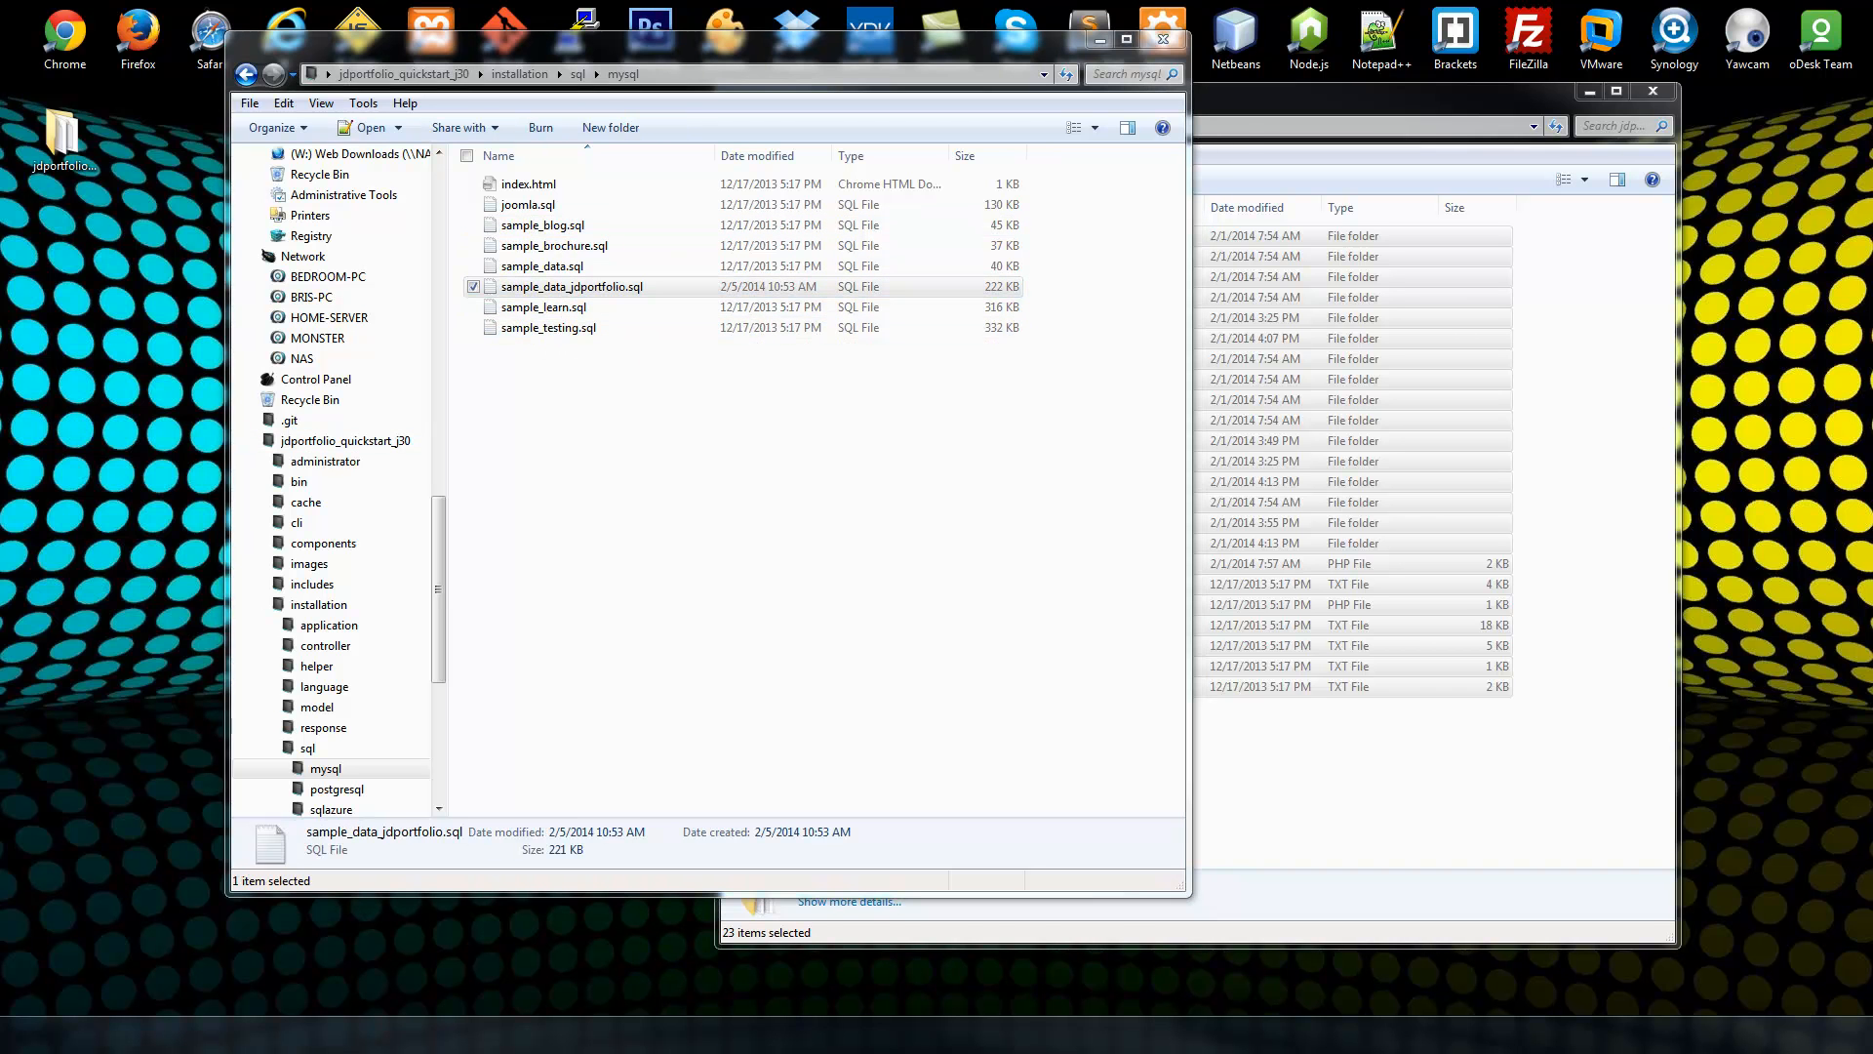
double_click(571, 286)
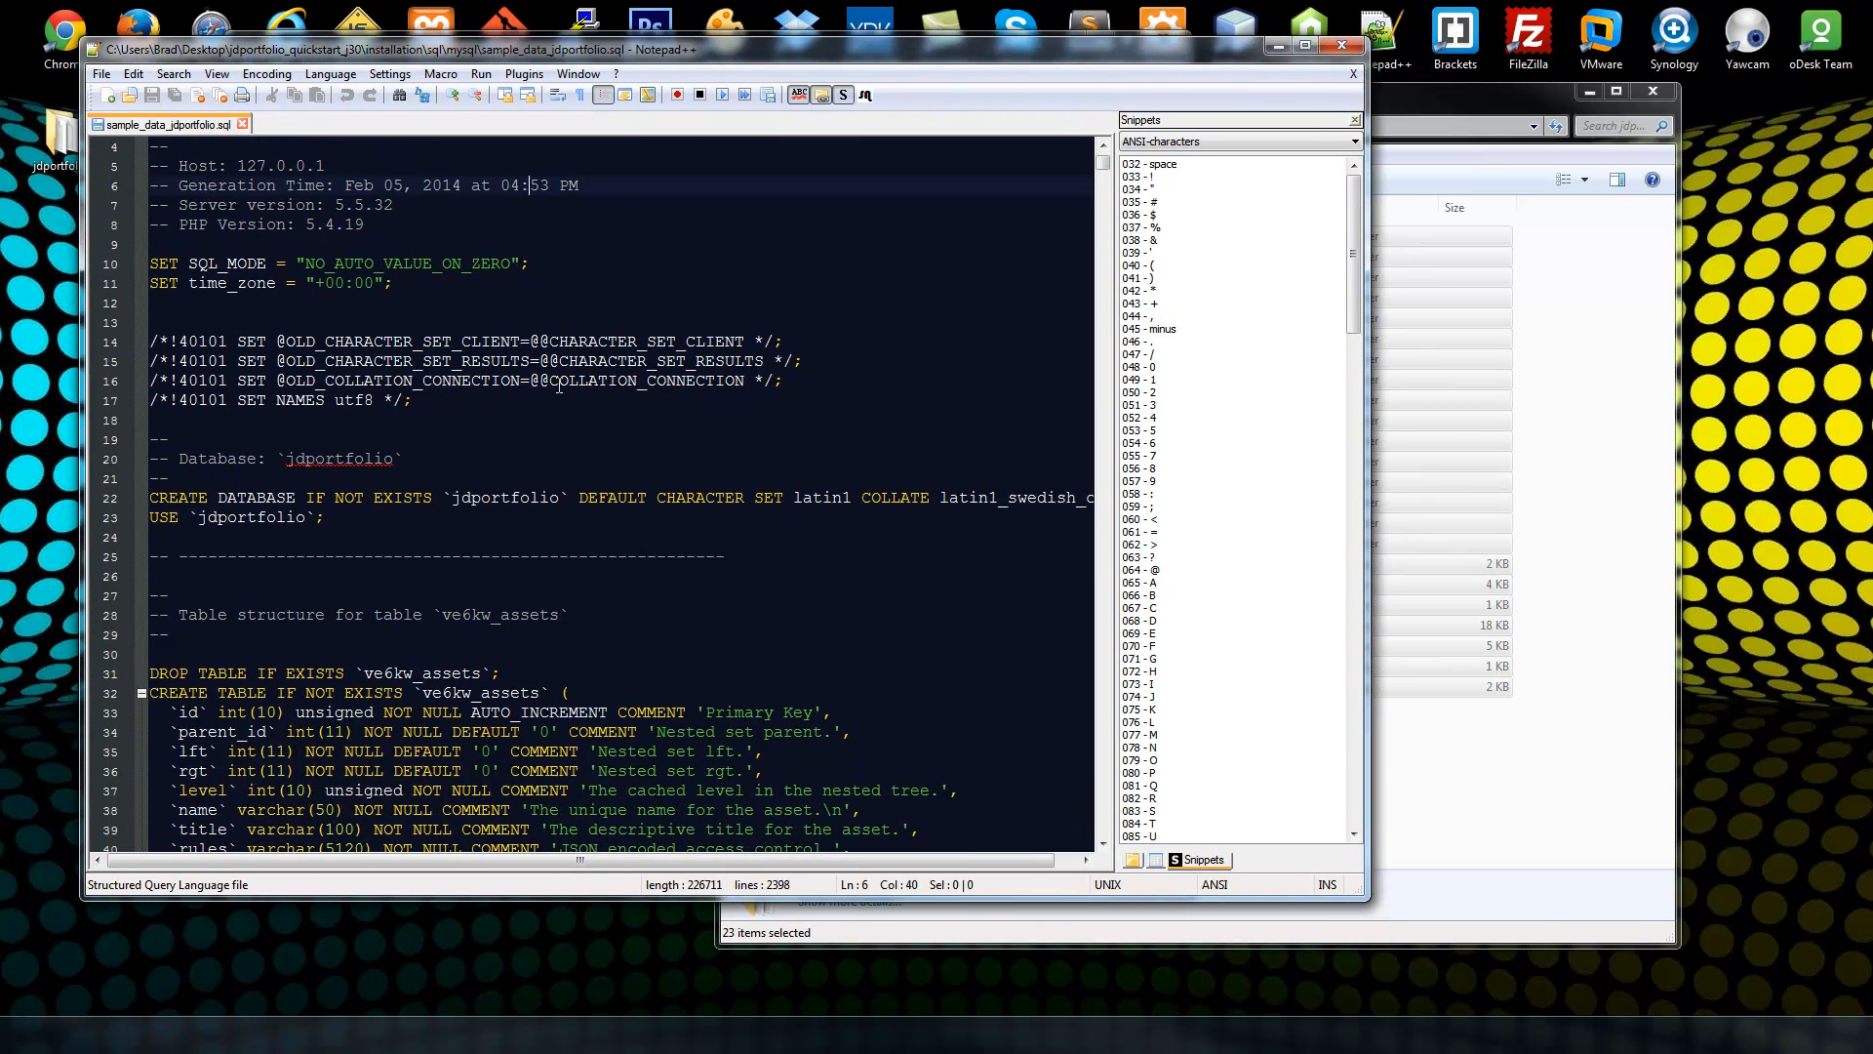
Remove the CREATE DATABASE and USE statements and pick out the ve6kw_ table prefix.
scroll(down, 3)
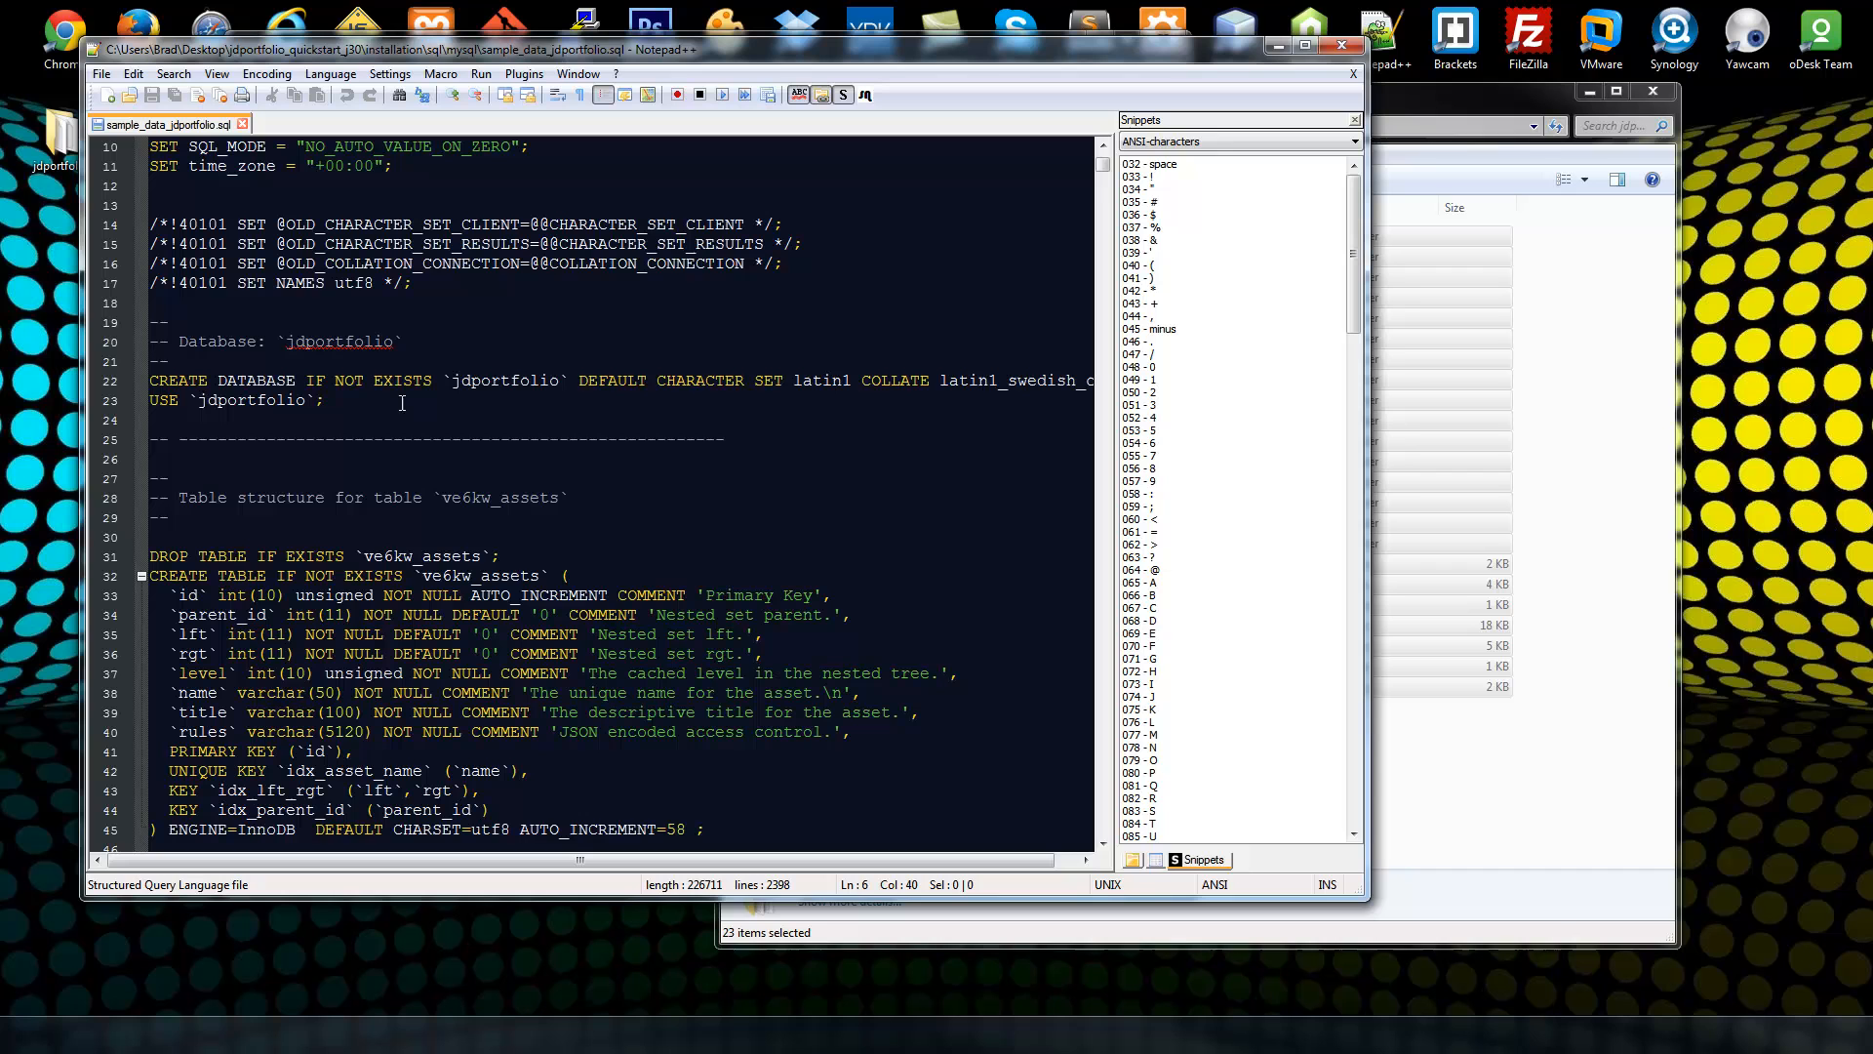
click(443, 517)
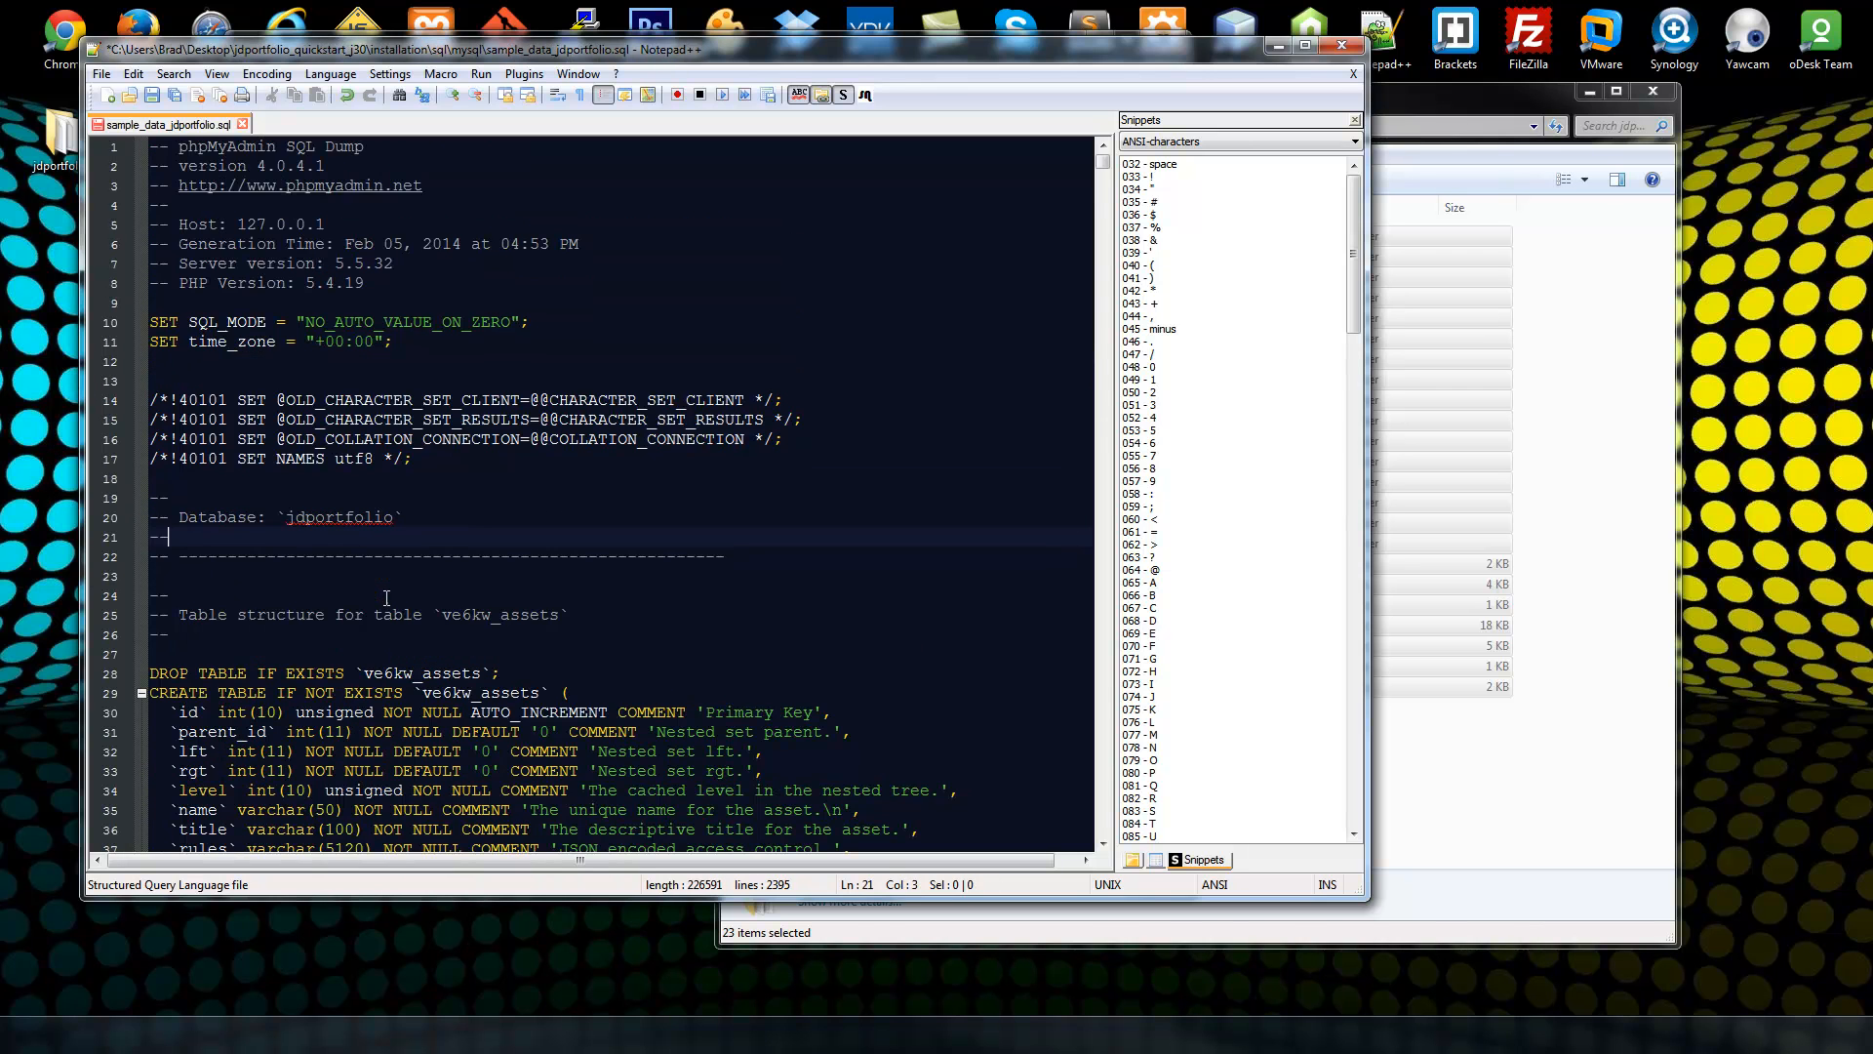
scroll(down, 3)
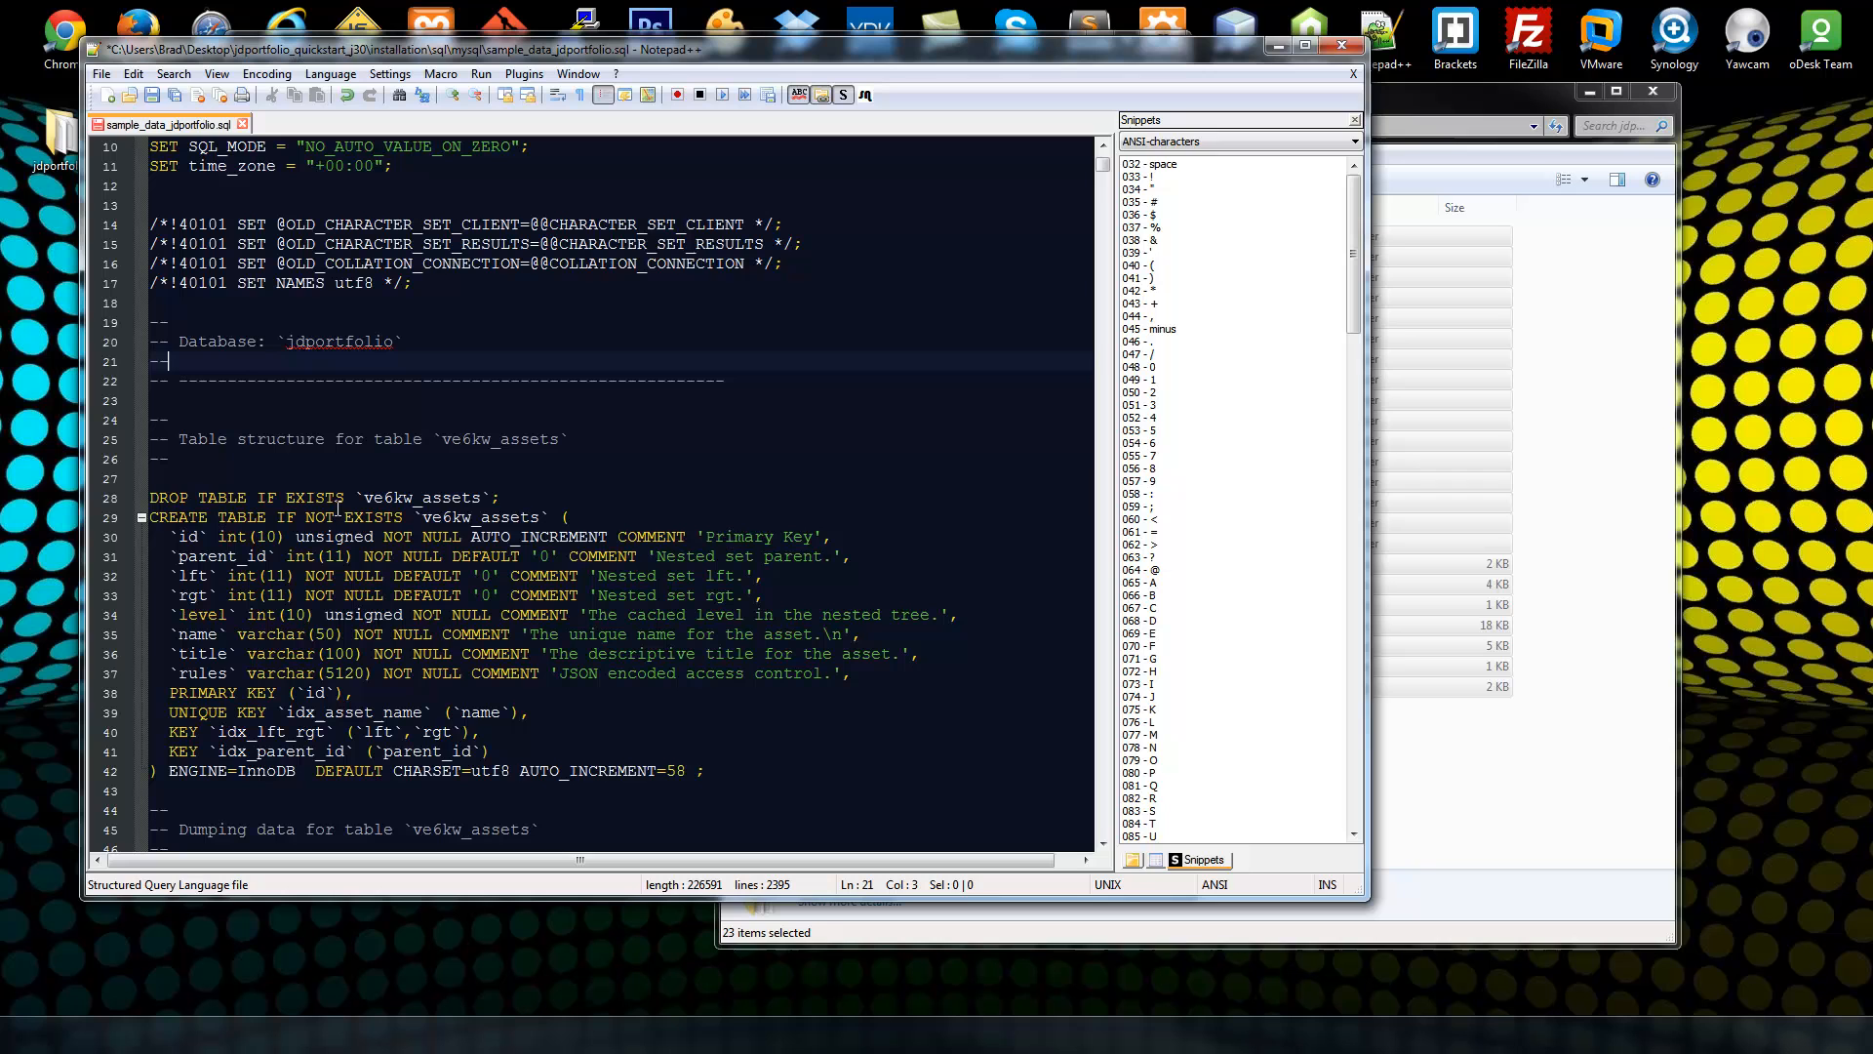
double_click(385, 499)
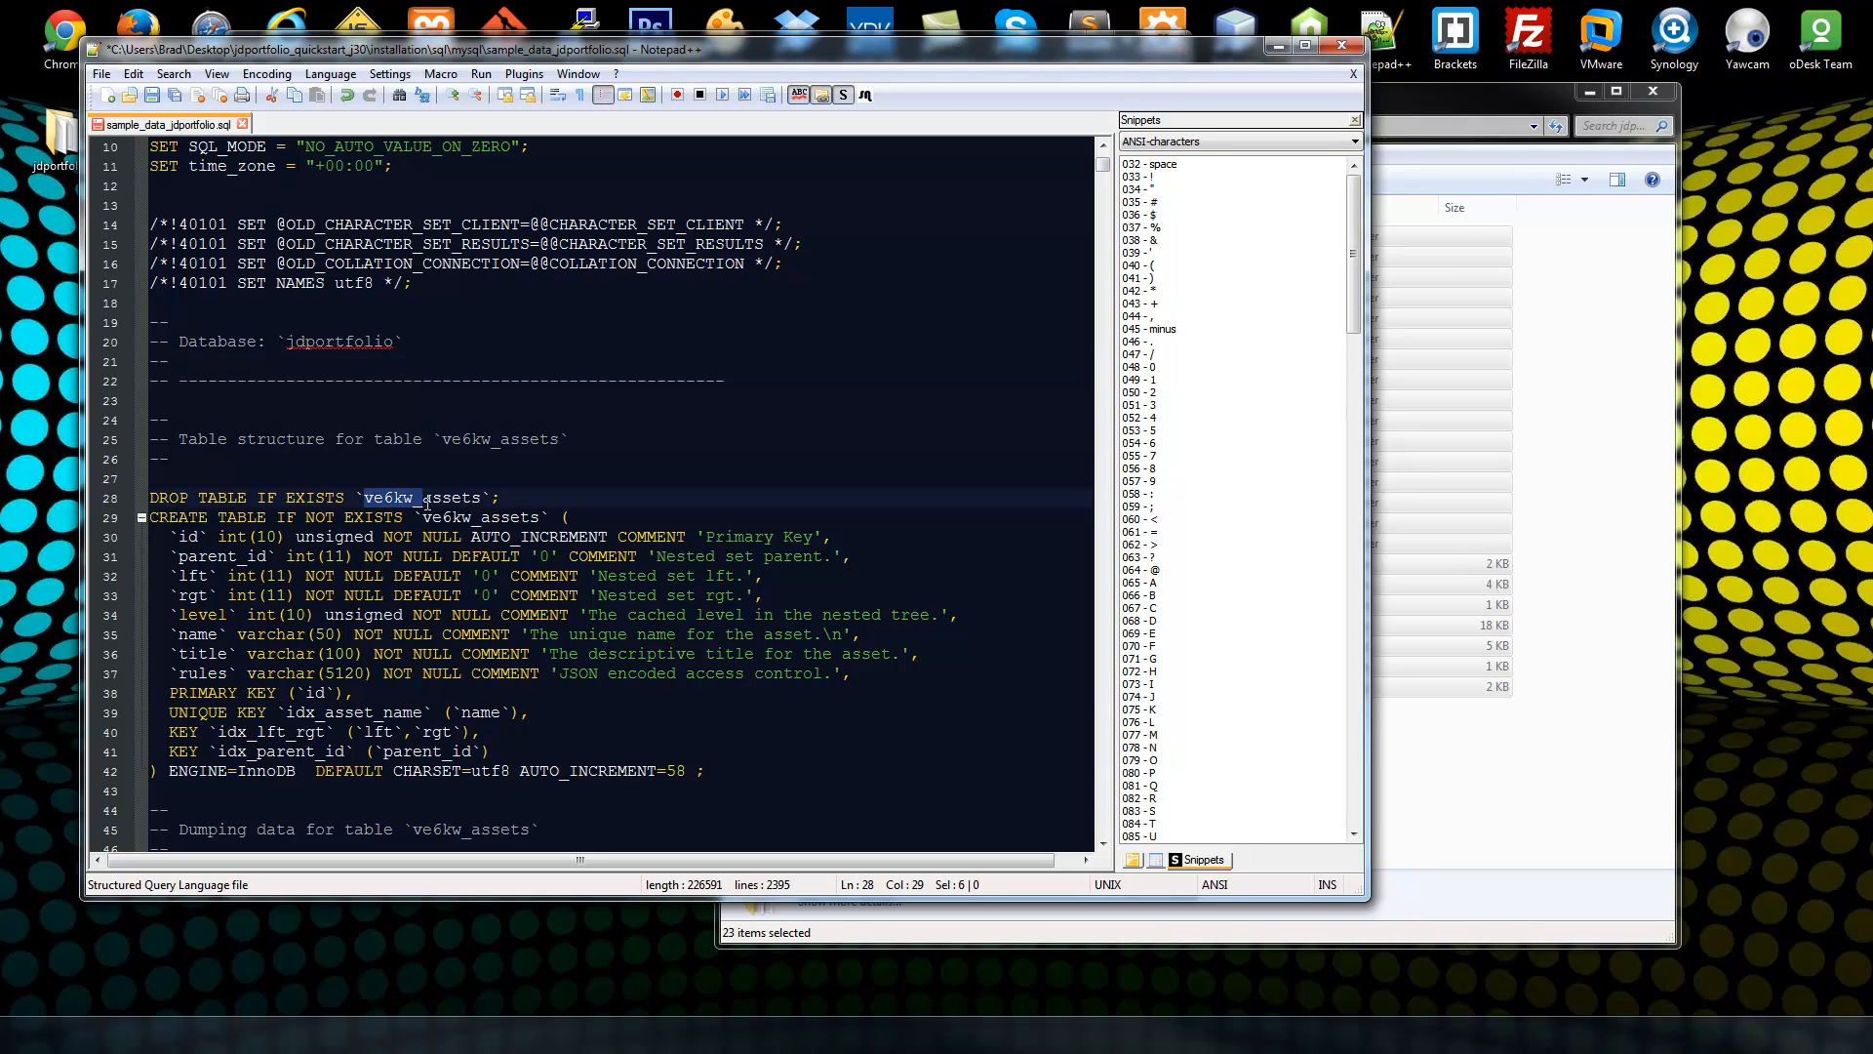
mouse_move(319, 517)
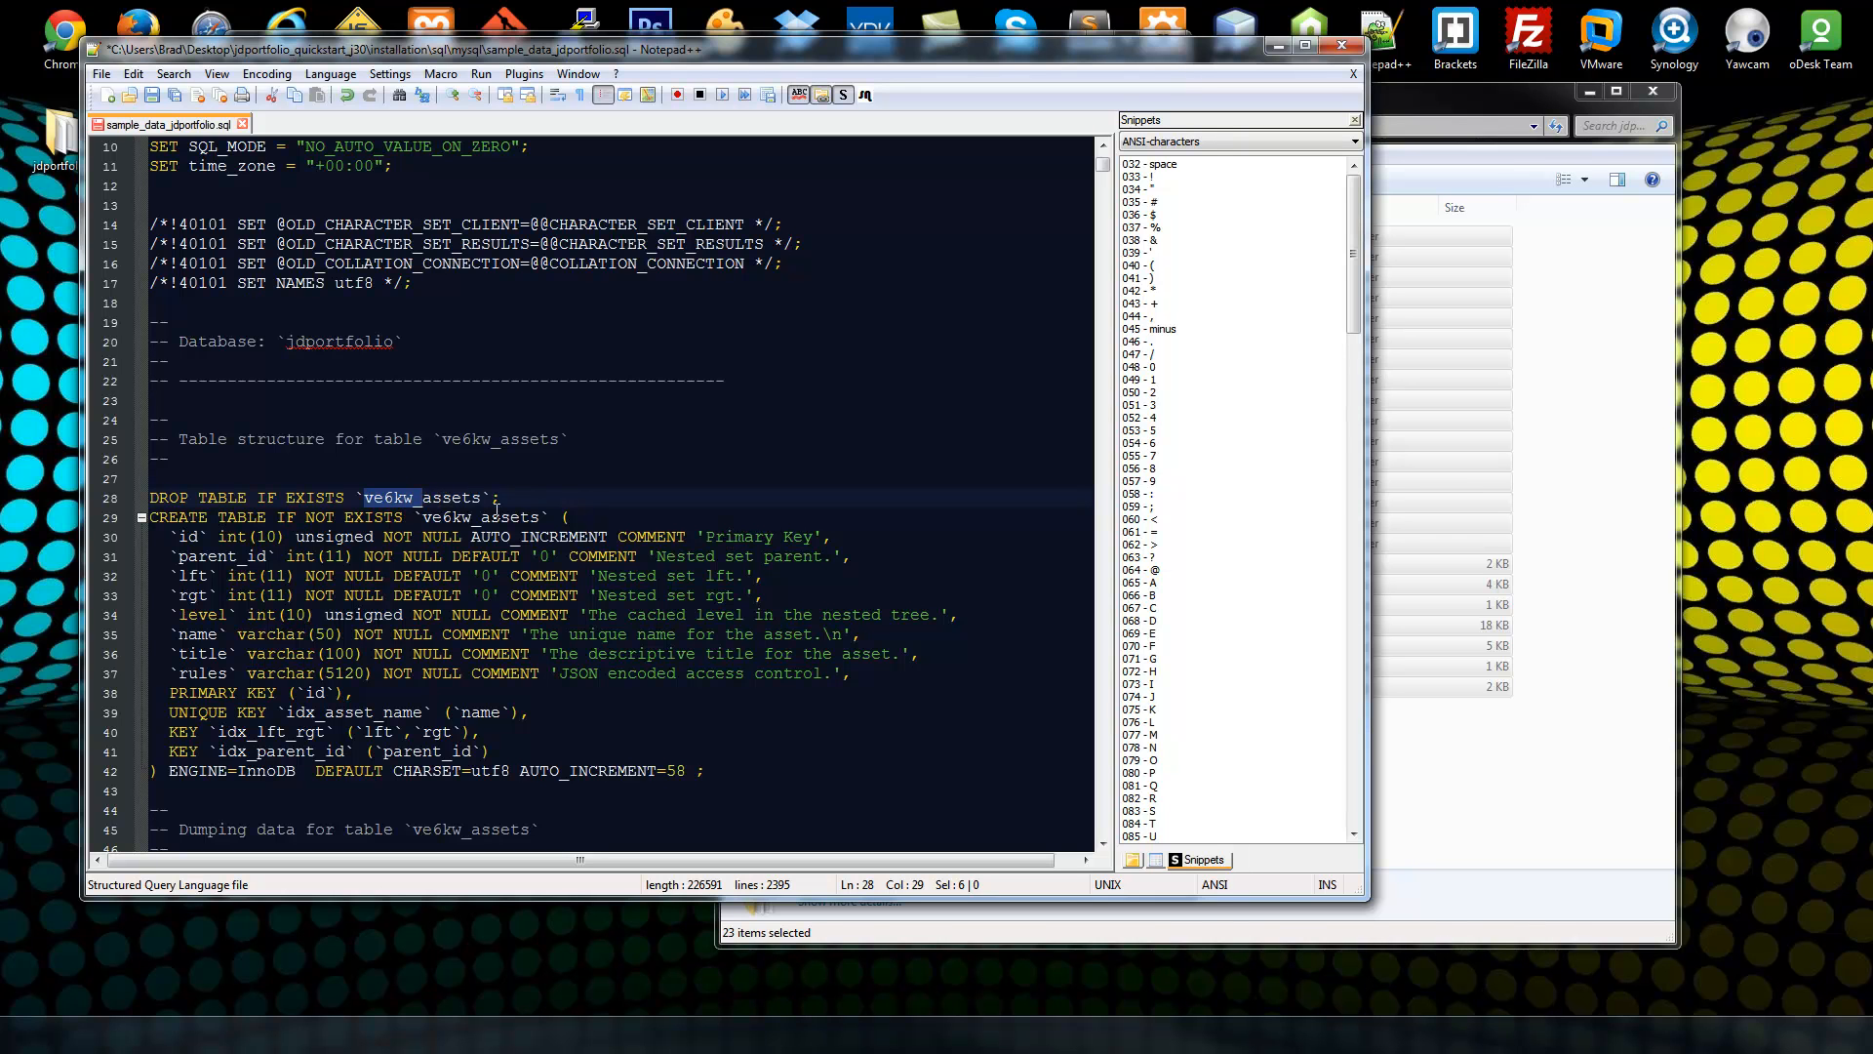
right_click(425, 517)
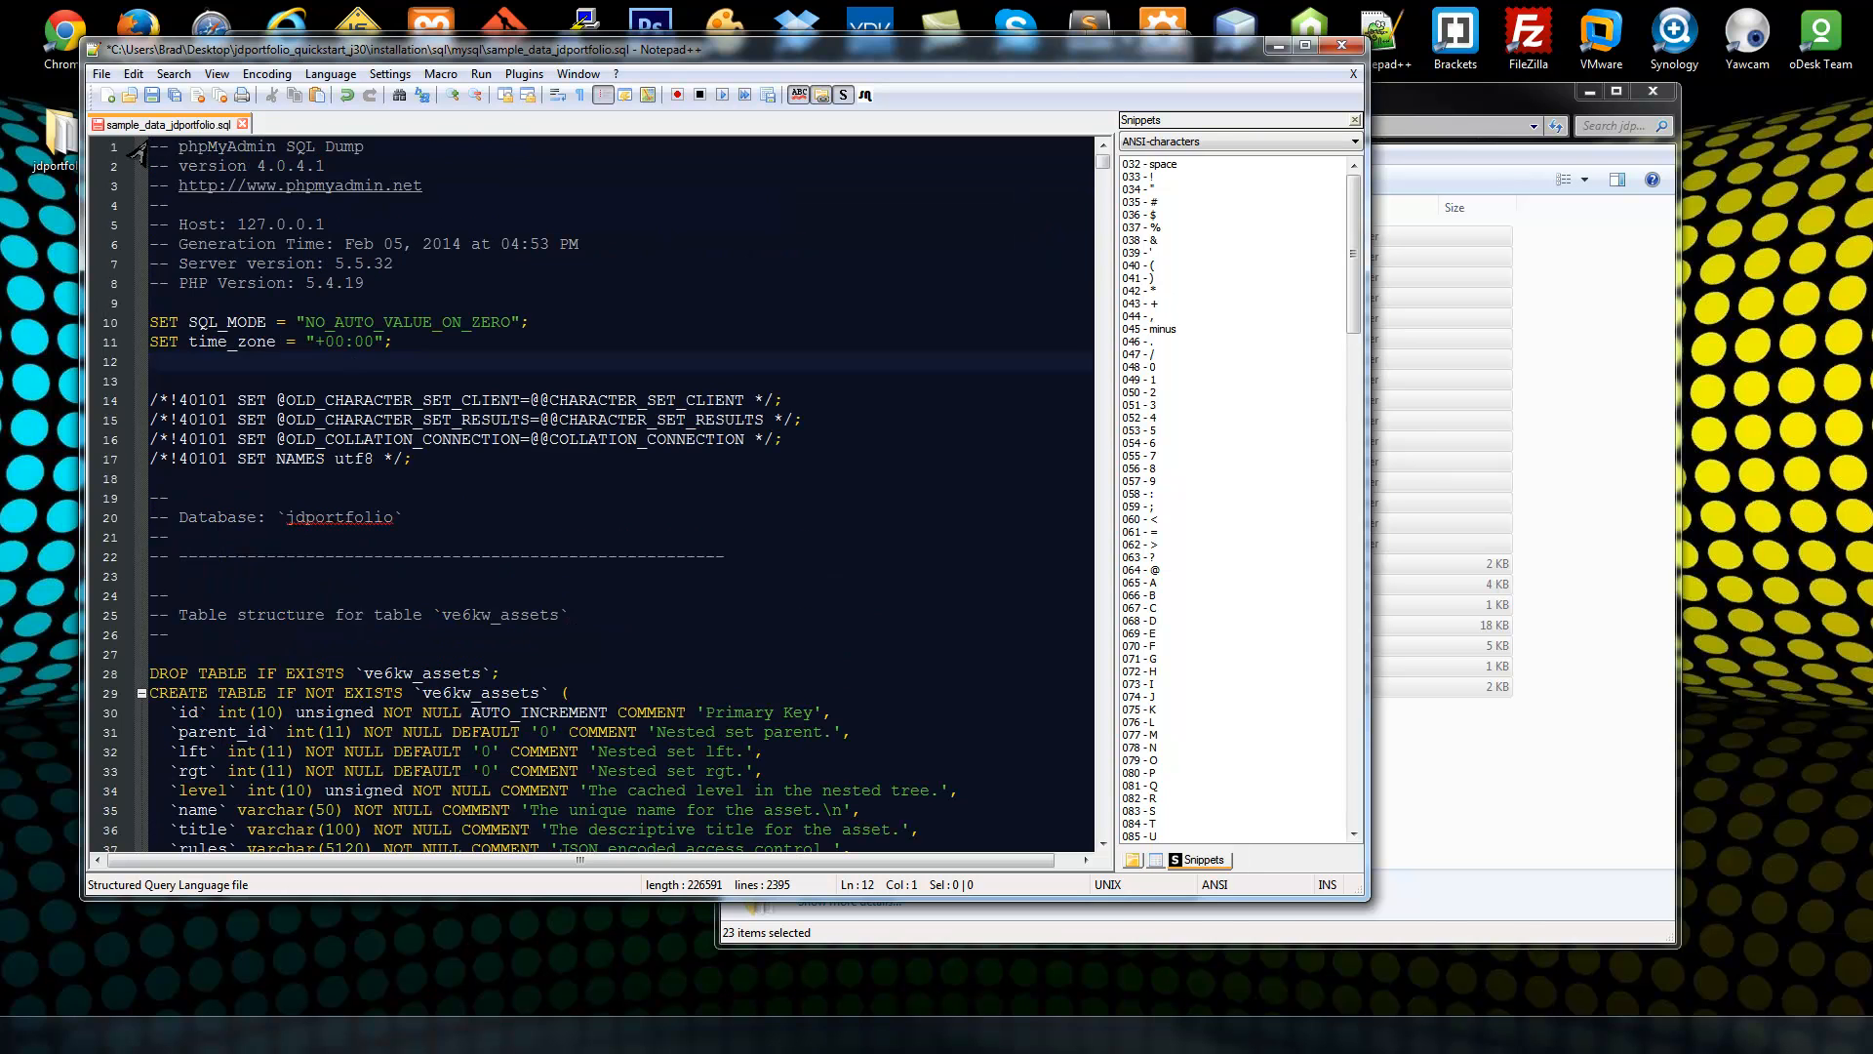
Replace all 276 ve6kw_ table prefixes with #__ via Search > Replace.
click(174, 73)
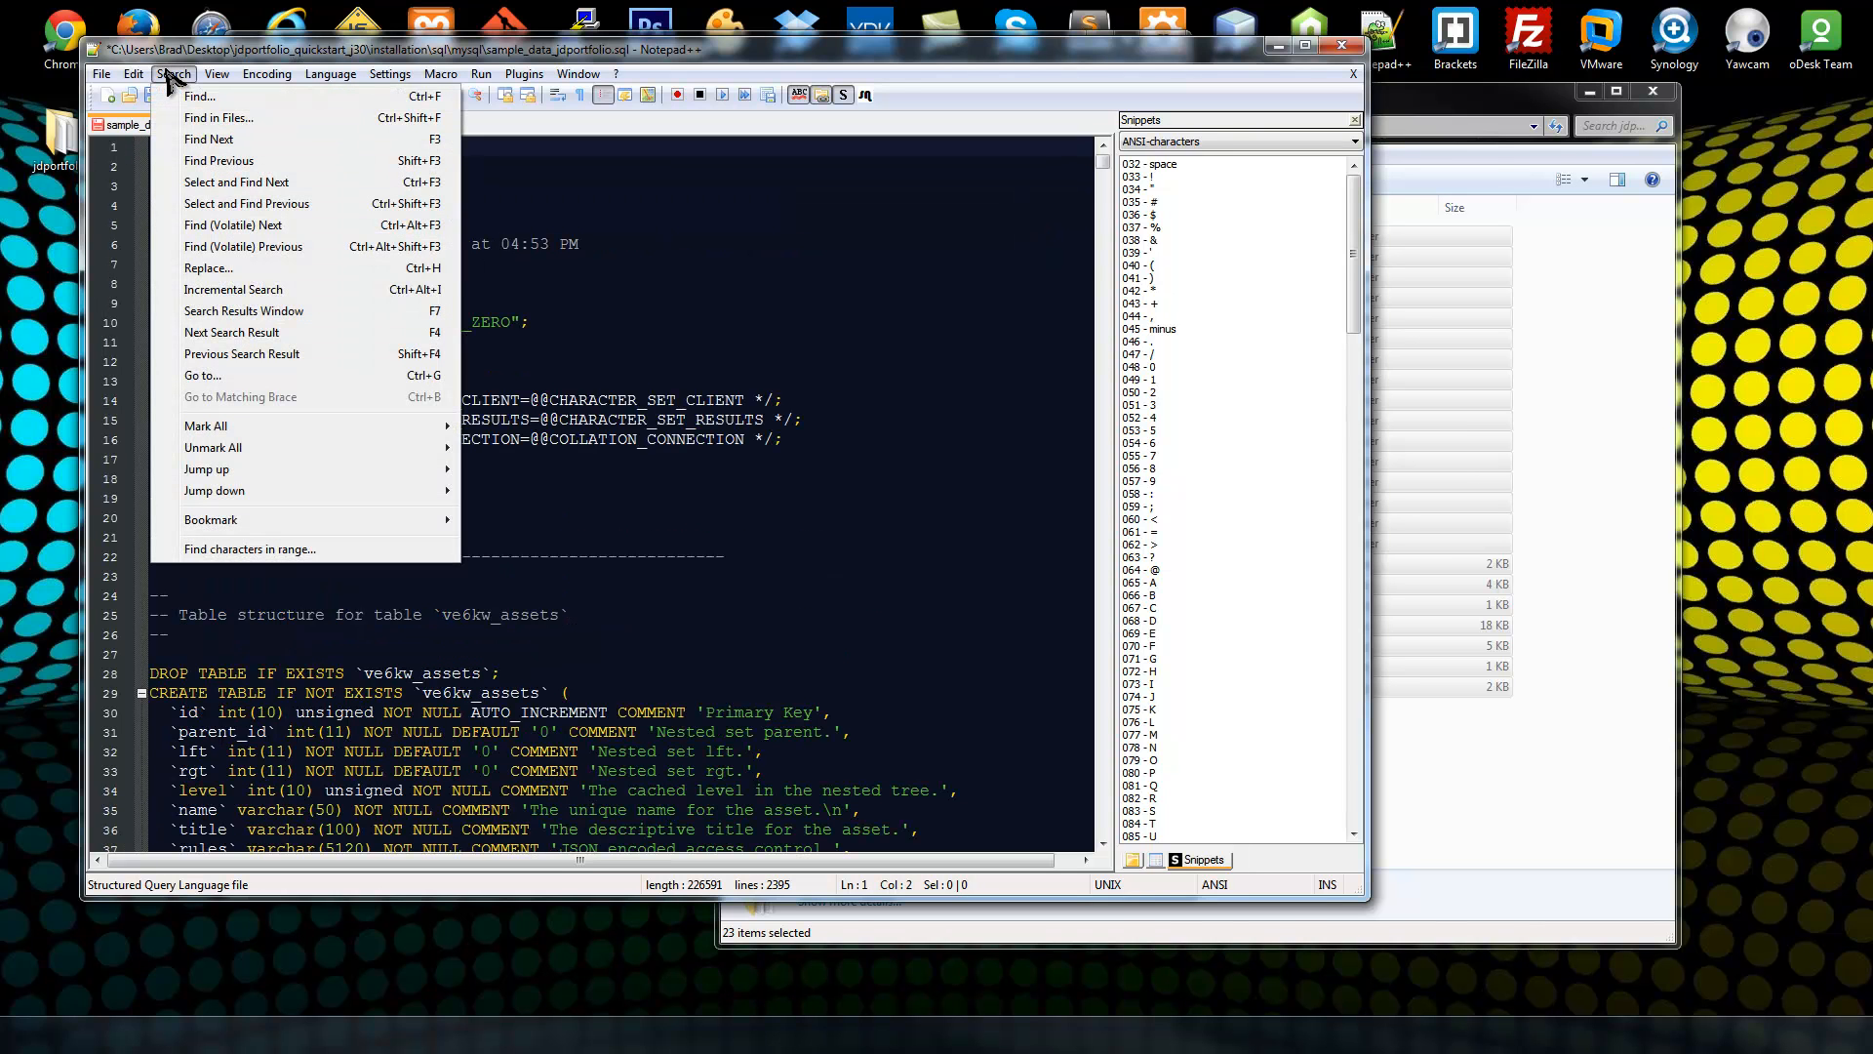
mouse_move(207, 267)
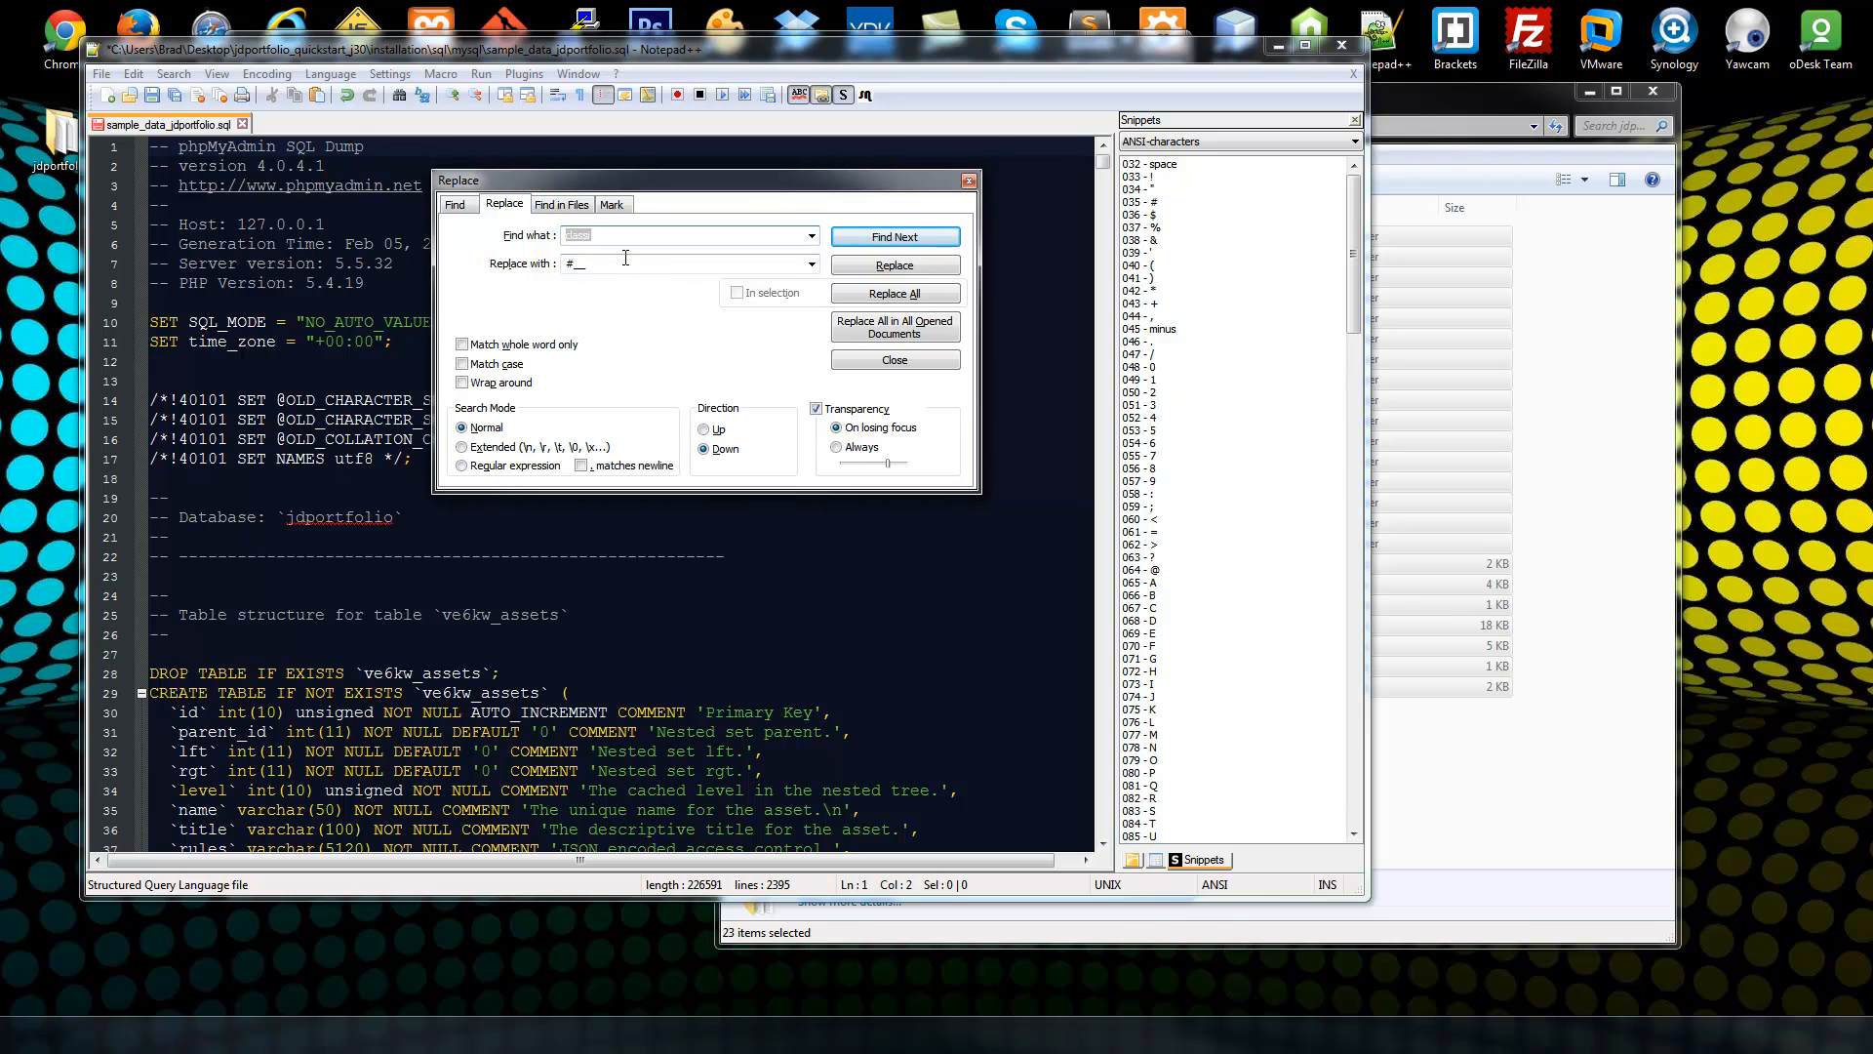
text(classi)
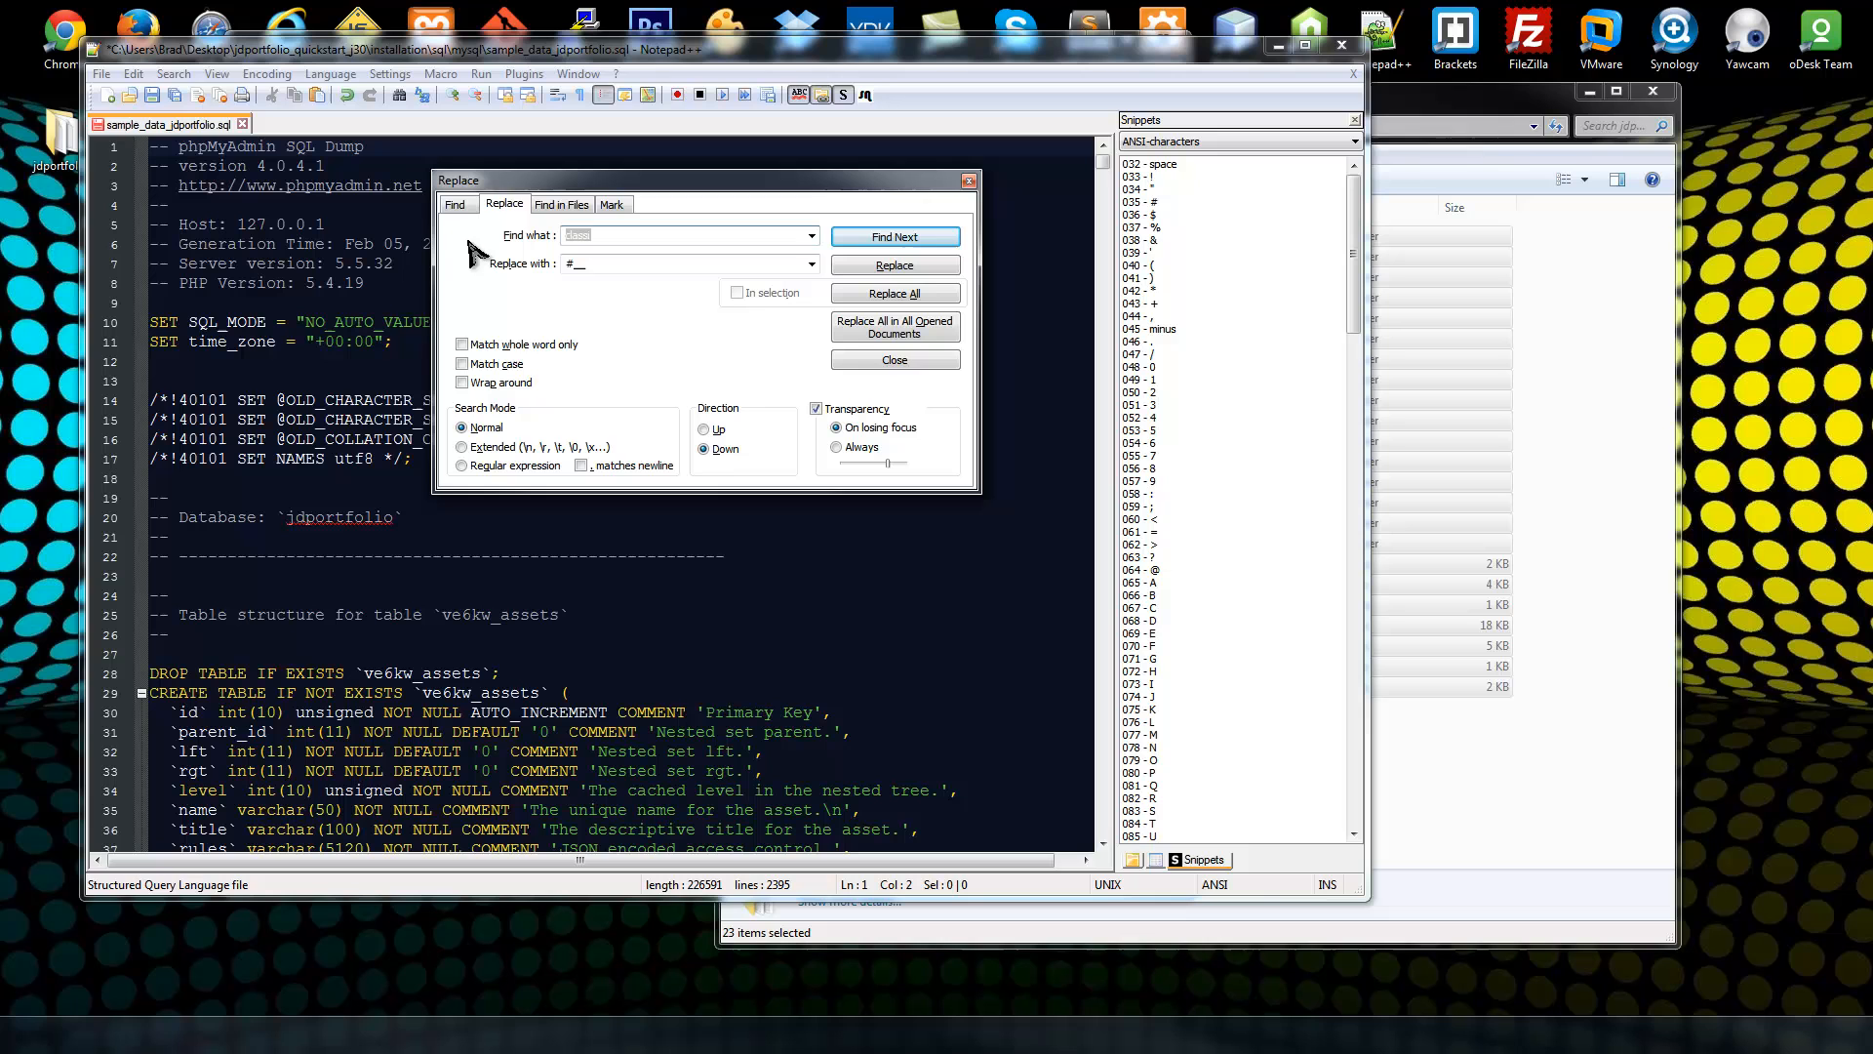
text(ve6kw_)
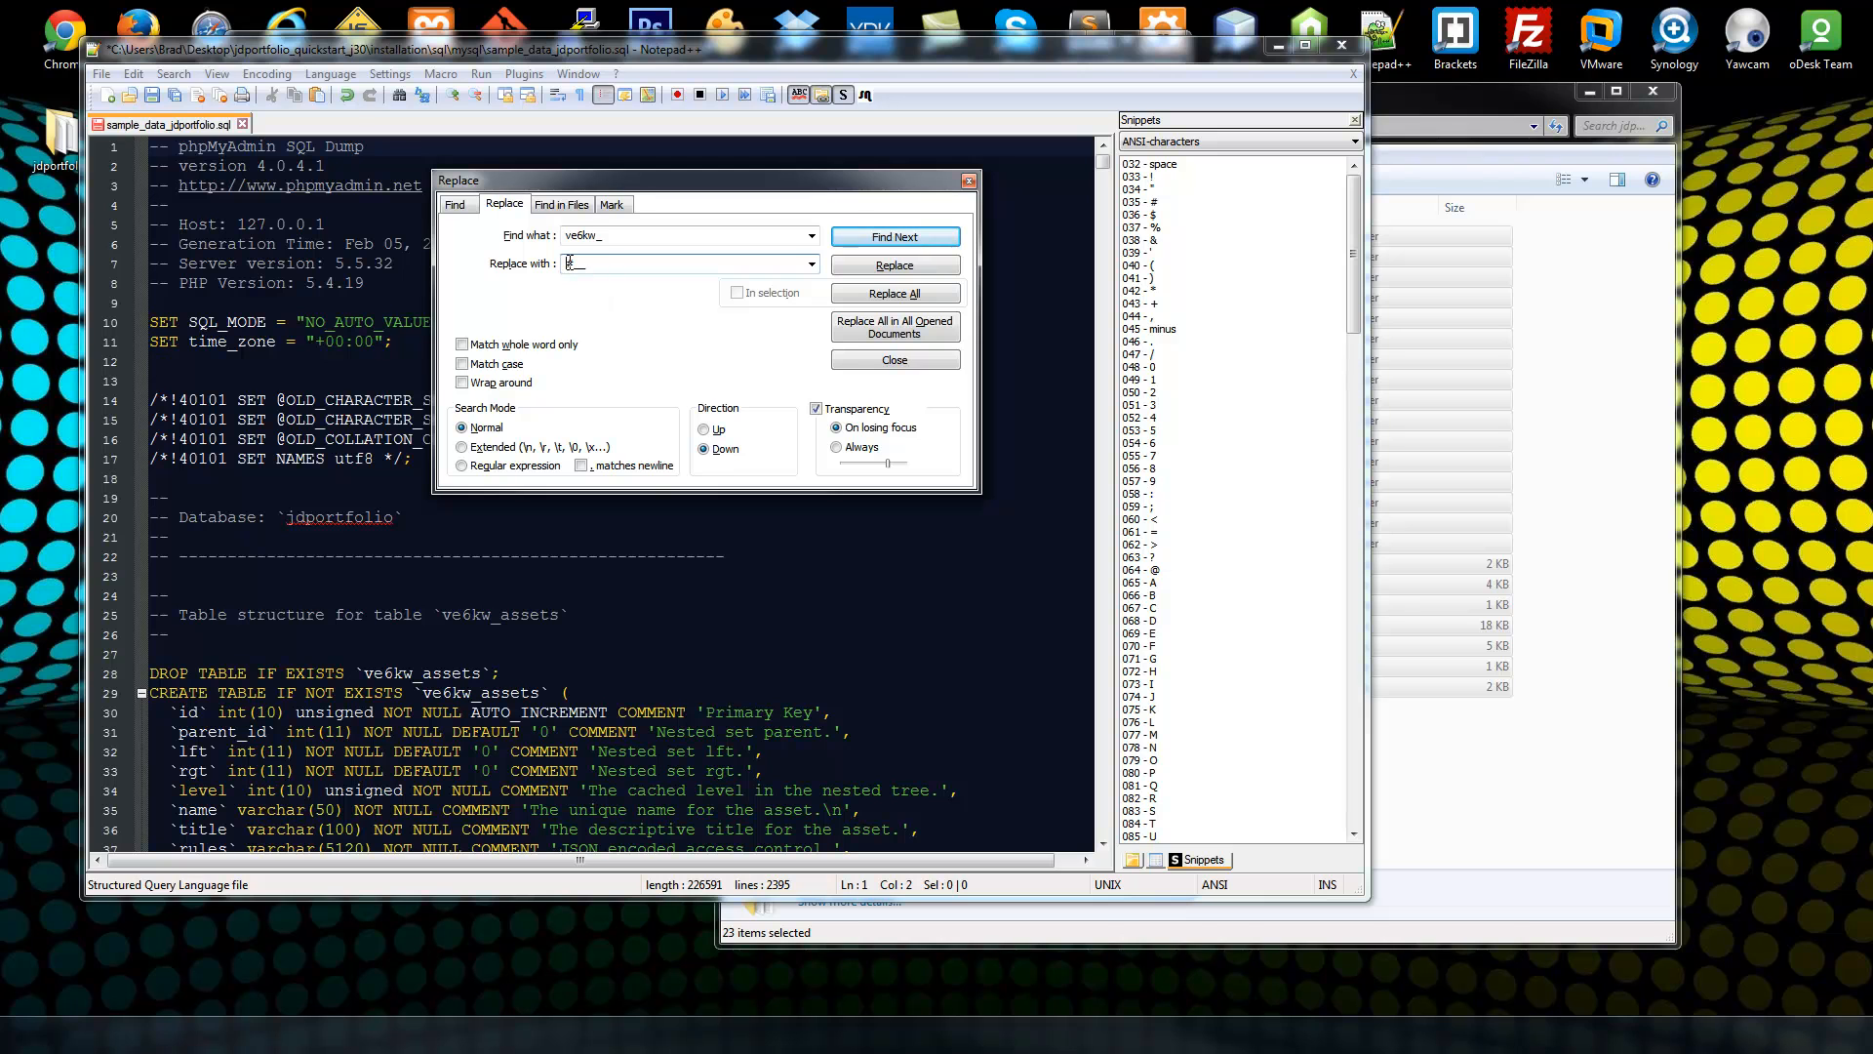
text(#)
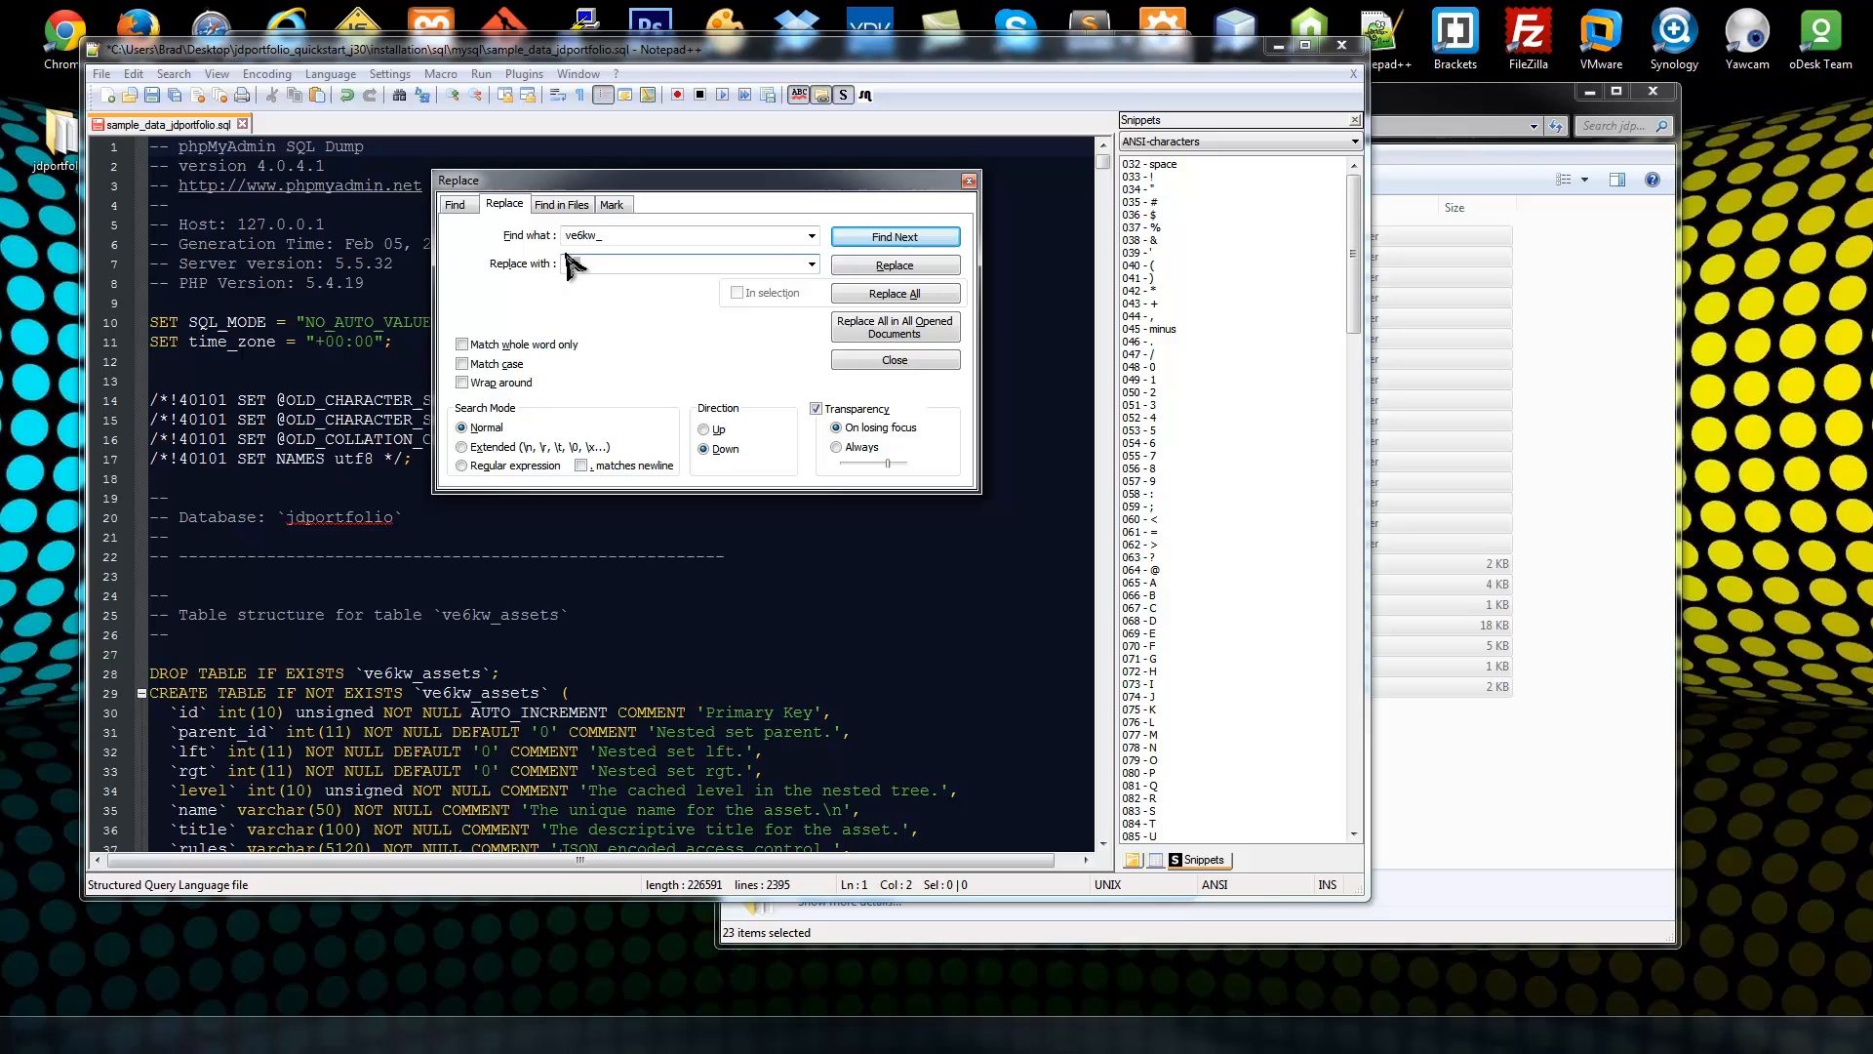
text(#)
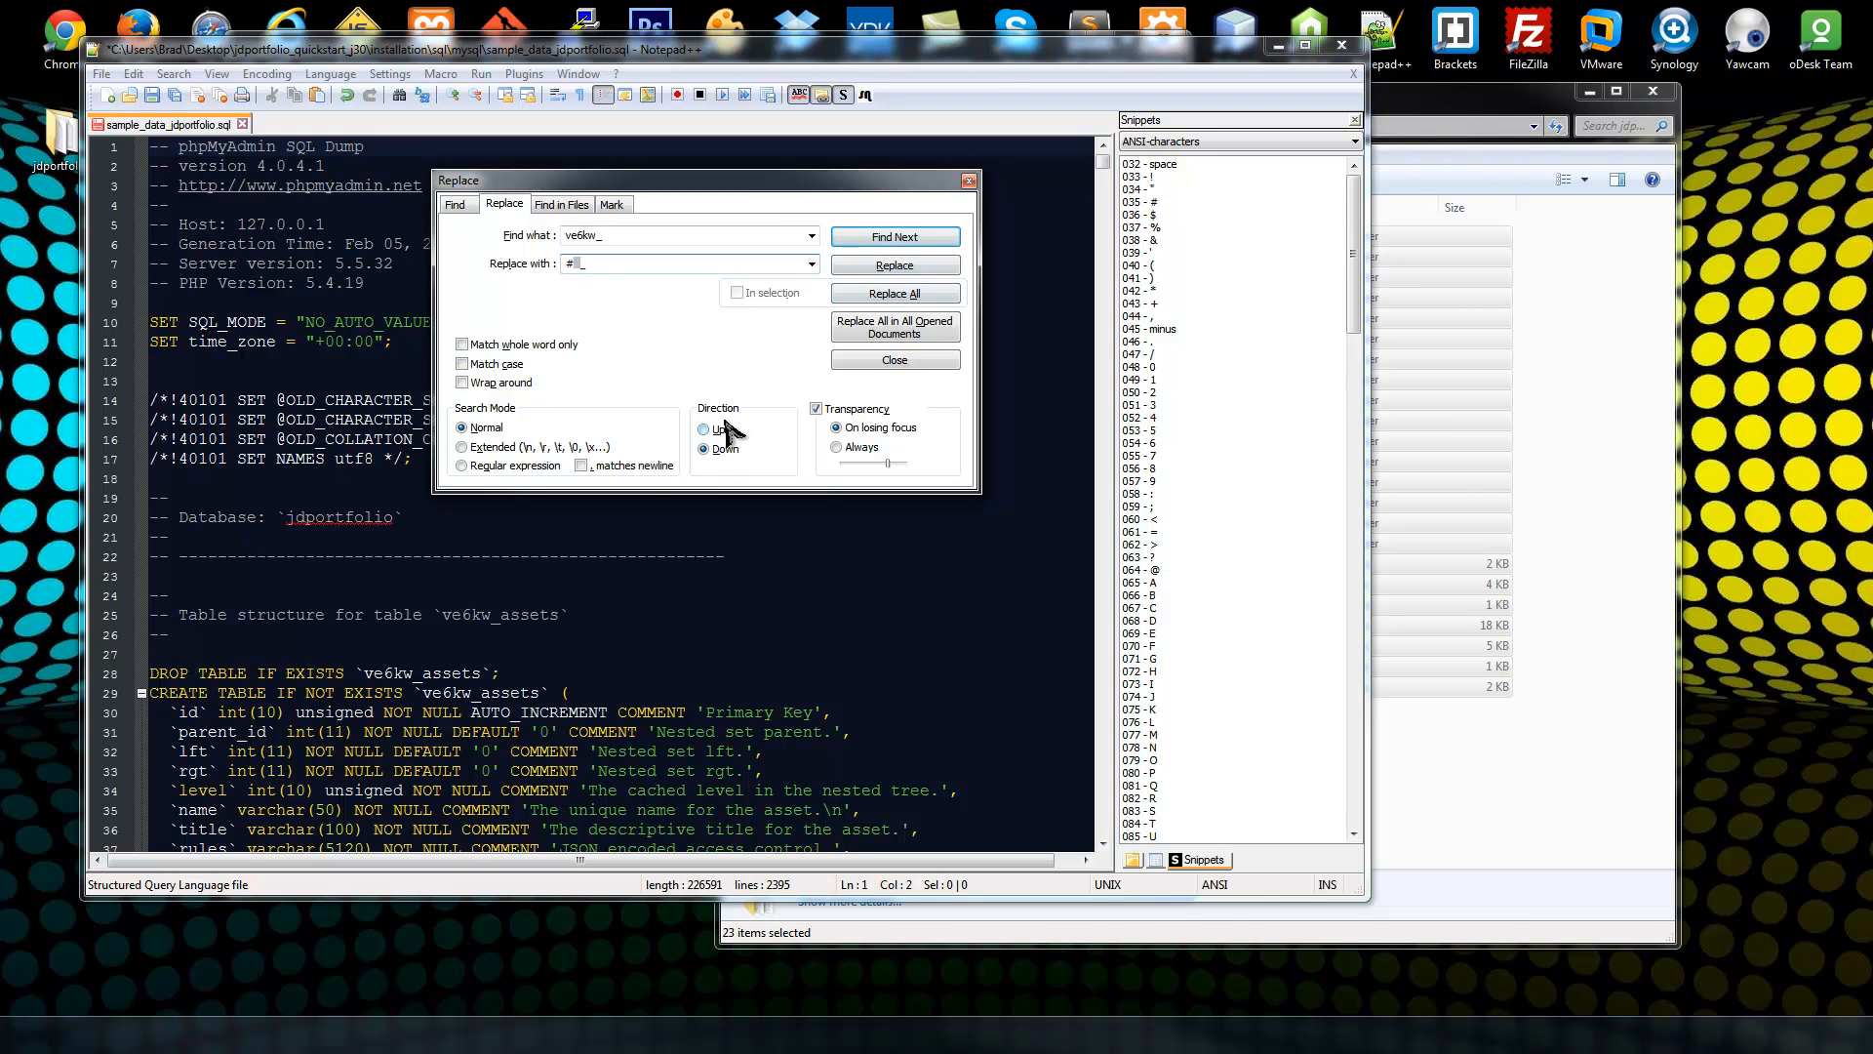
click(894, 292)
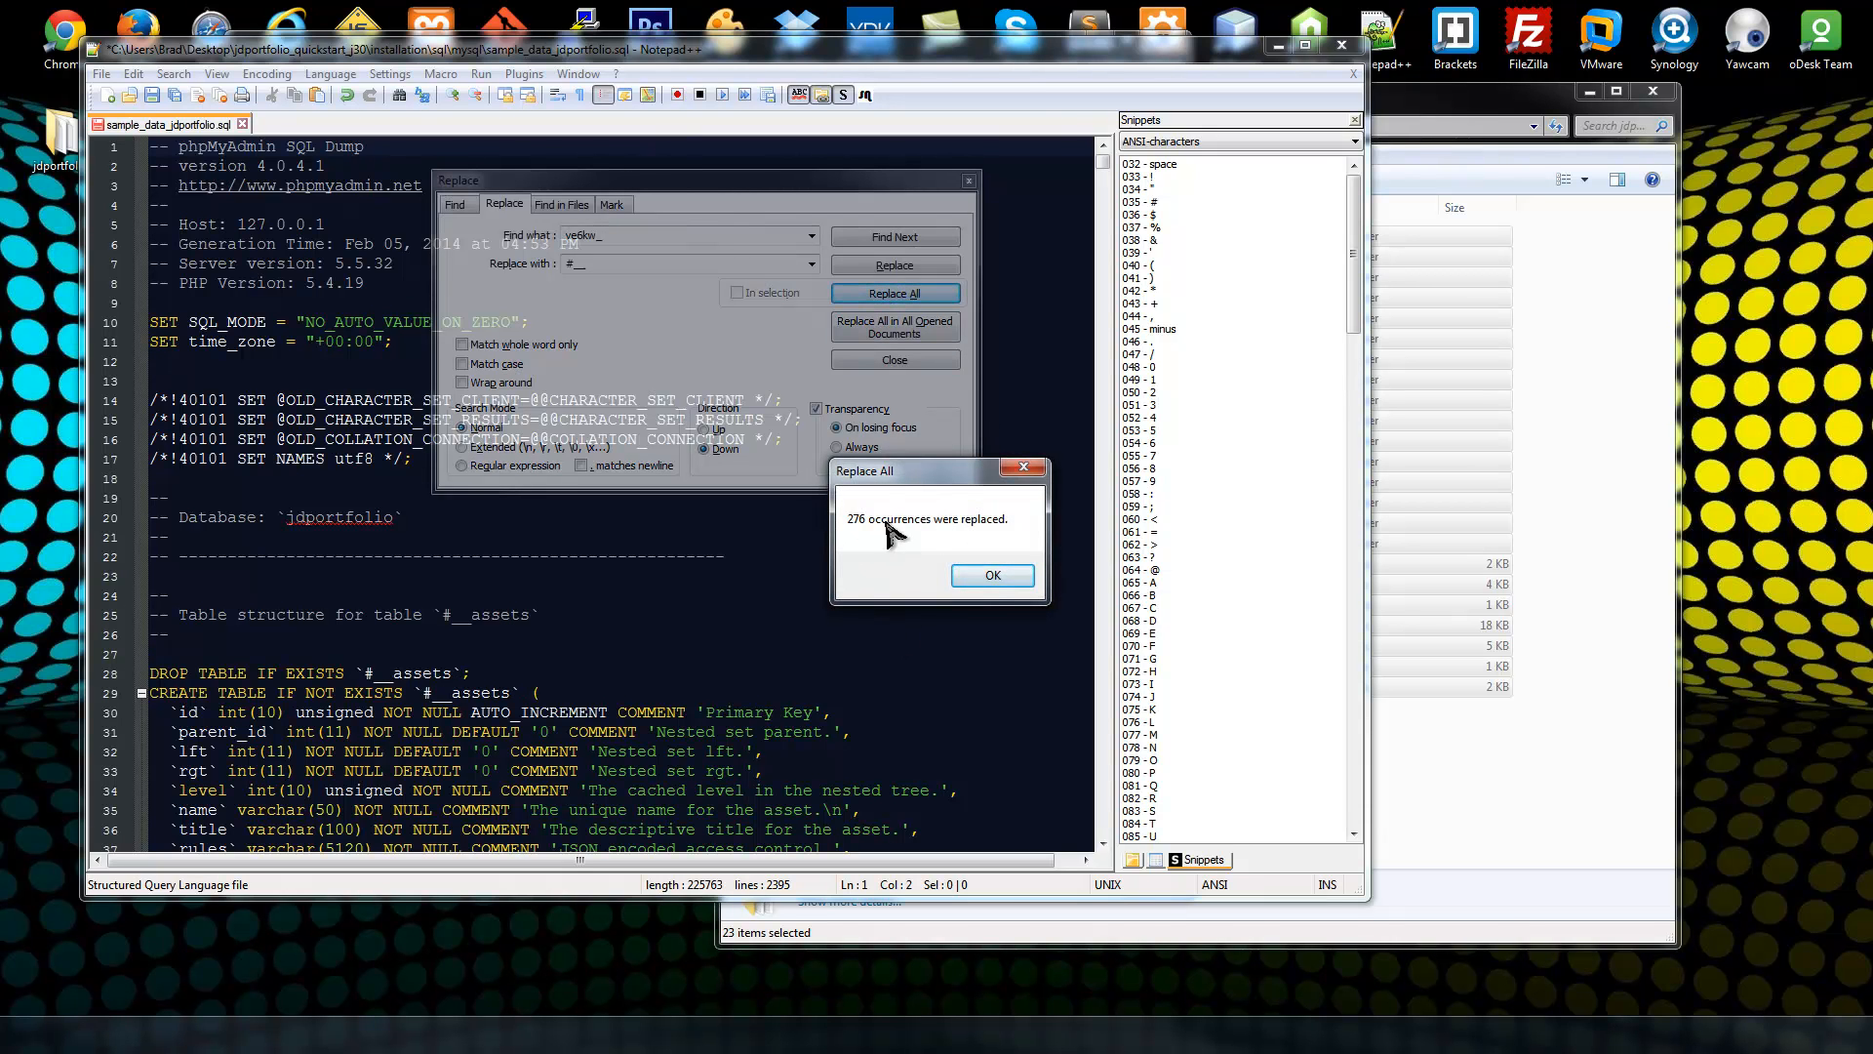
click(991, 575)
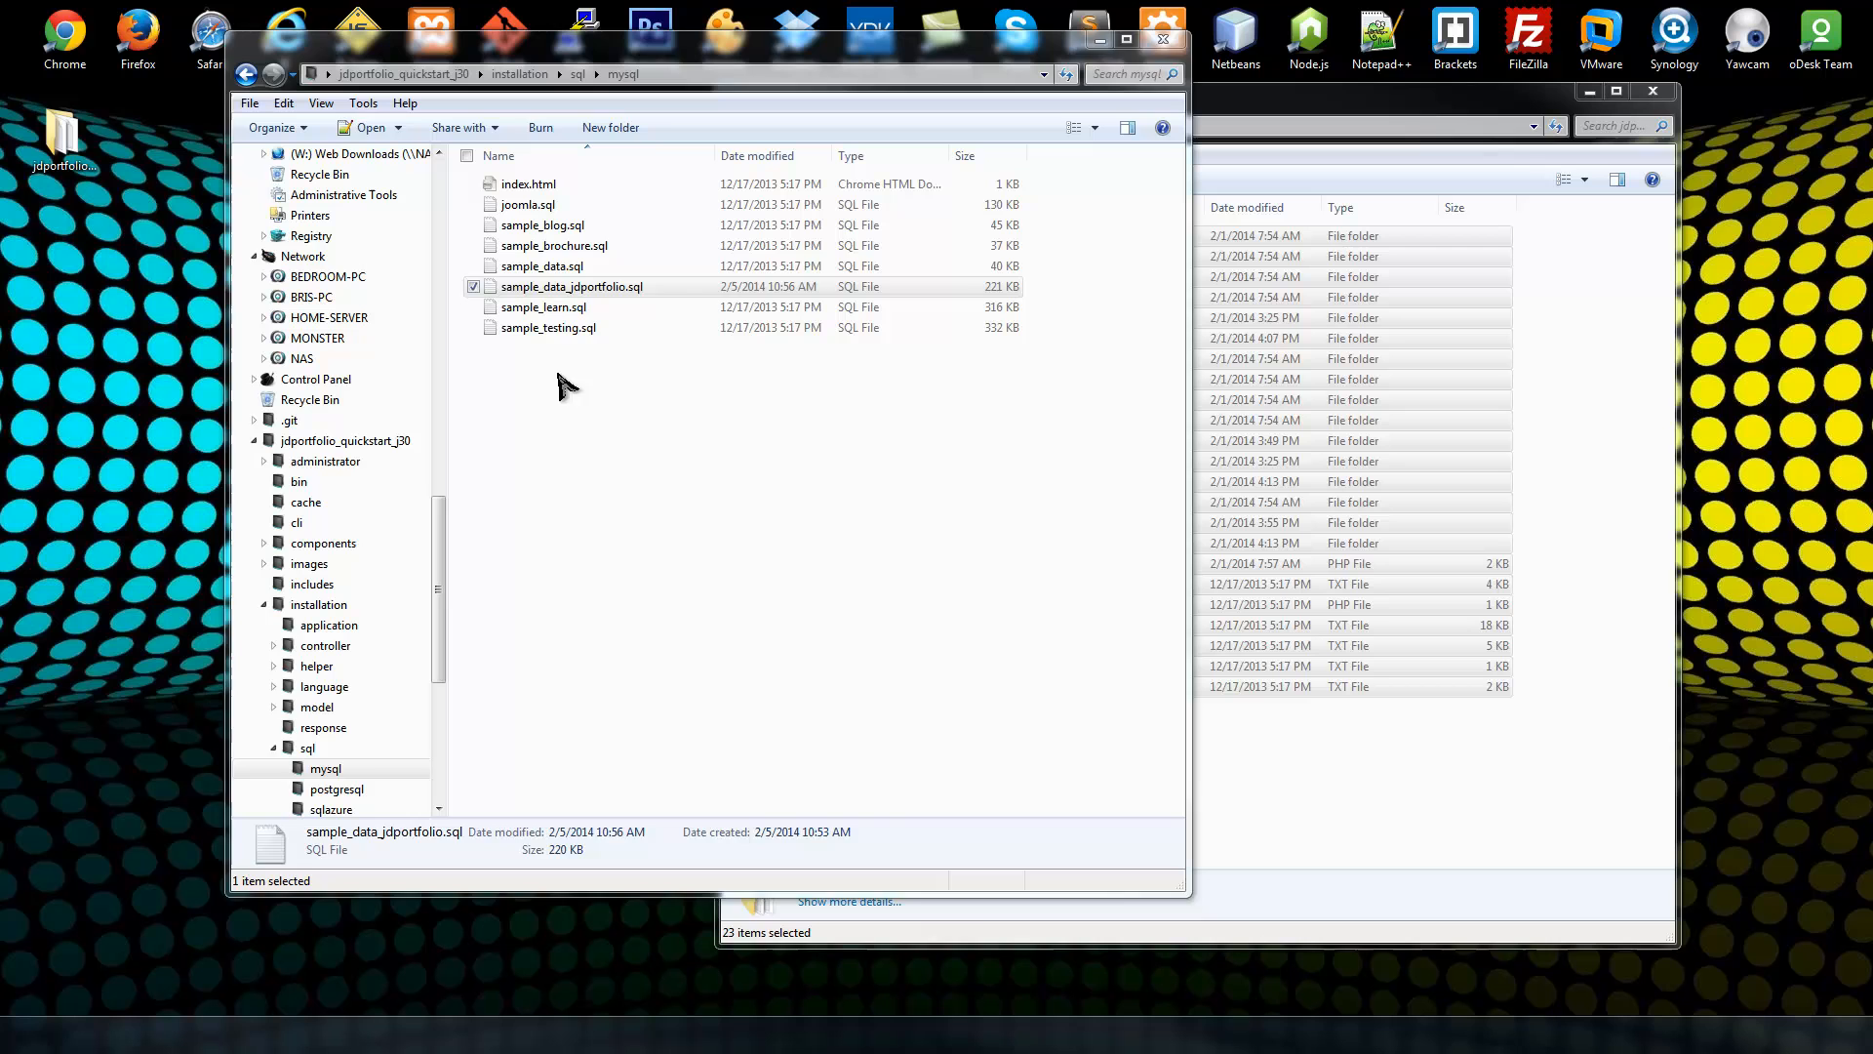
Clear the SQL file selection and move up from the mysql folder to the installation folder.
click(575, 459)
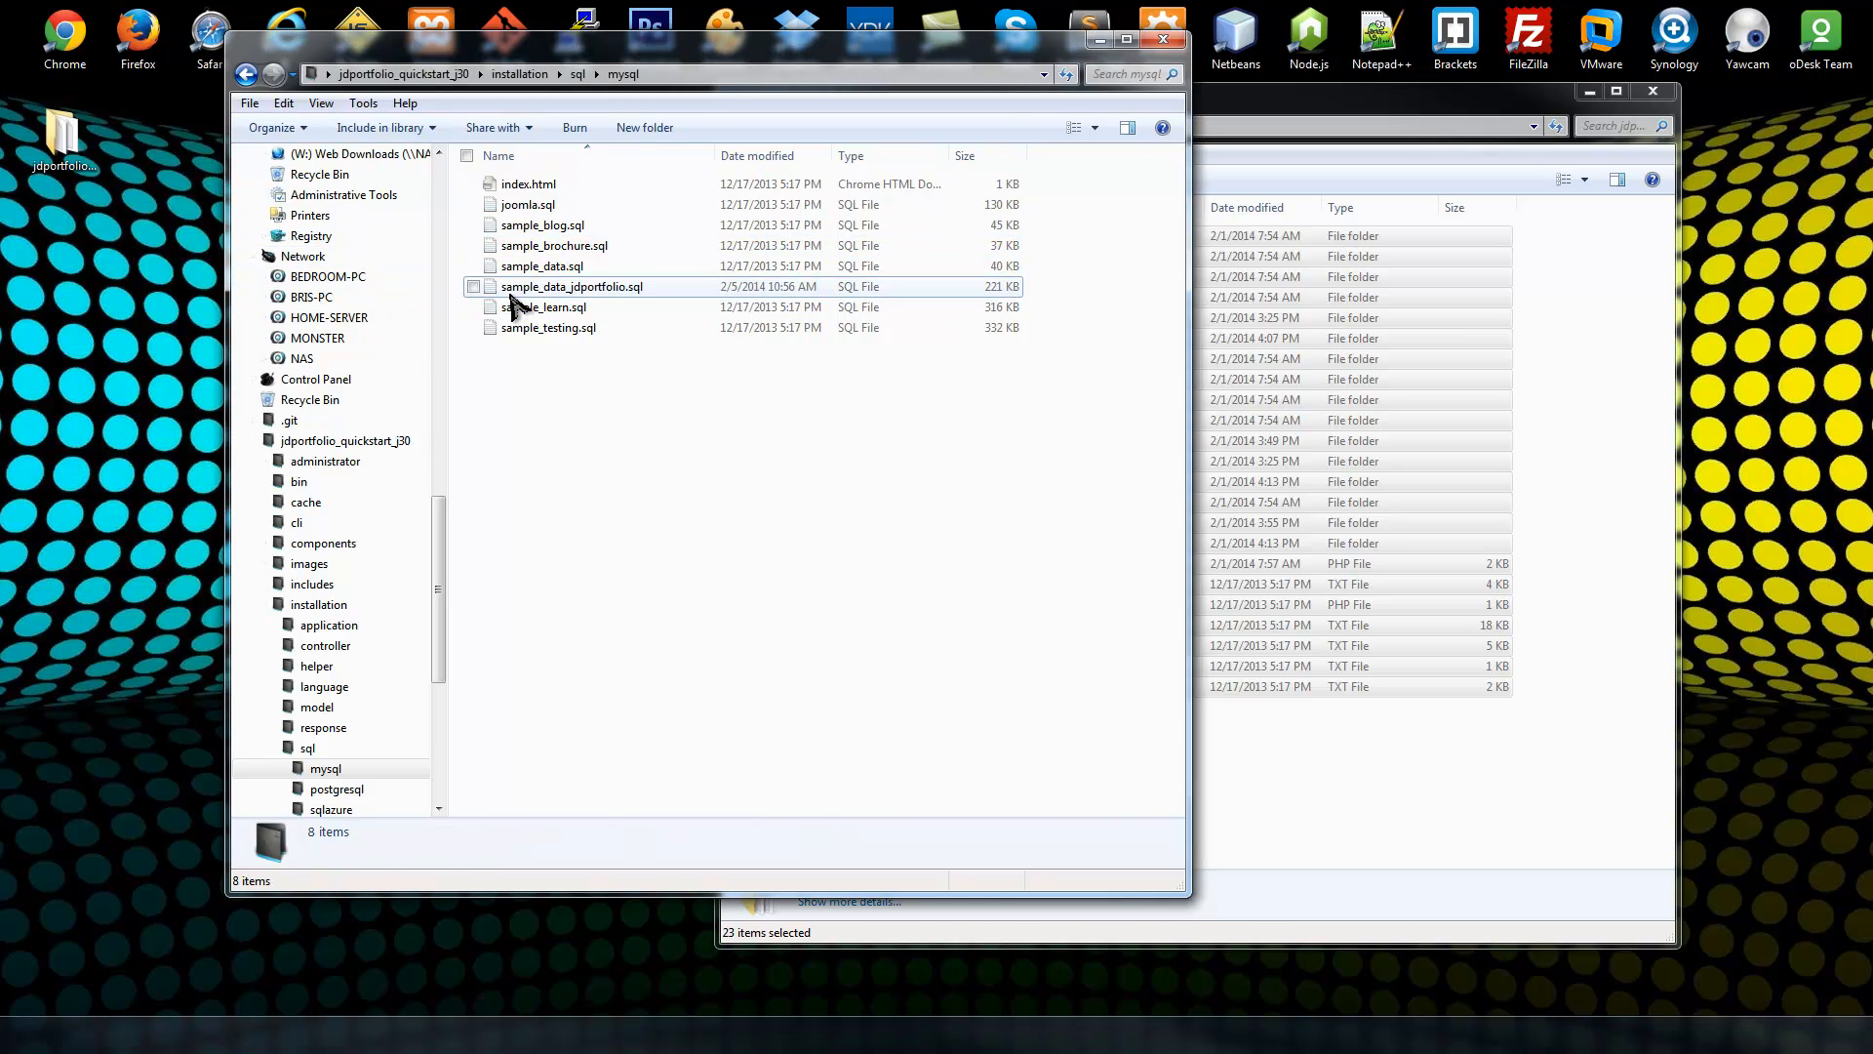
click(547, 308)
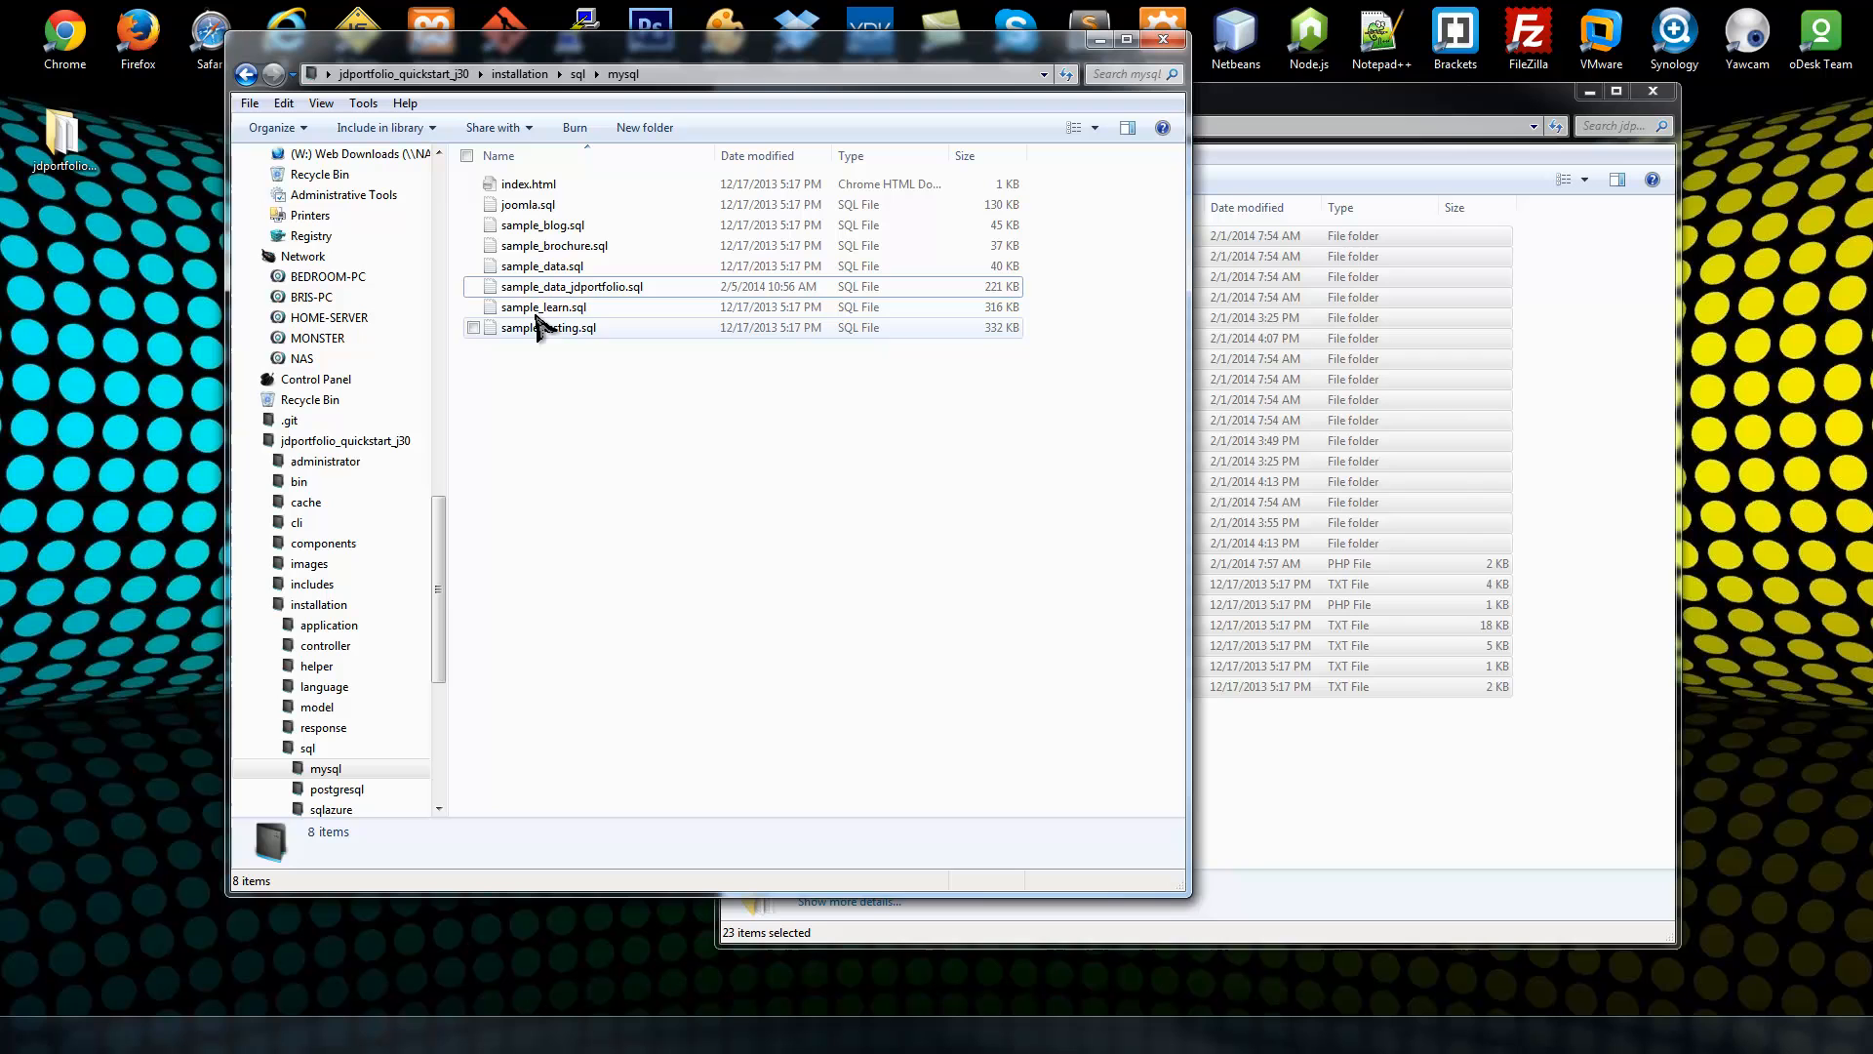
click(571, 286)
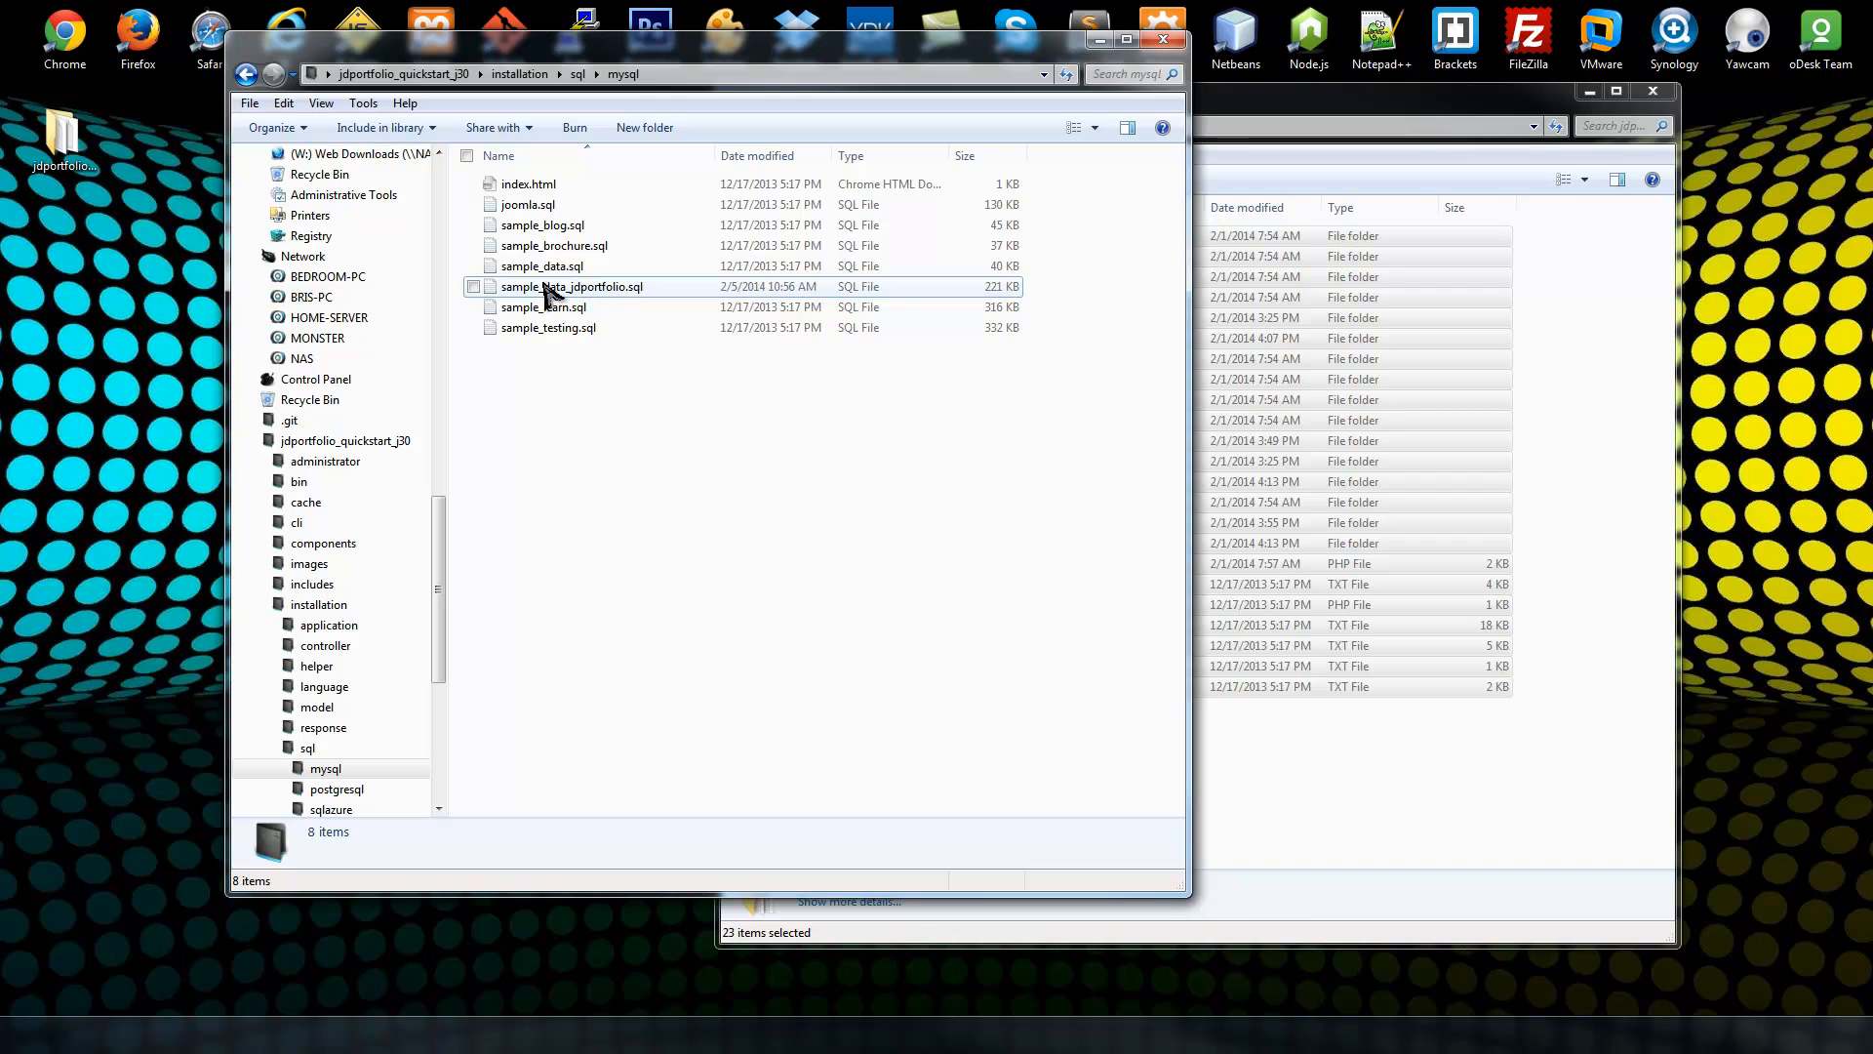
mouse_move(537, 297)
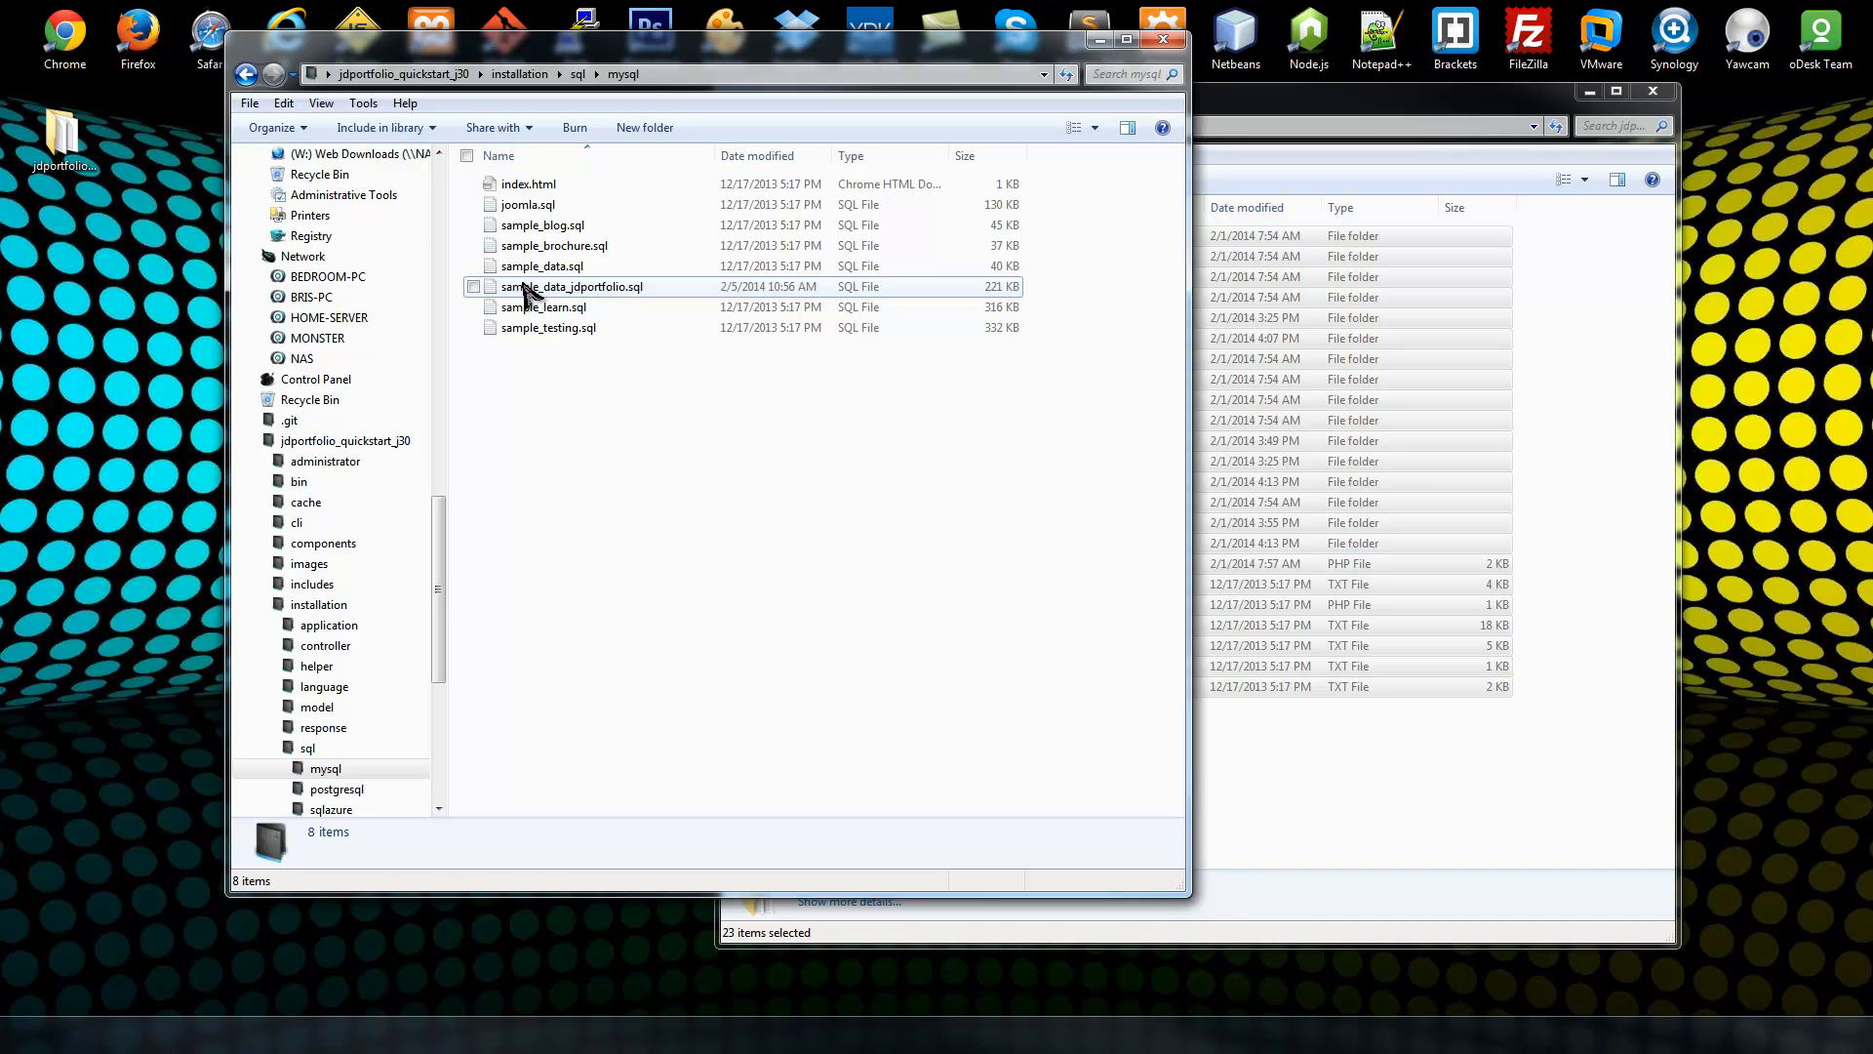
mouse_move(685, 417)
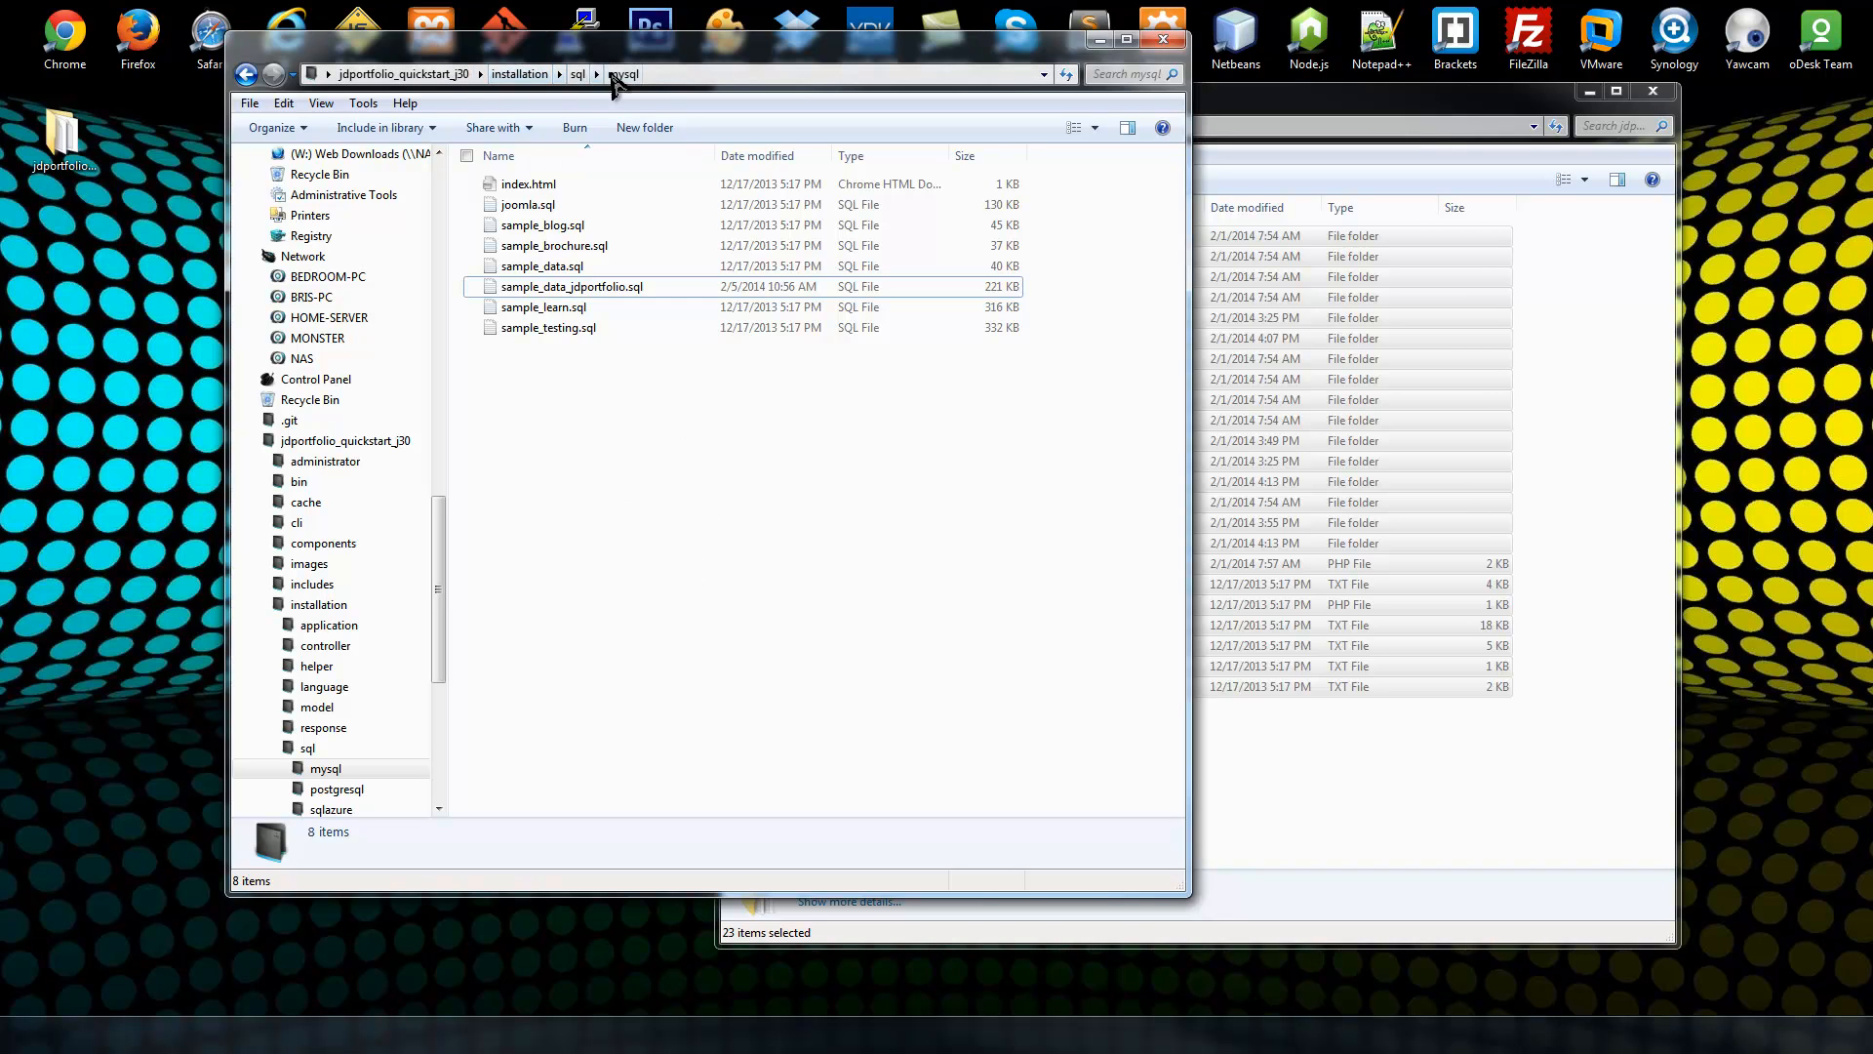
click(518, 73)
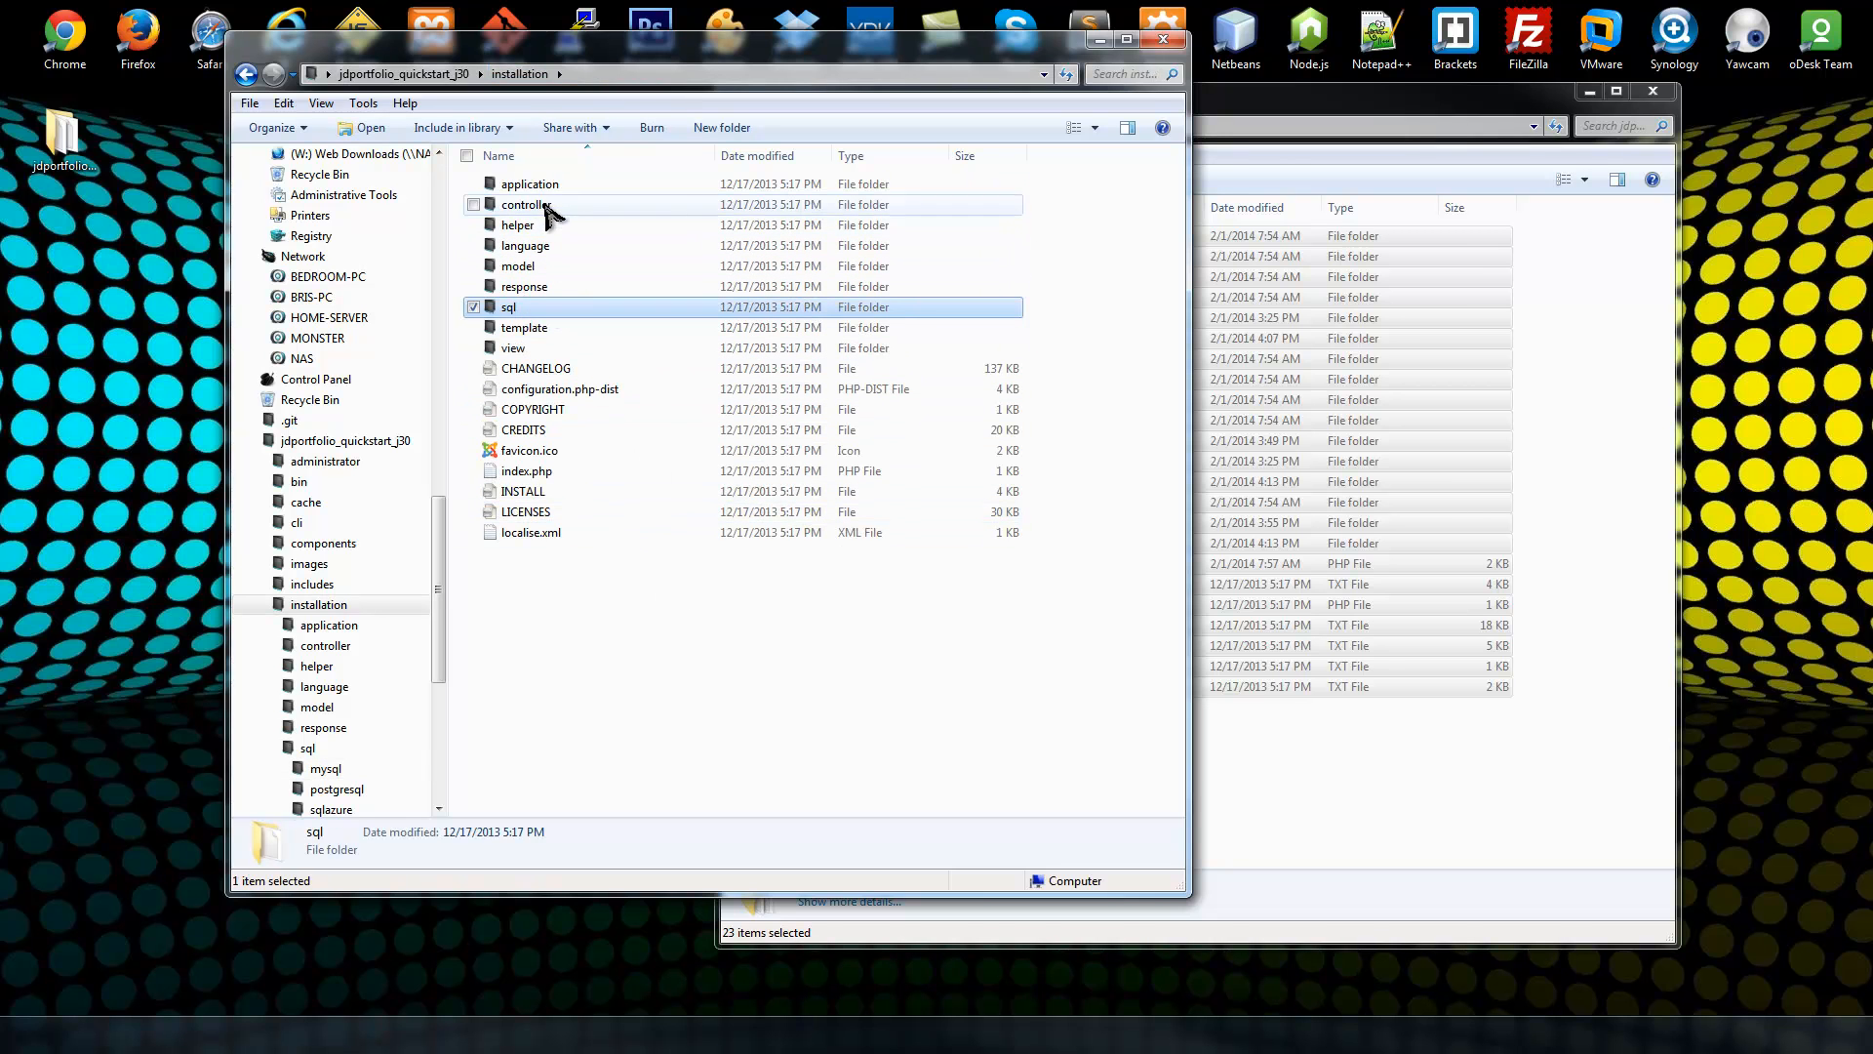
Navigate language > en-GB and open en-GB.ini in Notepad++.
click(526, 245)
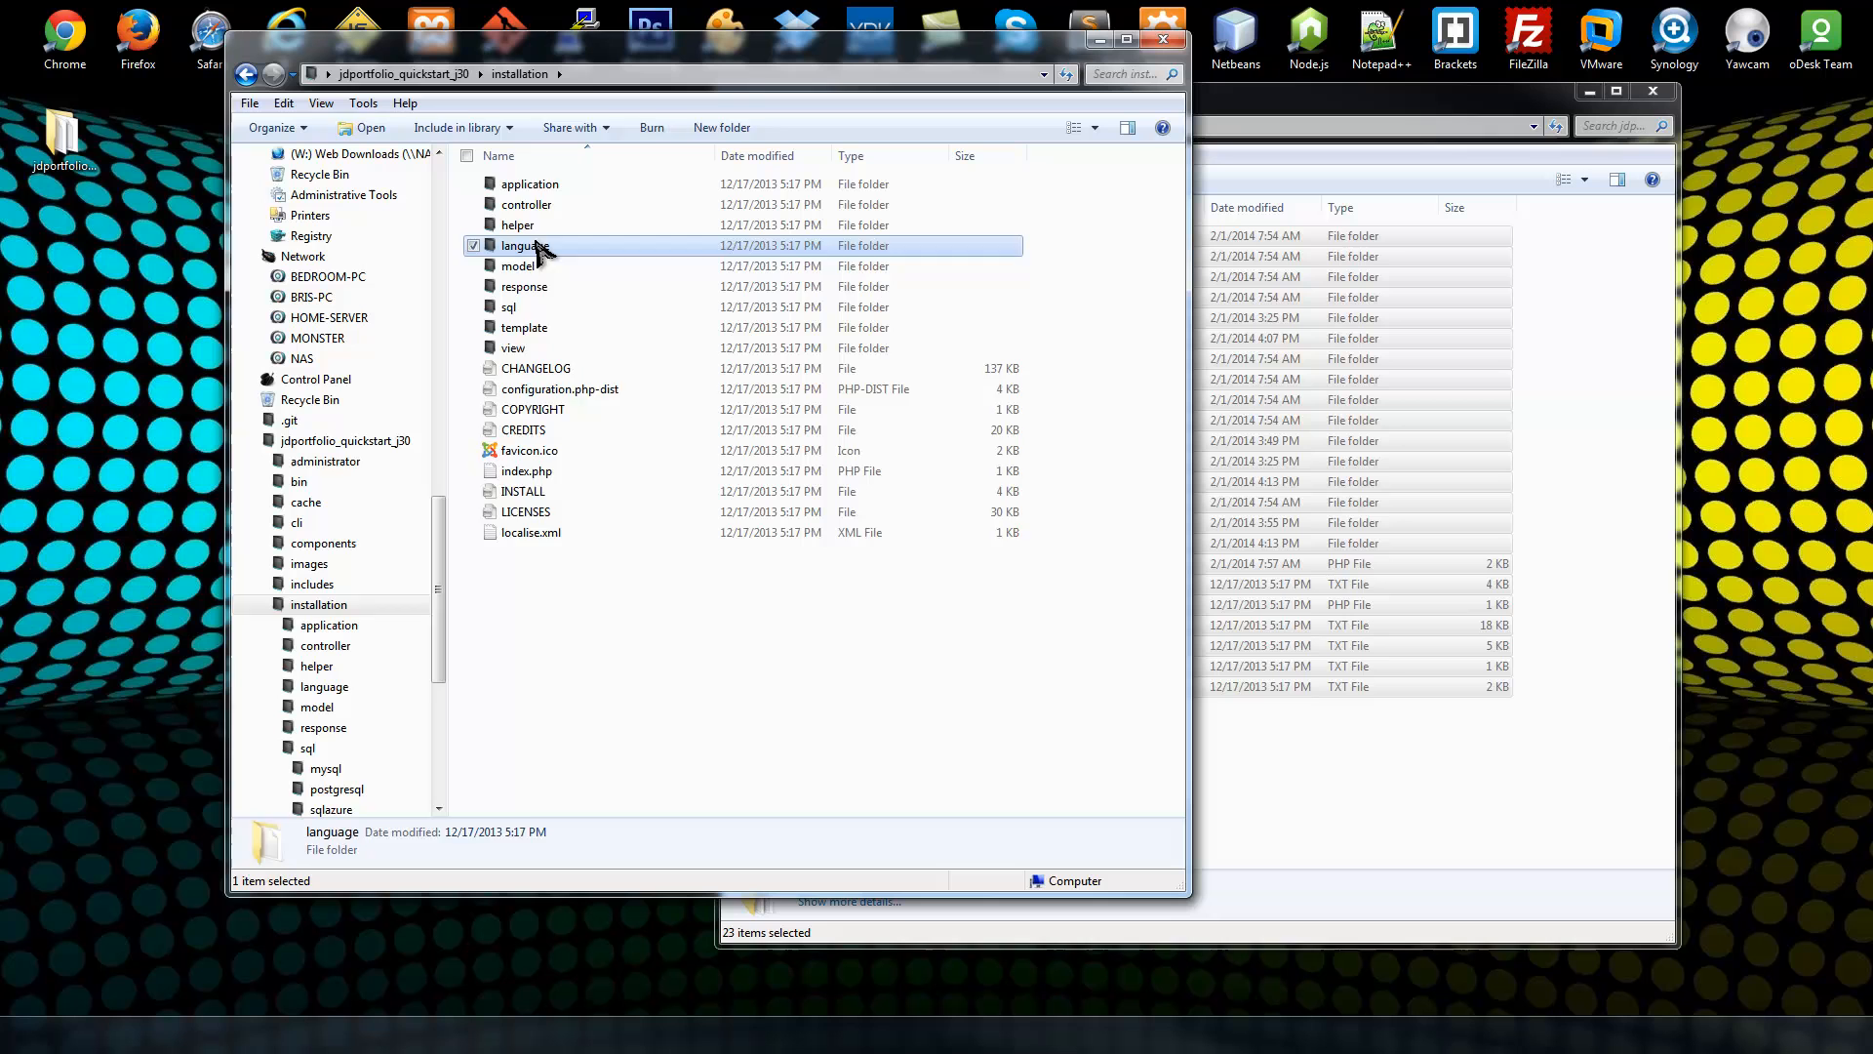
double_click(525, 245)
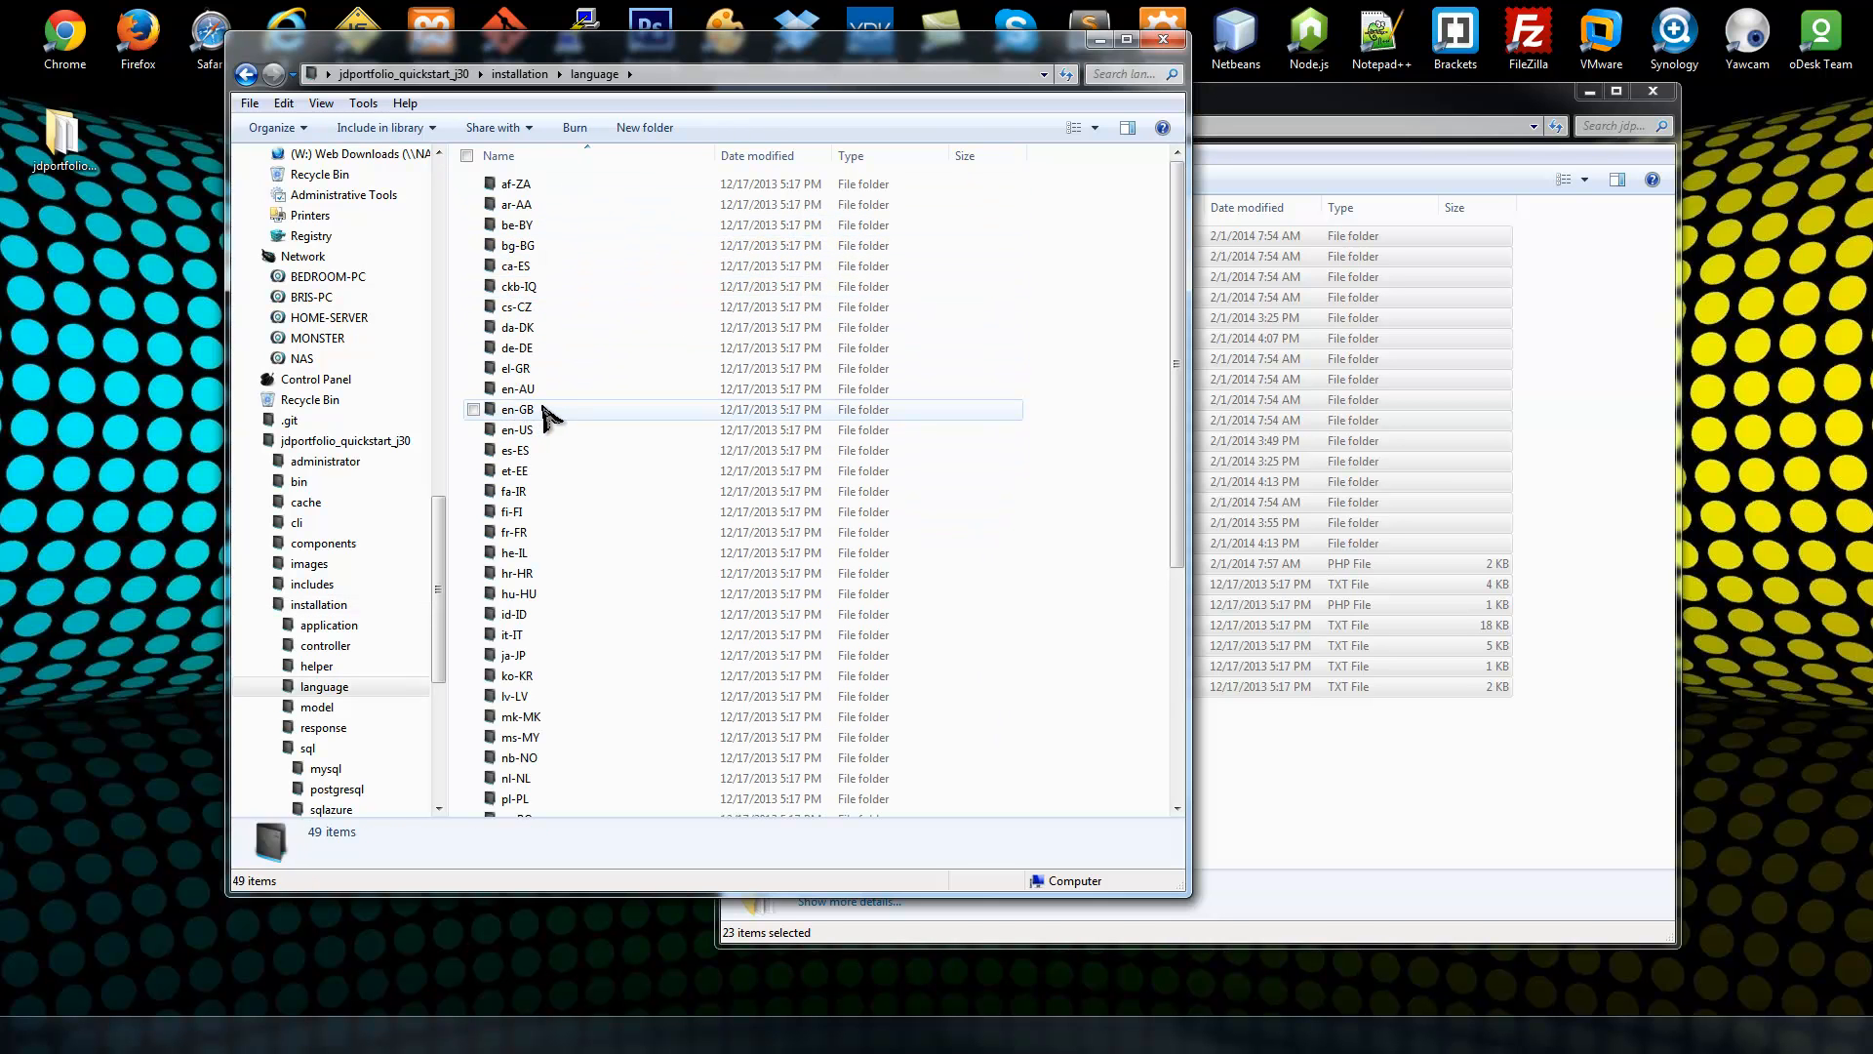
double_click(516, 409)
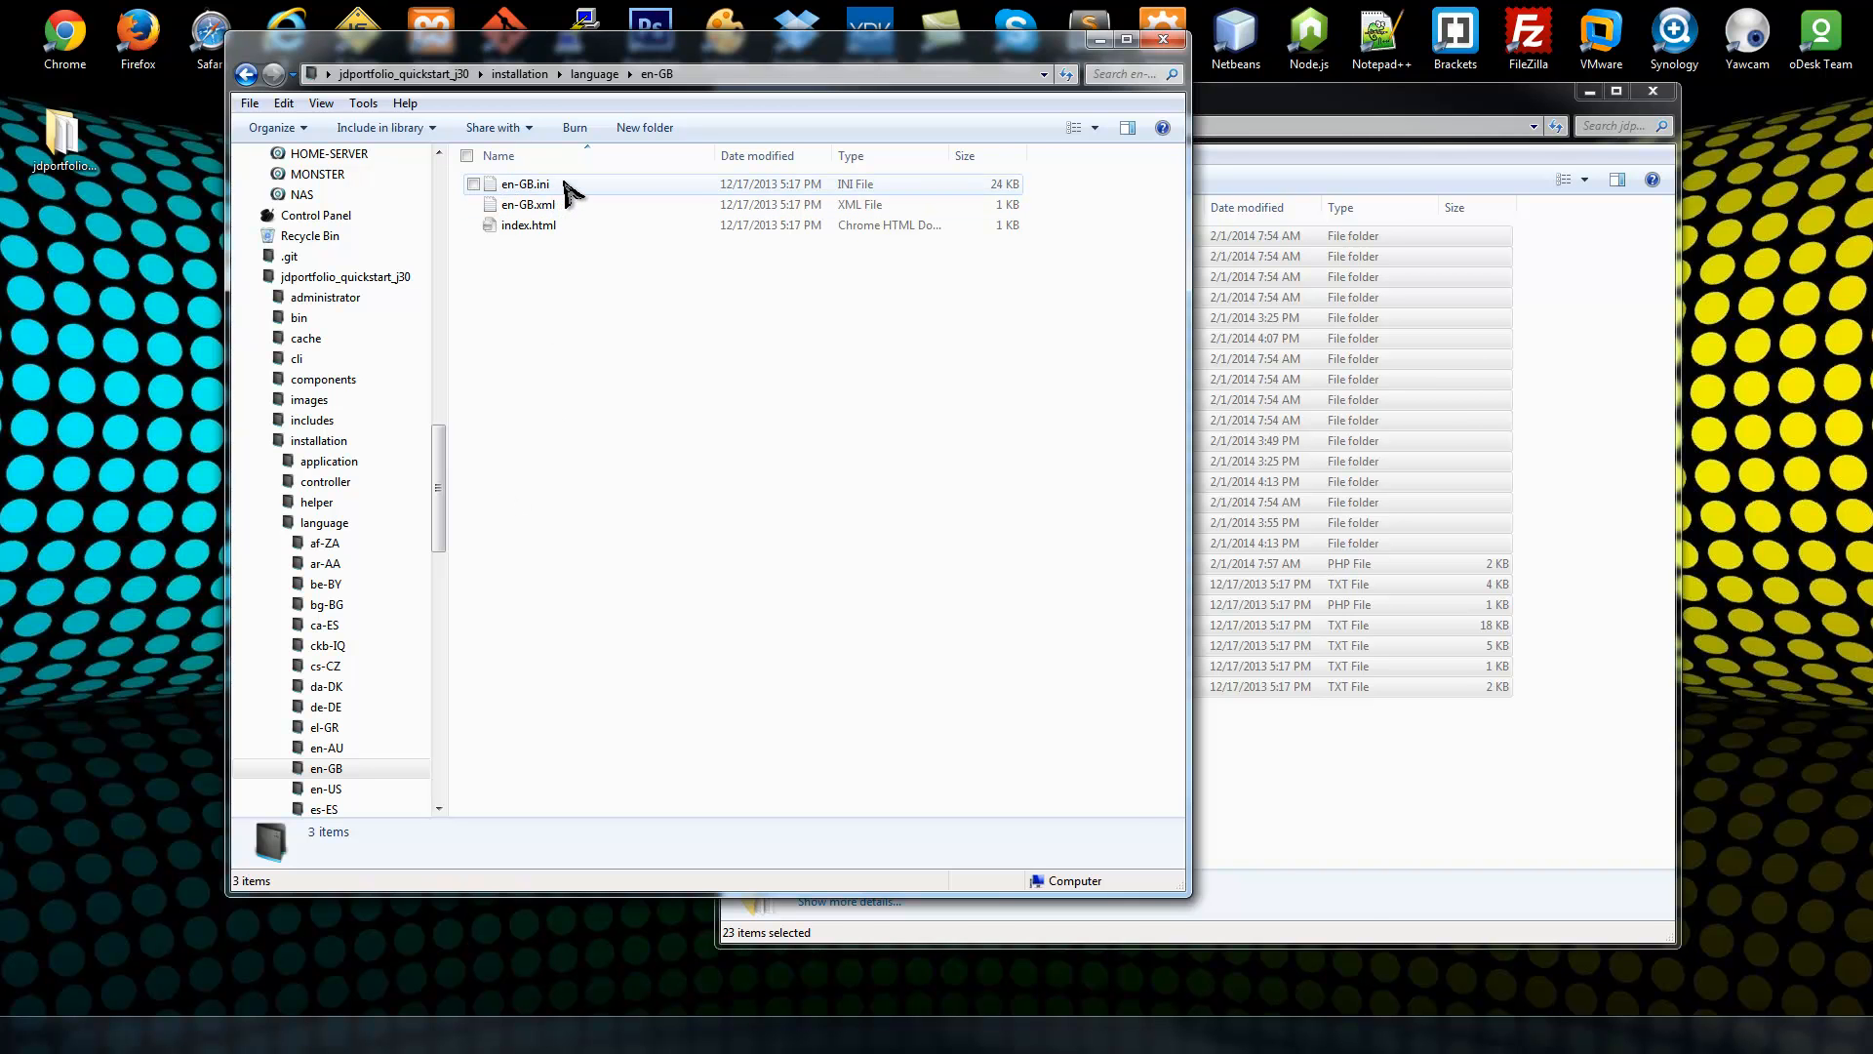
double_click(525, 182)
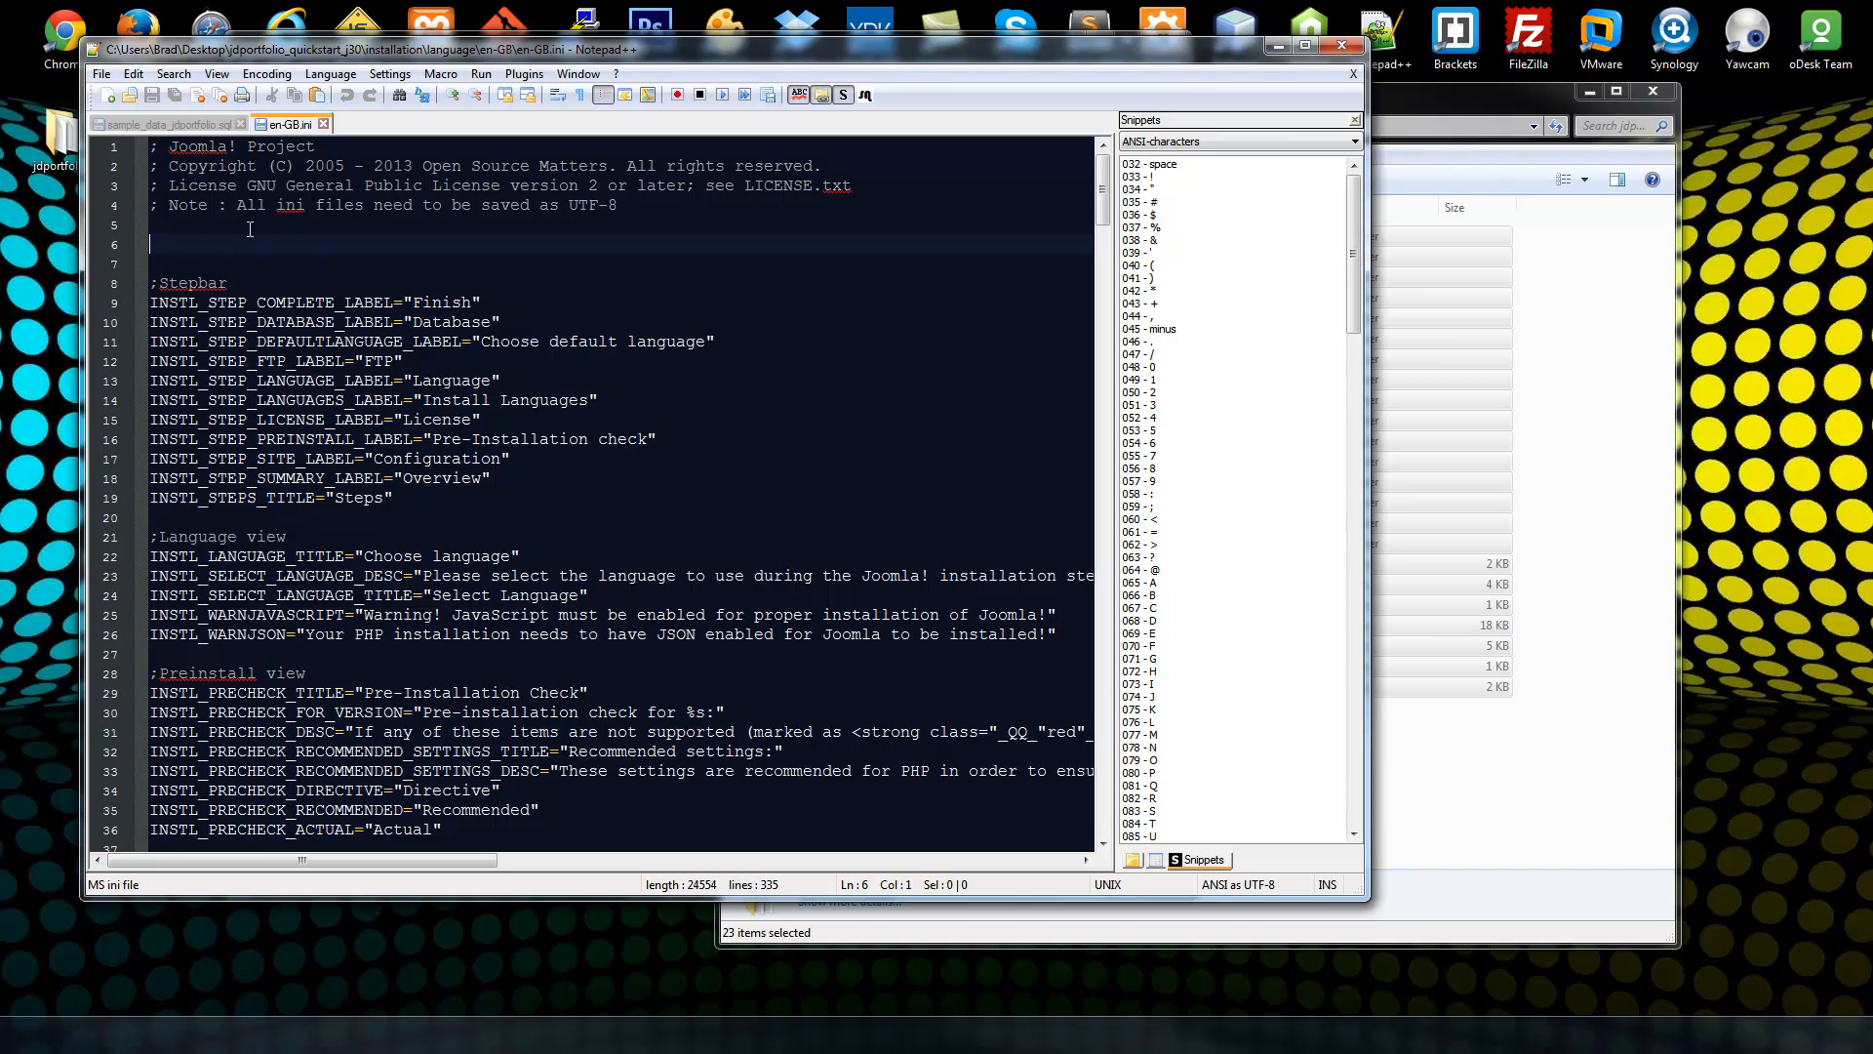
mouse_move(435, 533)
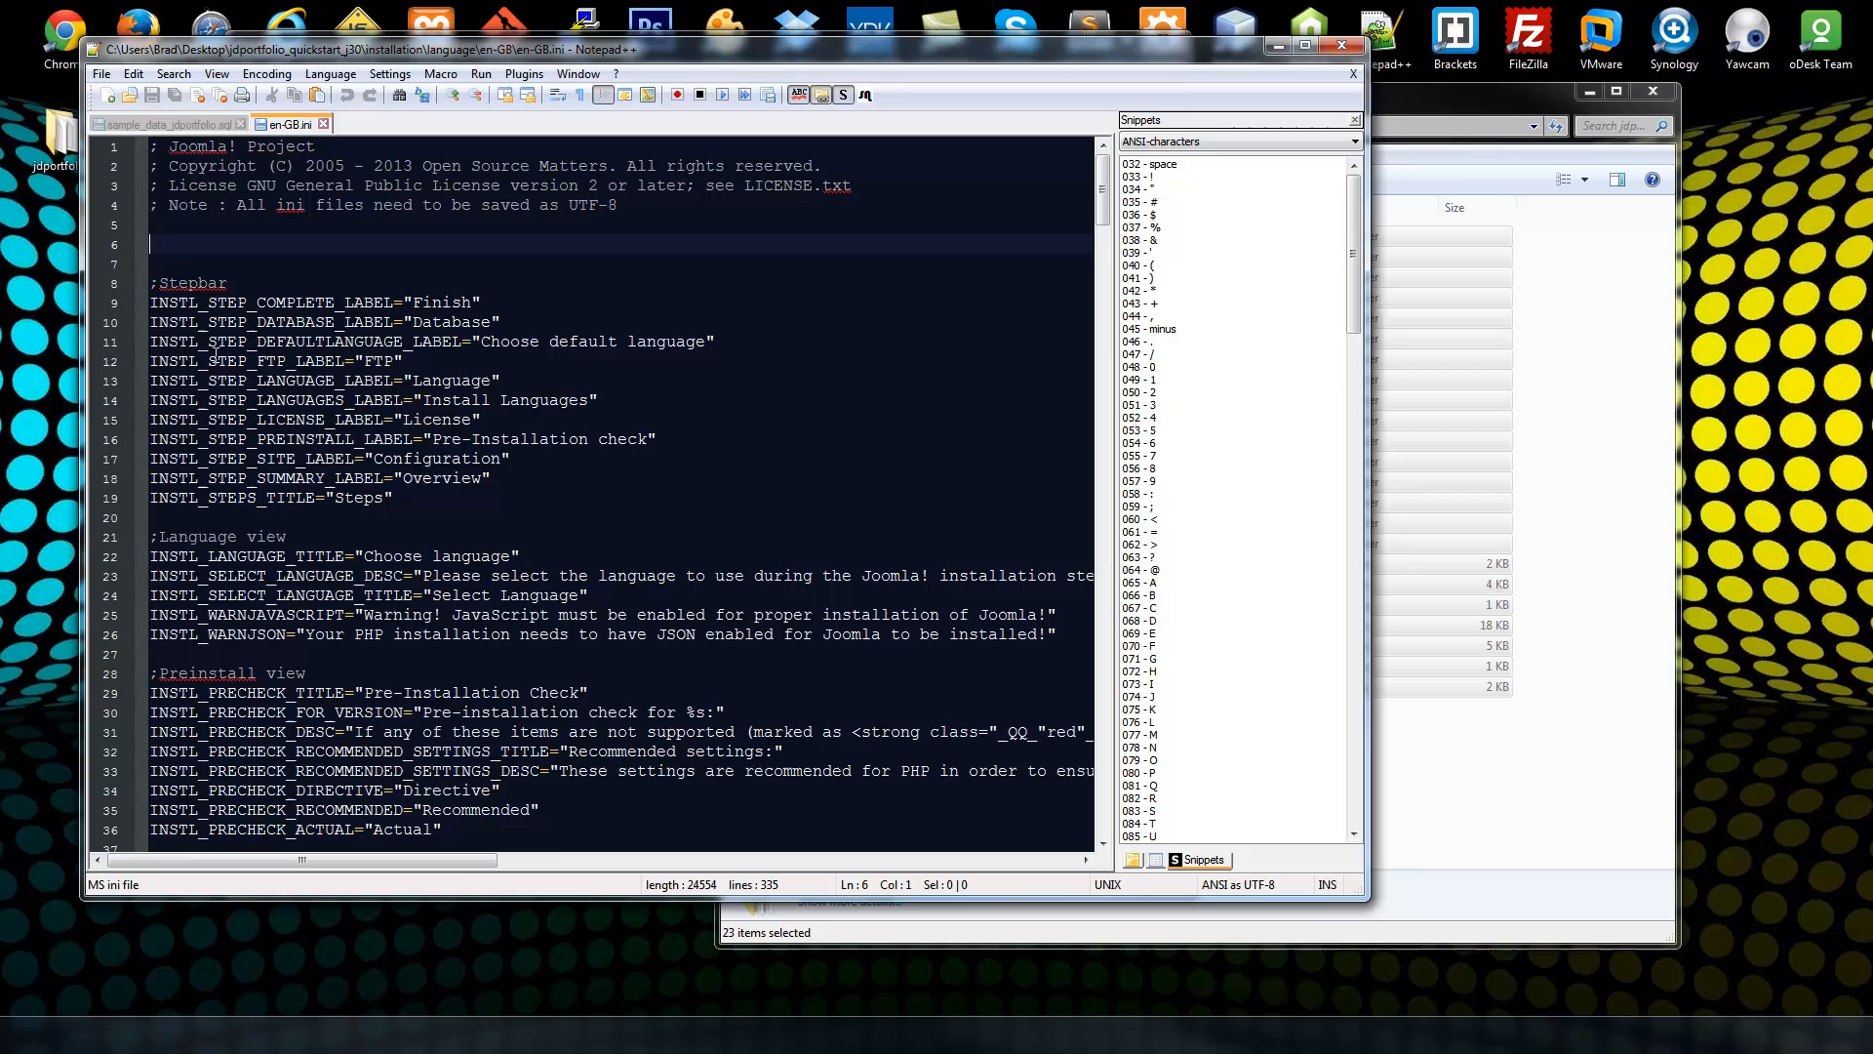
Duplicate the Blog sample line into INSTL_SAMPLE_JDPORTFOLIO_SET="JD Portfolio Sample Data".
scroll(down, 3)
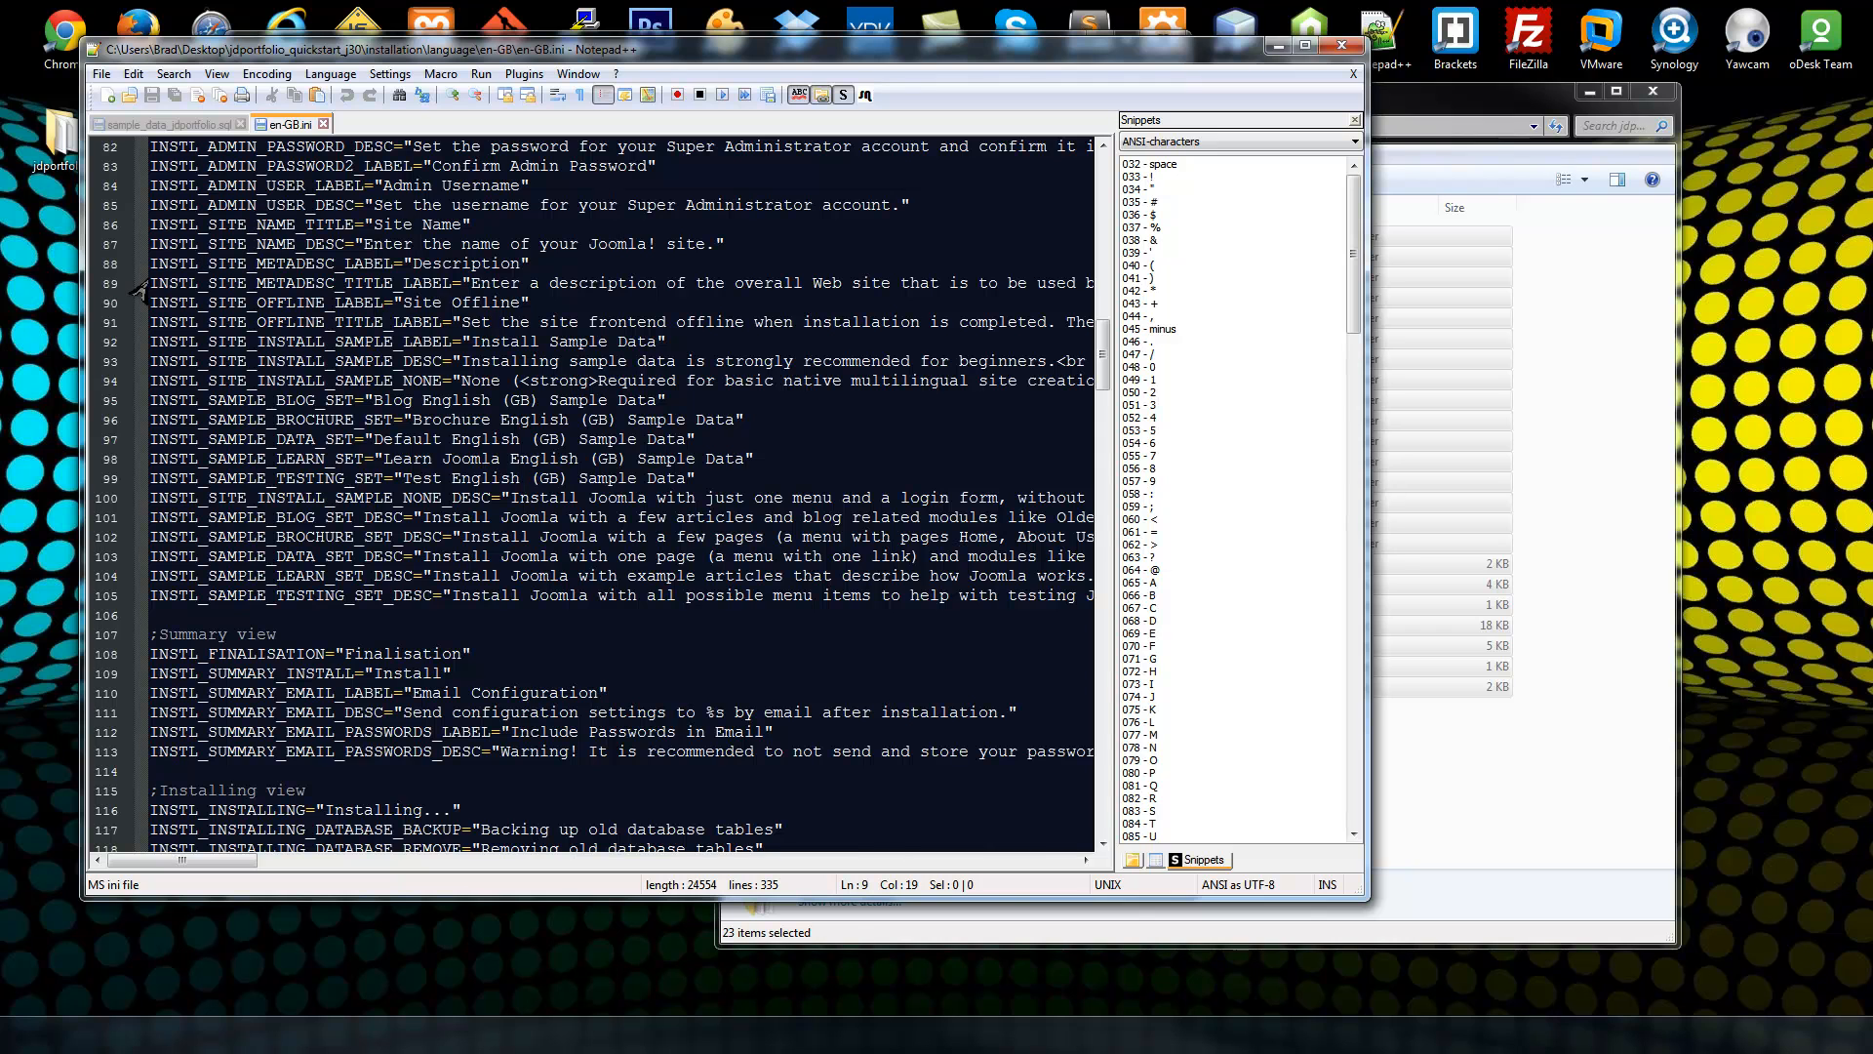
mouse_move(106, 404)
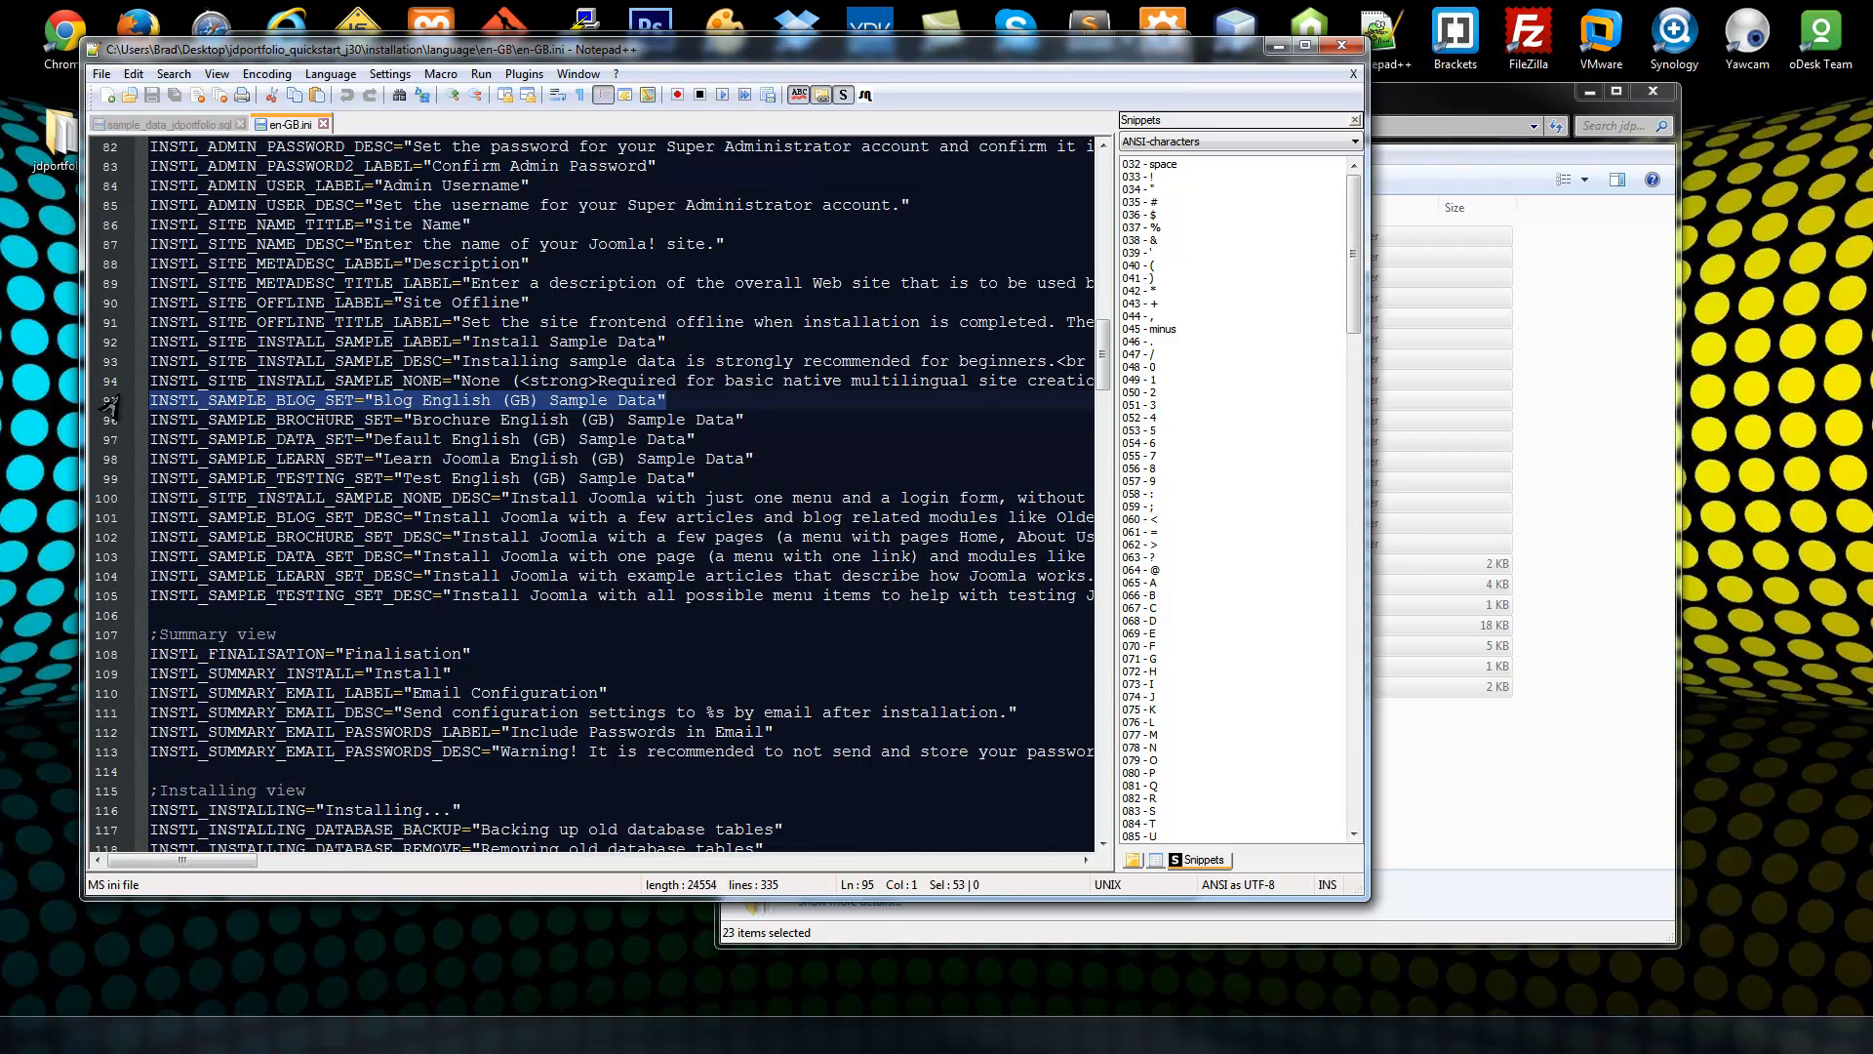
click(161, 399)
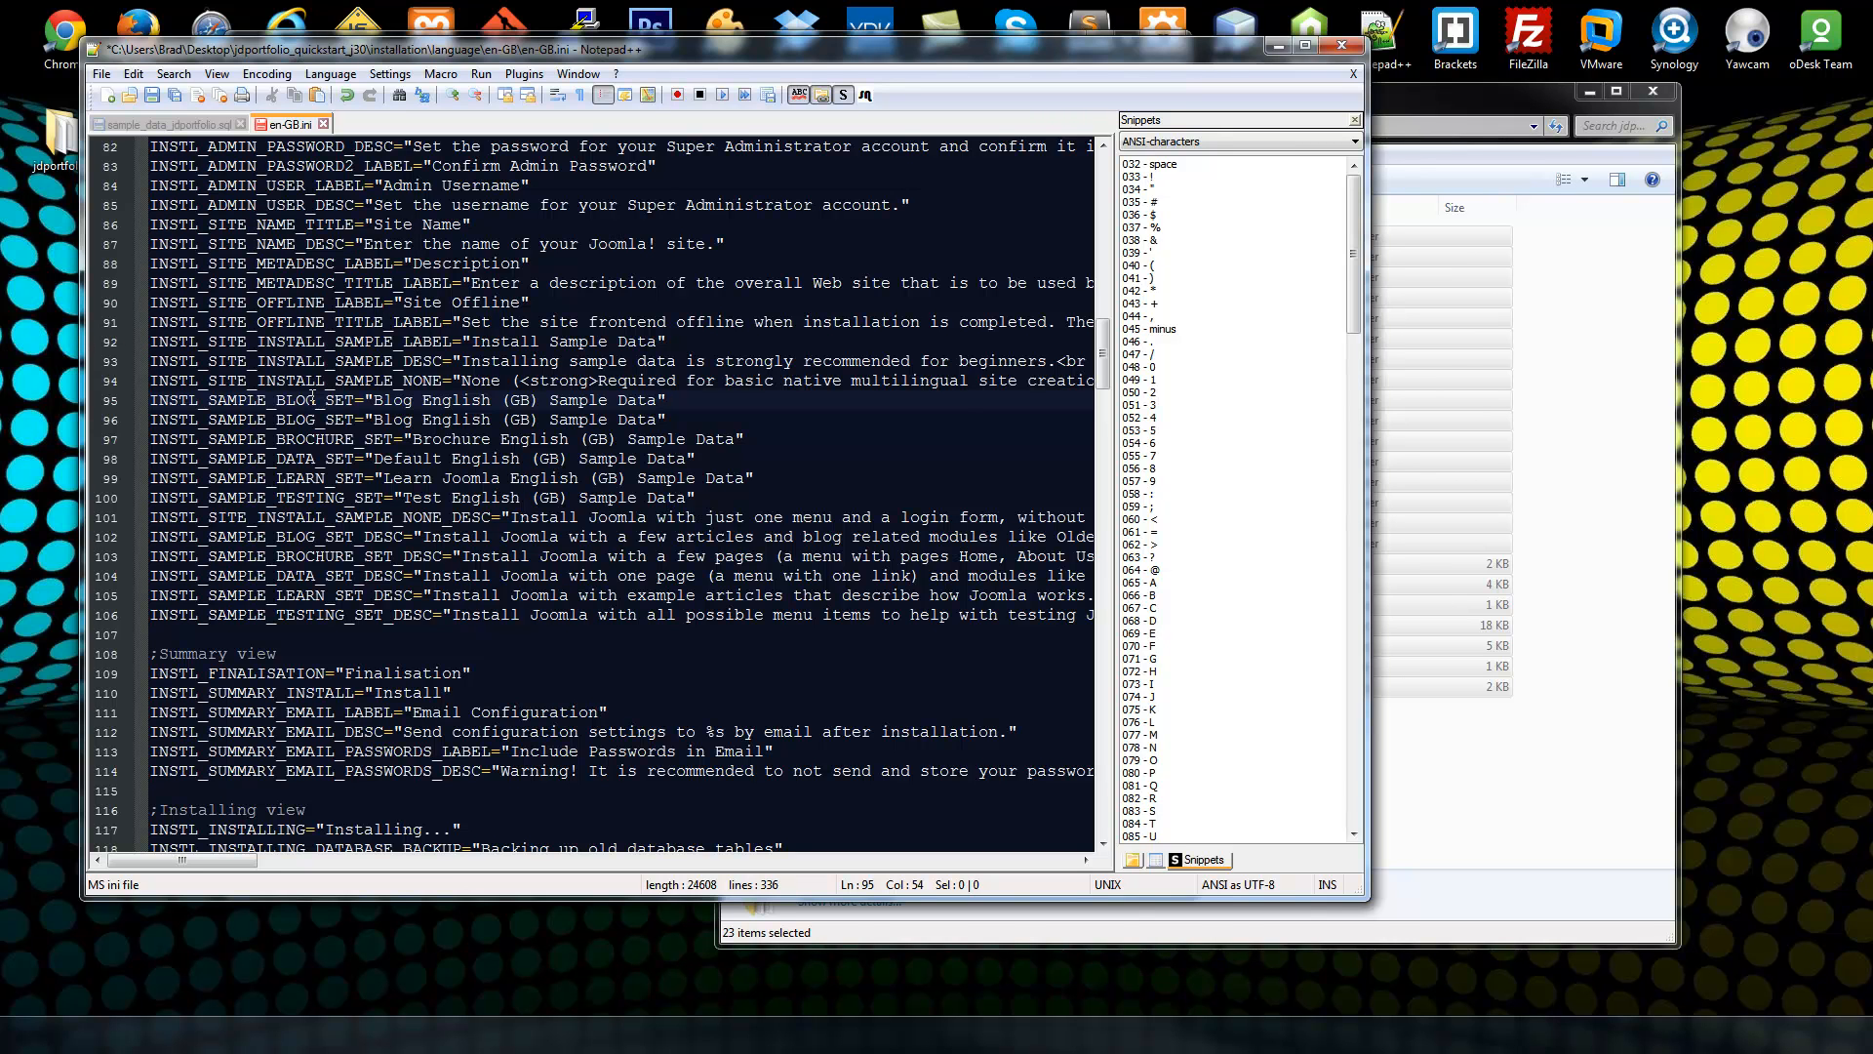
double_click(299, 399)
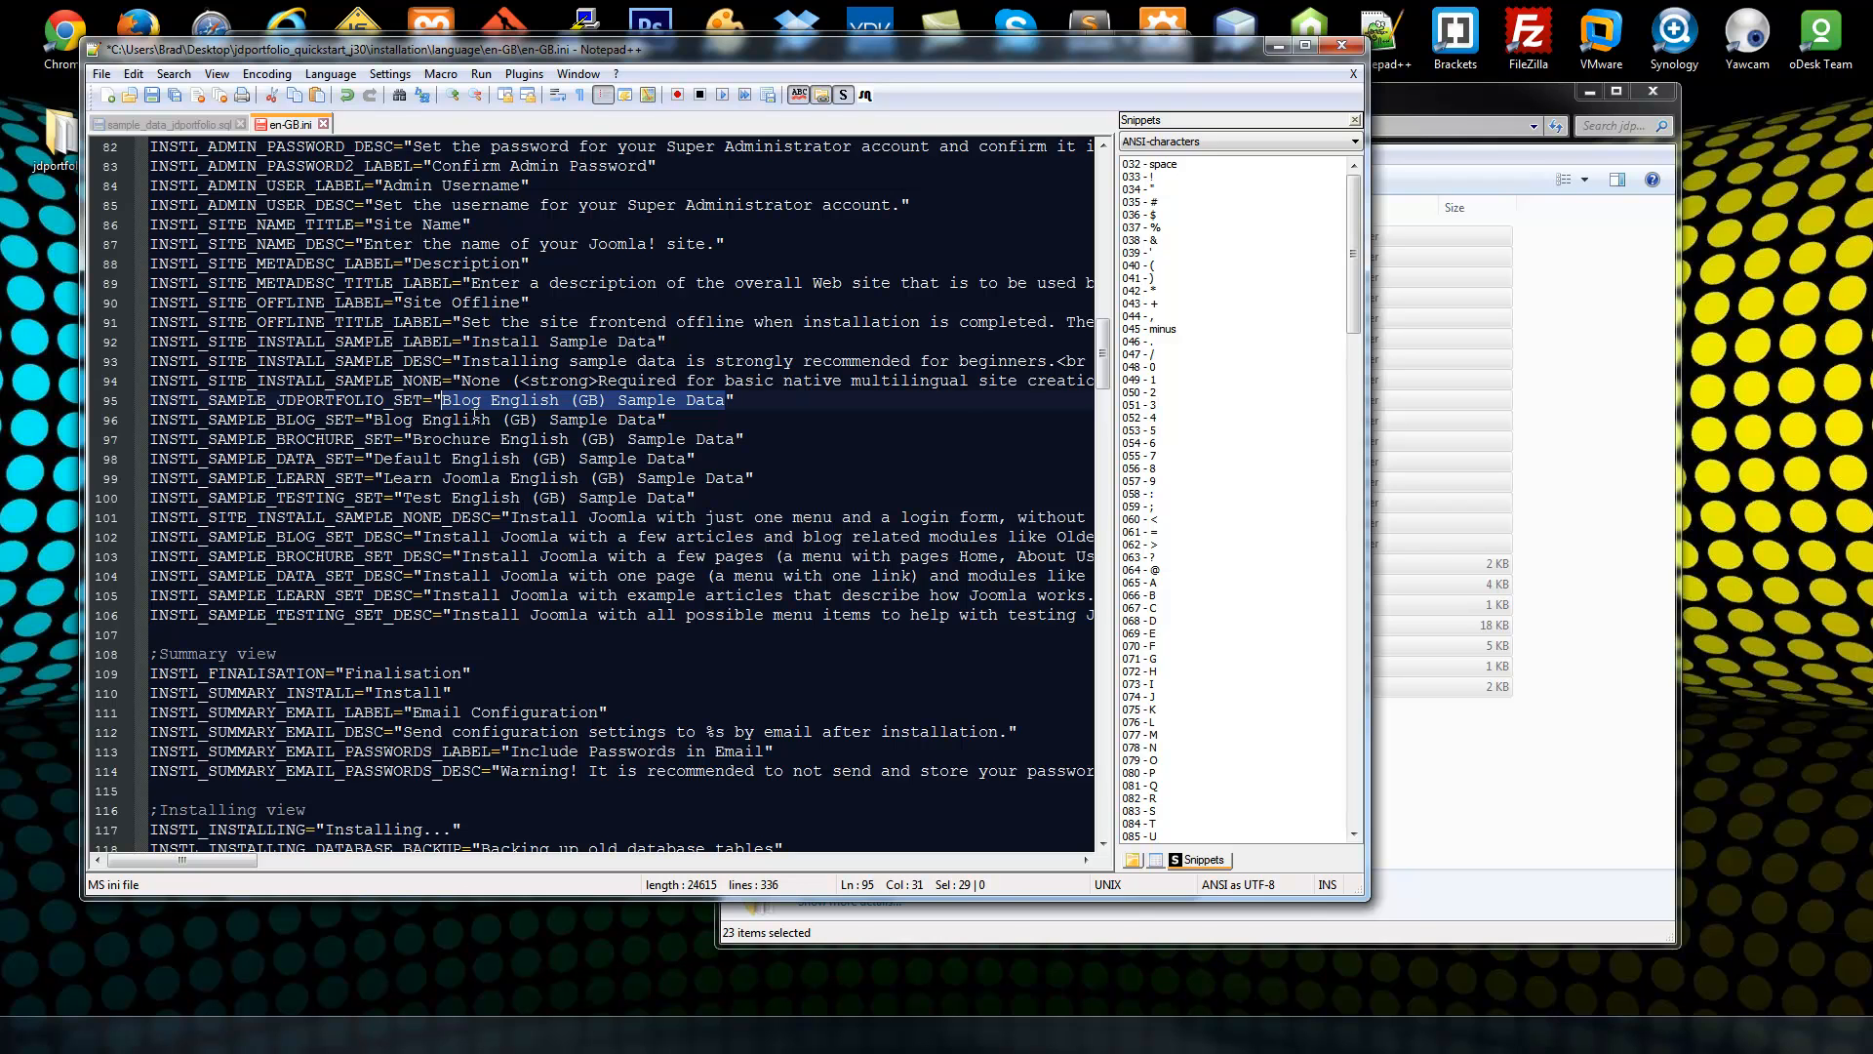
text(JD E)
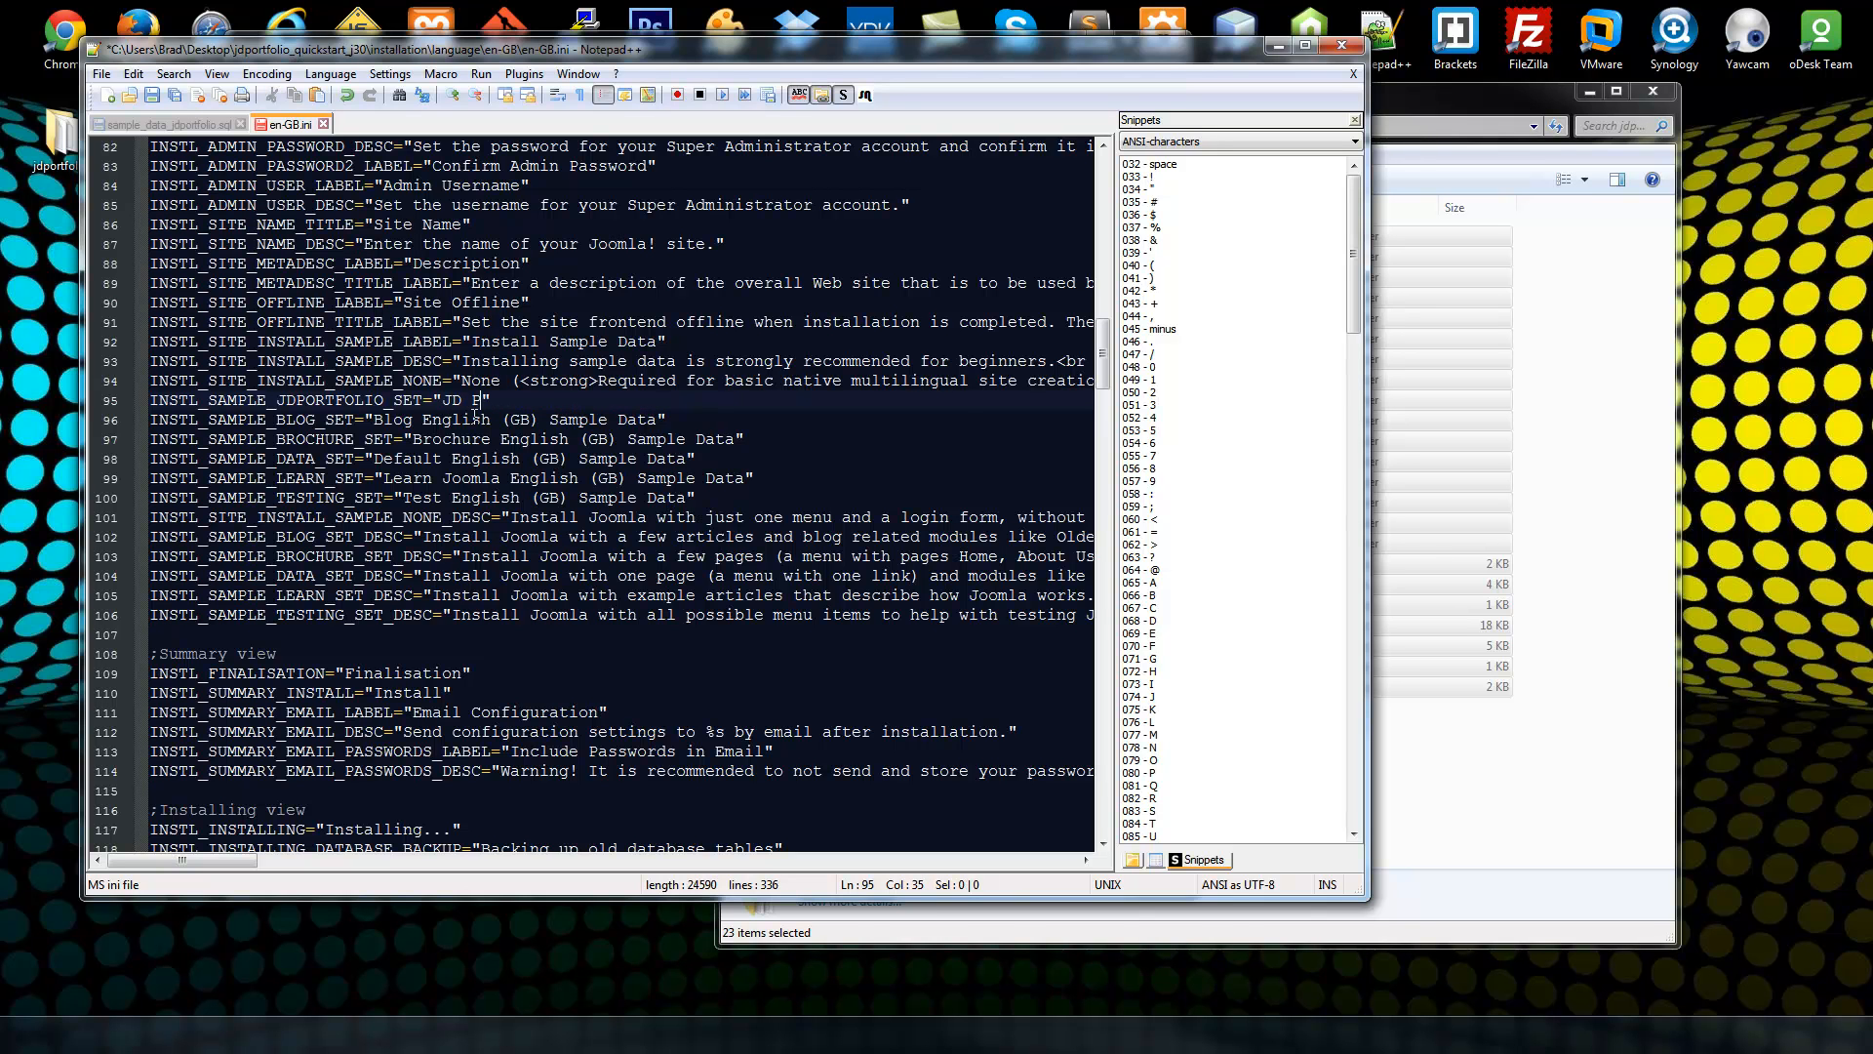
text(ortfolio Sample Data)
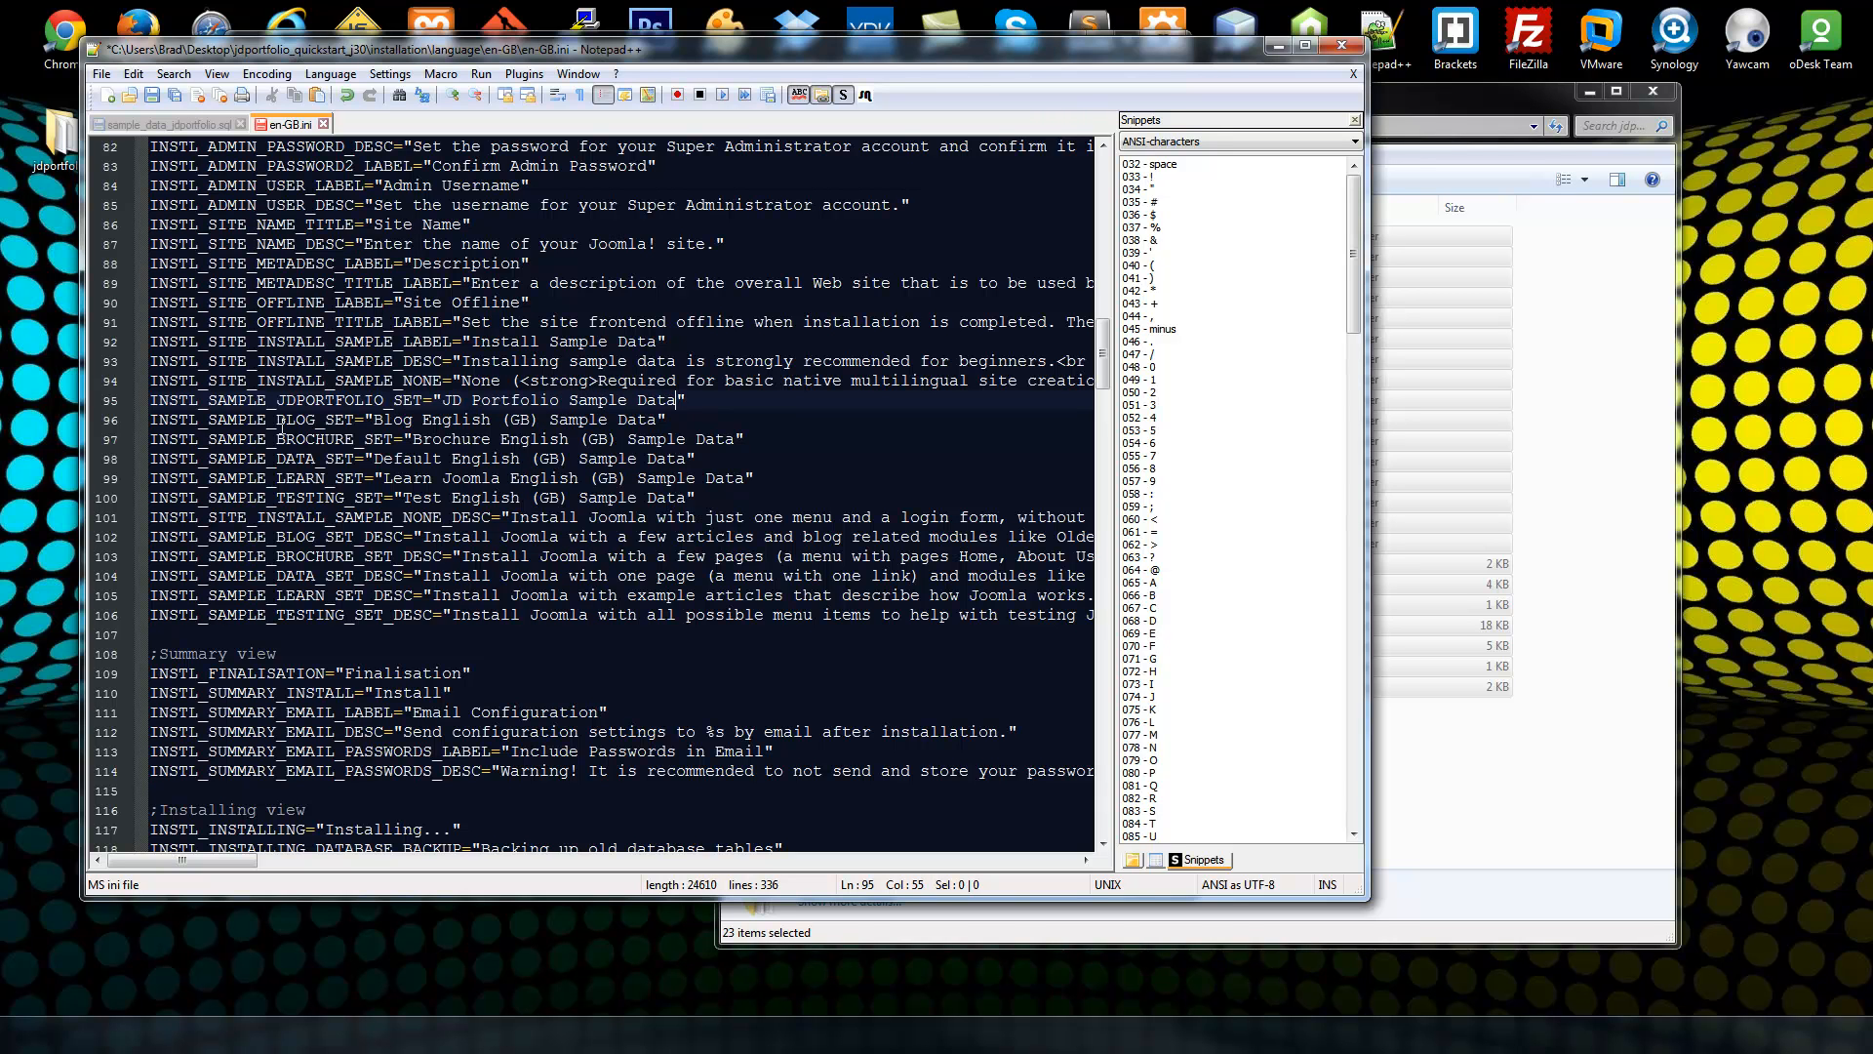
click(262, 614)
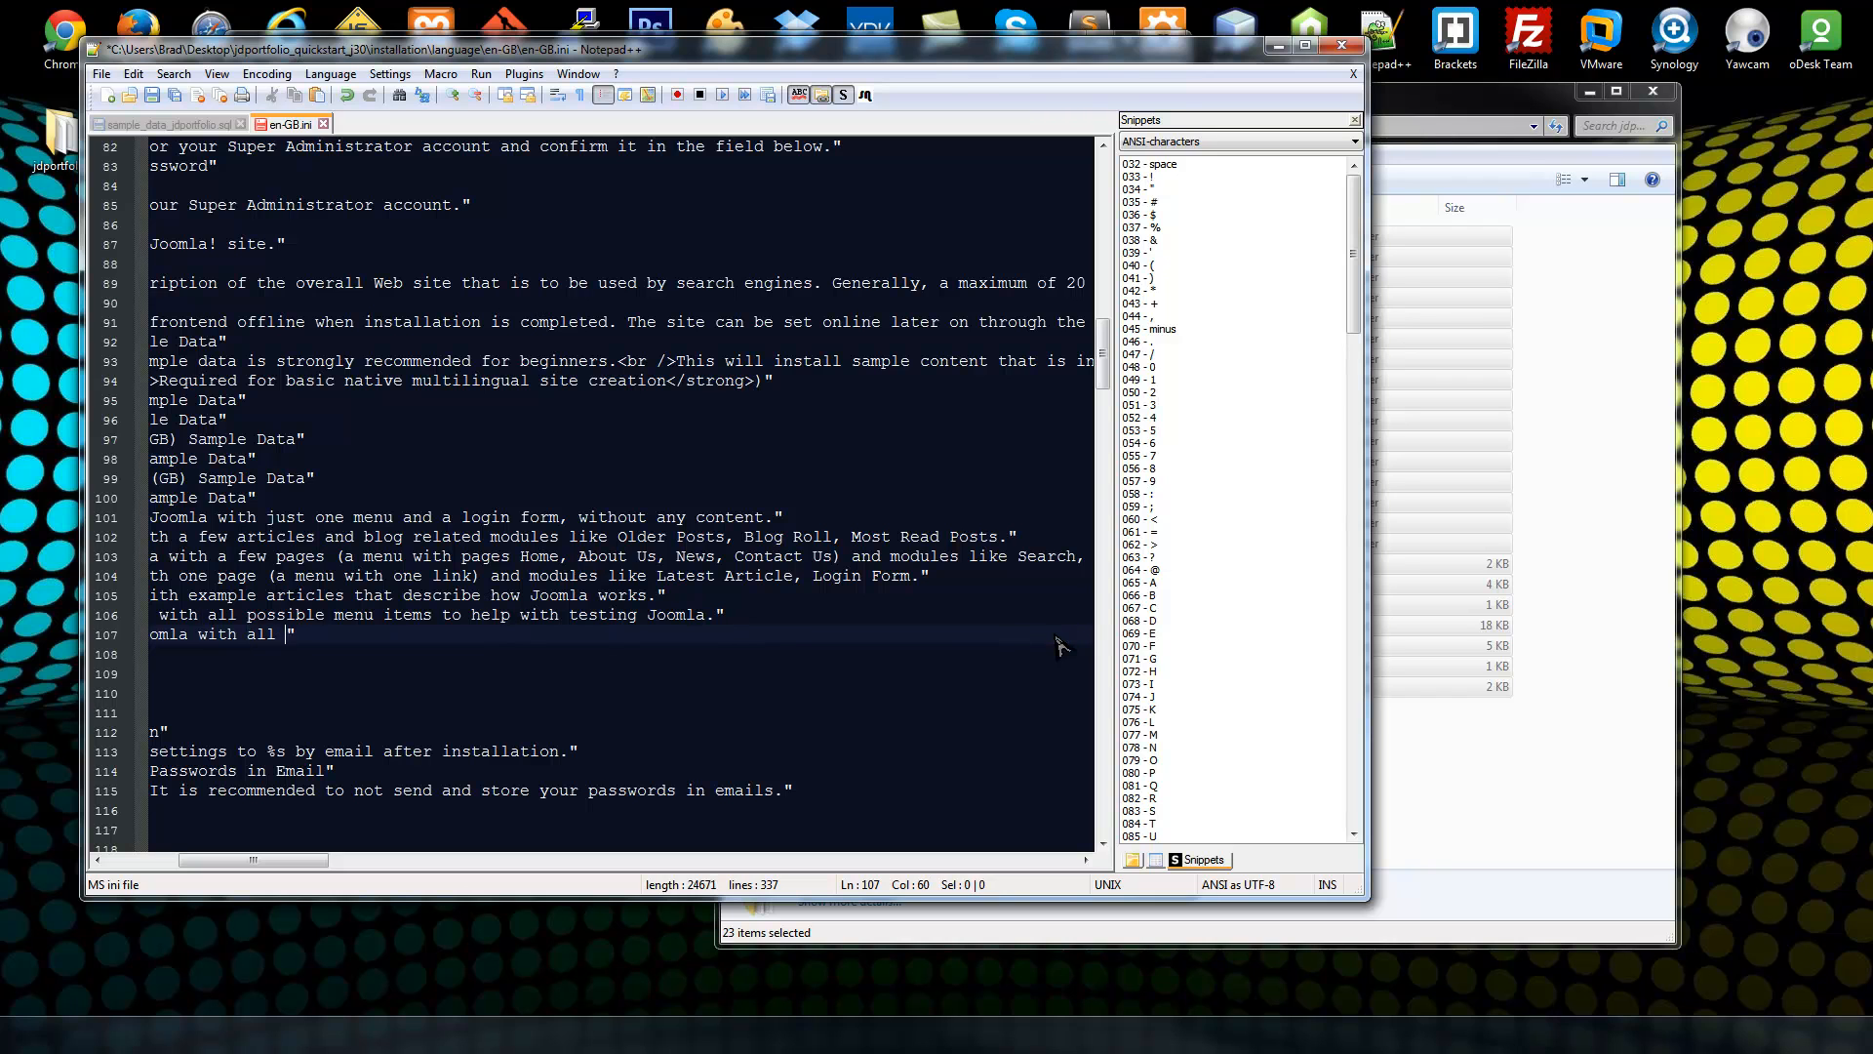
Complete INSTL_SAMPLE_JDPORTFOLIO_SET_DESC as "Install Joomla with all JD Portfolio sample data".
text(JD)
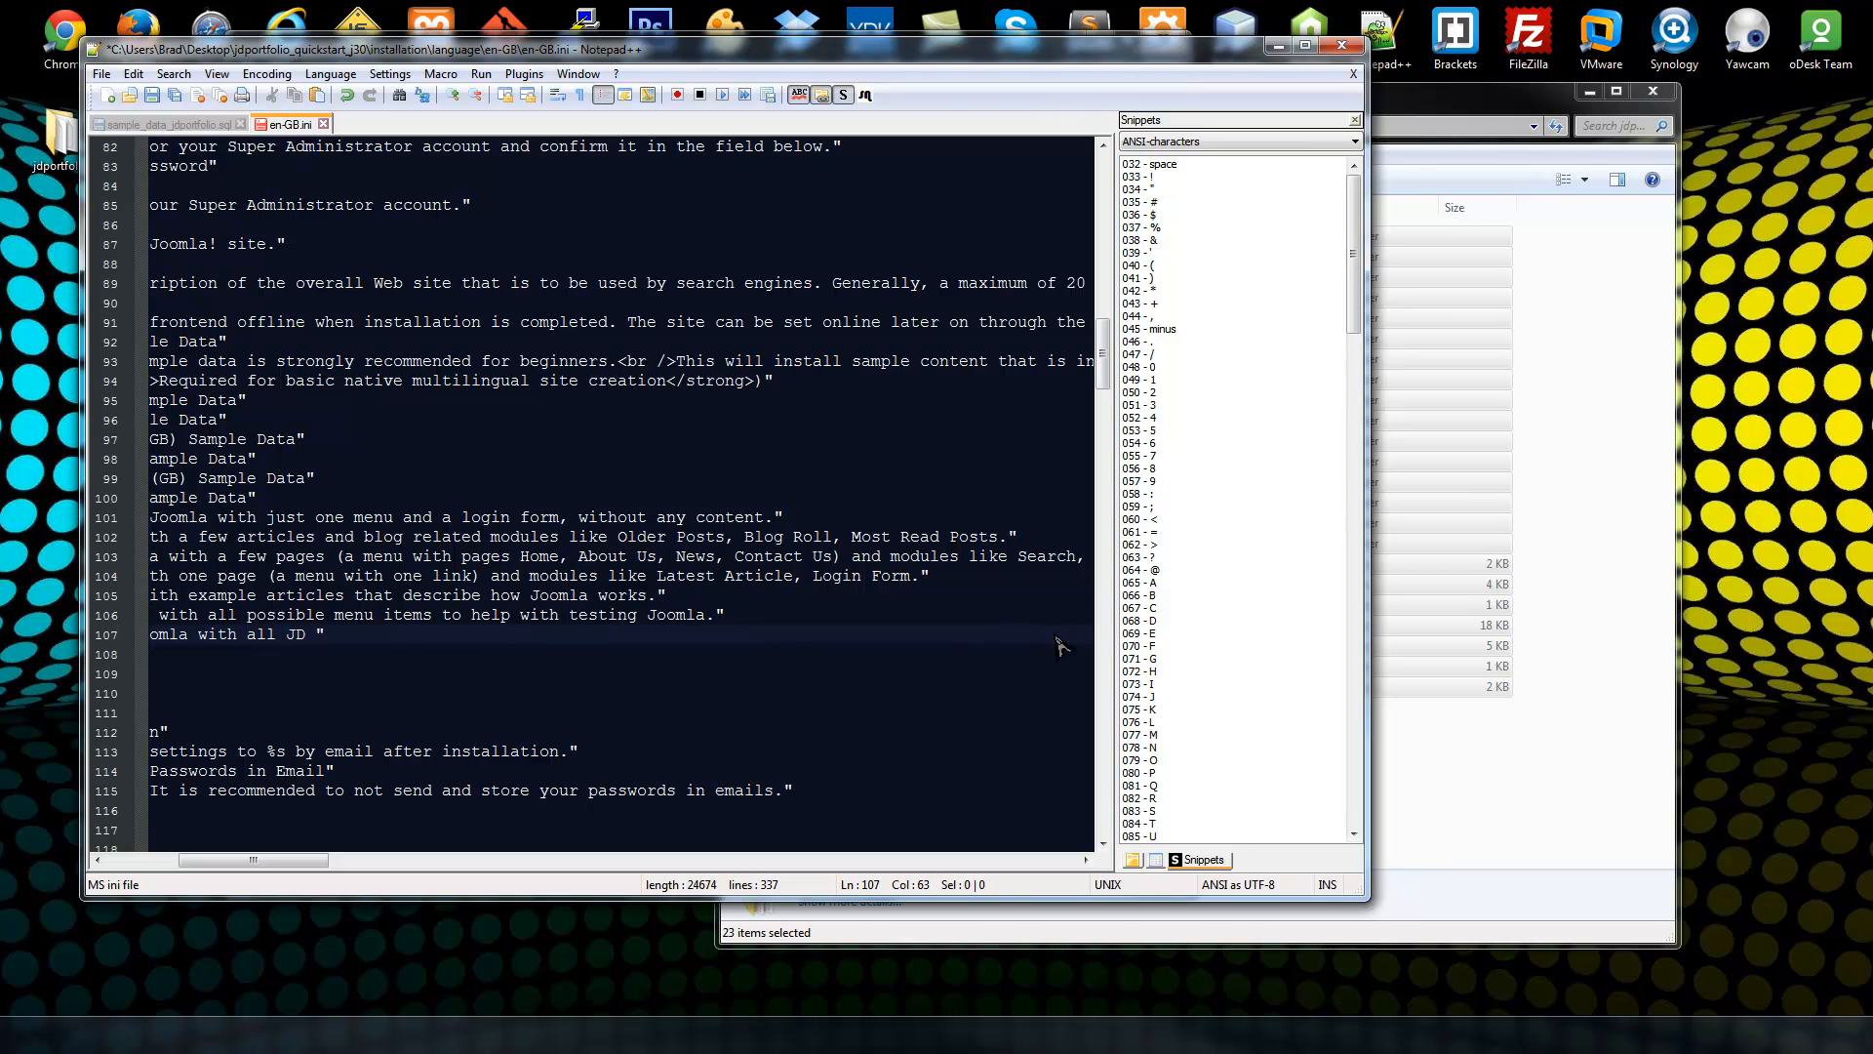
text(Portfolio)
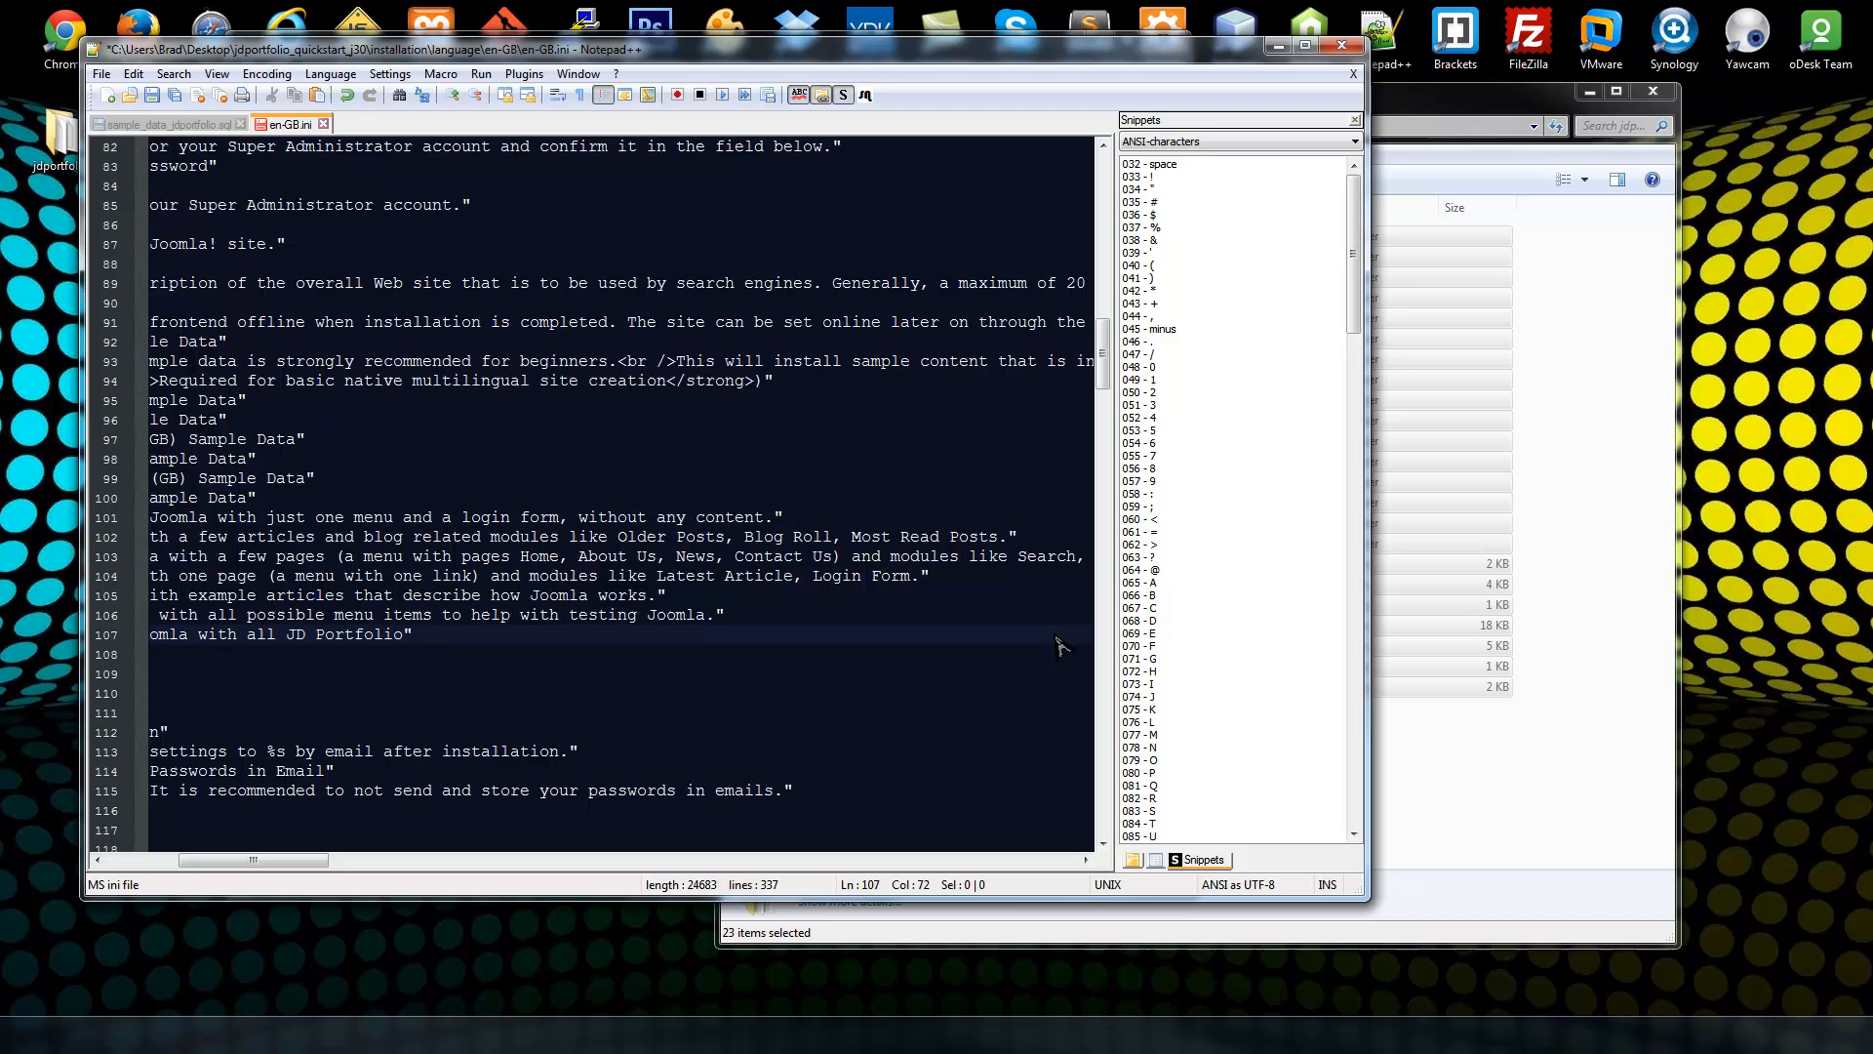
text(sample da)
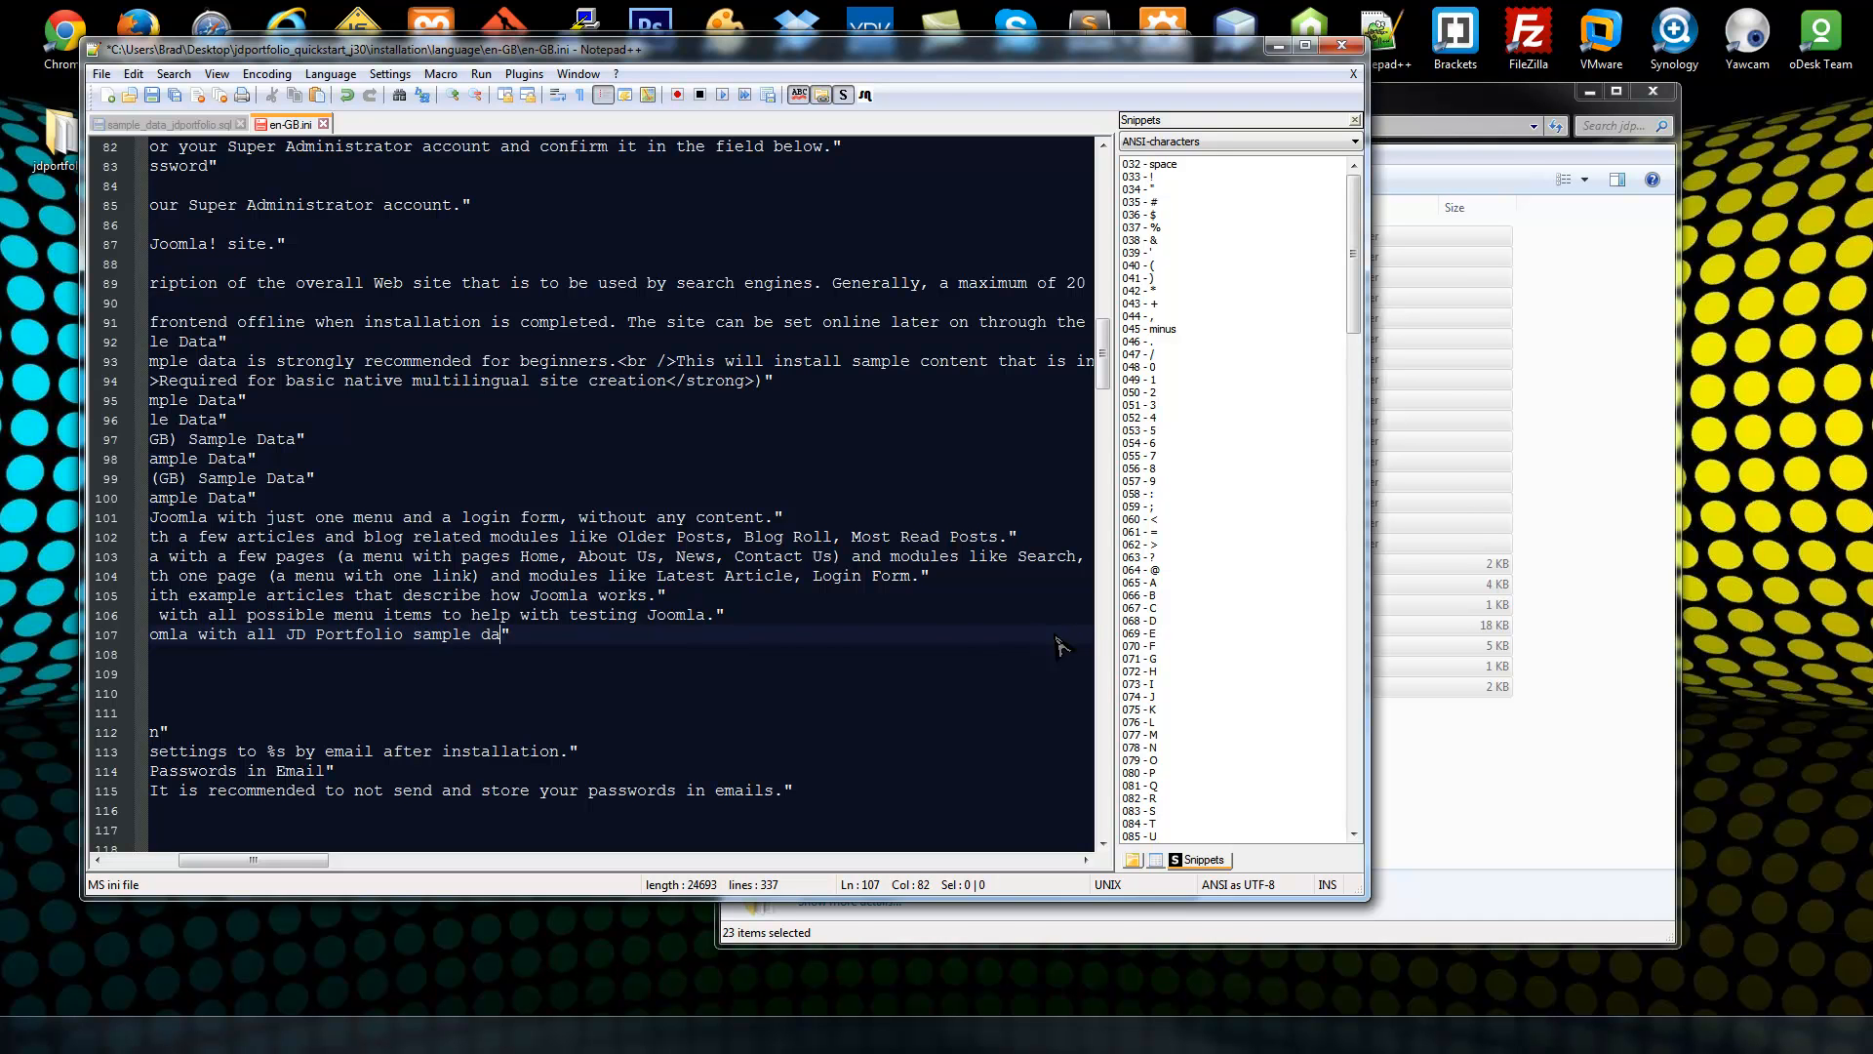
text(ta)
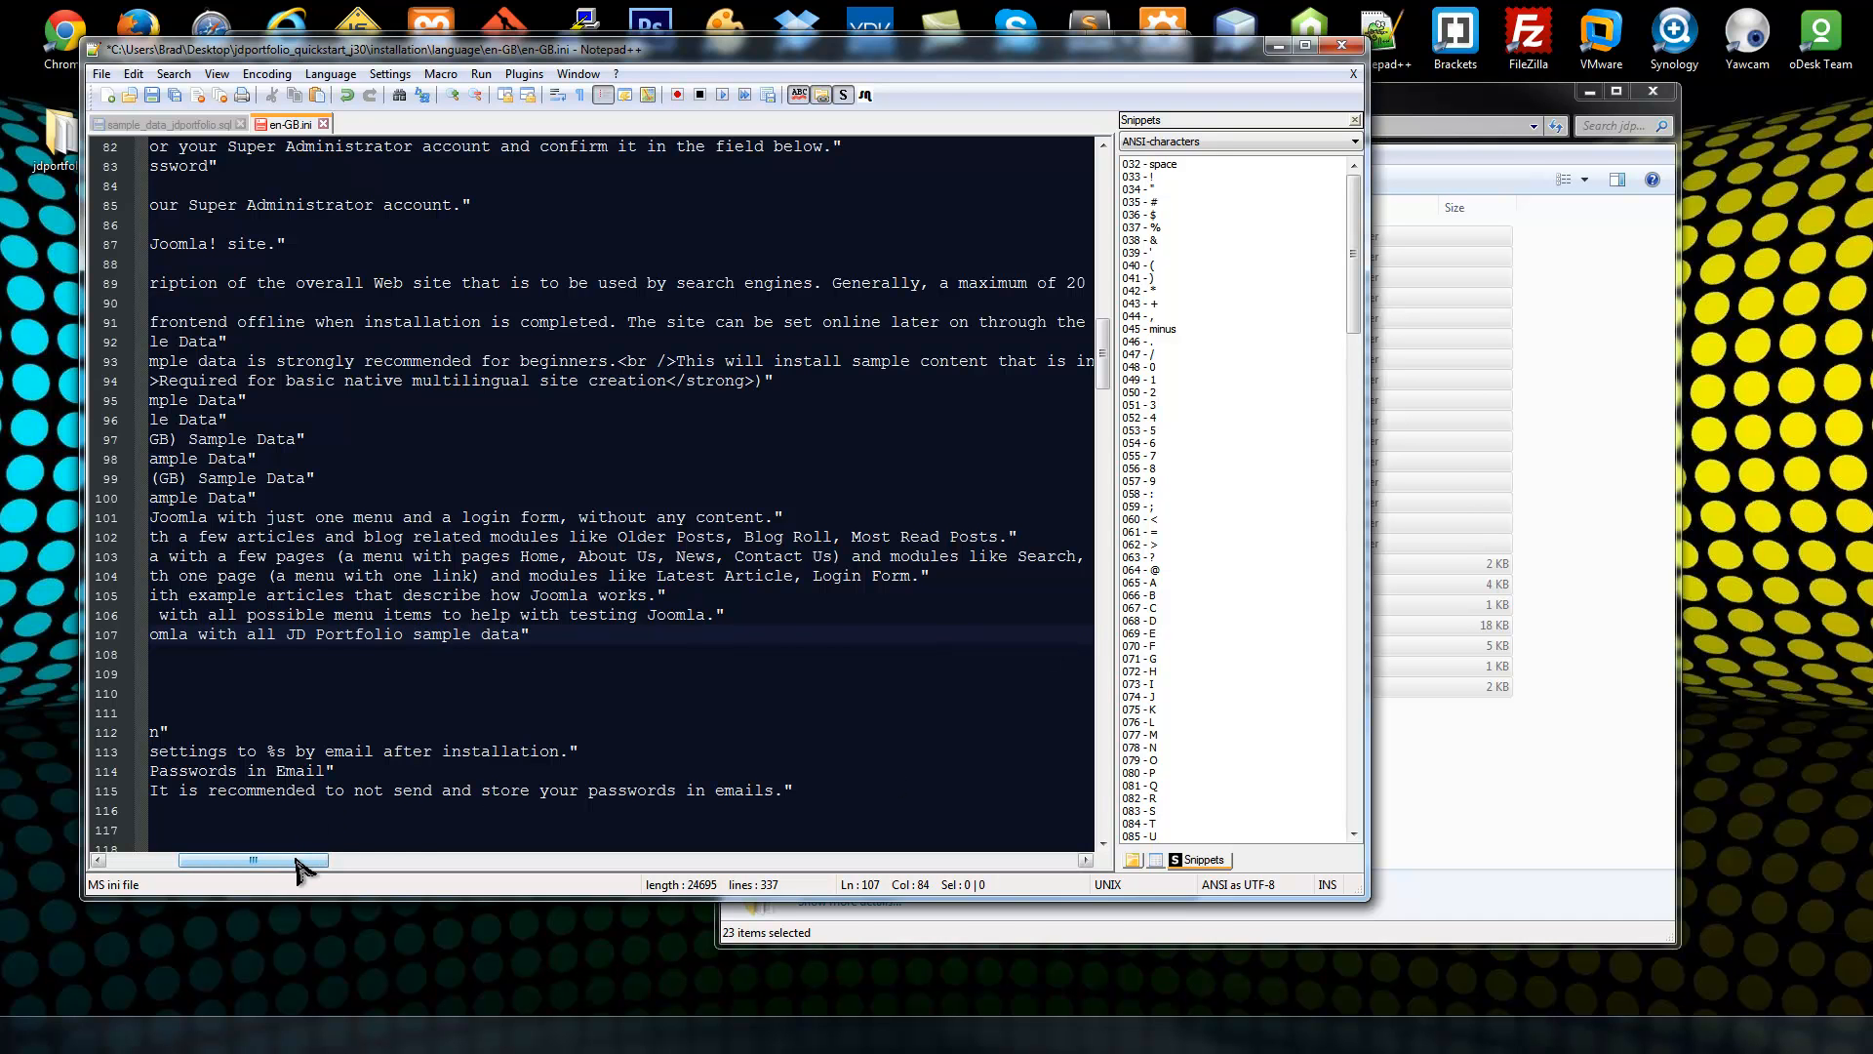
drag(250, 860, 179, 860)
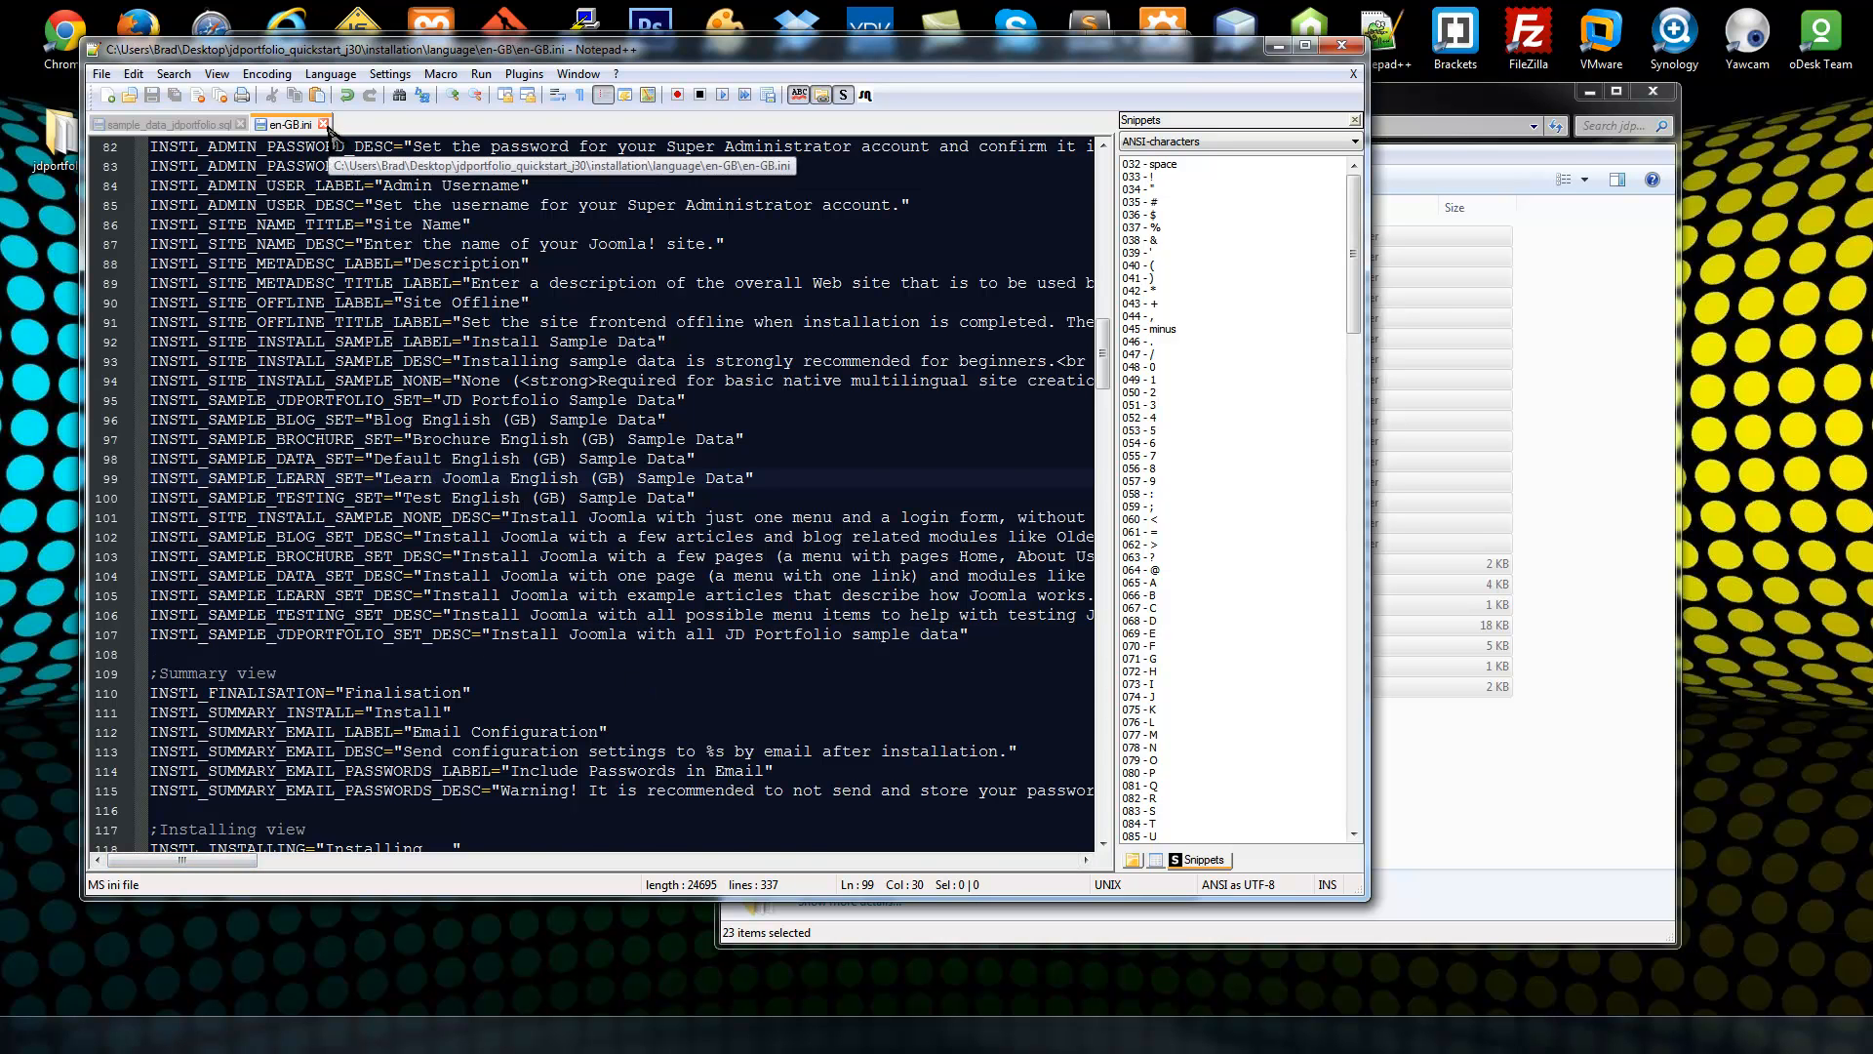
click(159, 124)
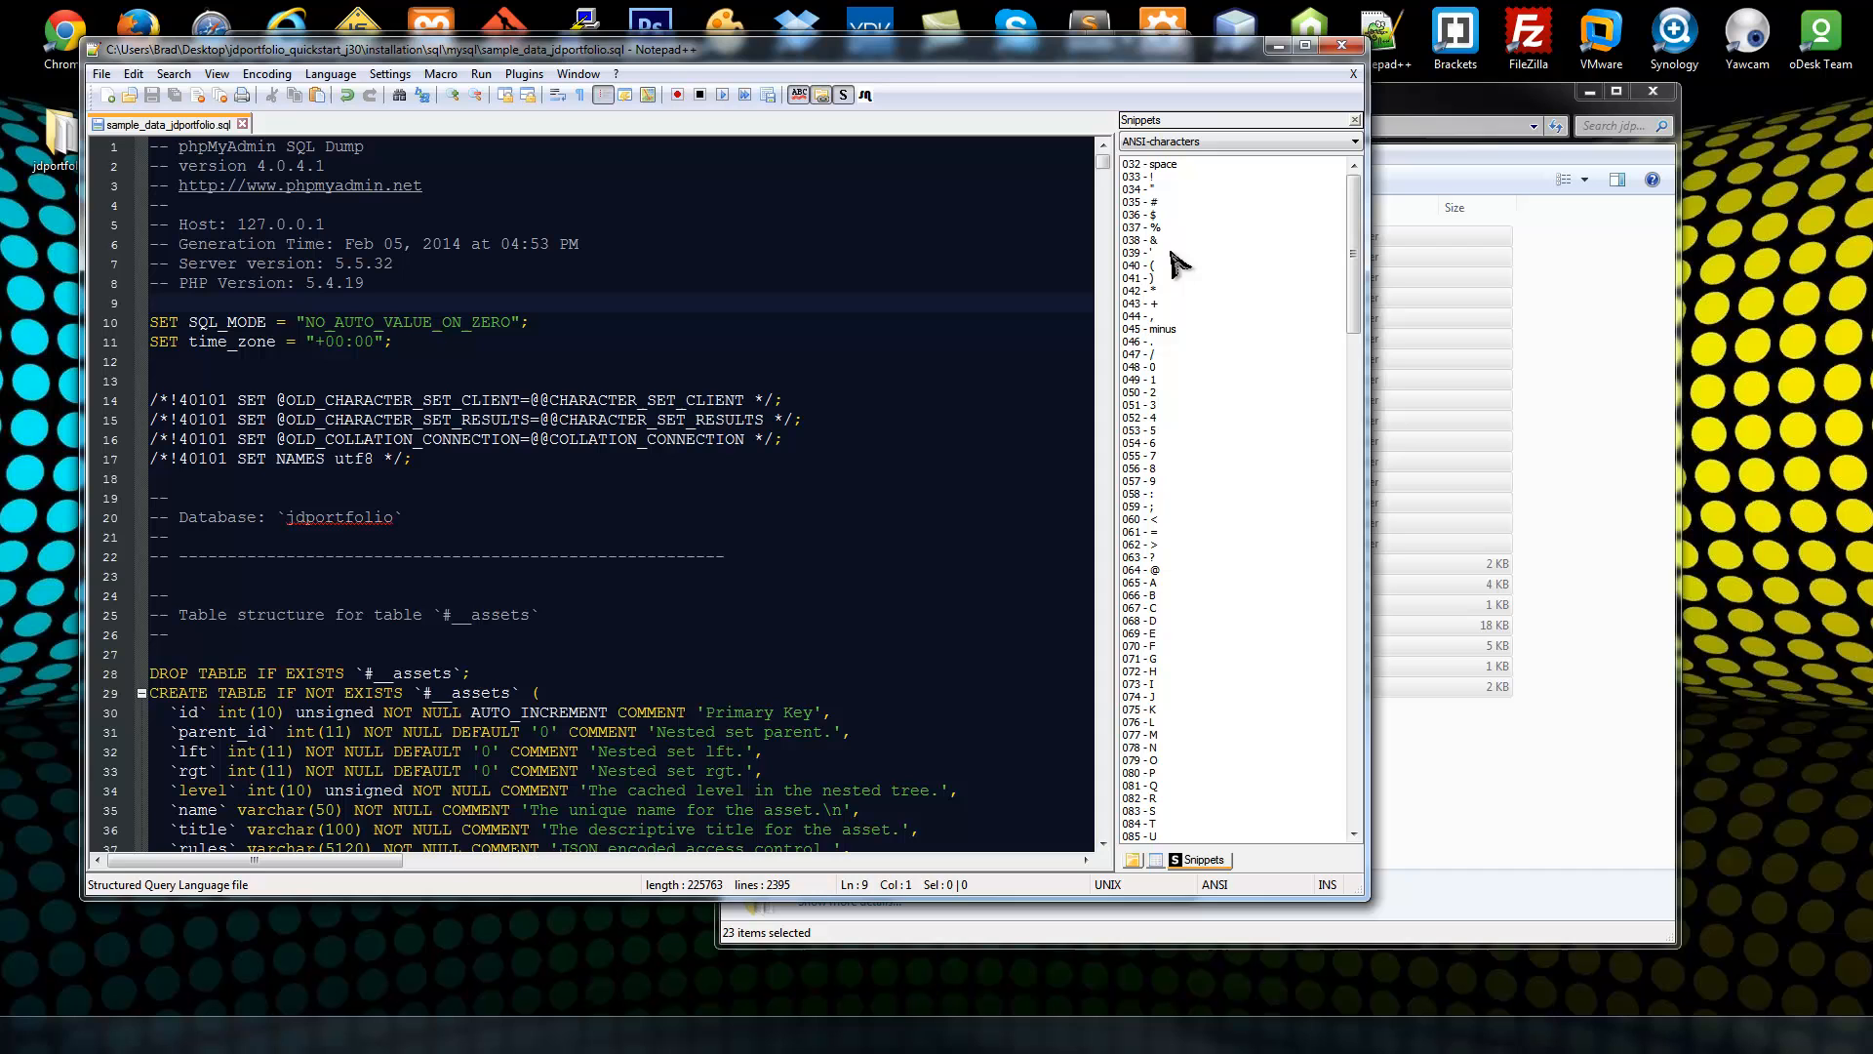
mouse_move(1433, 821)
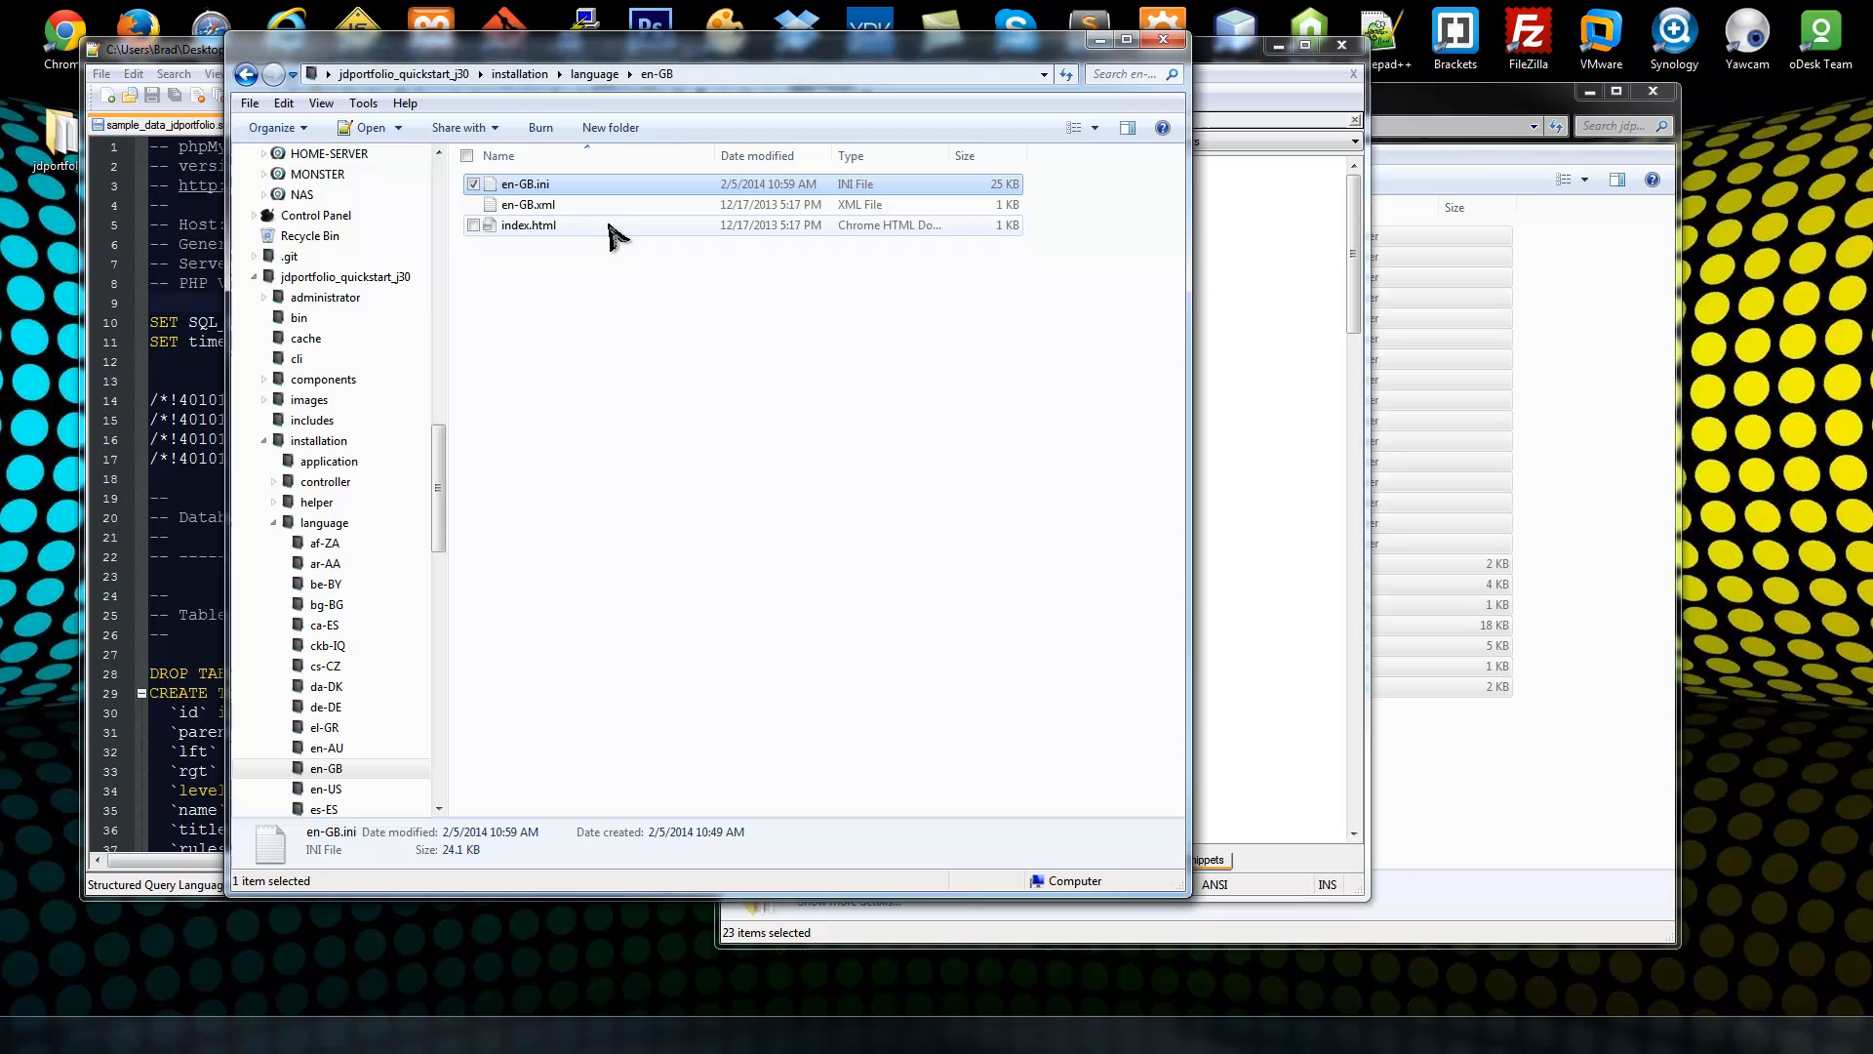
mouse_move(579, 245)
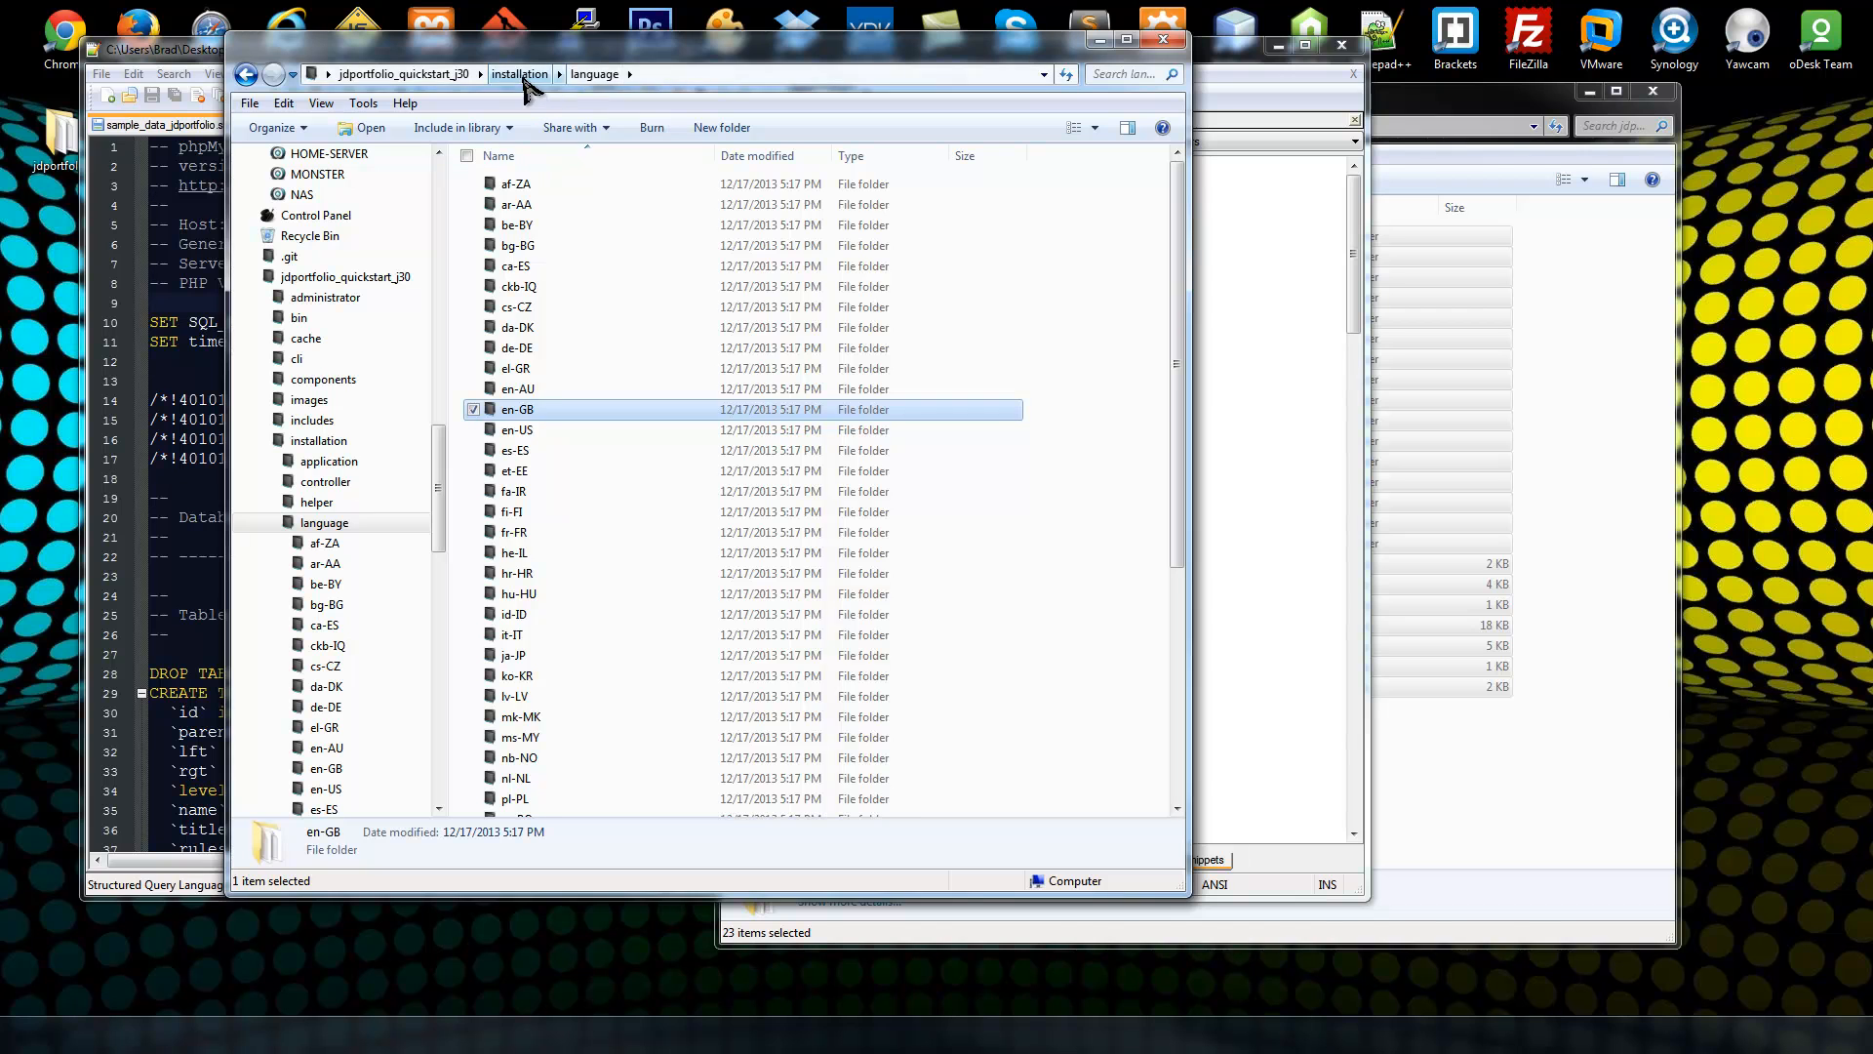
Return to the installation folder and open localise.xml in Notepad++.
click(520, 74)
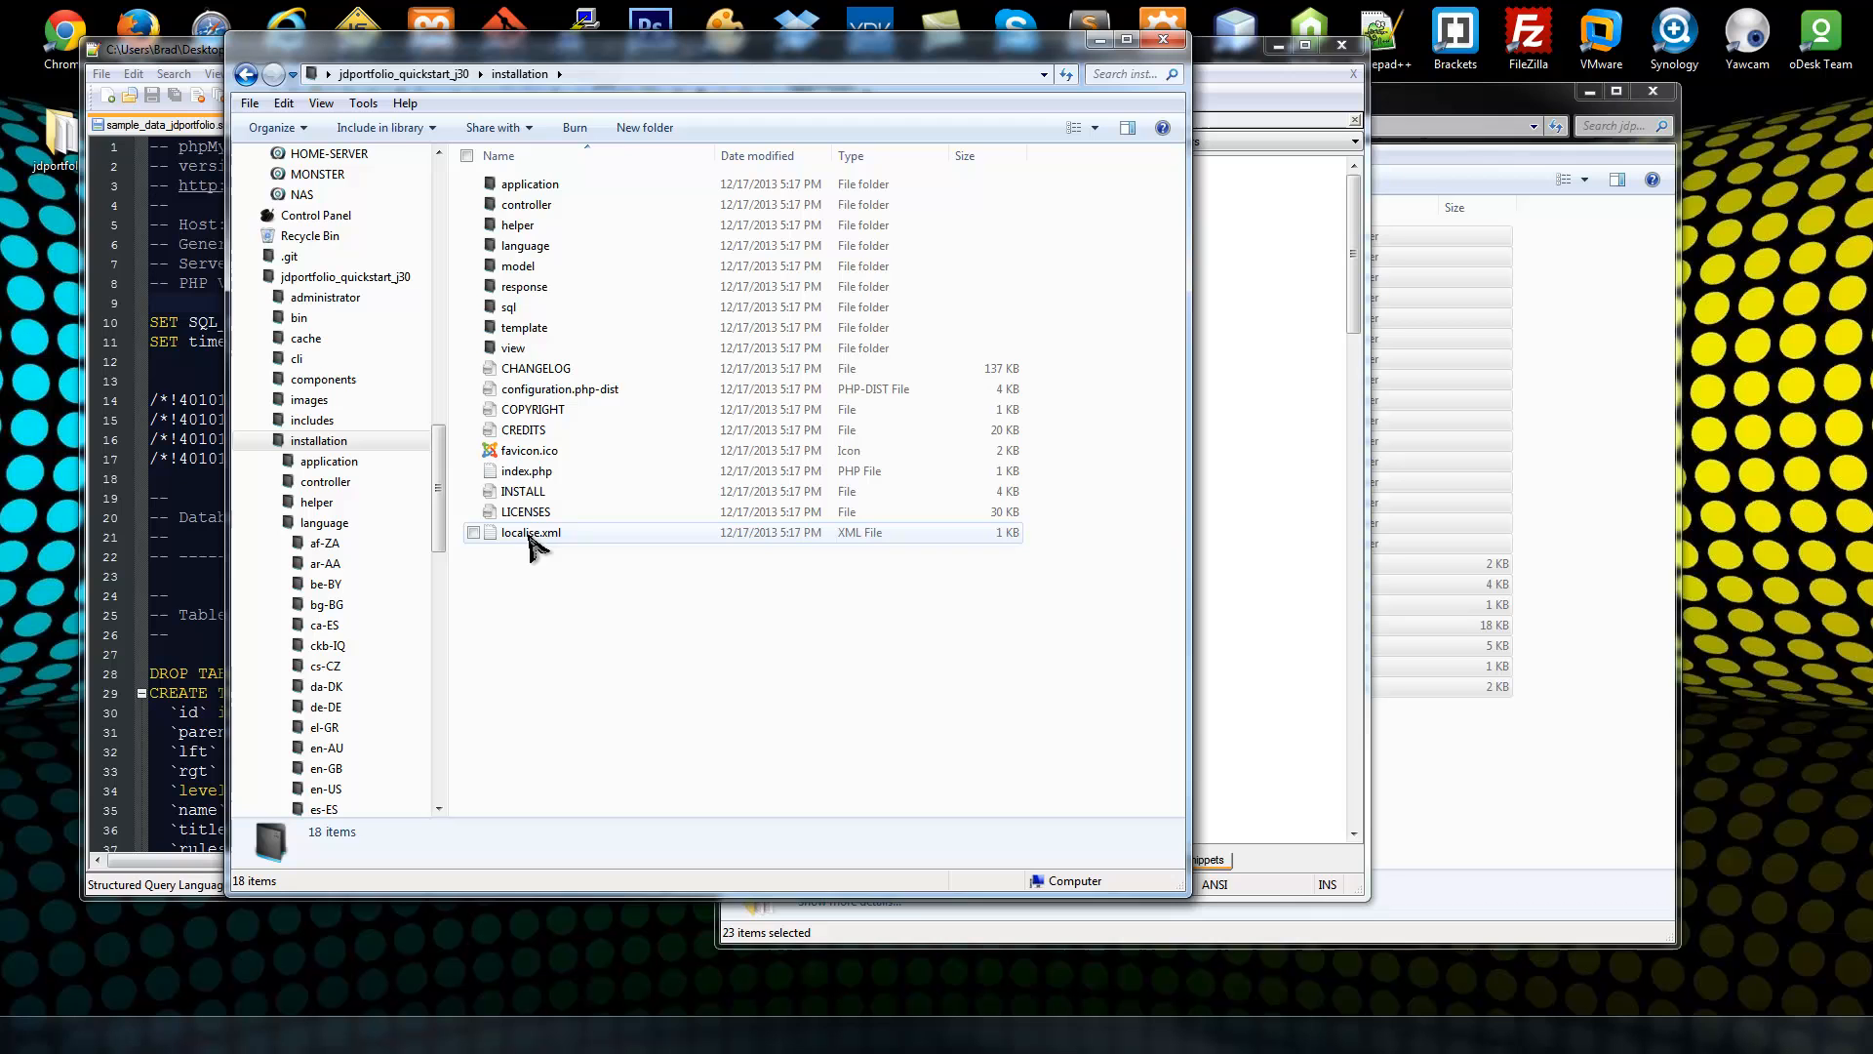
mouse_move(580, 544)
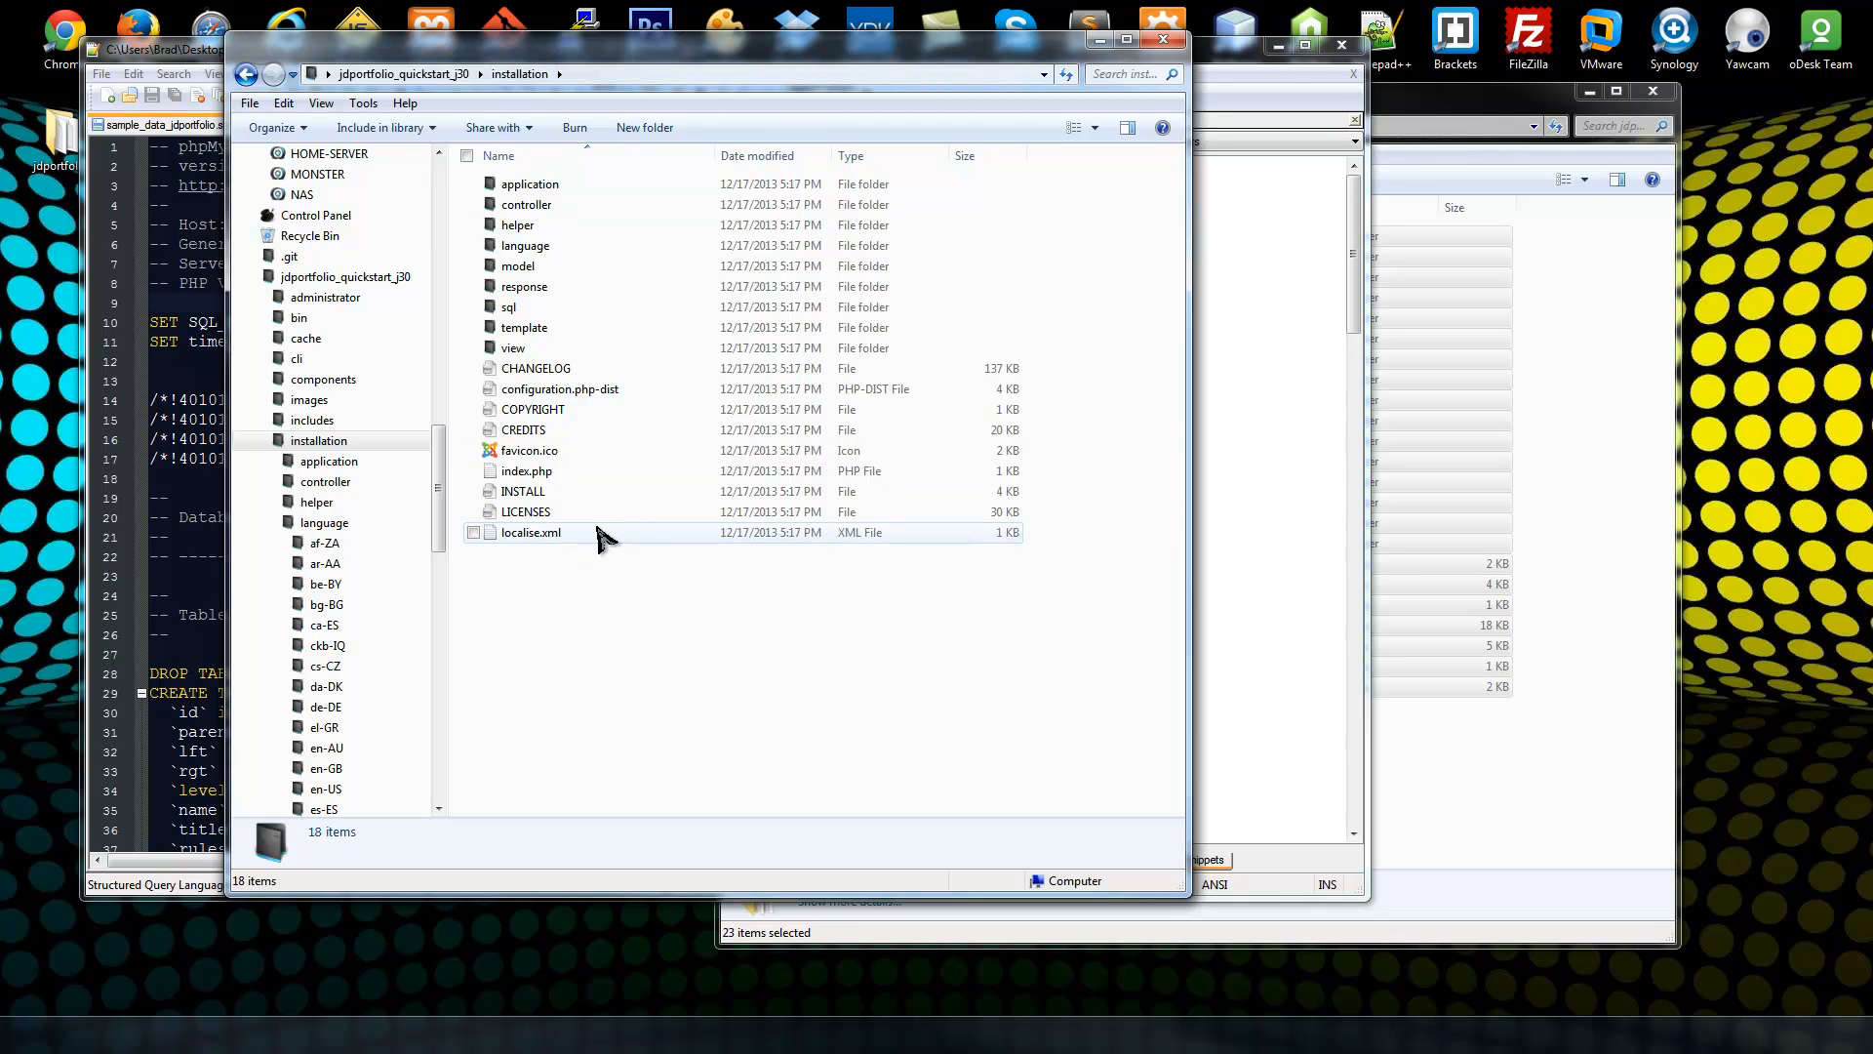
double_click(528, 532)
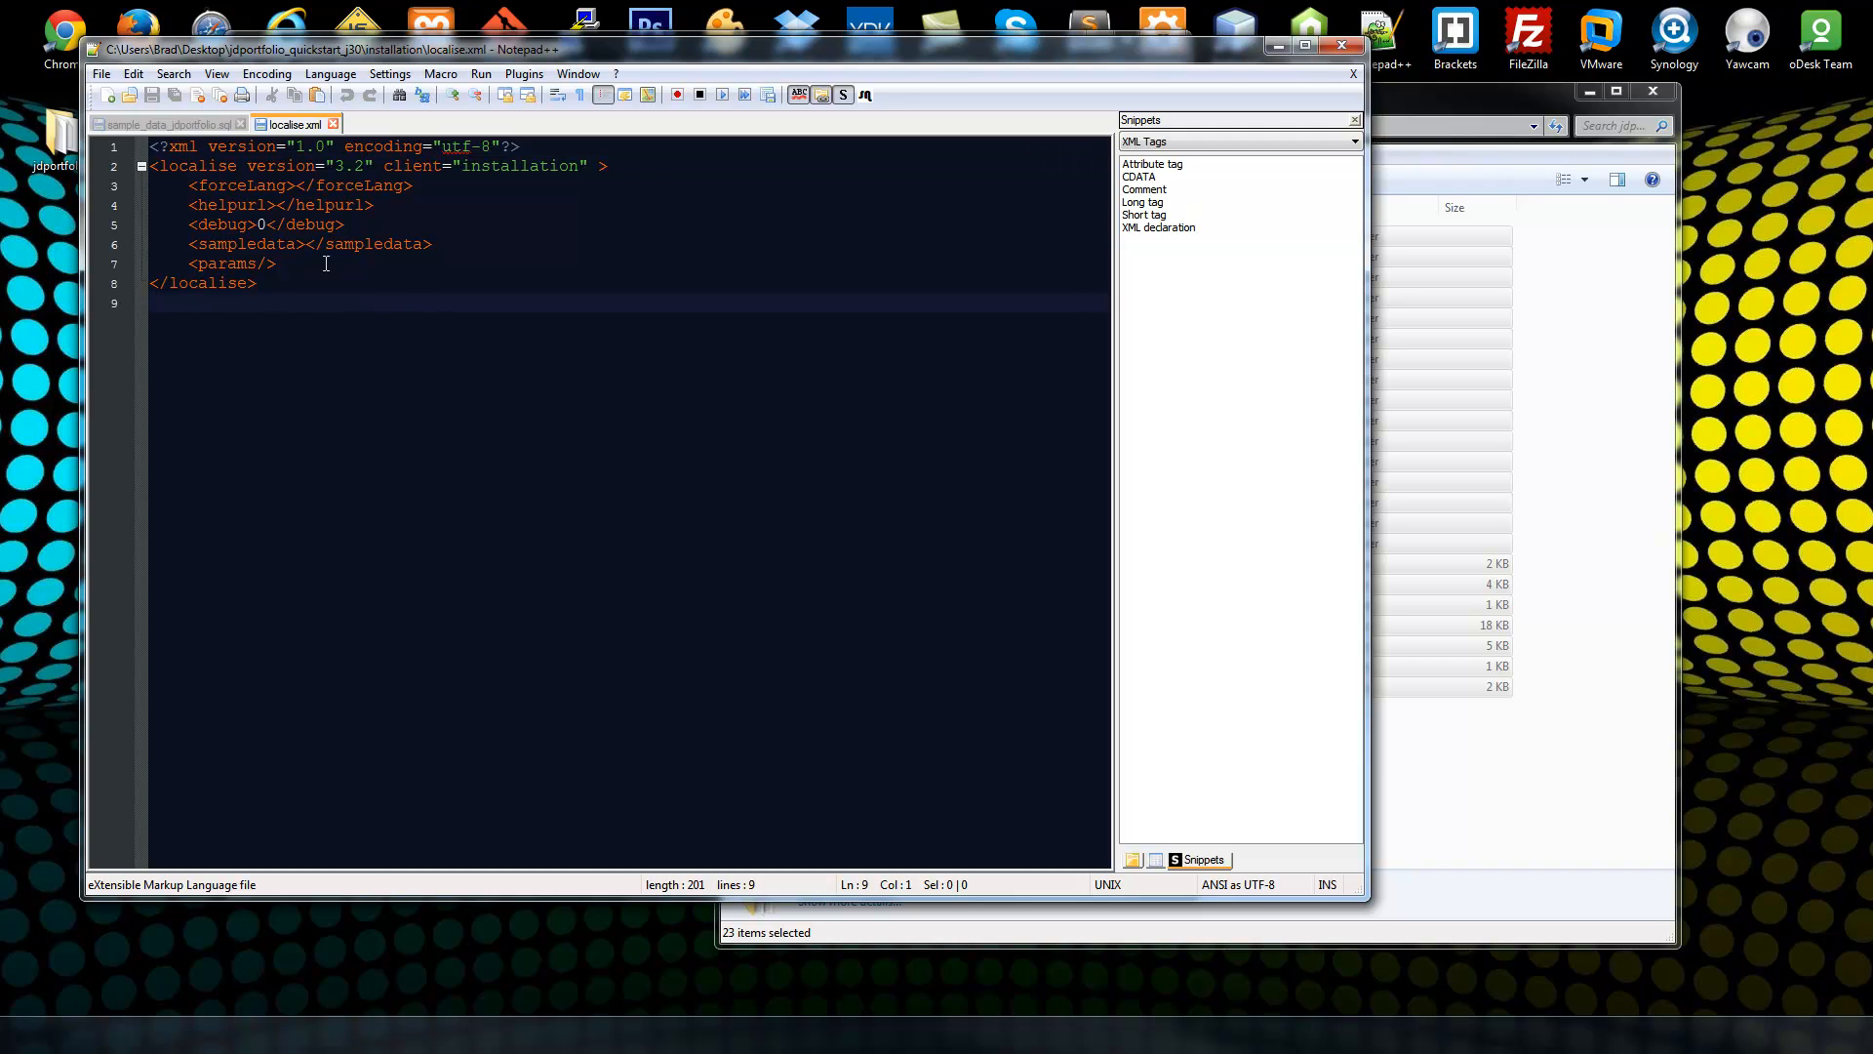
Fill the empty <sampledata> entry with sample_data_jdportfolio.sql.
click(302, 244)
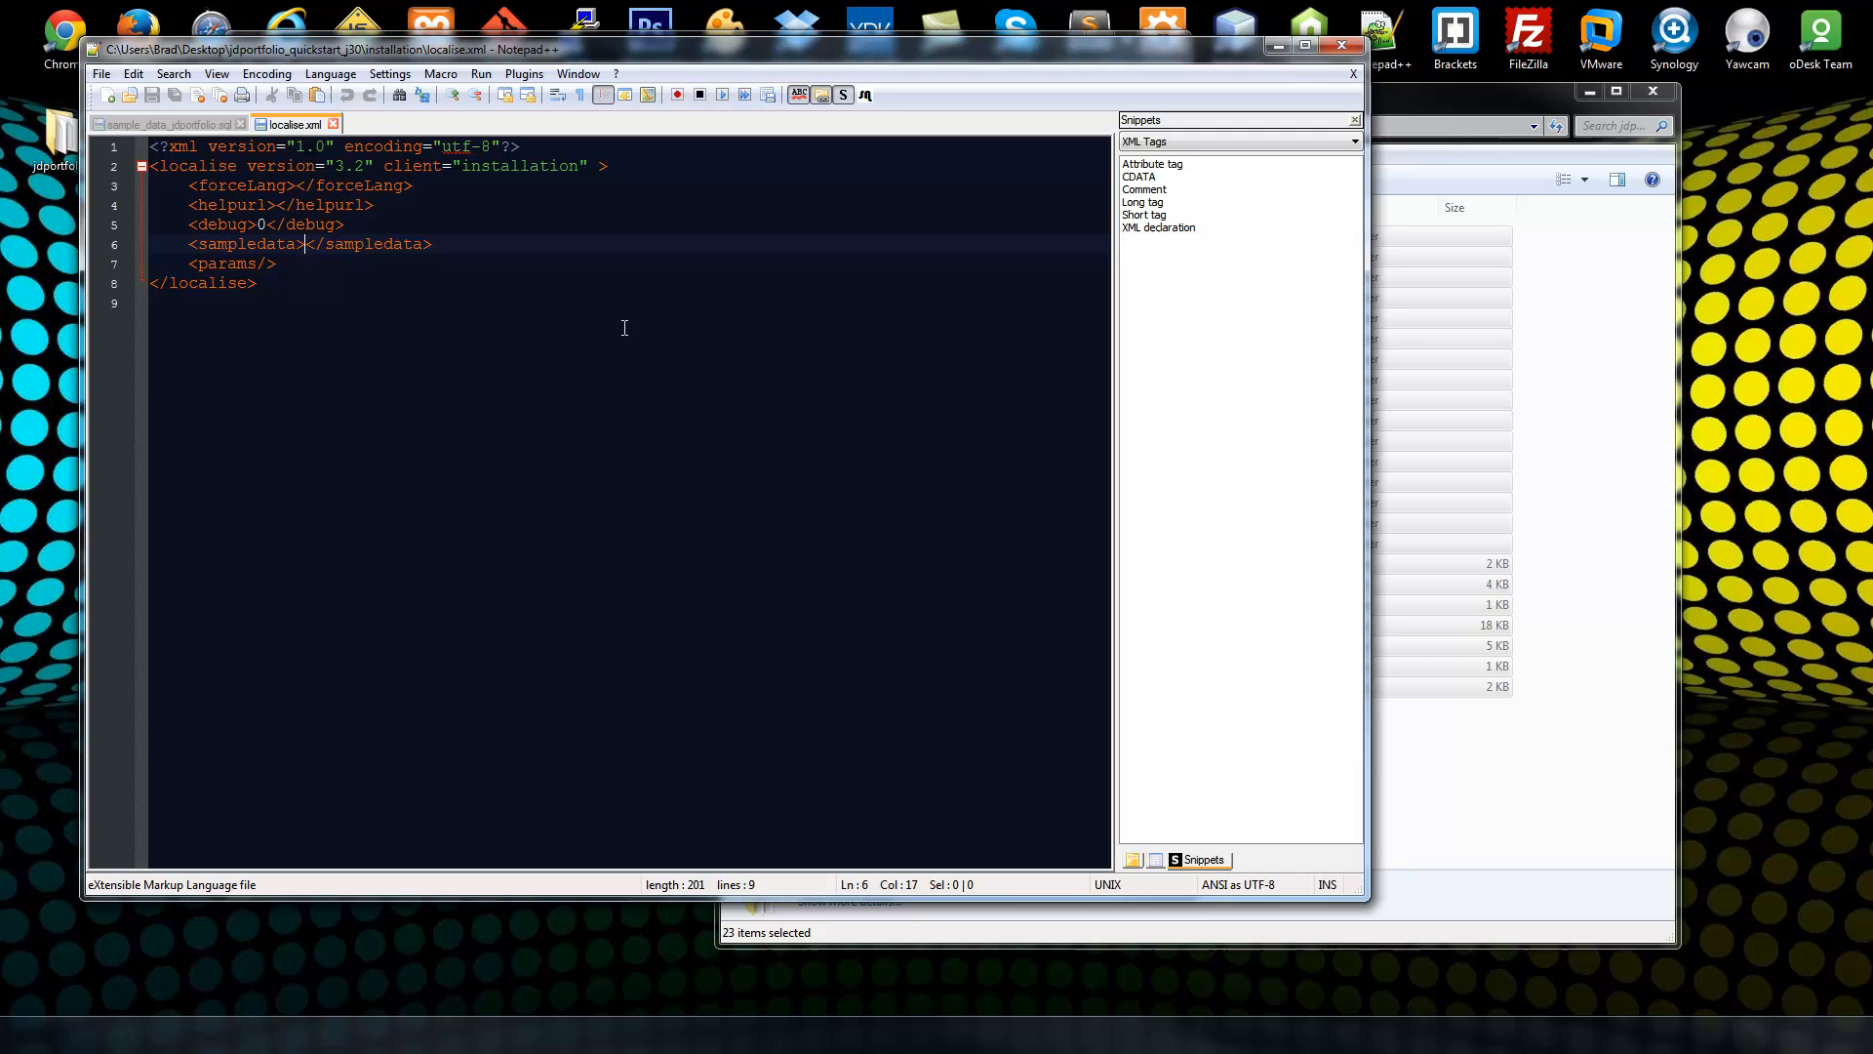
text(sample_data)
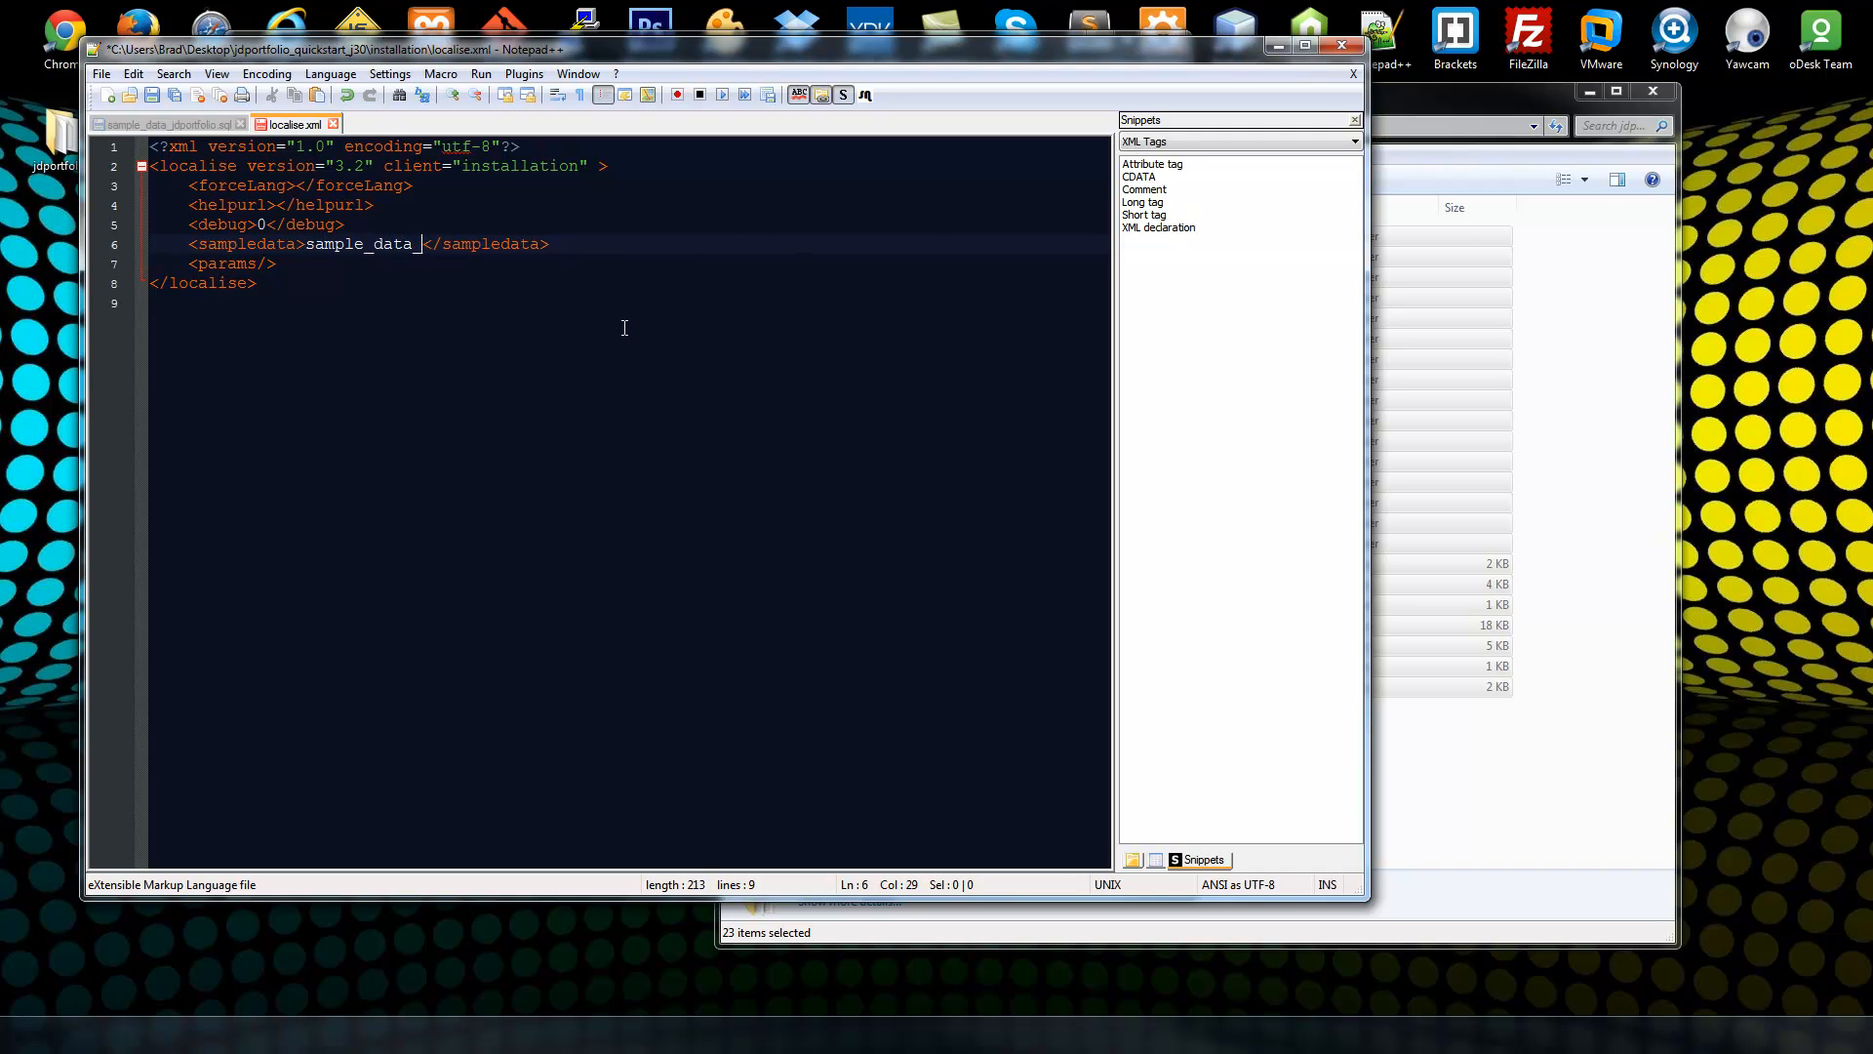
text(jdportfolio)
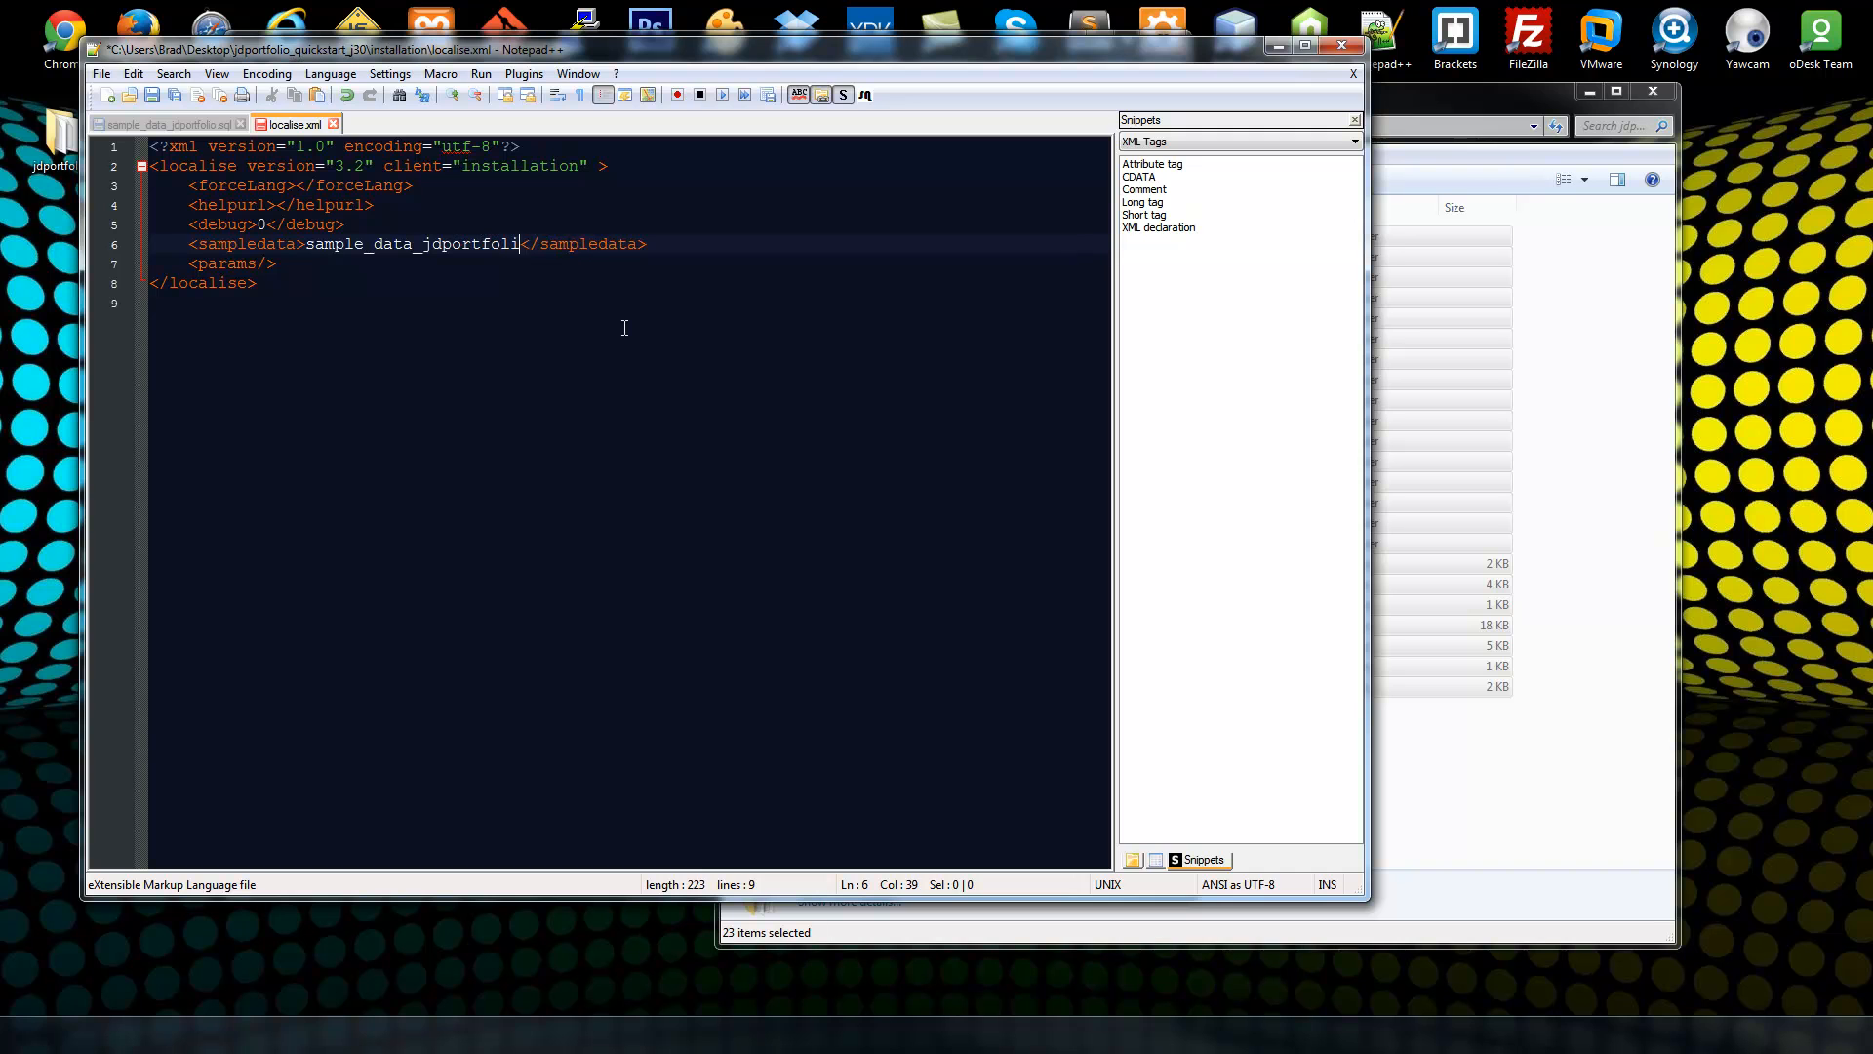
text(o.sql)
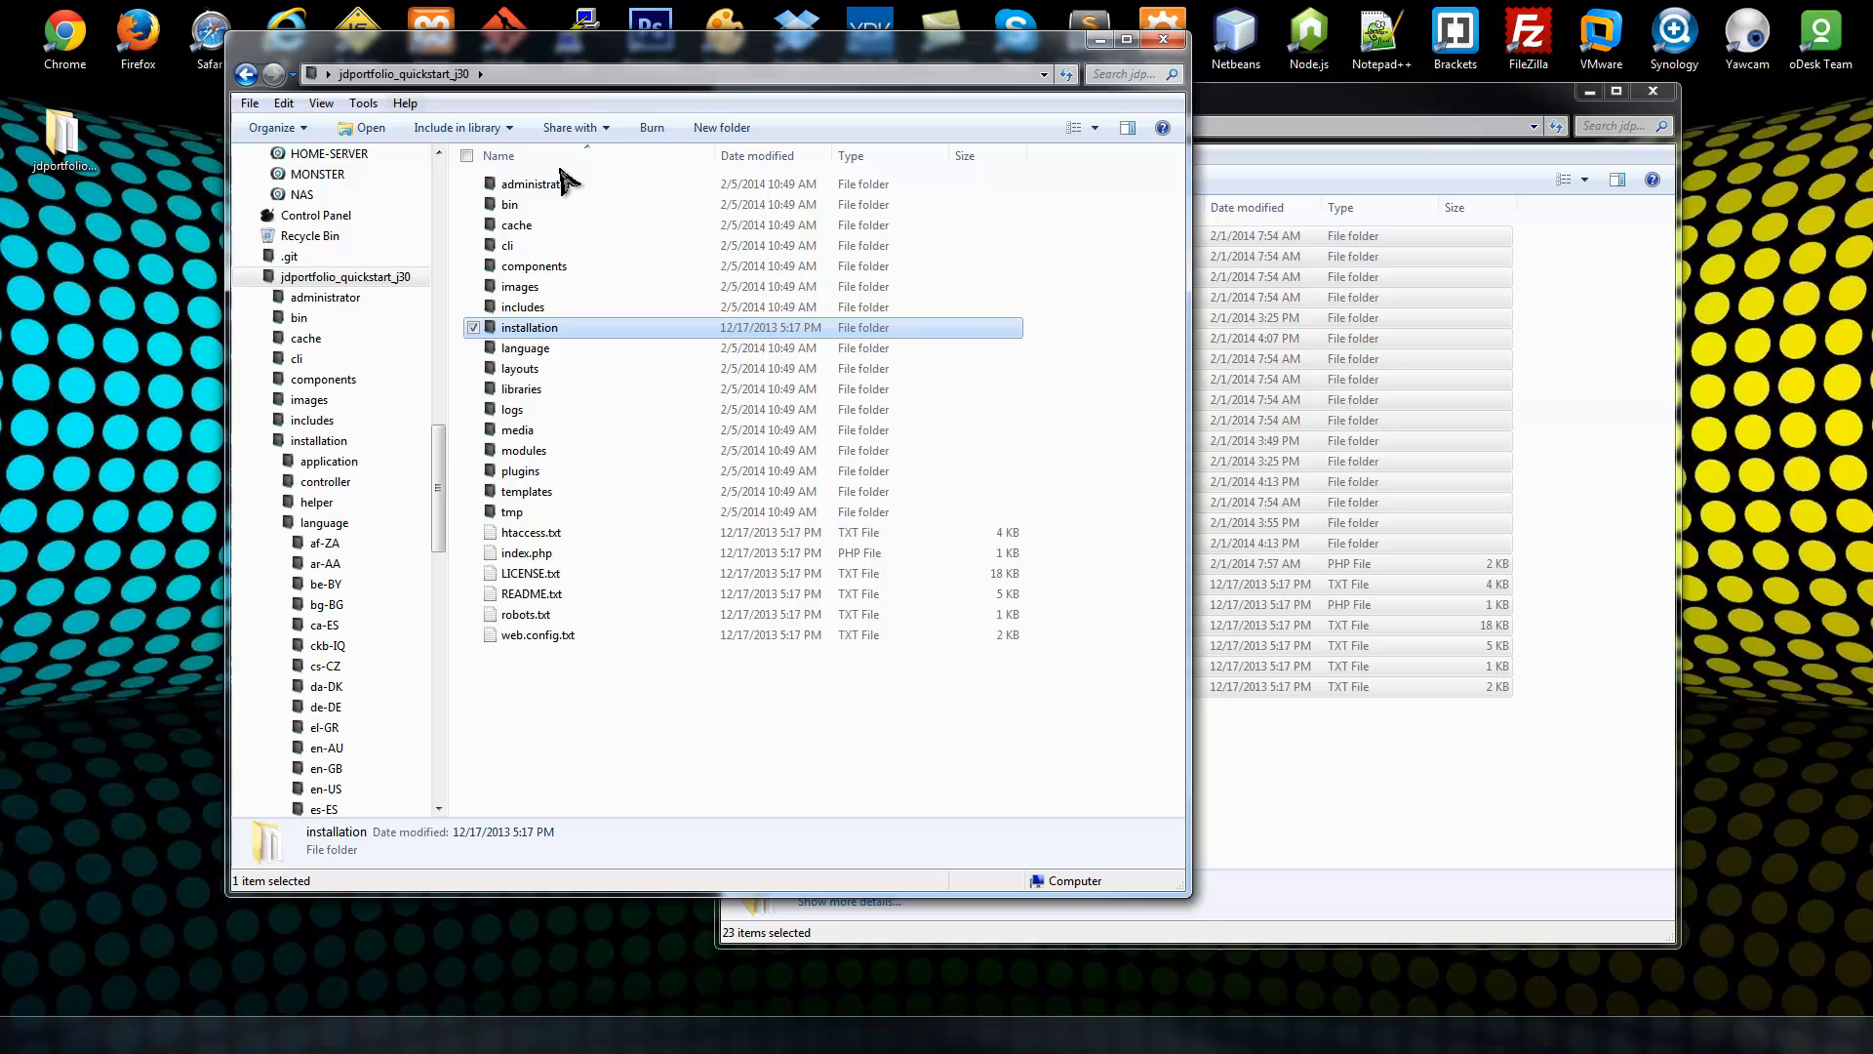
Copy all quickstart files and create a new qs1 folder in htdocs to hold them.
key(ctrl+a)
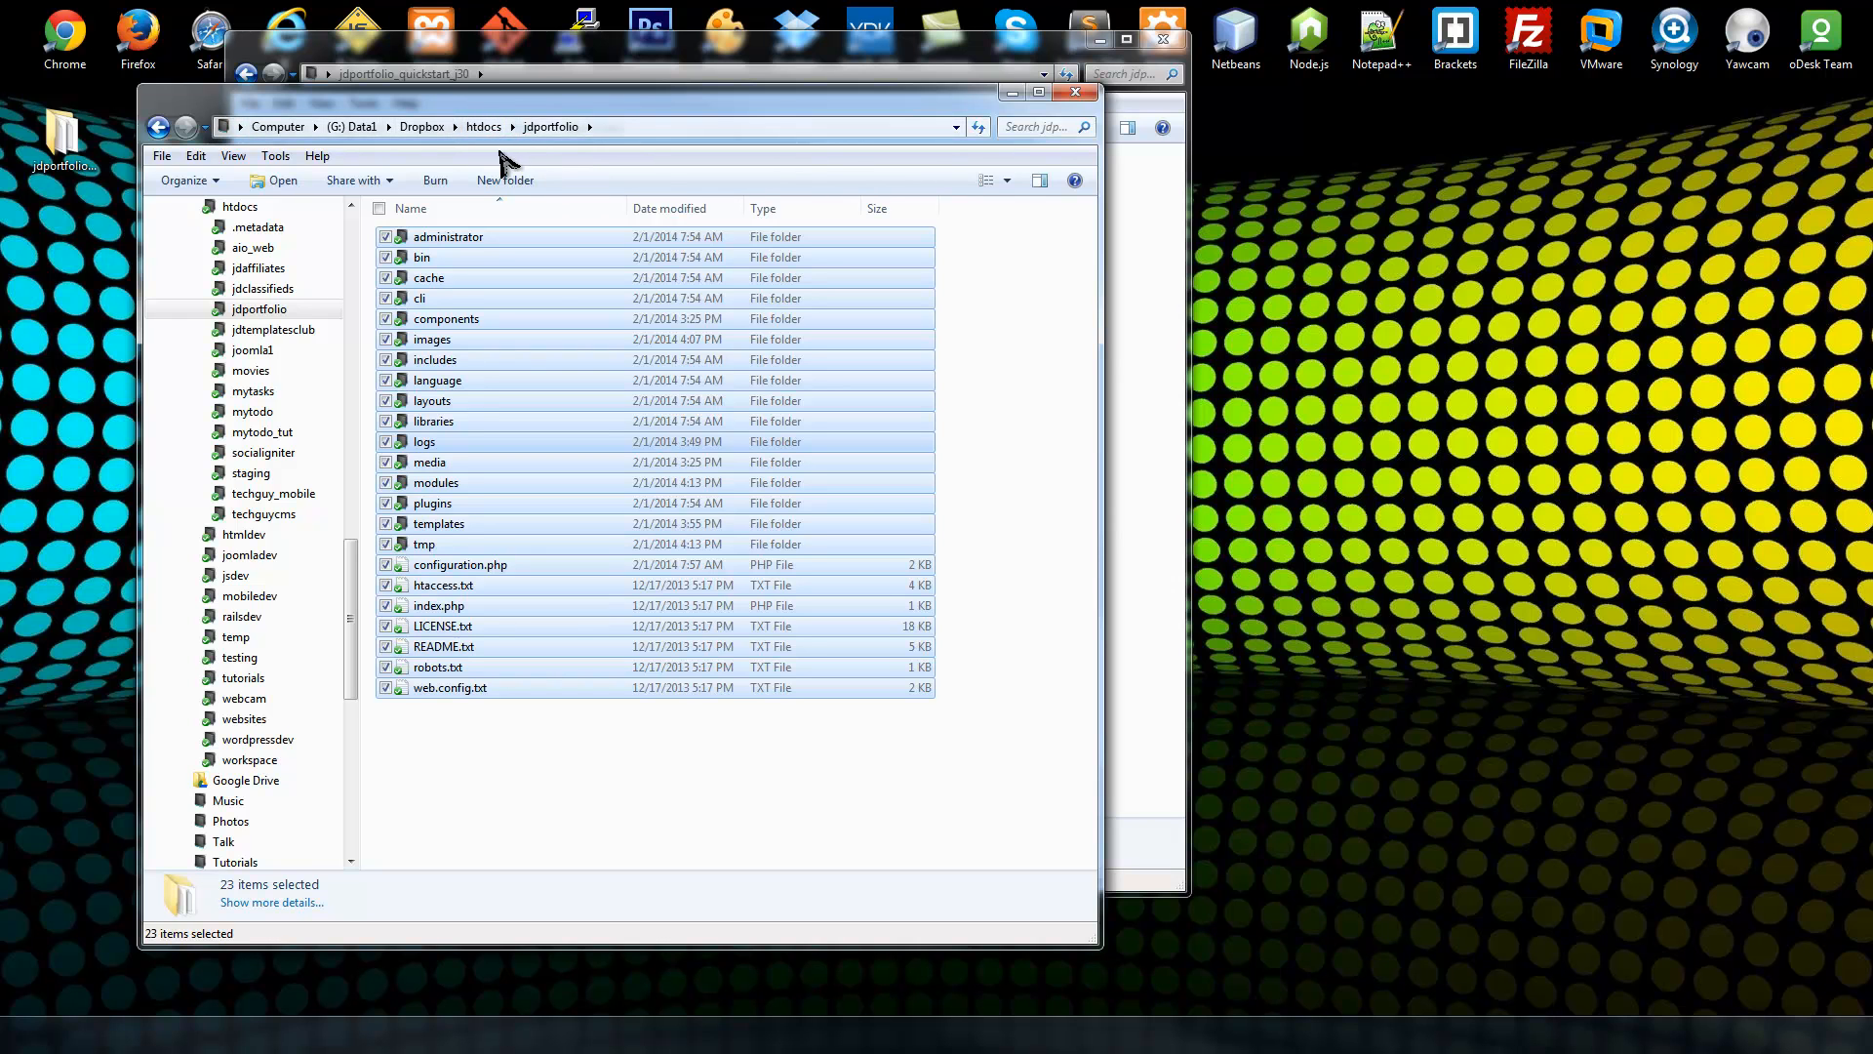
click(159, 127)
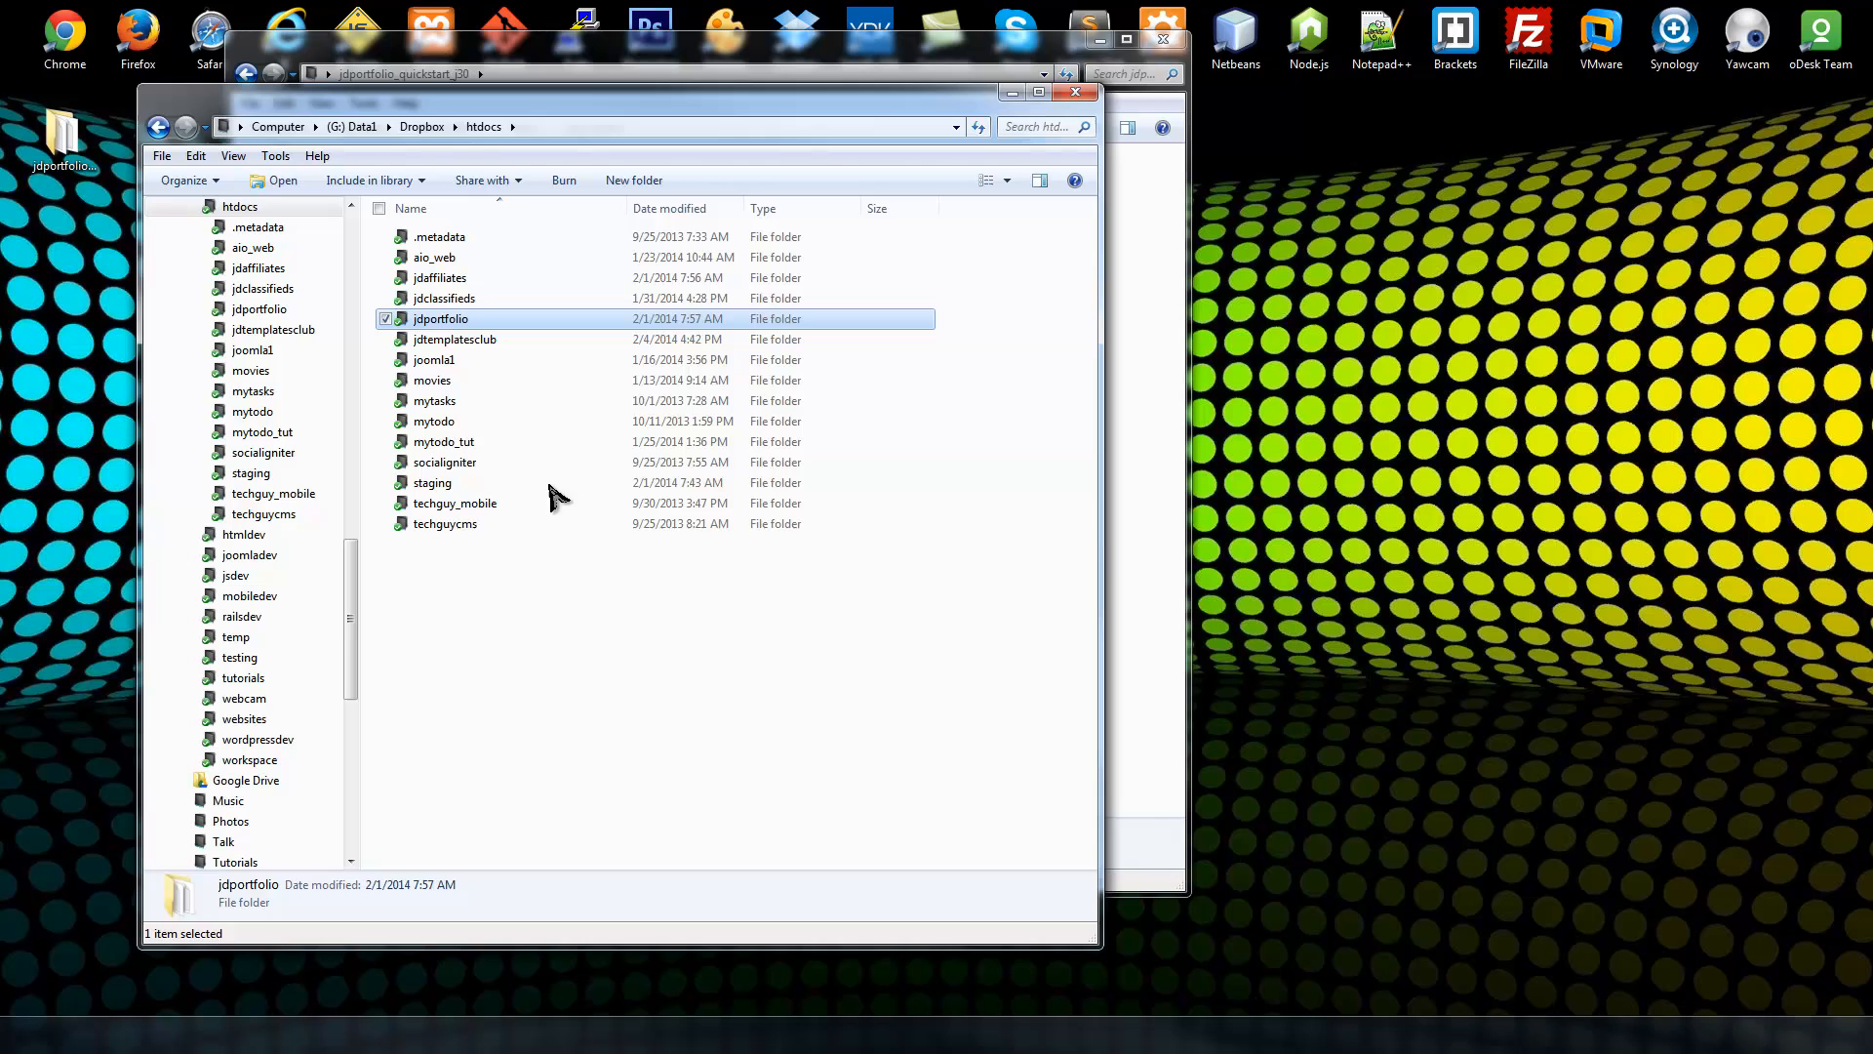
right_click(555, 496)
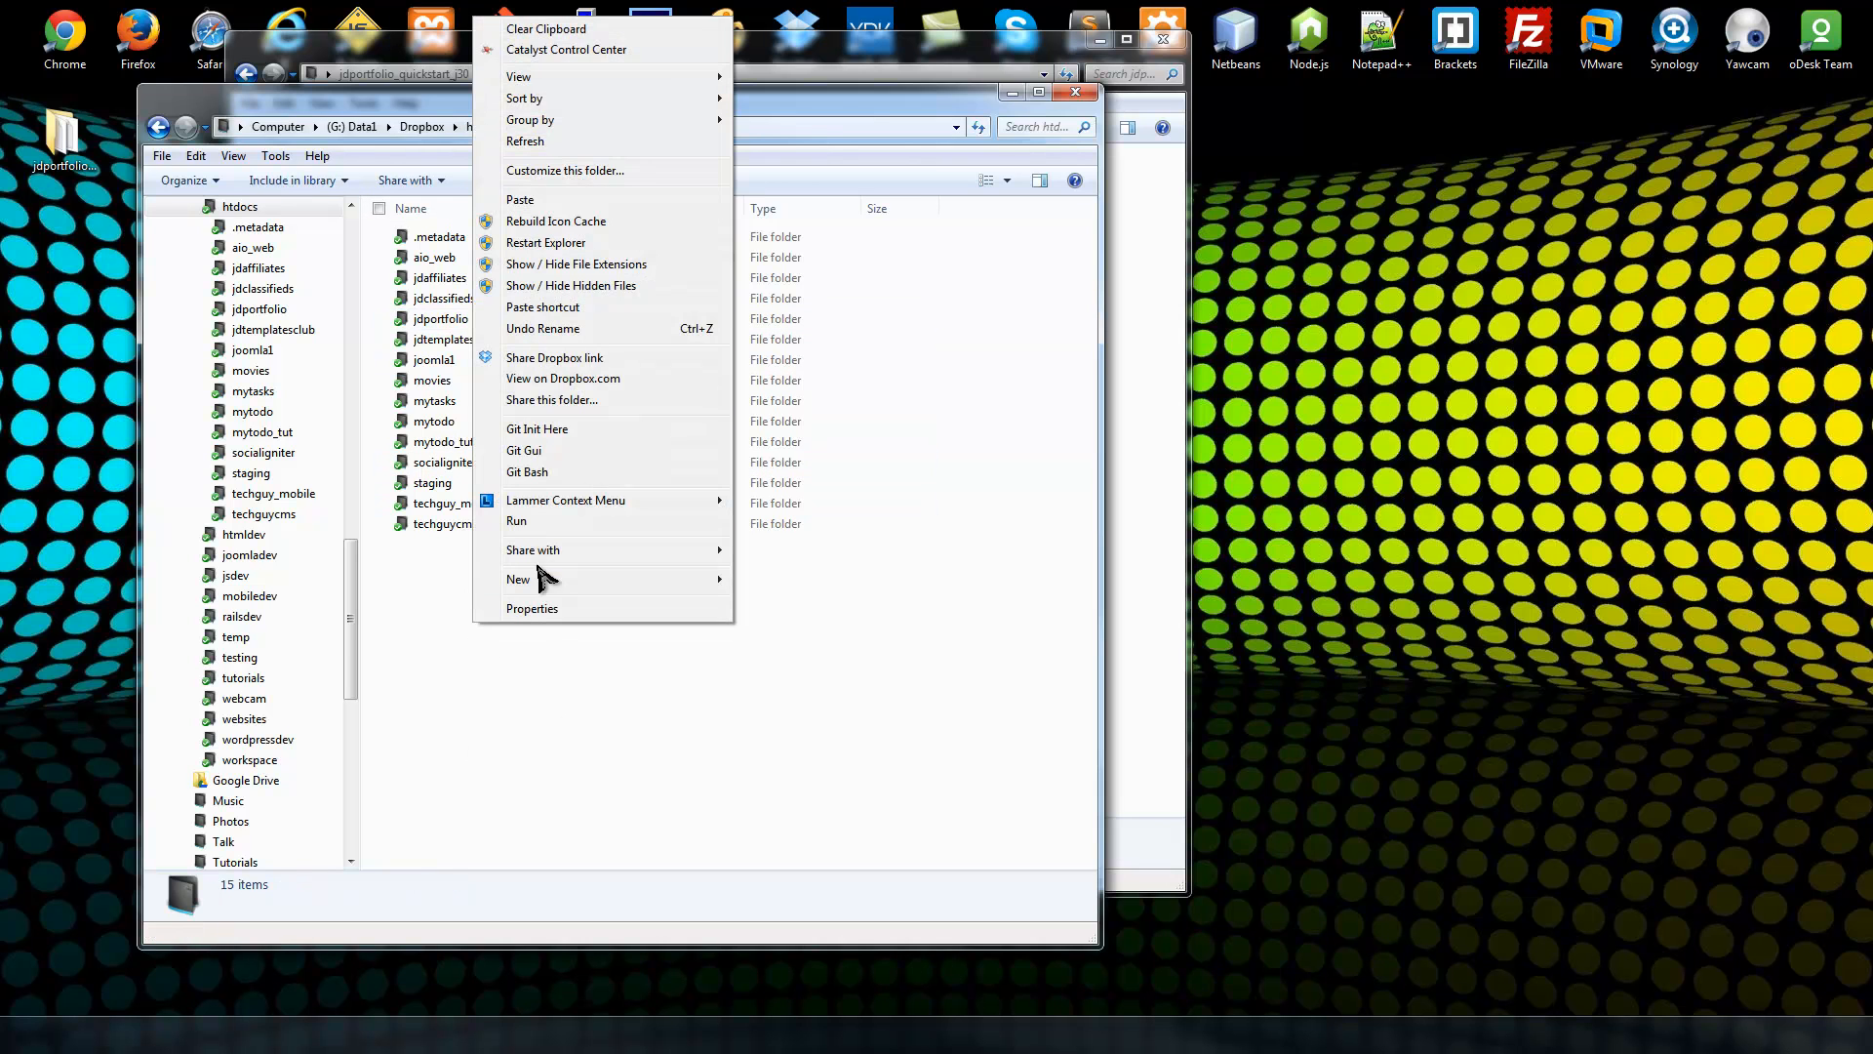
click(518, 579)
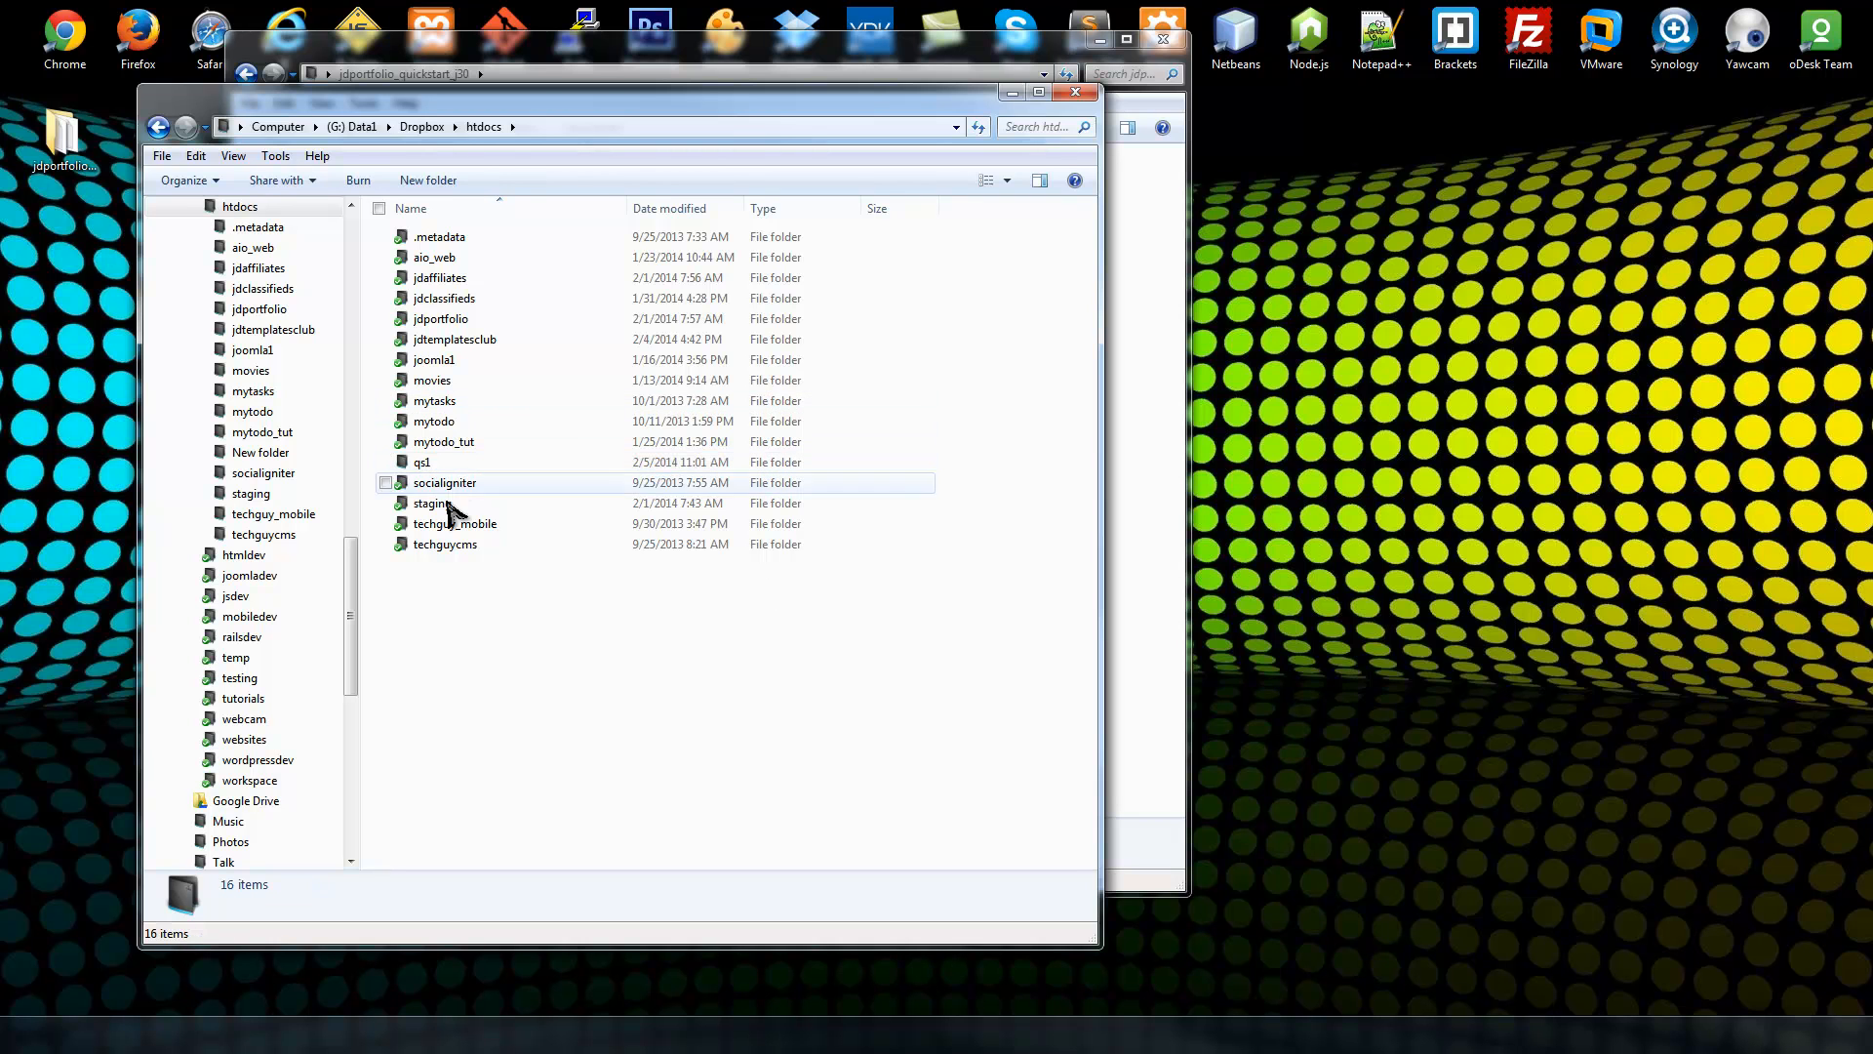
double_click(422, 461)
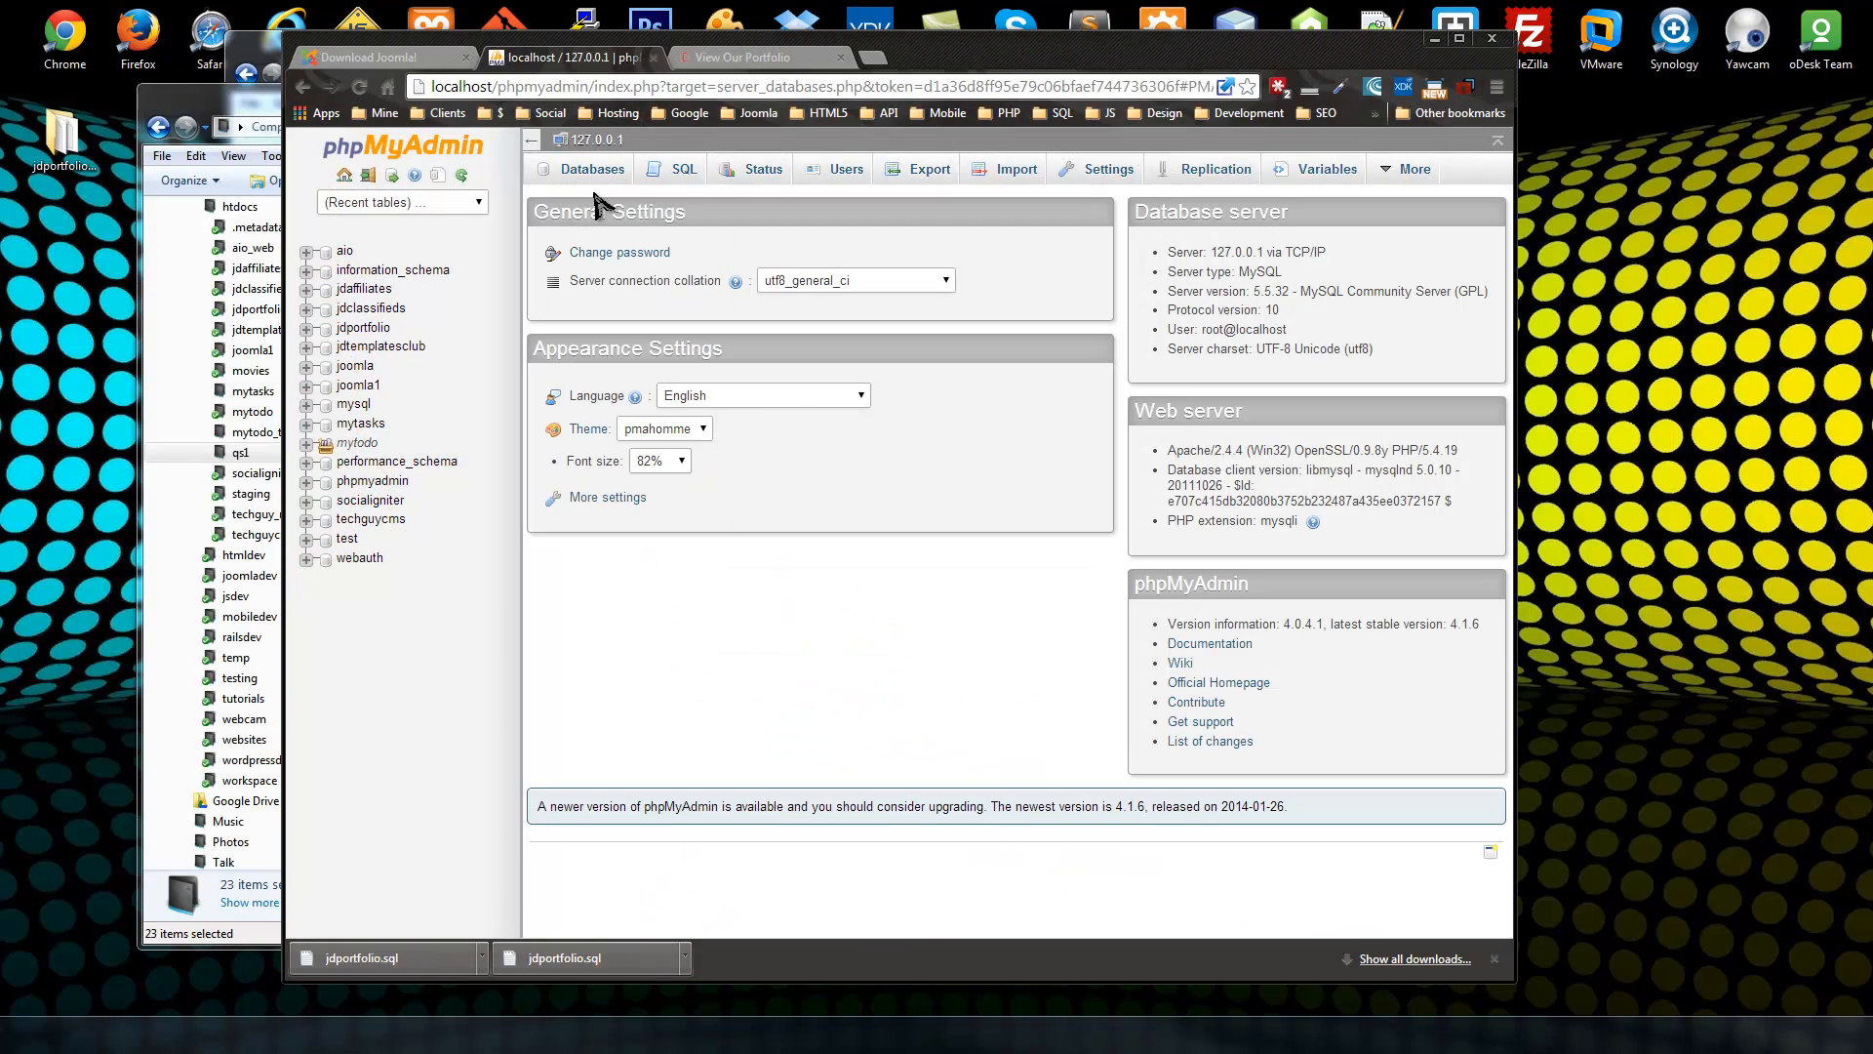
Create an empty database named qs1 from the Databases list.
click(593, 169)
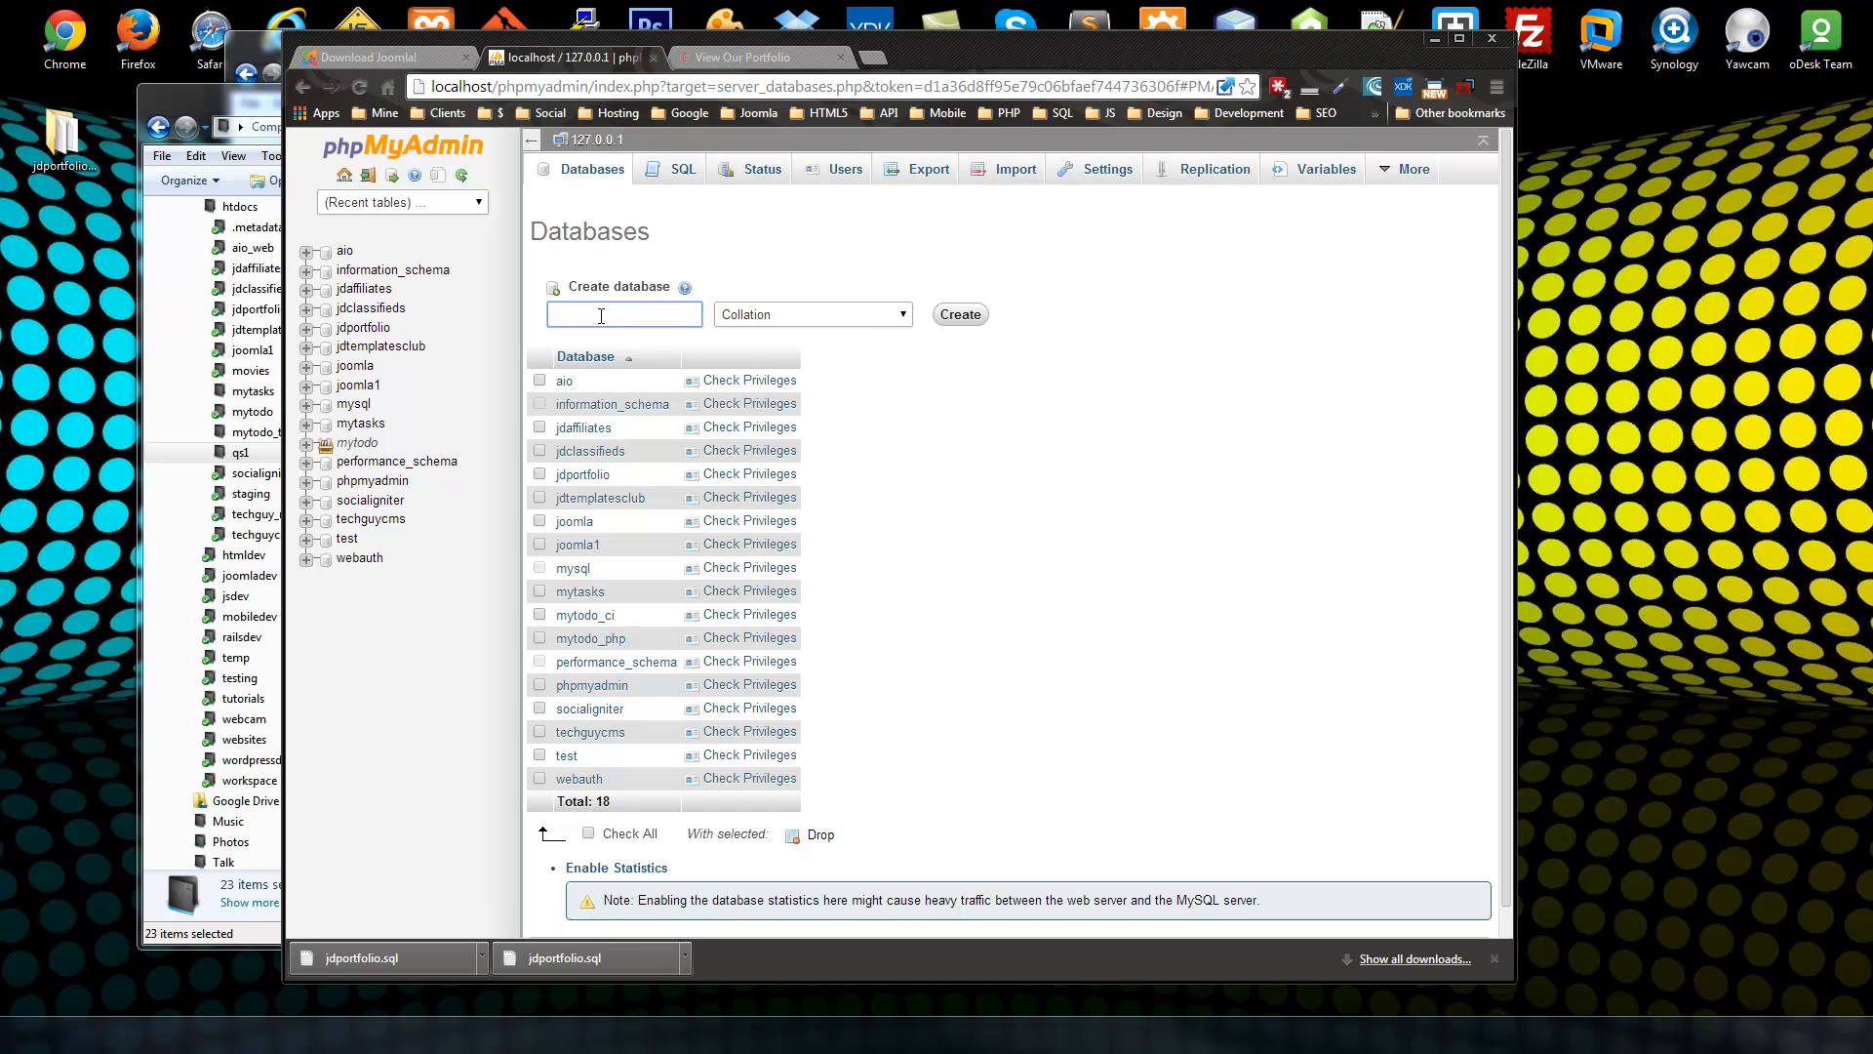
text(qs1)
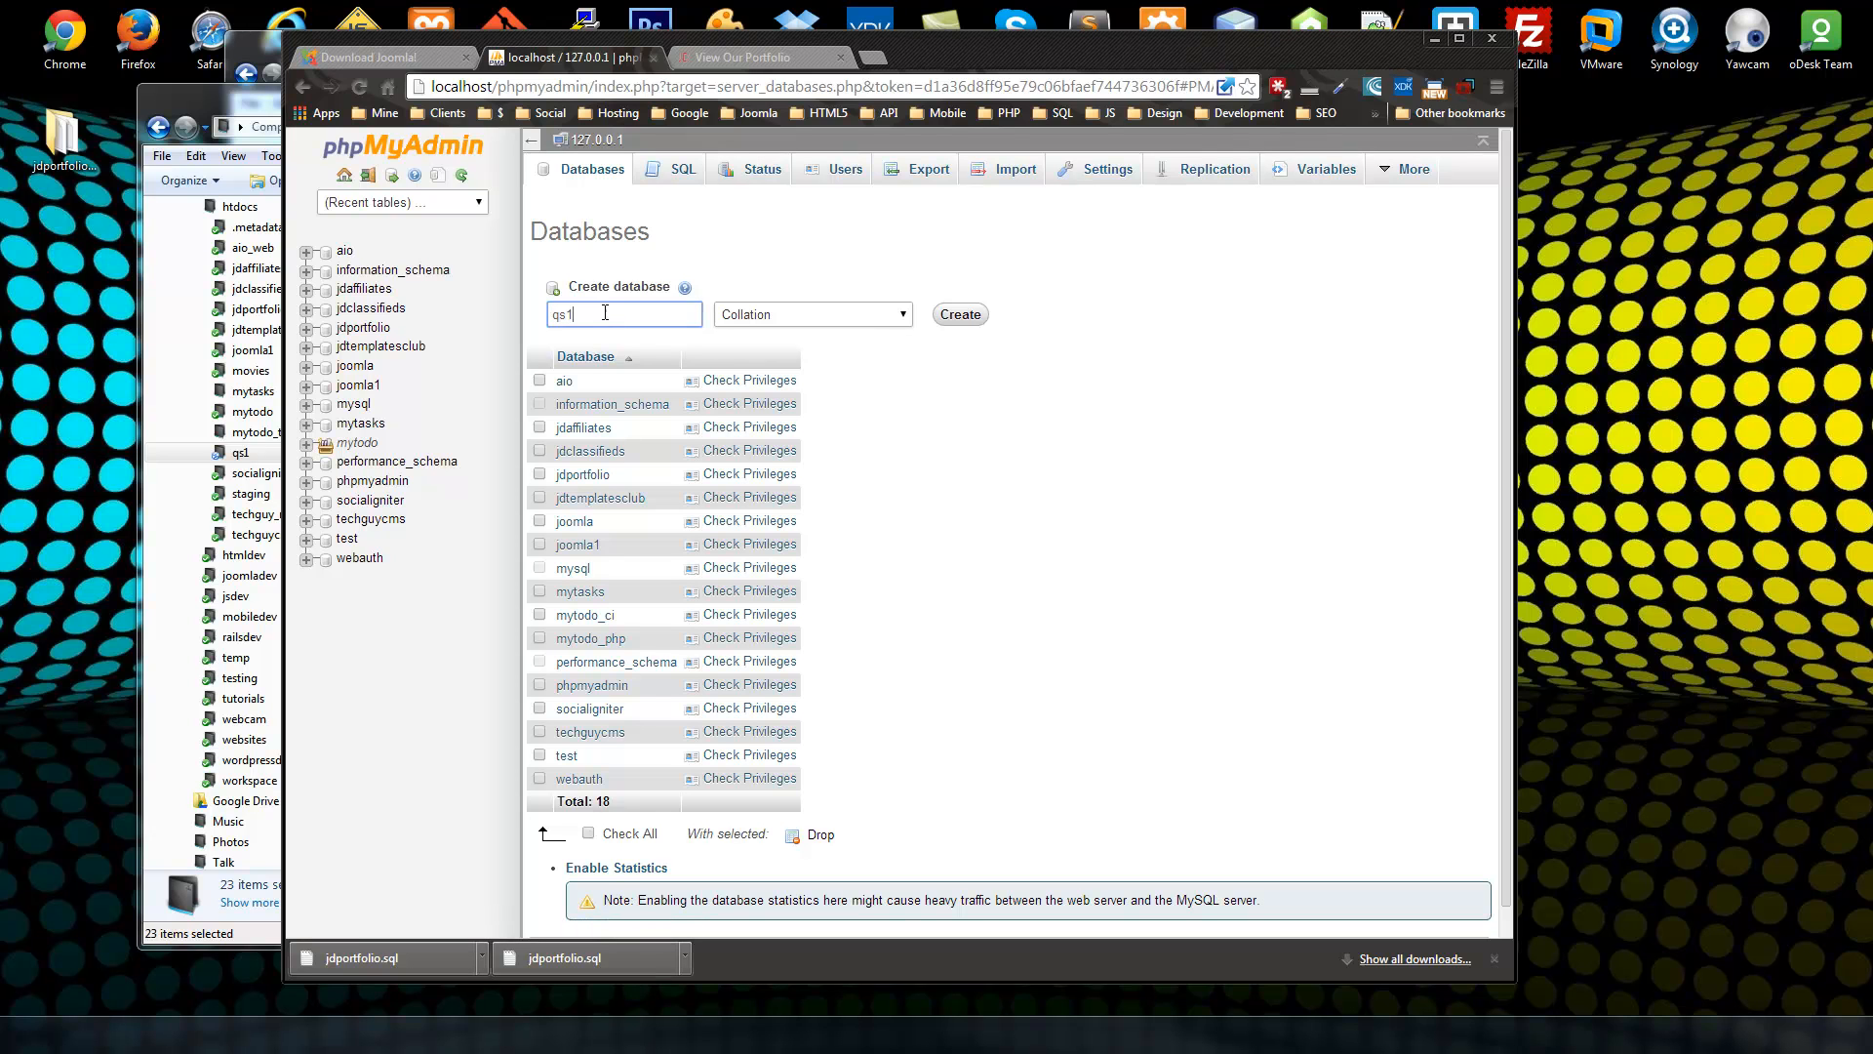
click(958, 313)
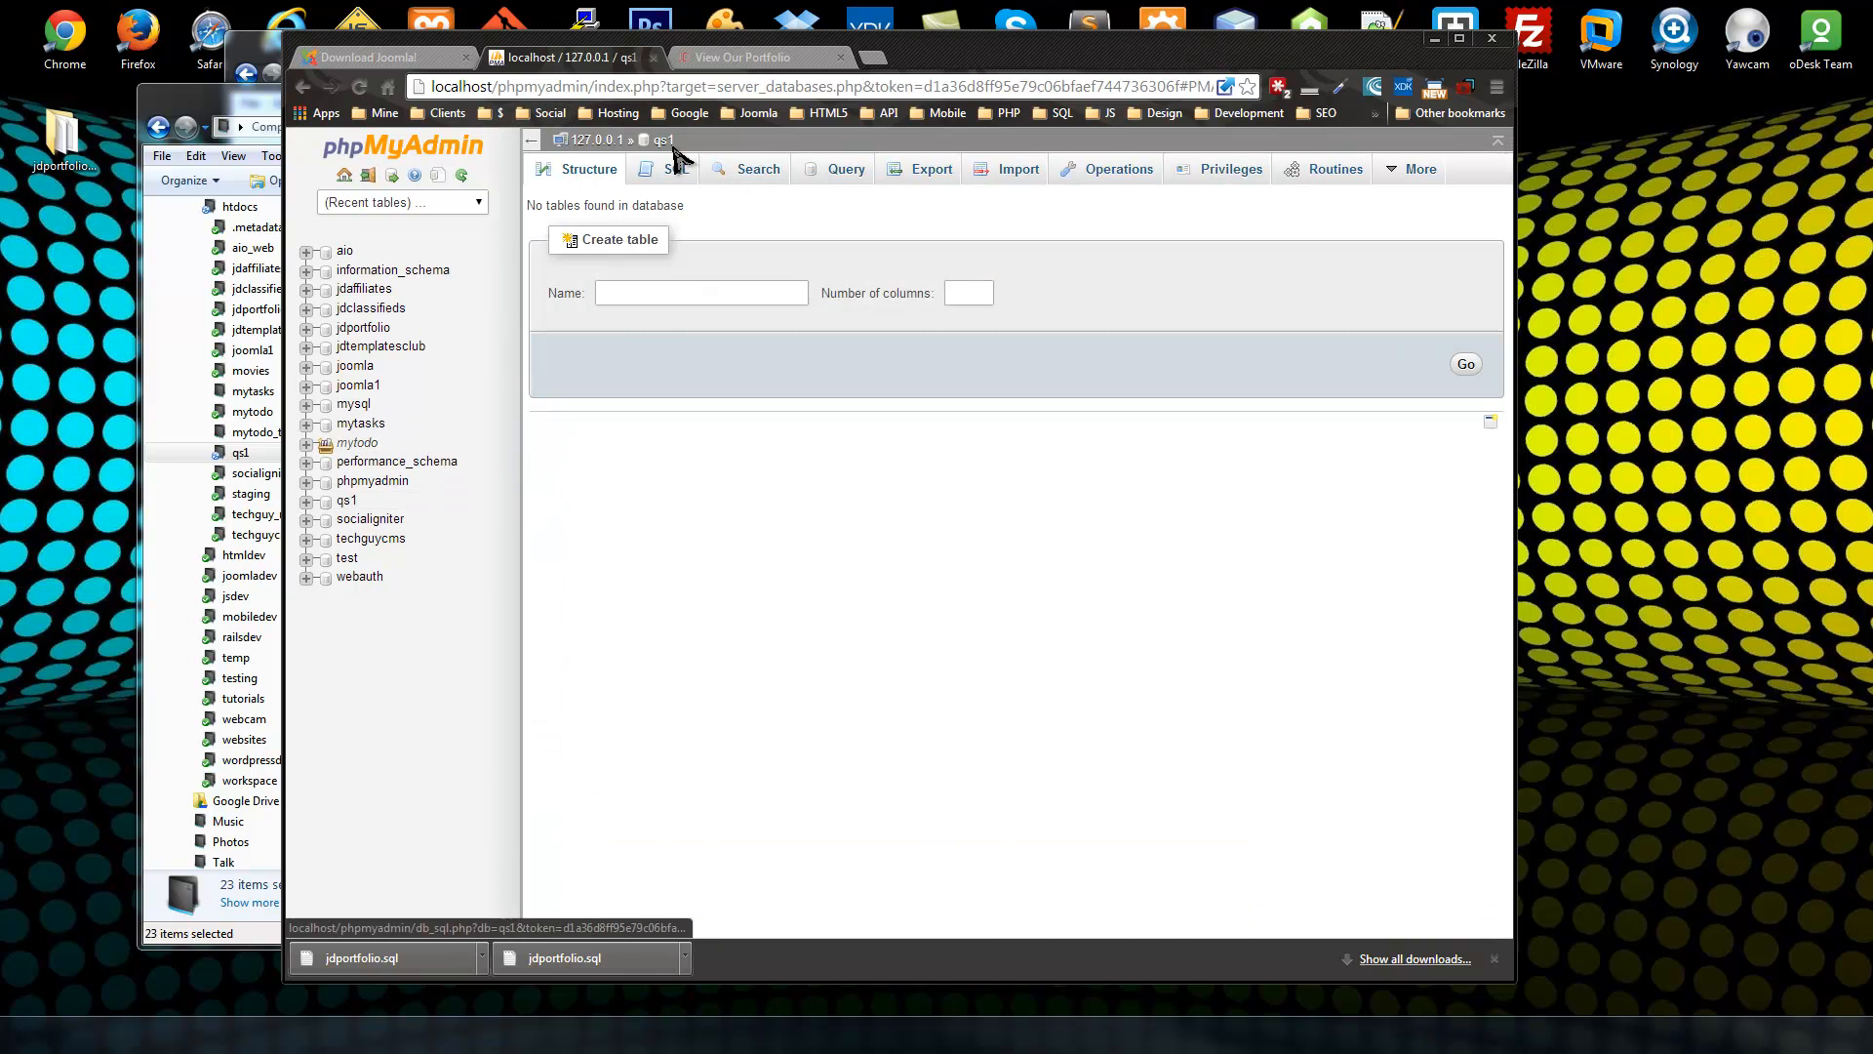
mouse_move(650, 314)
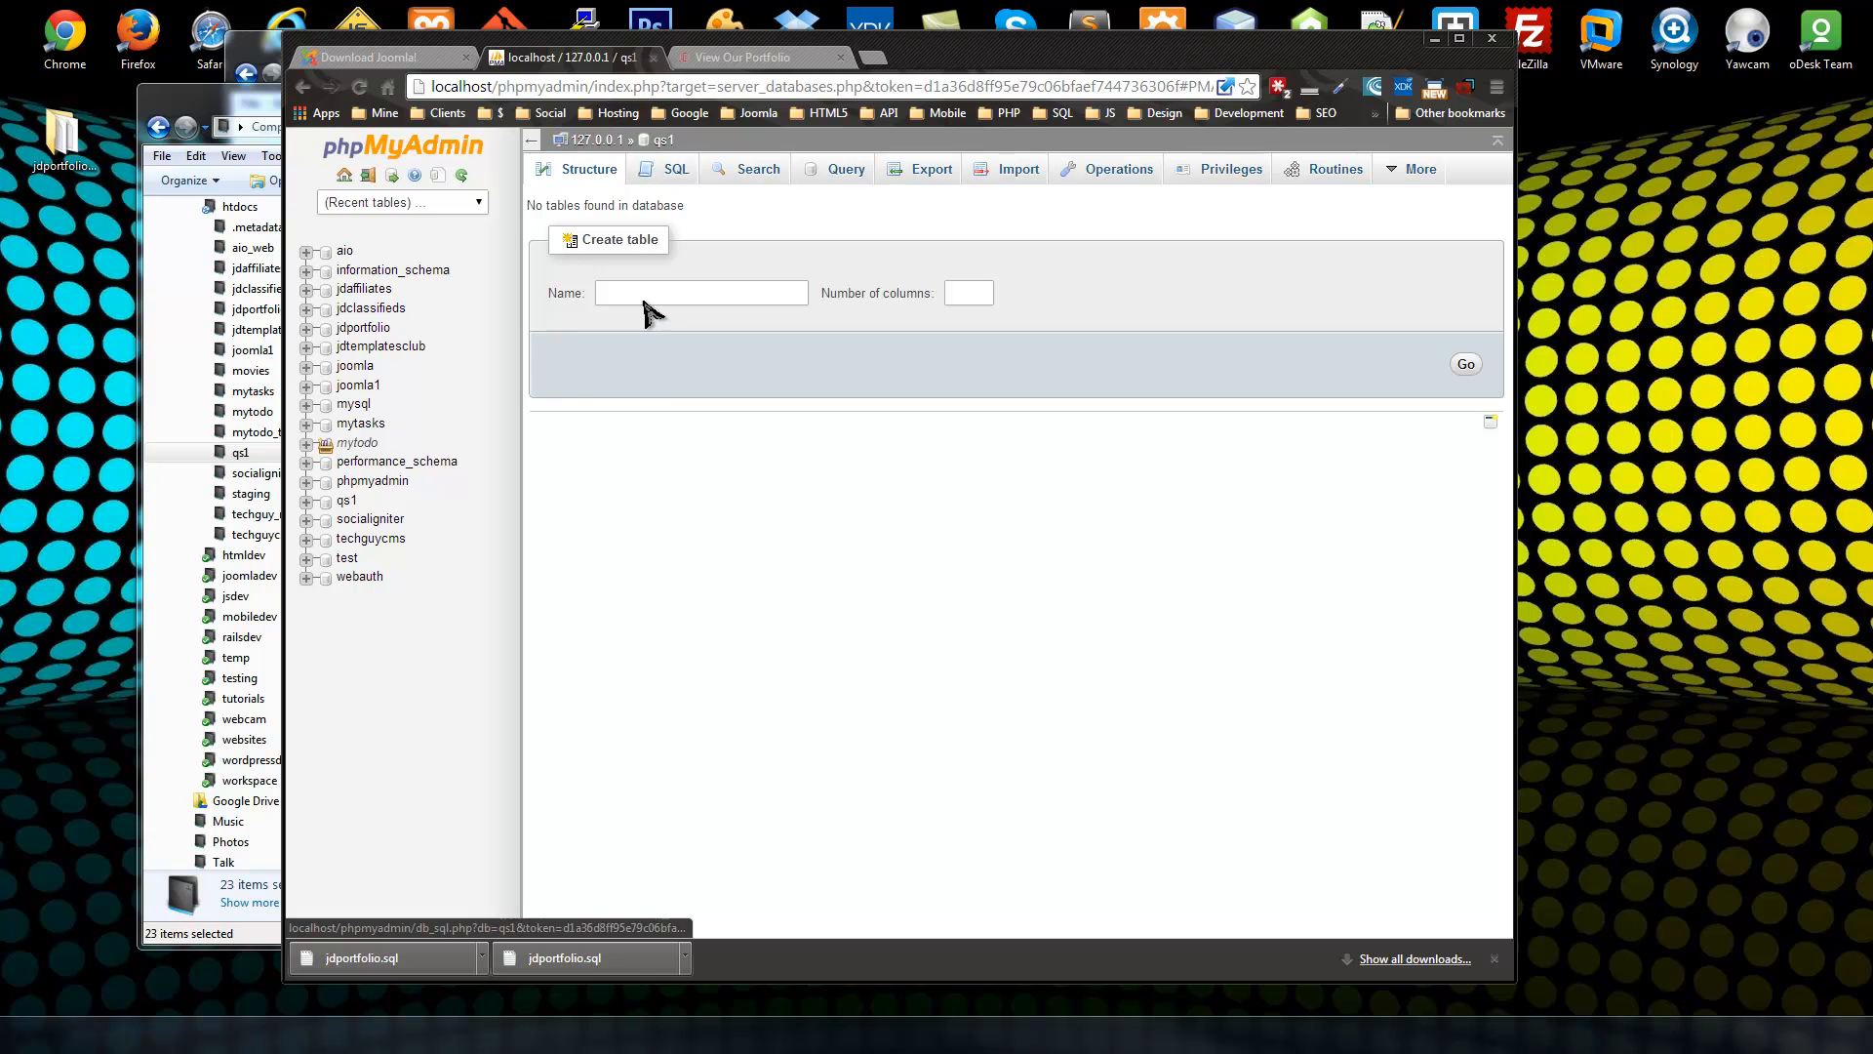
click(376, 57)
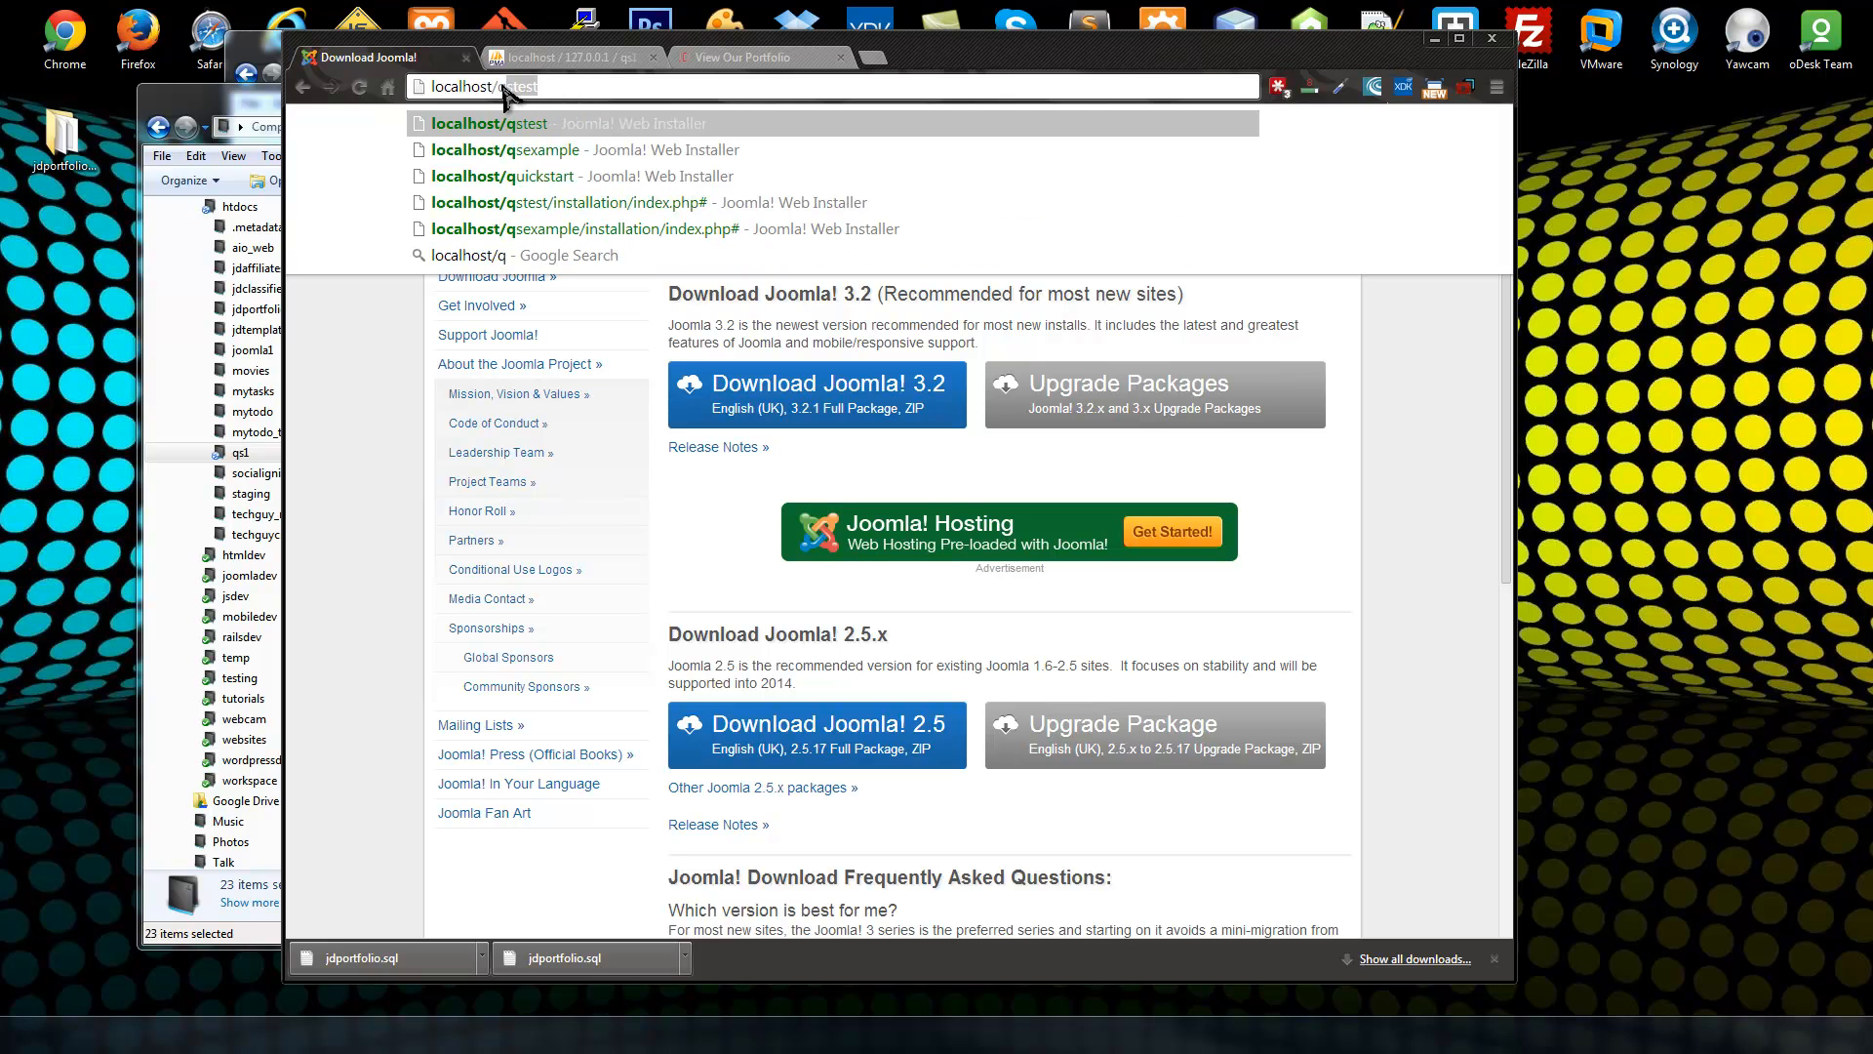
Enter site name Sample Quickstart, admin techguy with password, continue and dismiss the token warning.
click(488, 123)
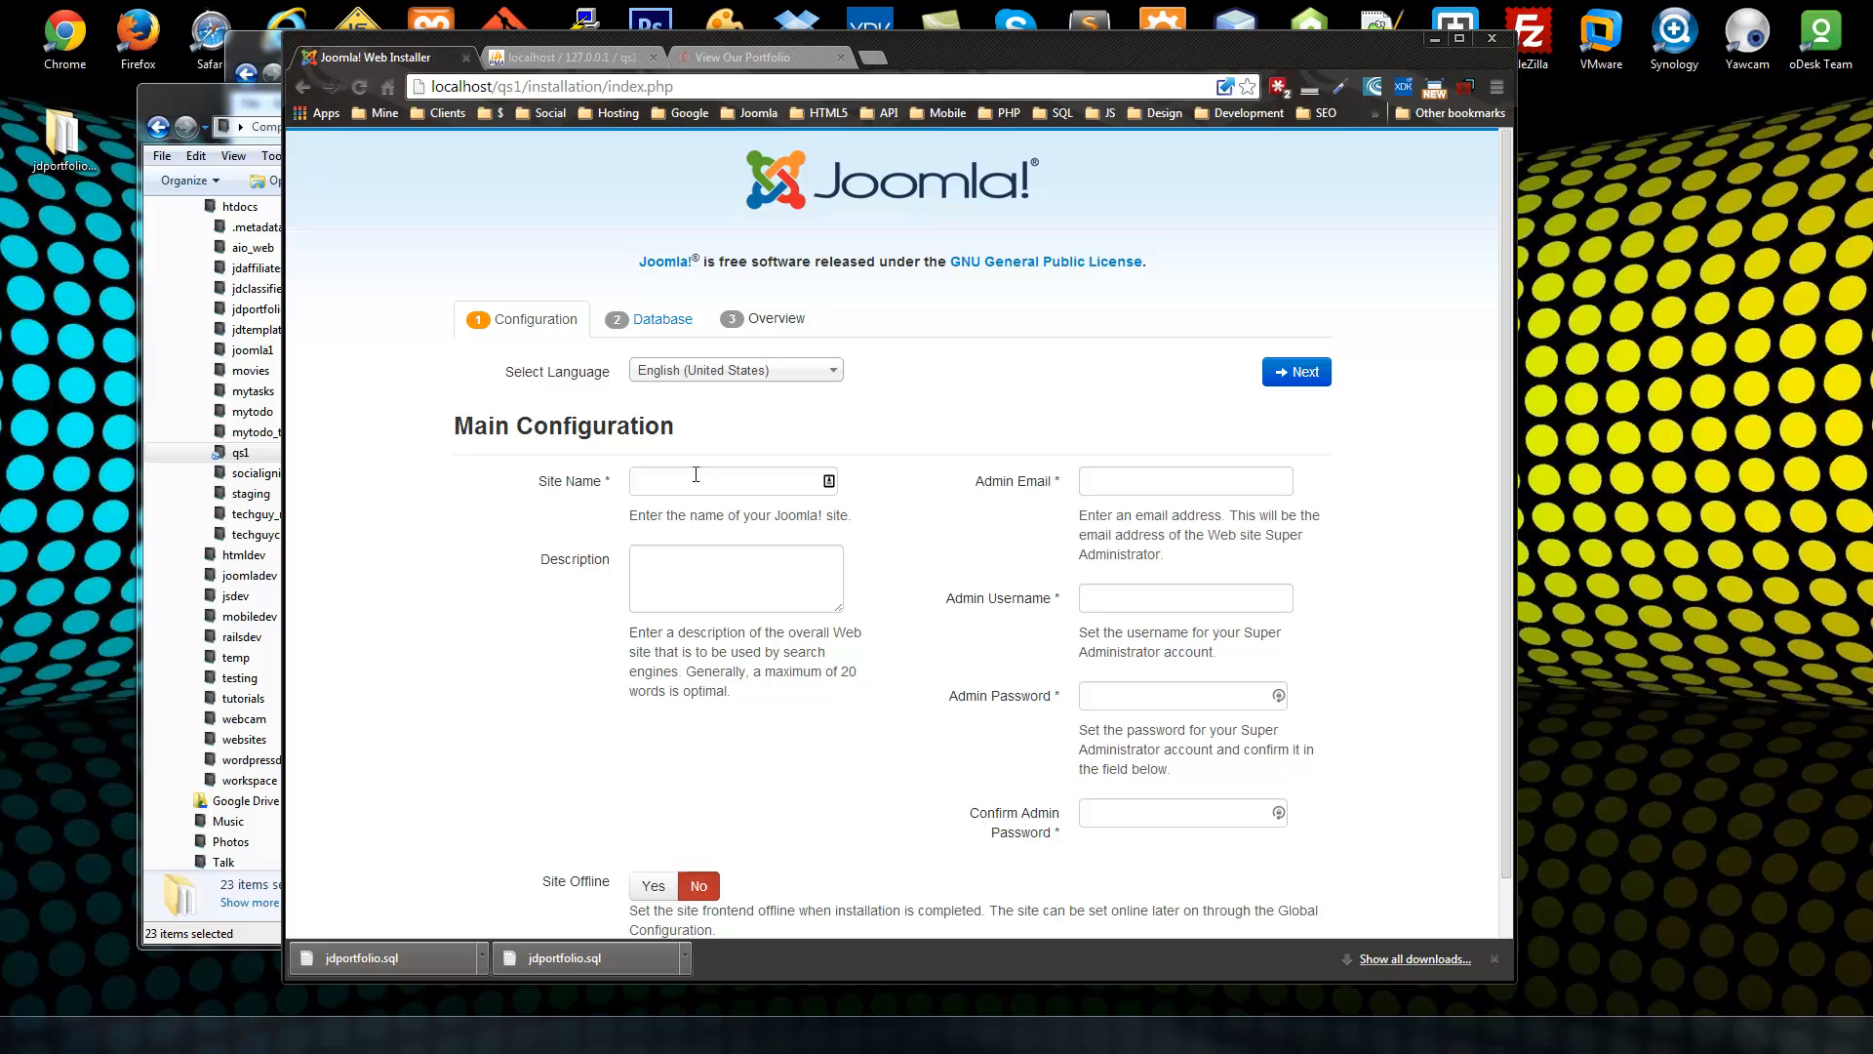
text(Sample)
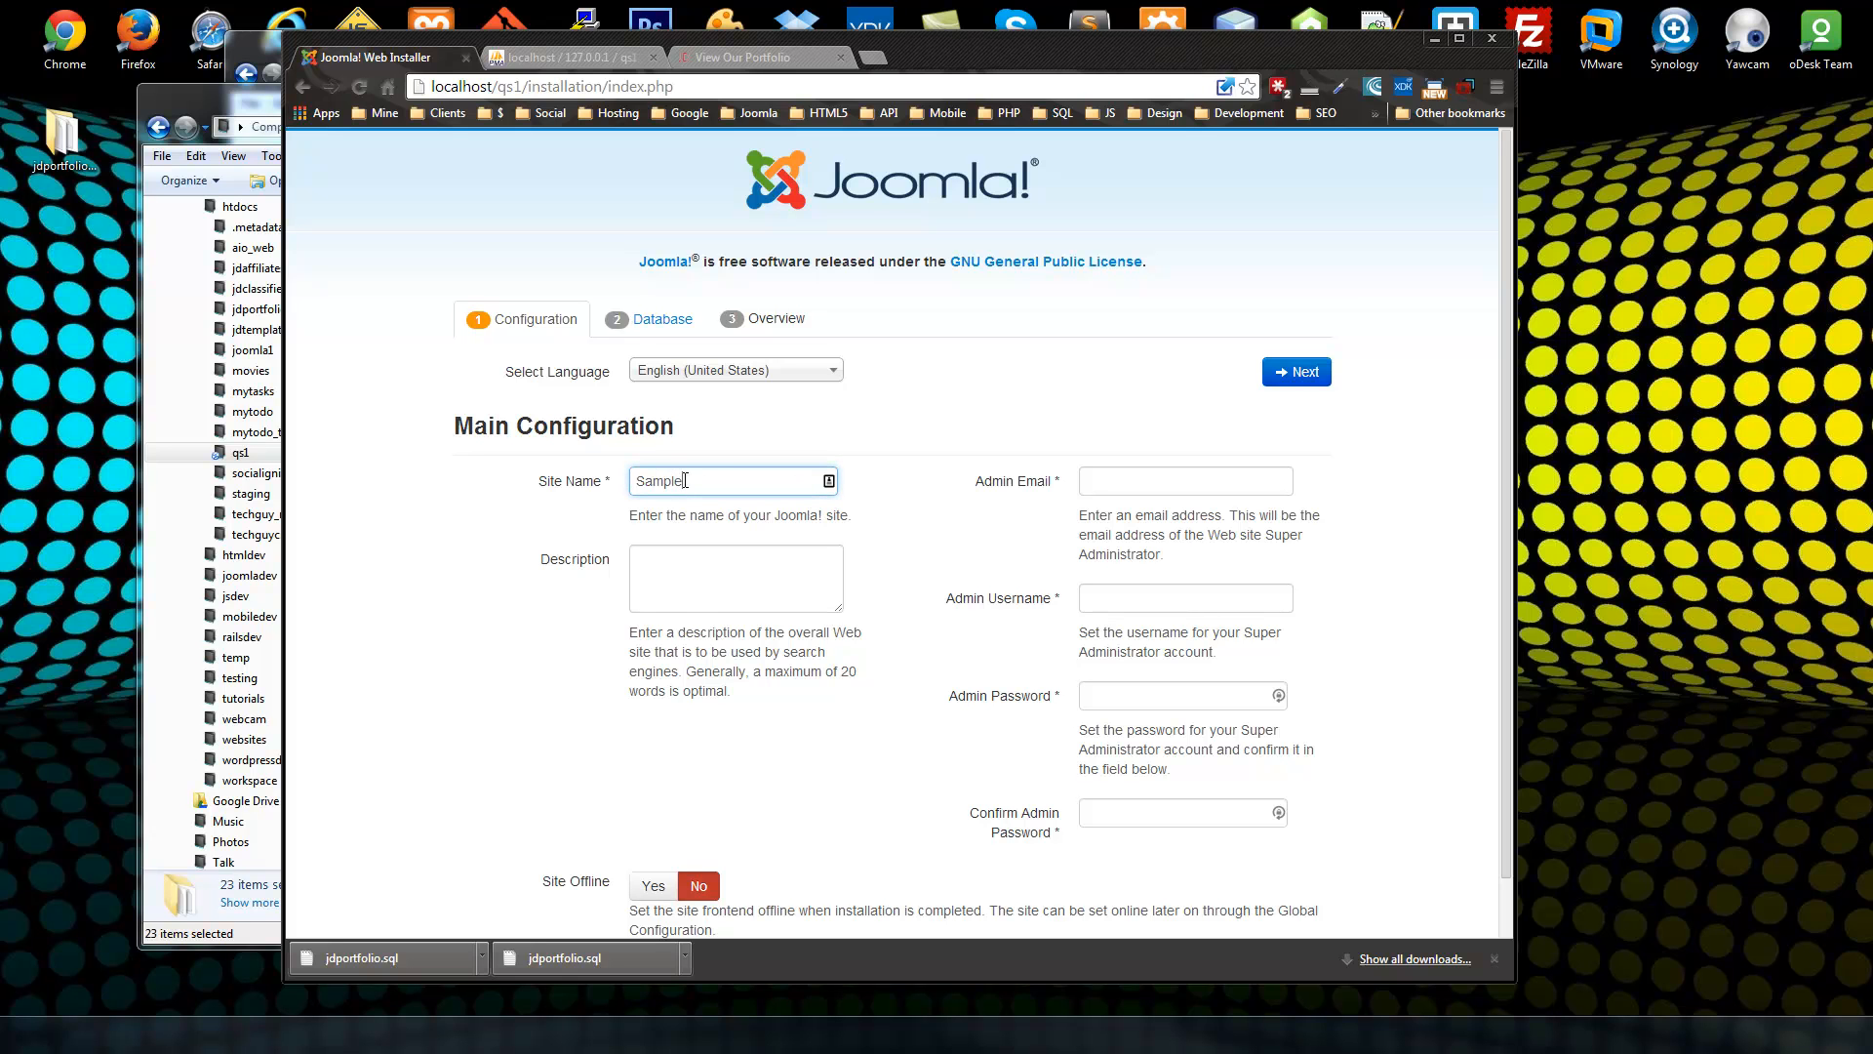
text(Quicks)
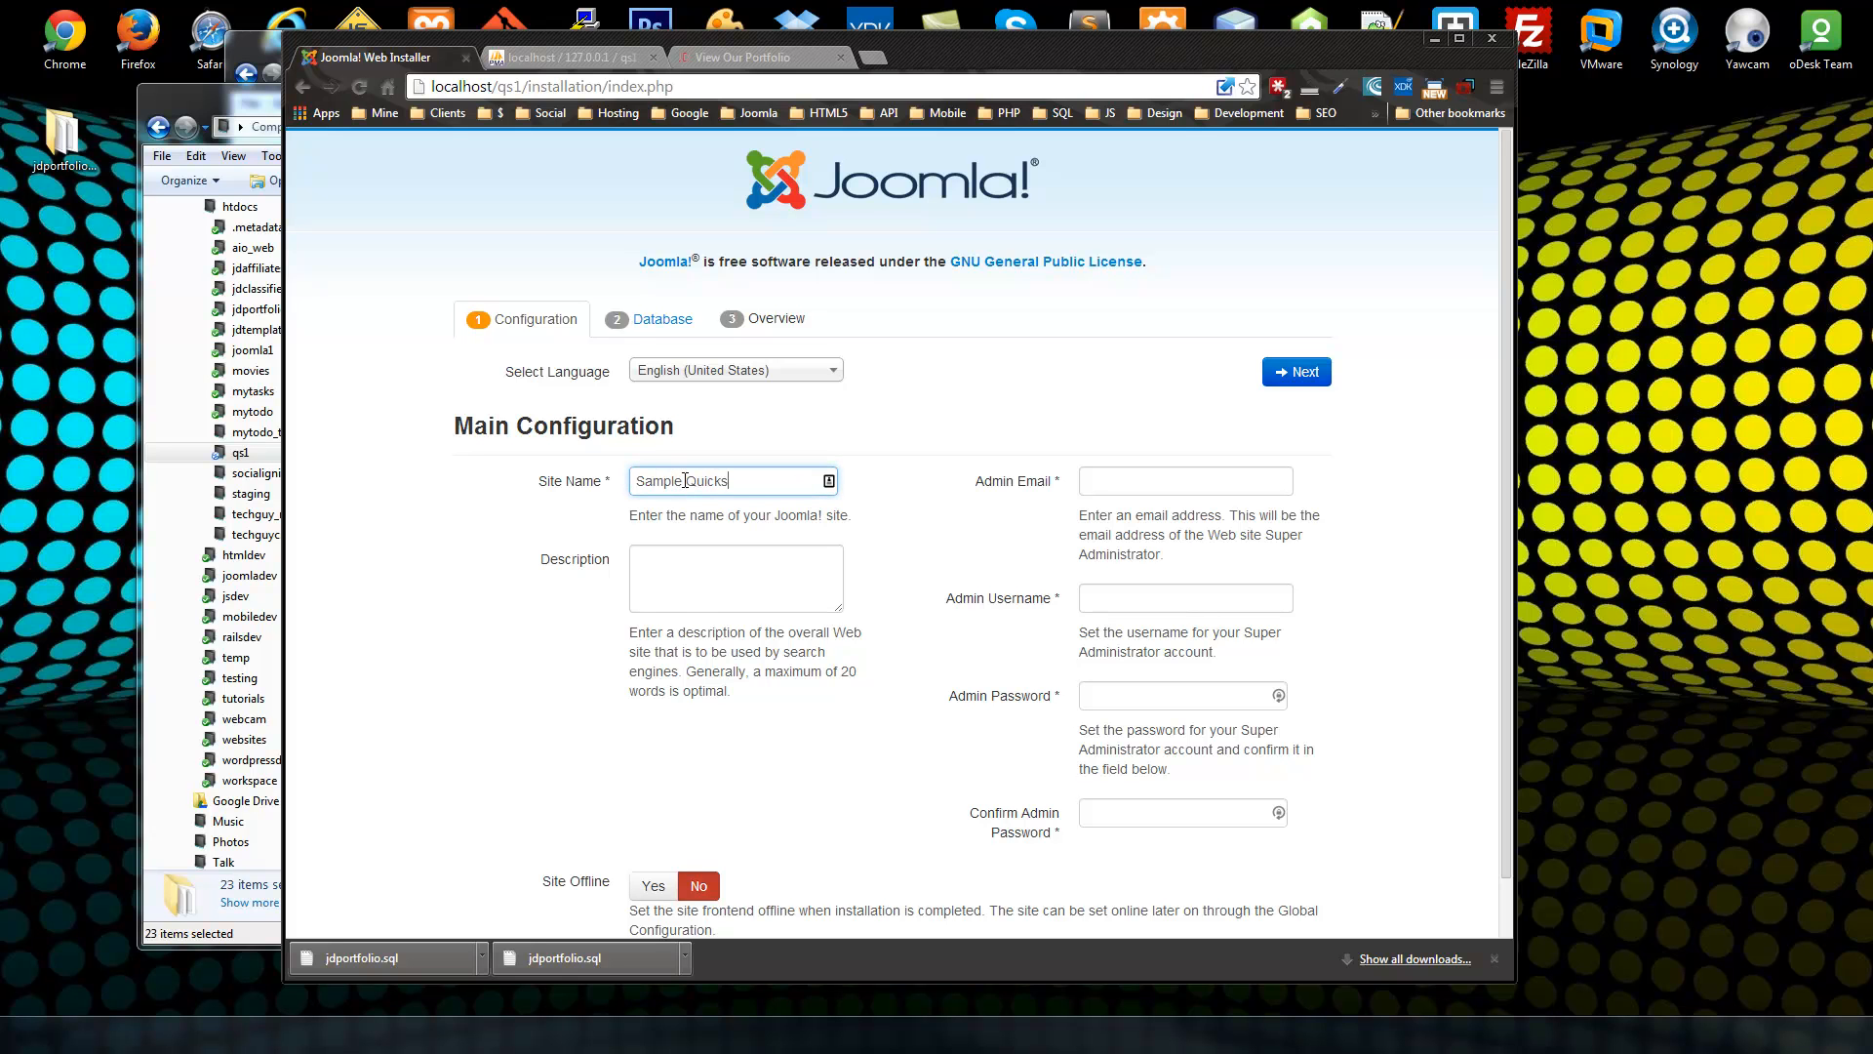
click(1183, 480)
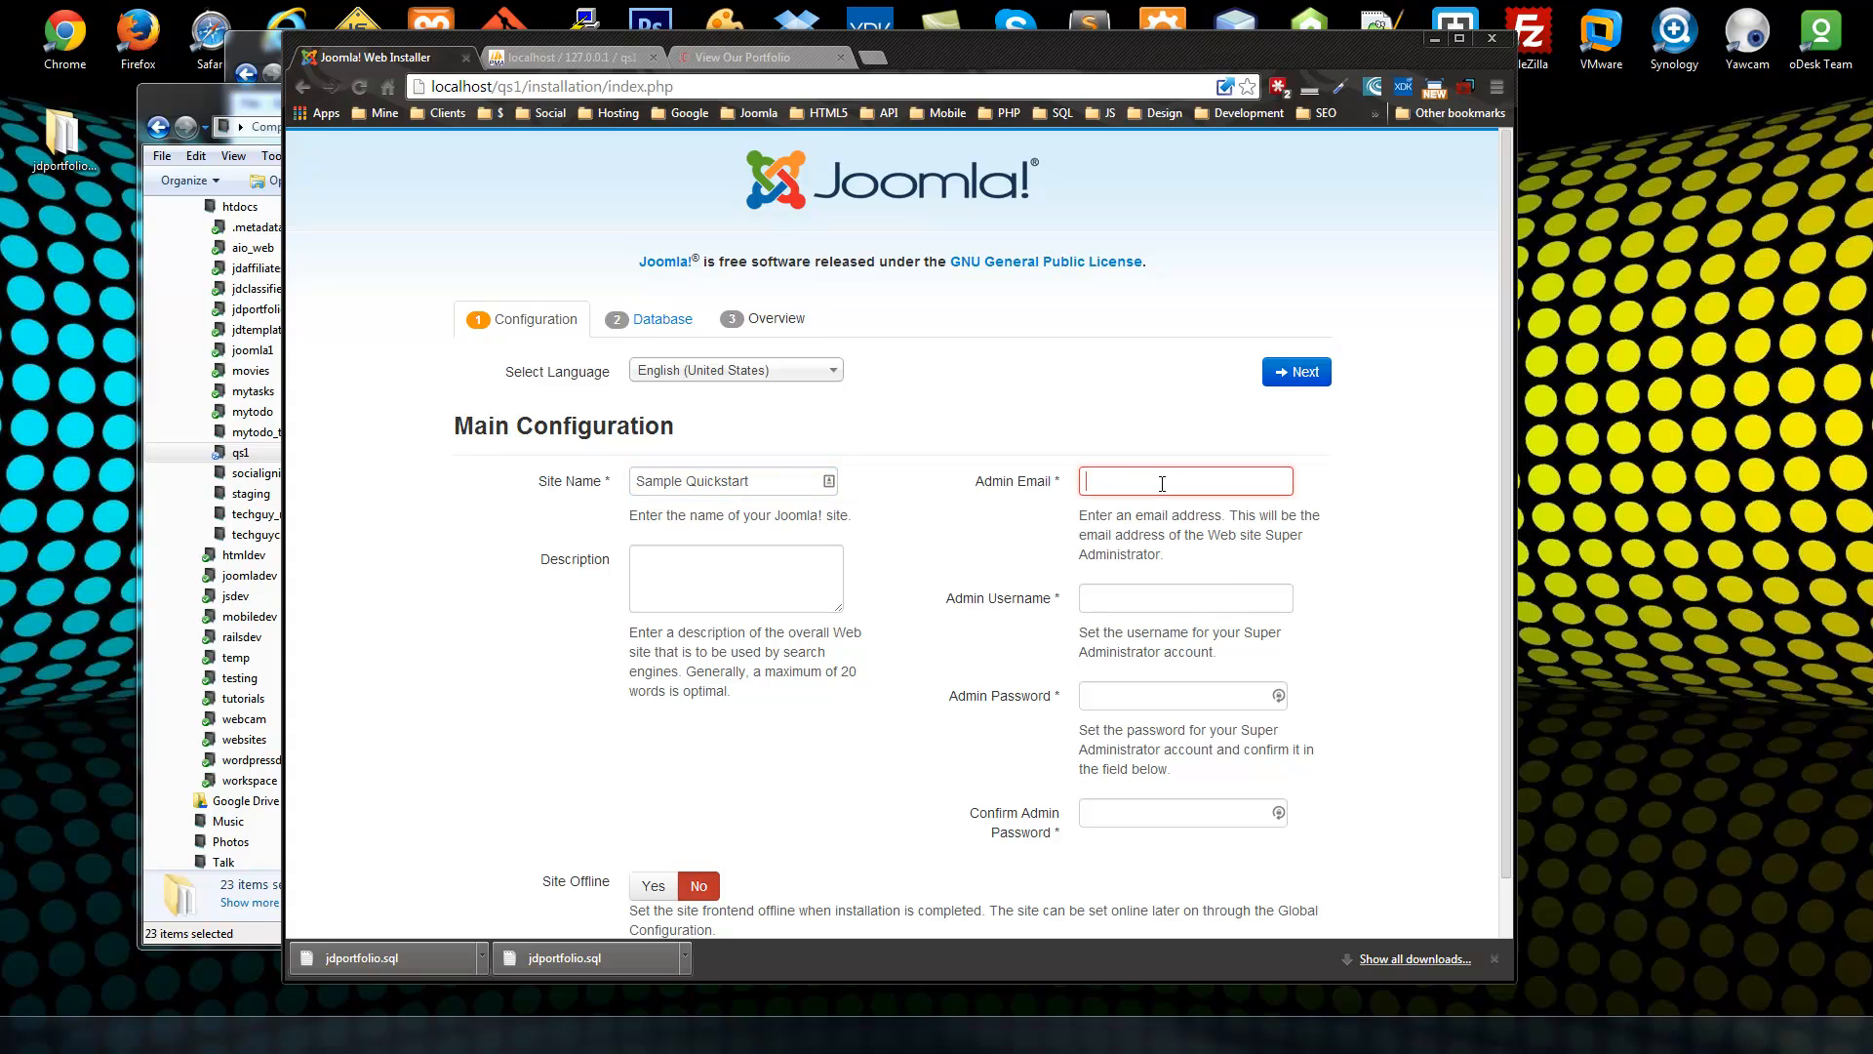
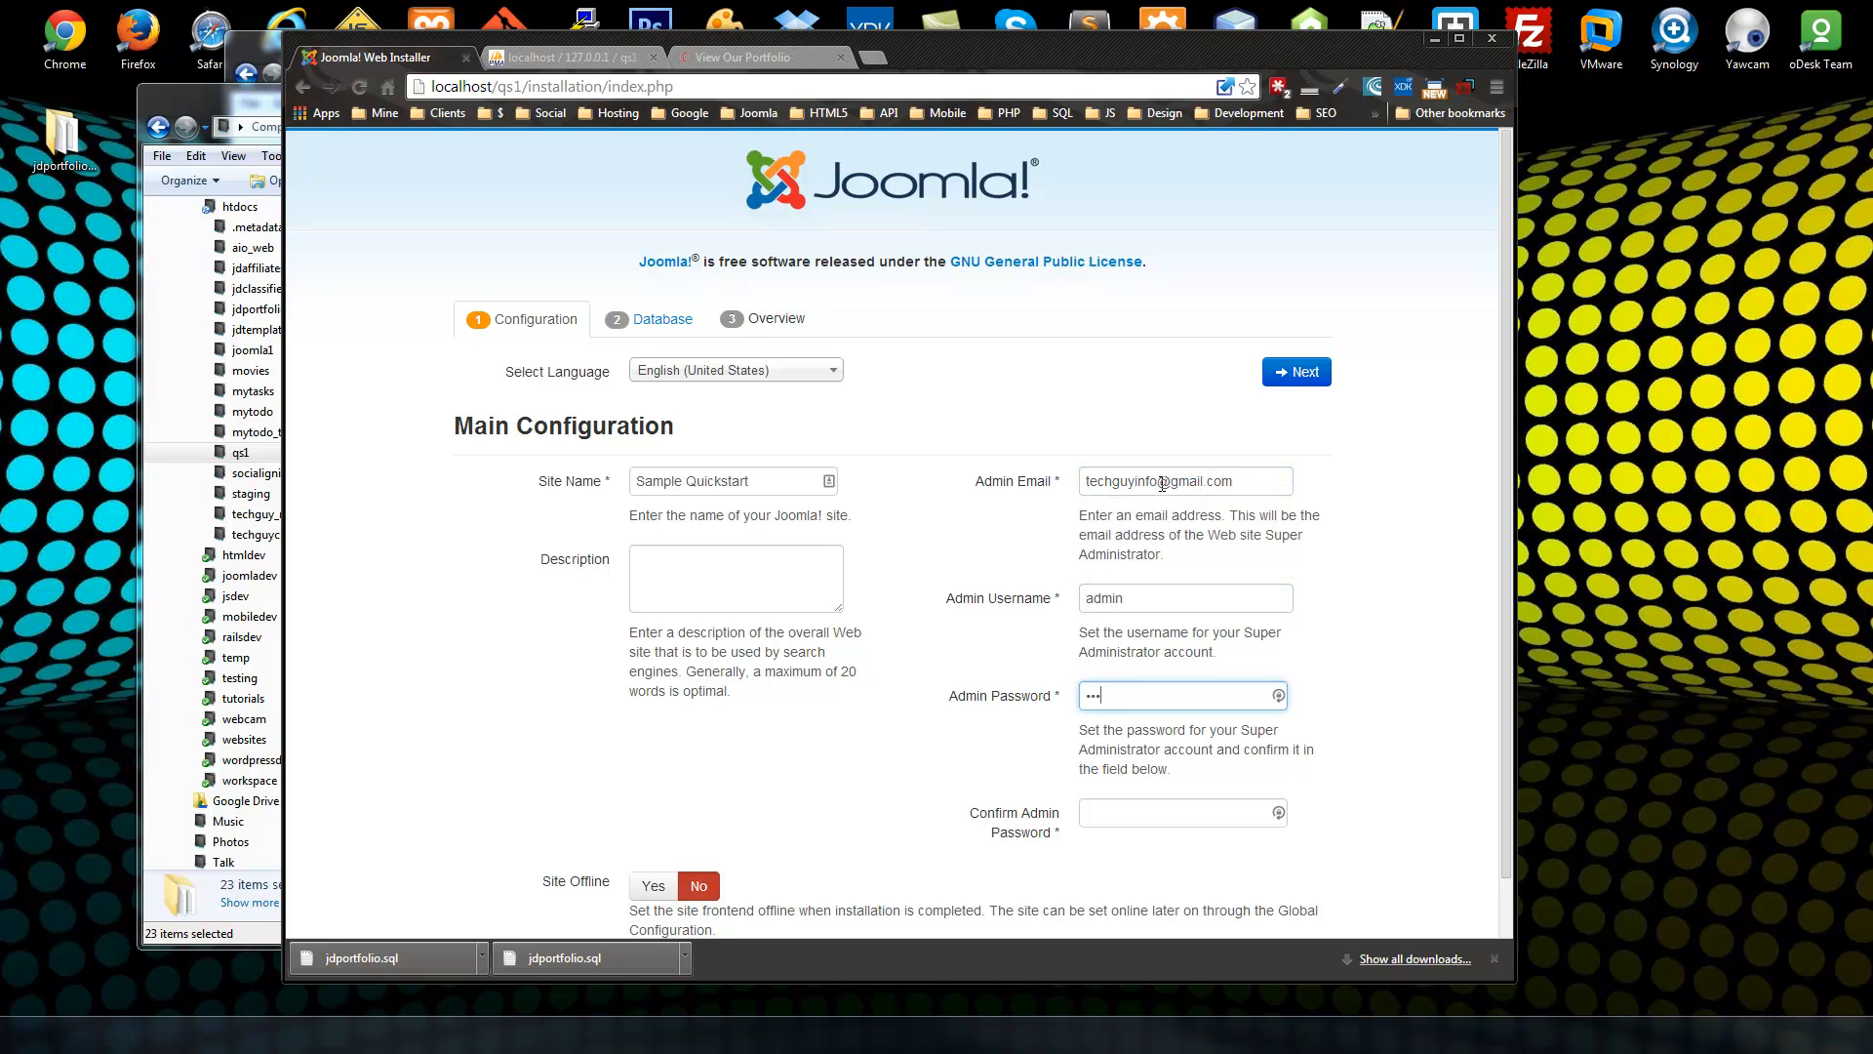
text(••••)
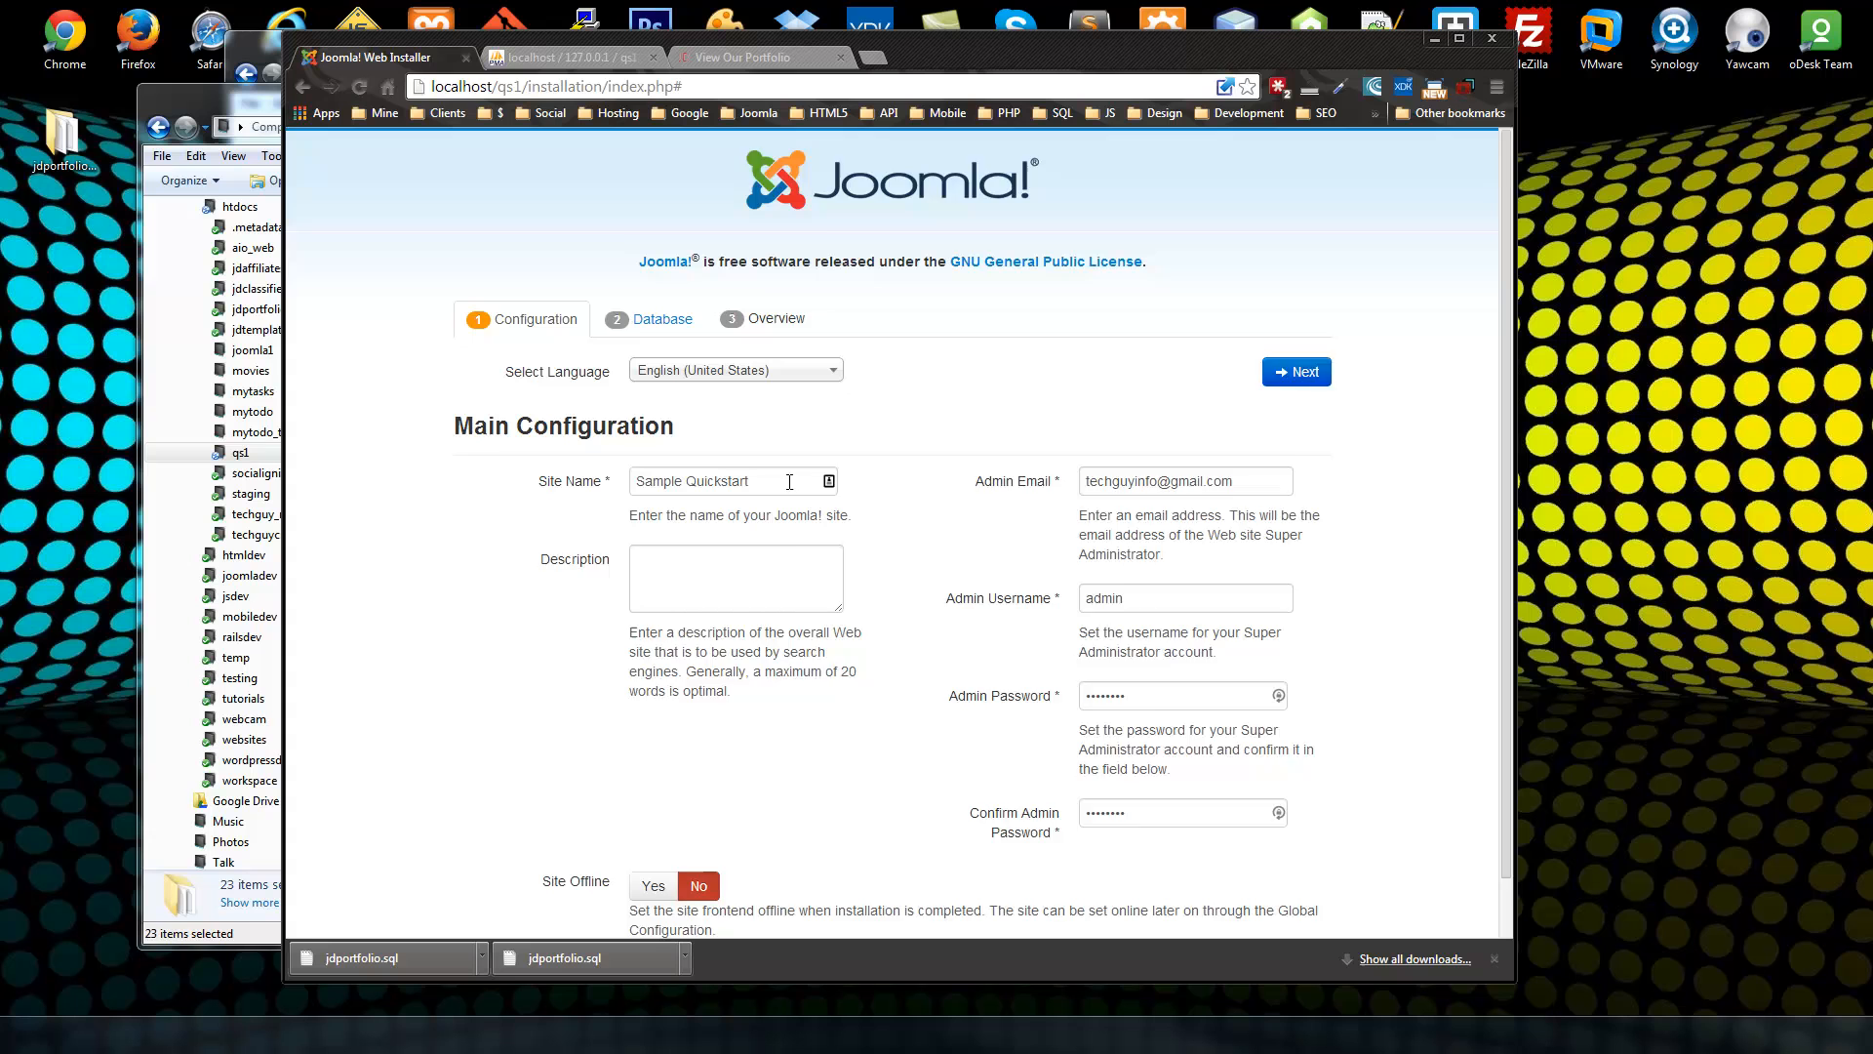
scroll(down, 3)
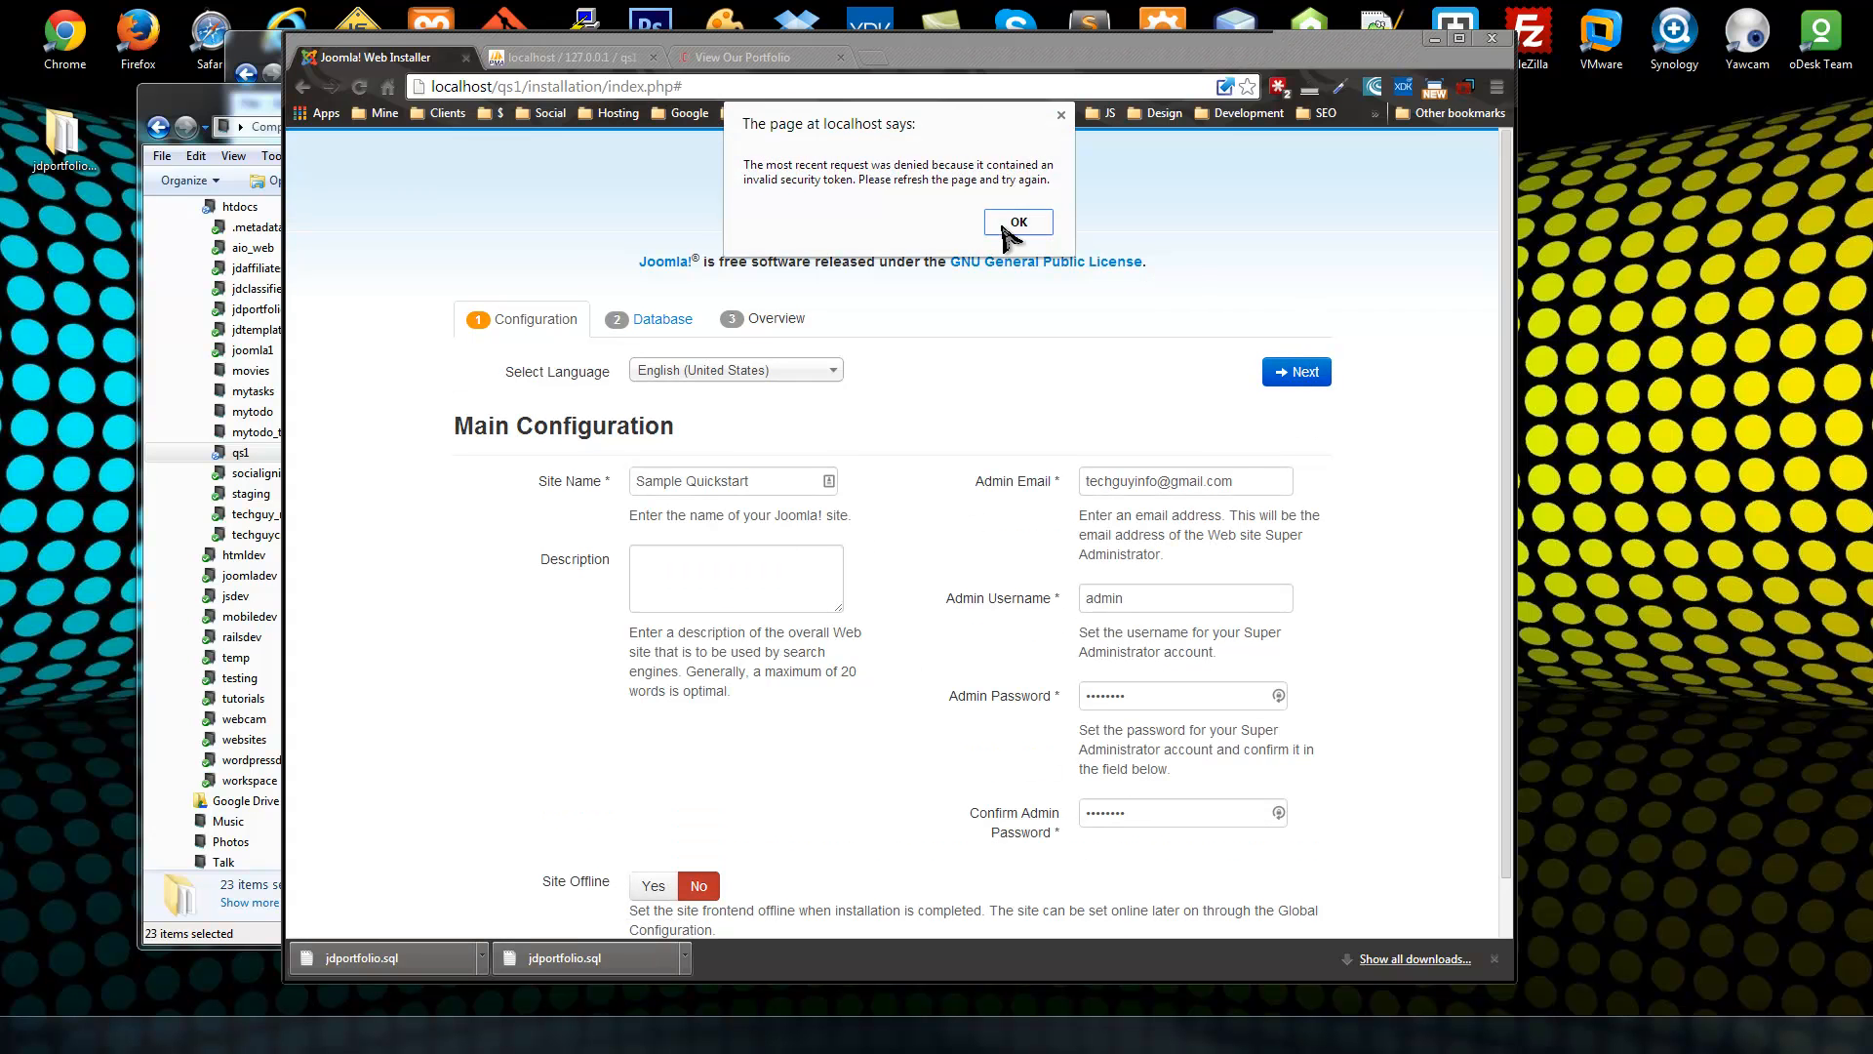
click(1016, 222)
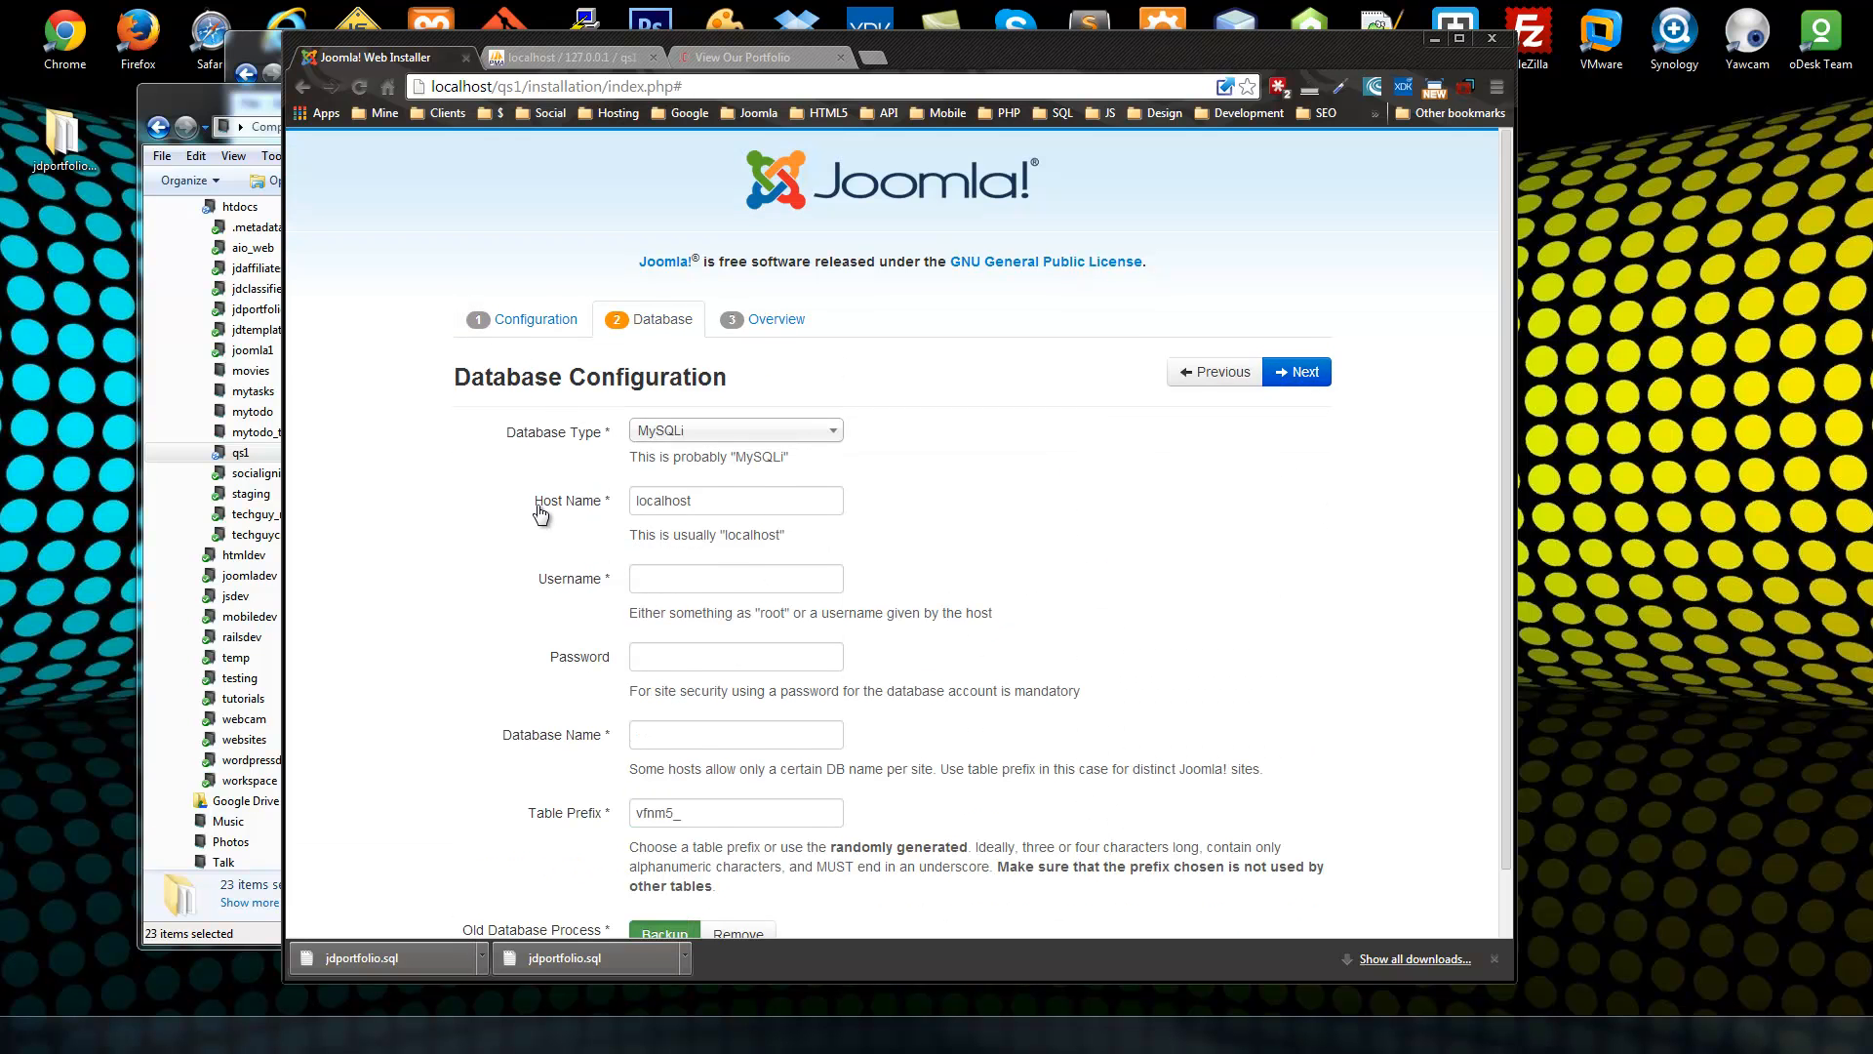
Enter database user root, password and database name qs1, then continue to Finalisation.
text(r)
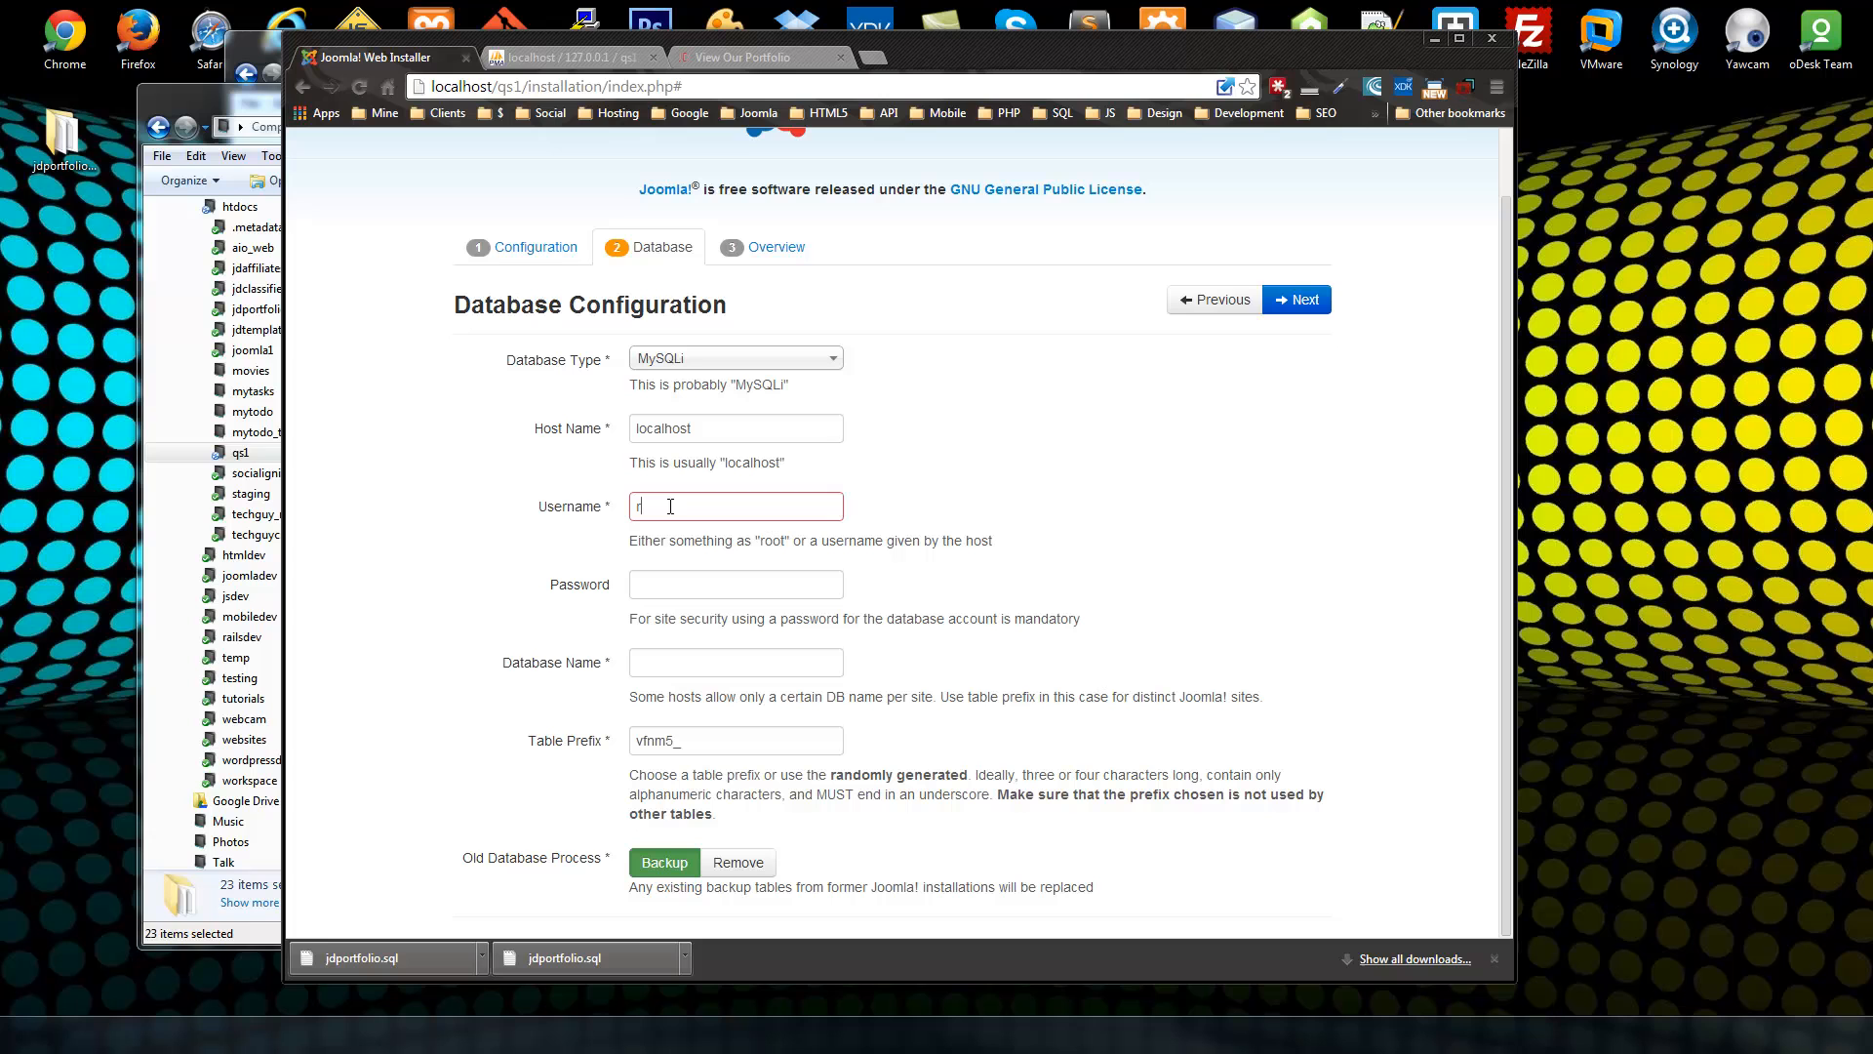
text(oot)
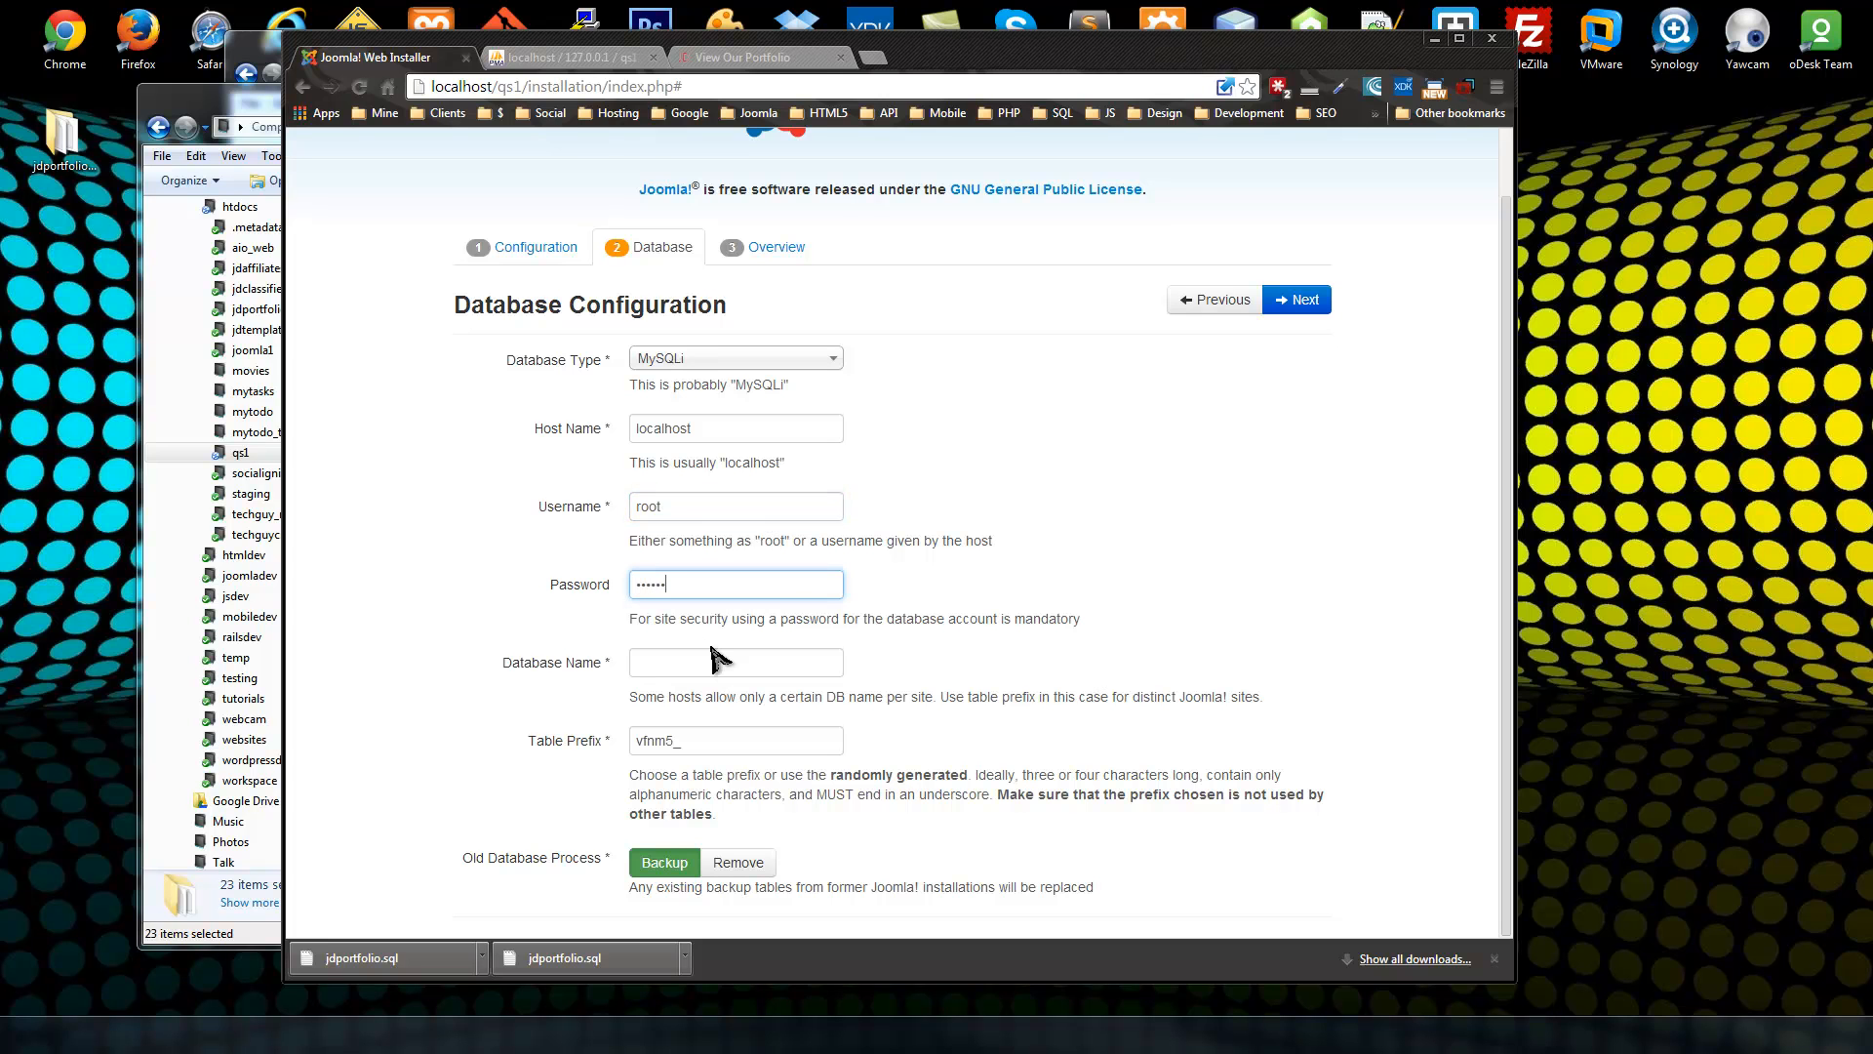
click(735, 663)
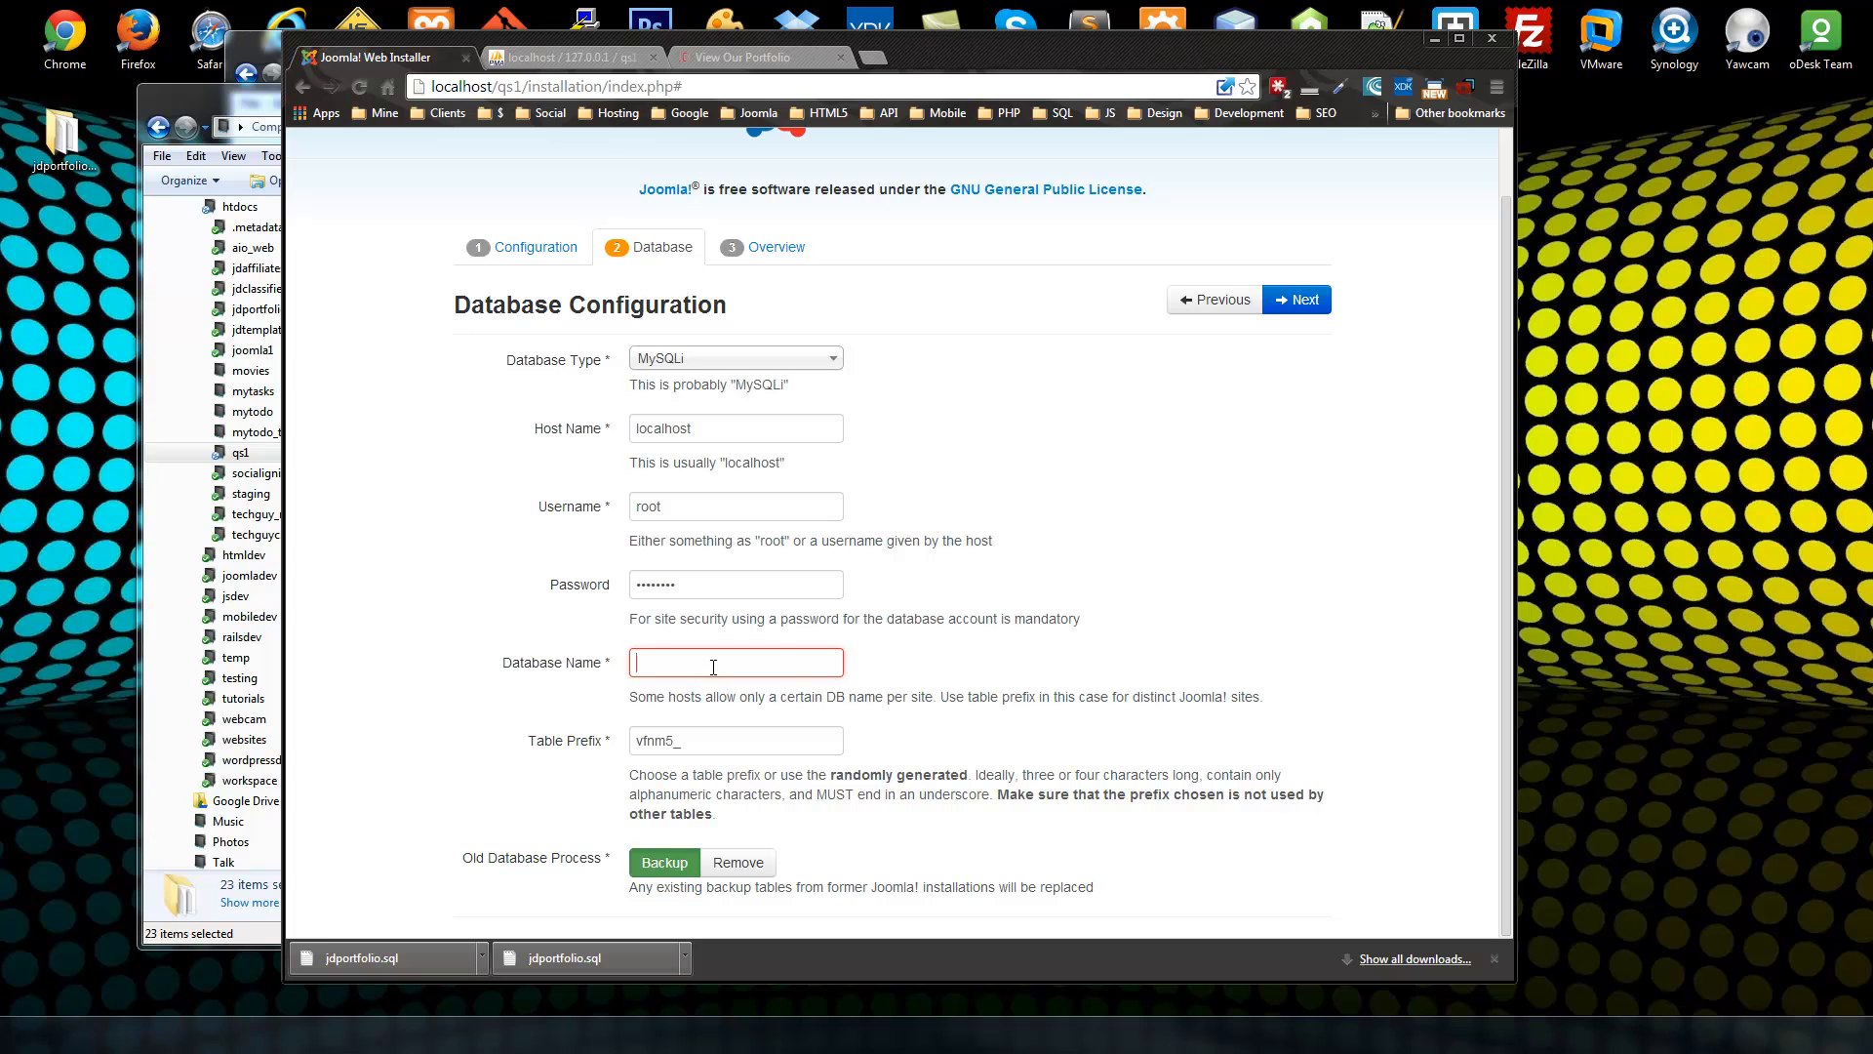
text(qs1)
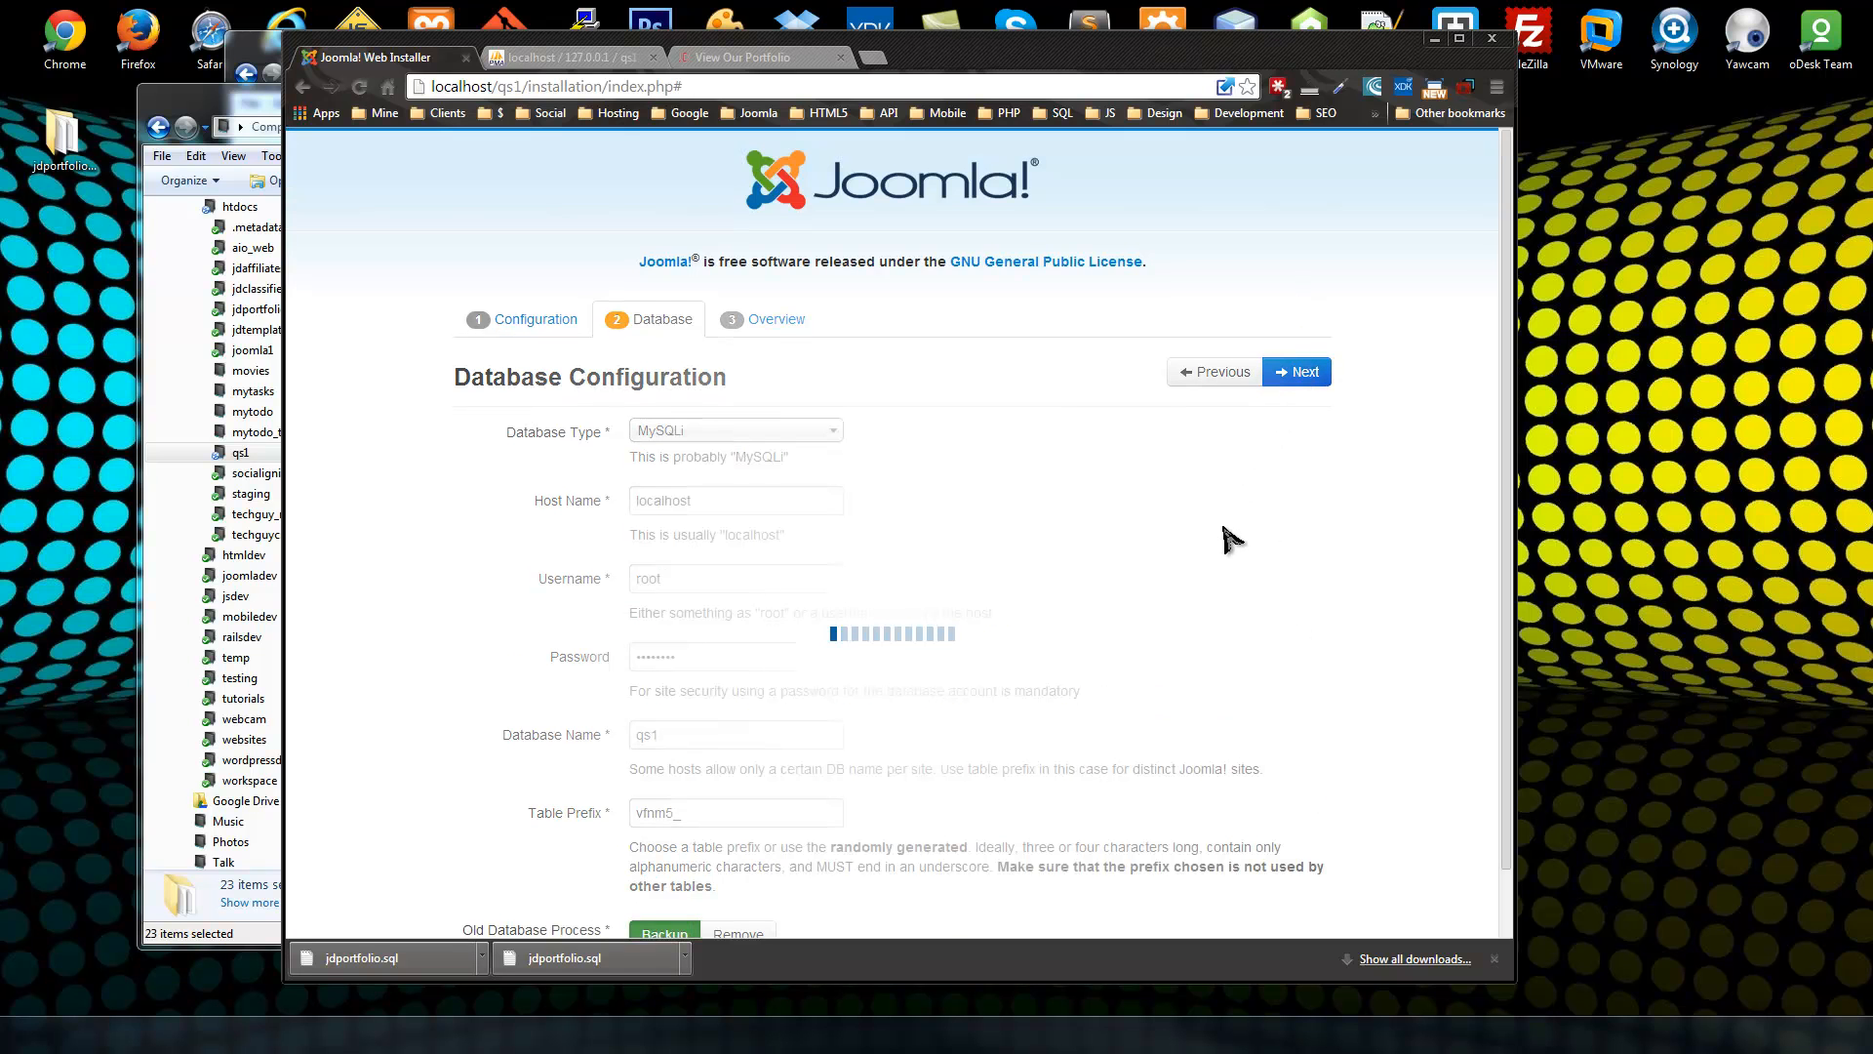
click(1296, 372)
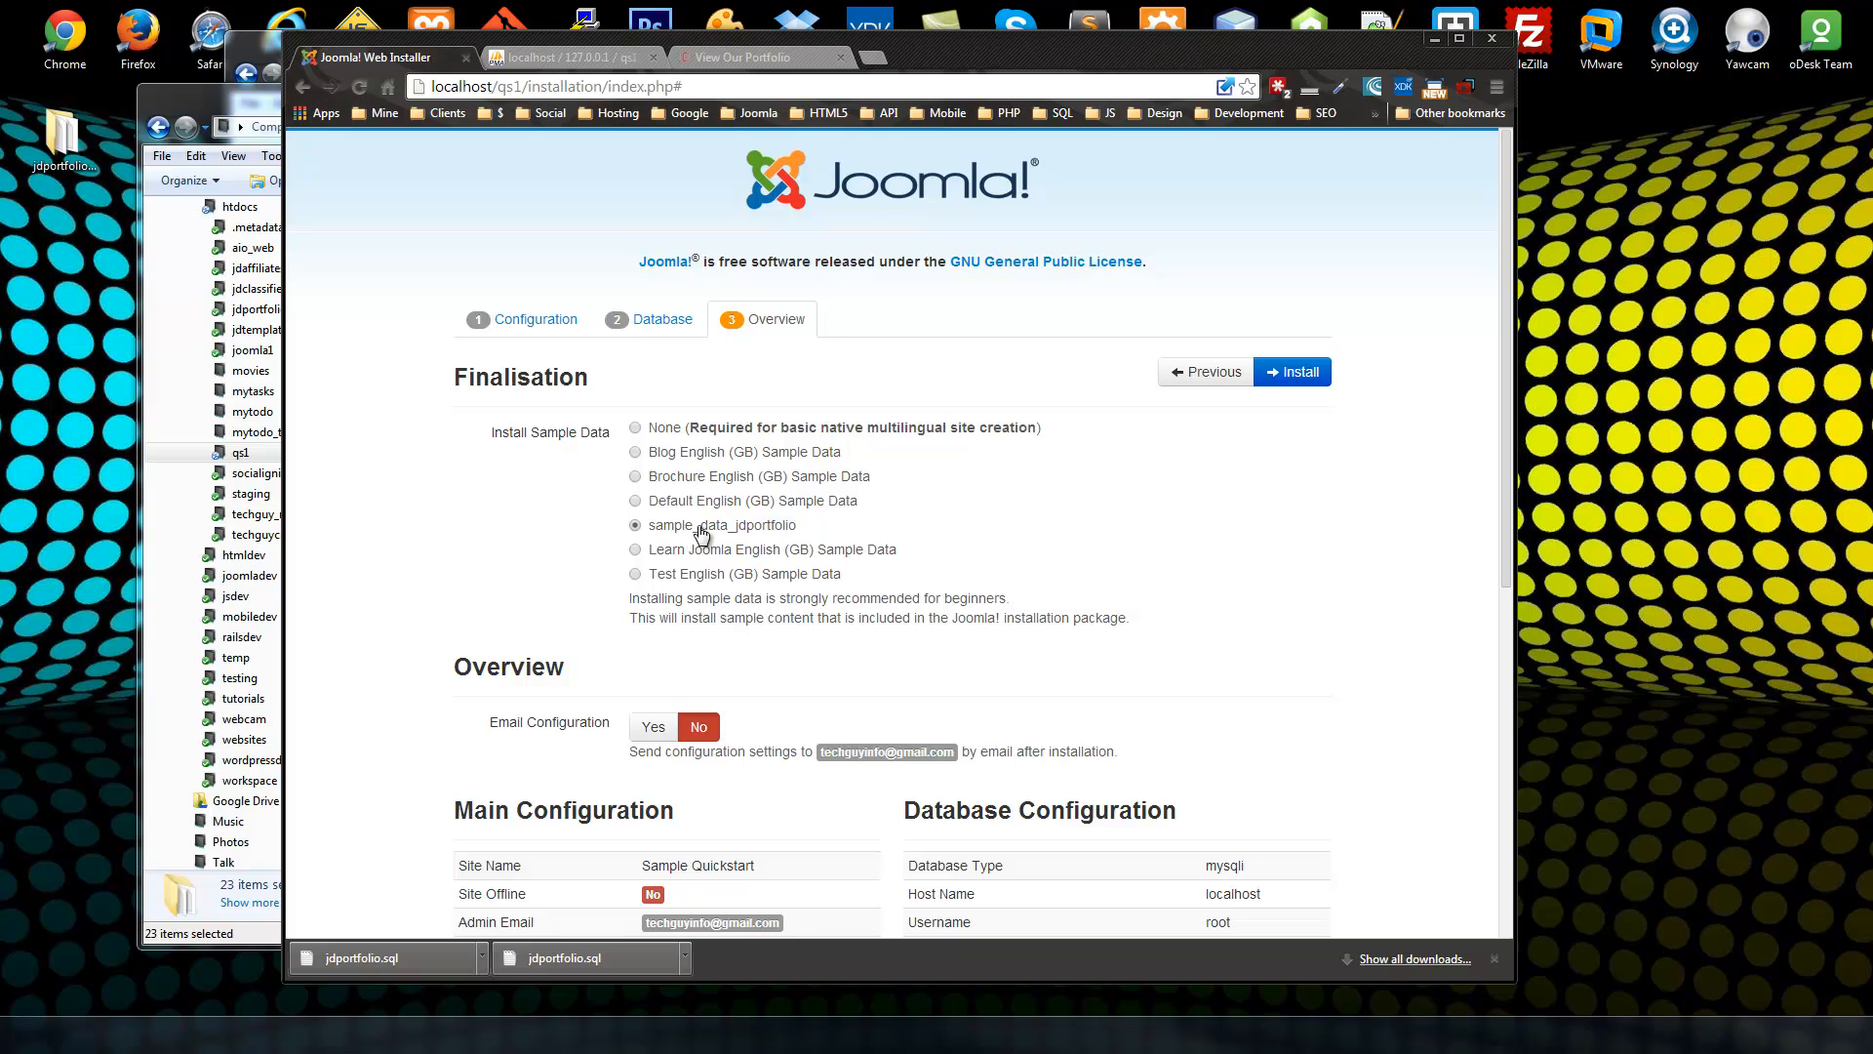
mouse_move(266, 108)
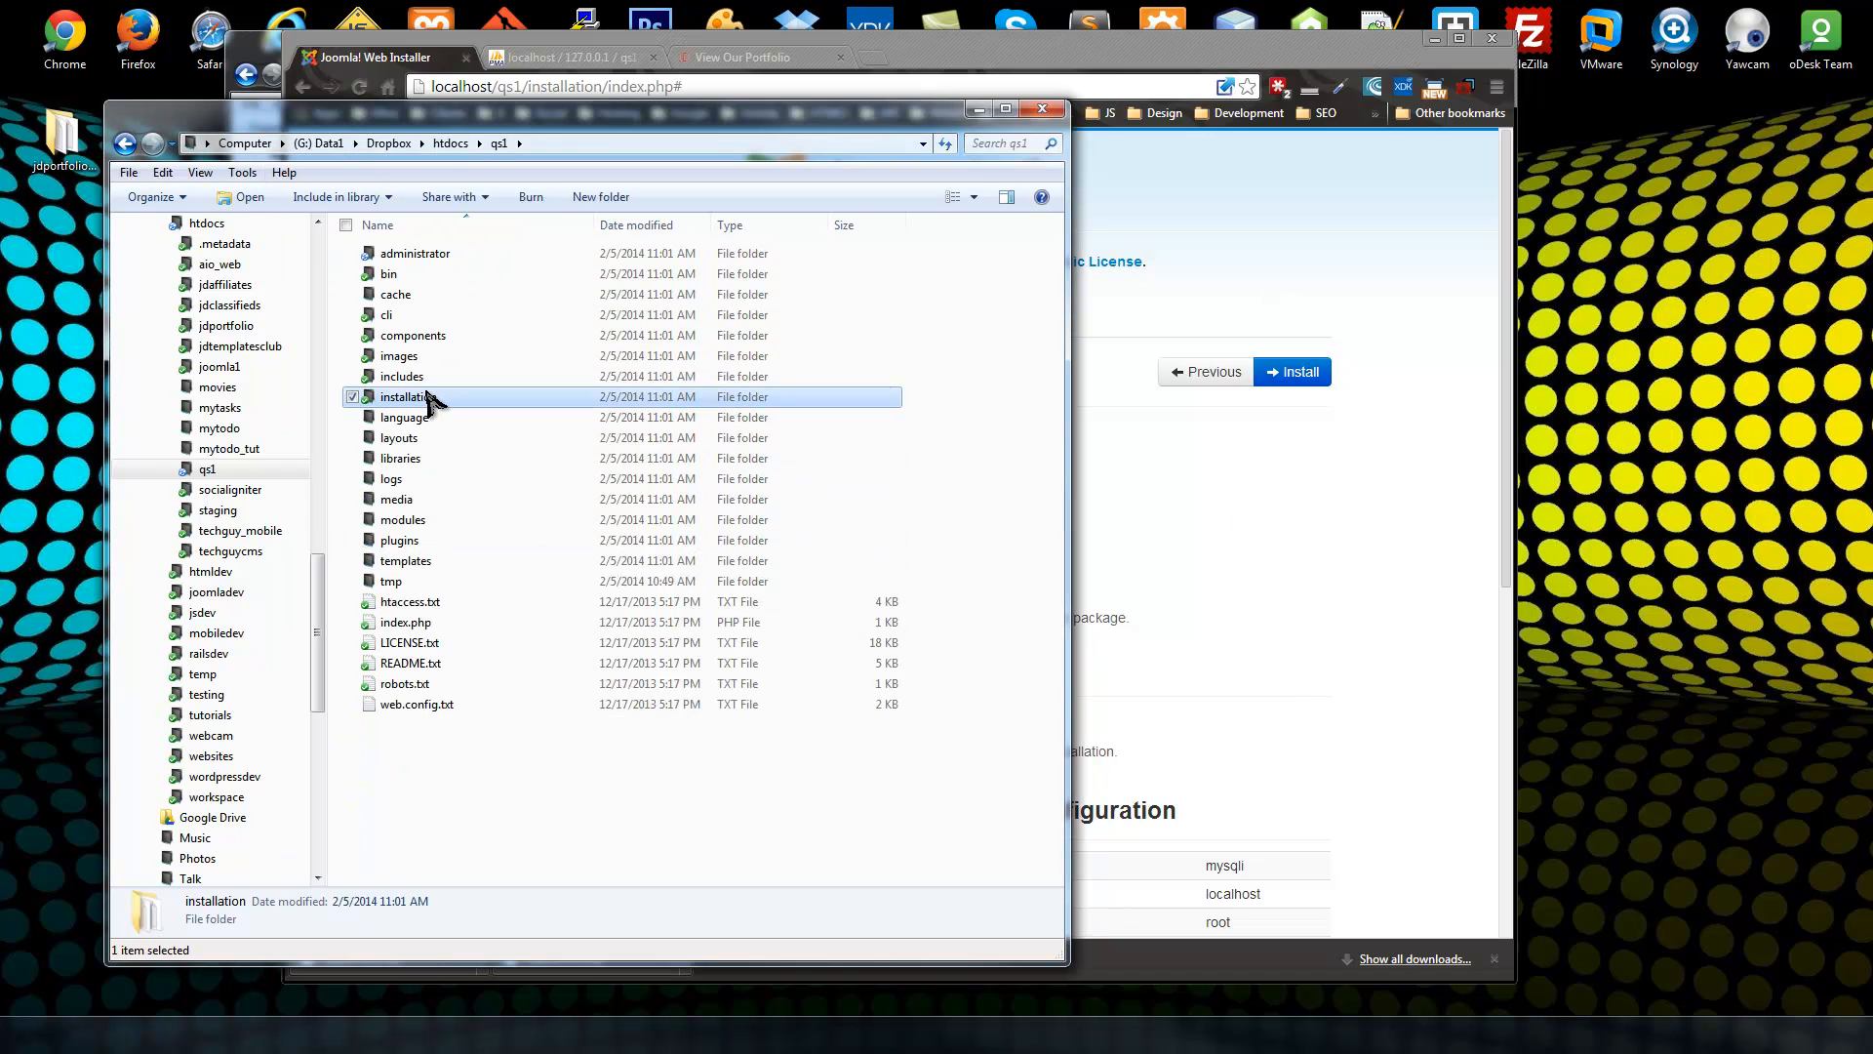
Browse installation > language > en-GB and open en-GB.ini in Notepad++.
double_click(417, 397)
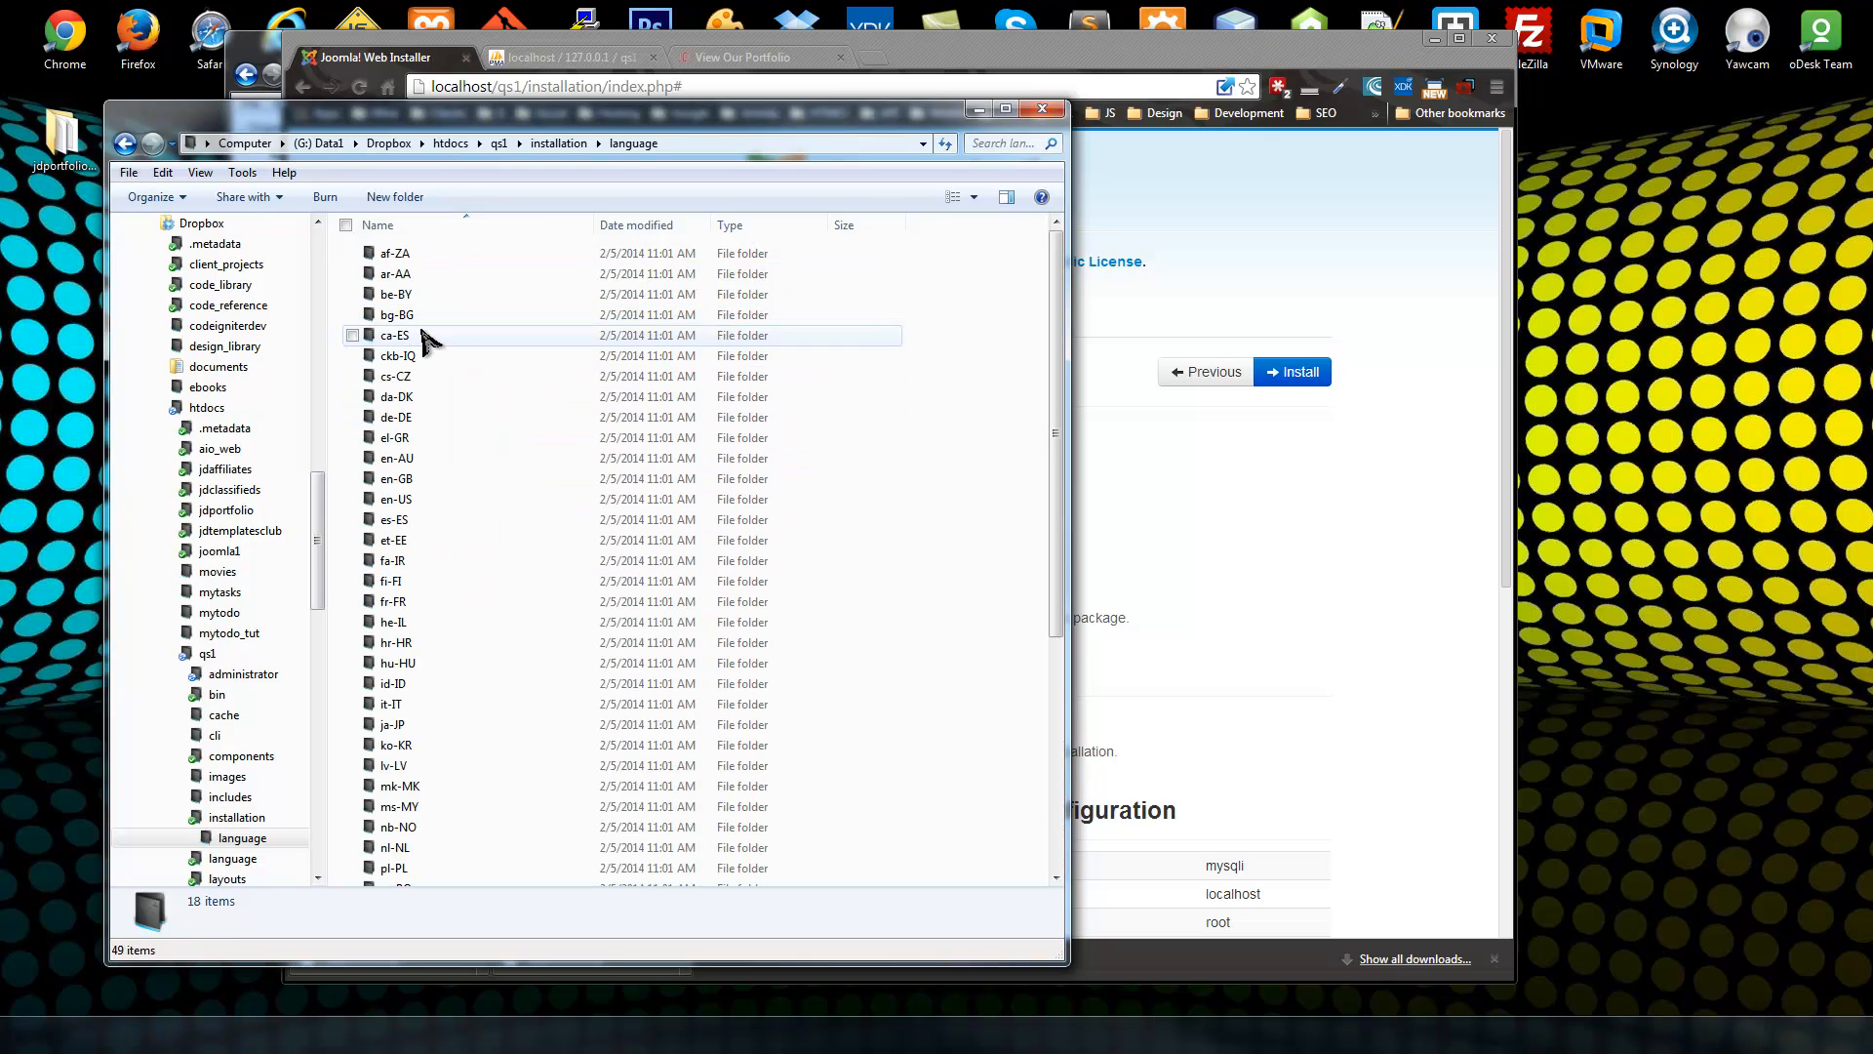
click(390, 581)
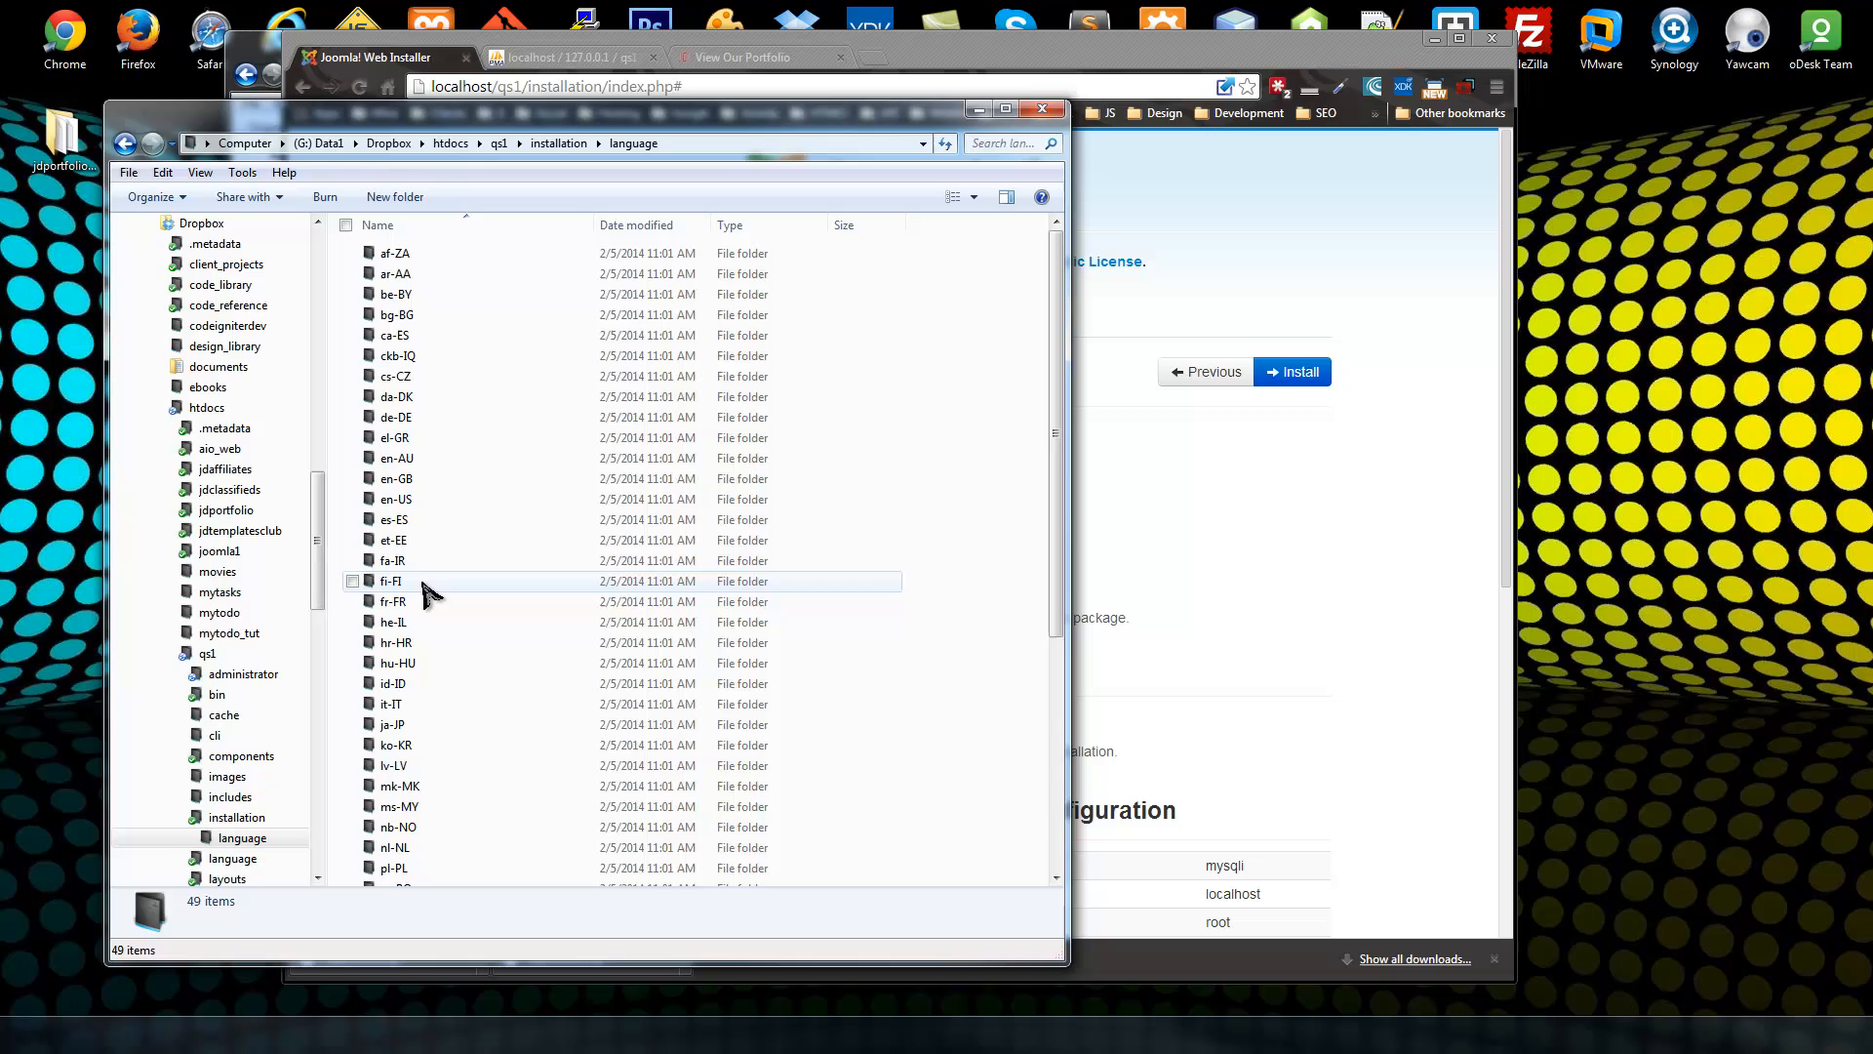
double_click(395, 478)
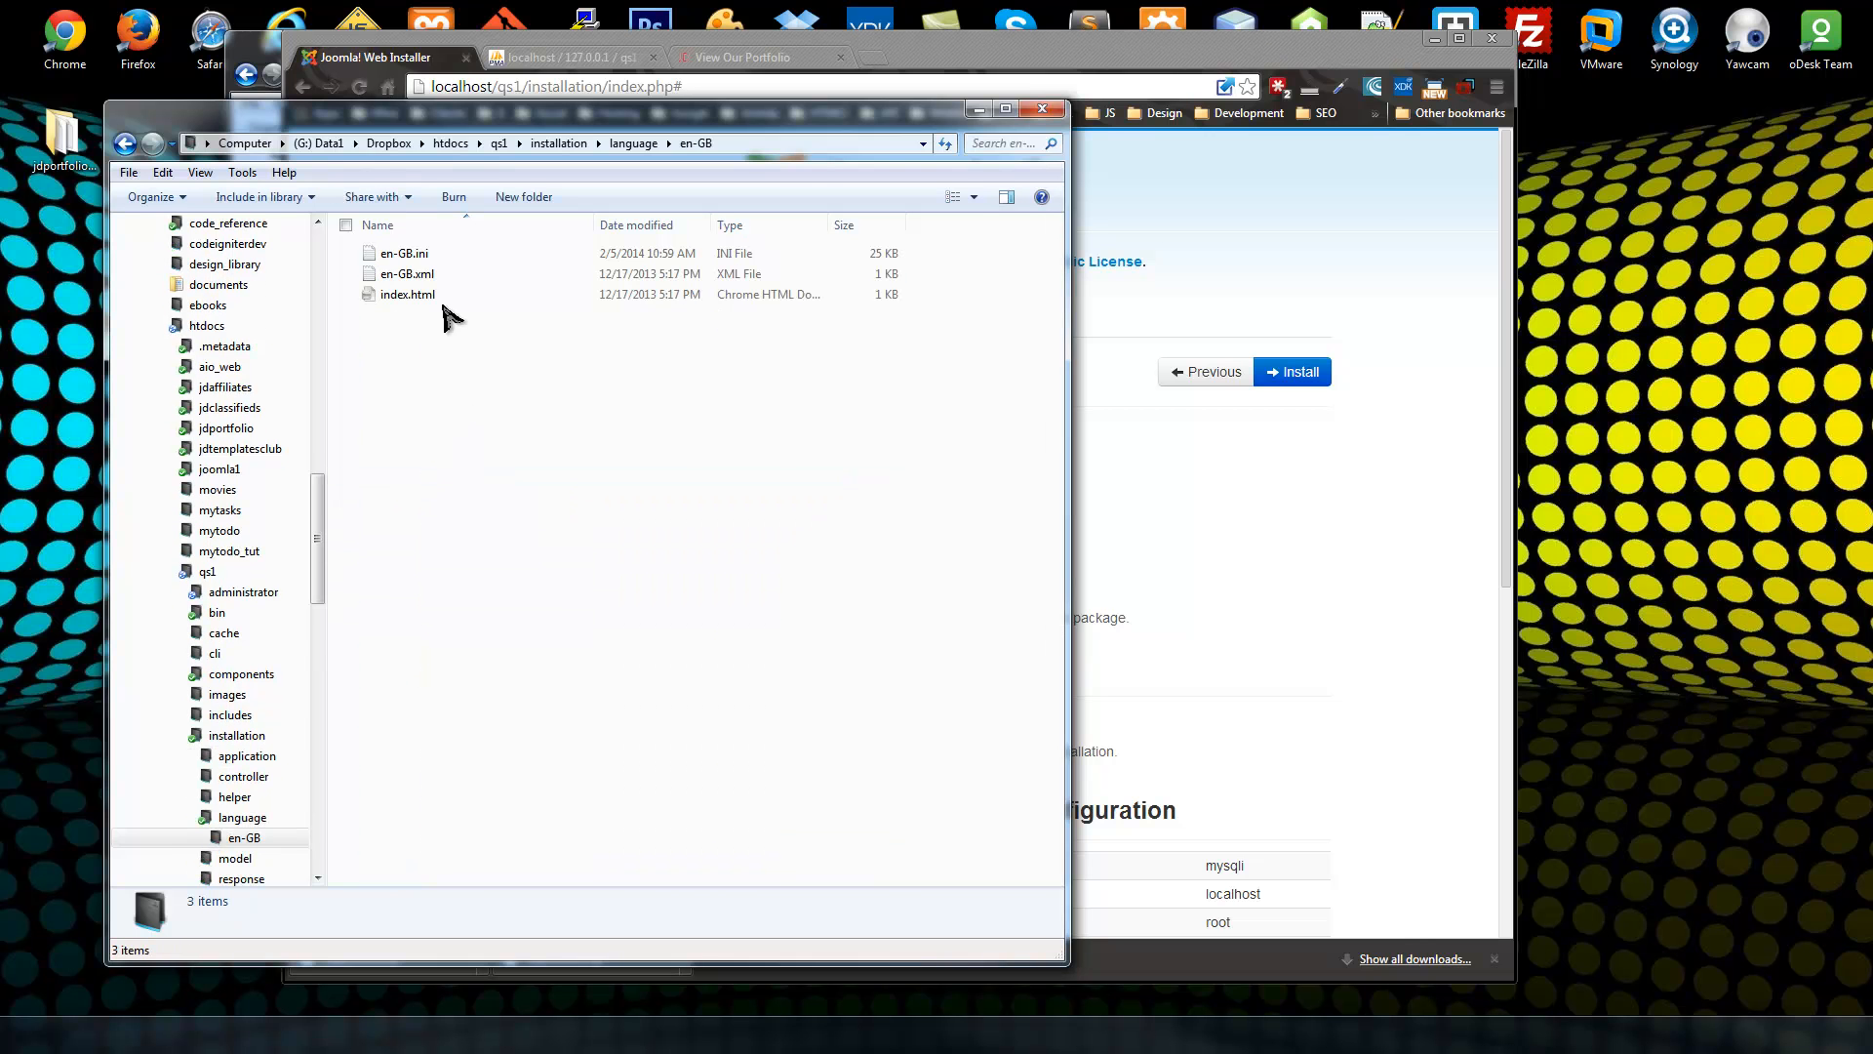
double_click(403, 252)
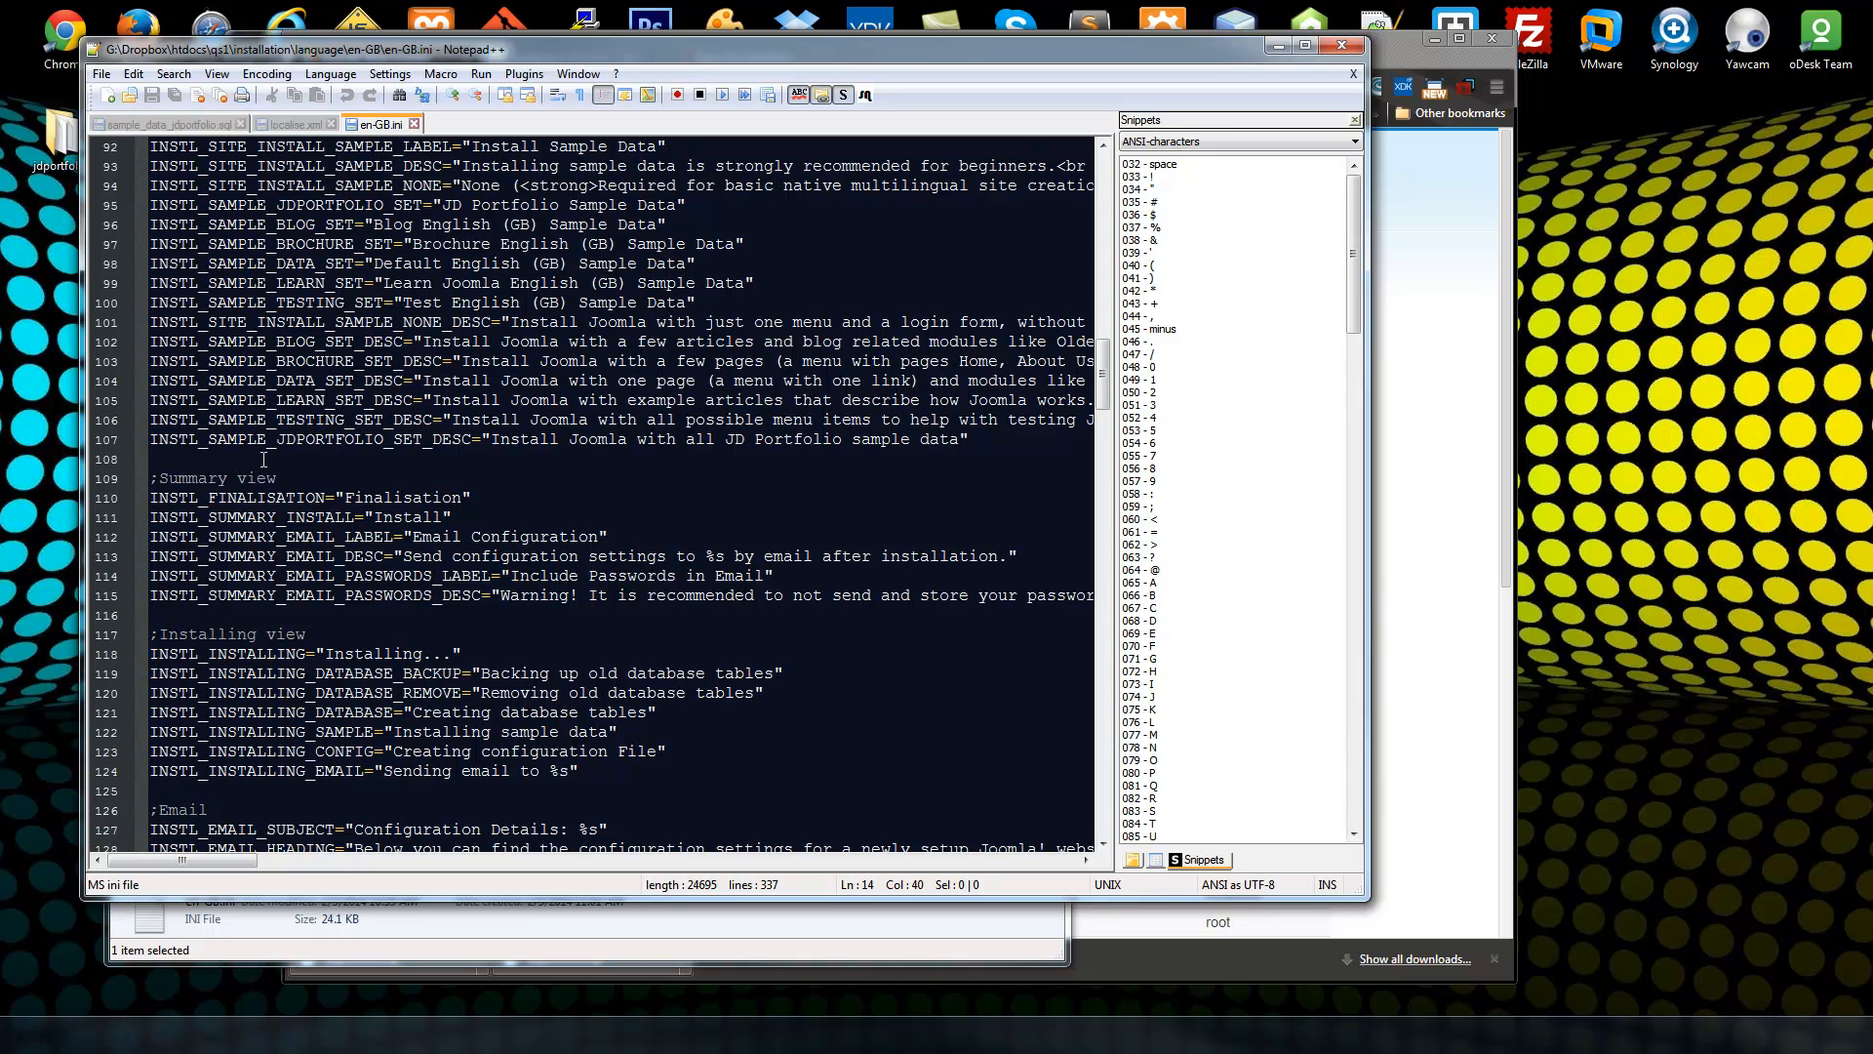
Insert DATA_ after INSTL_SAMPLE_ on line 95 to fix the JD Portfolio sample-data key.
click(266, 458)
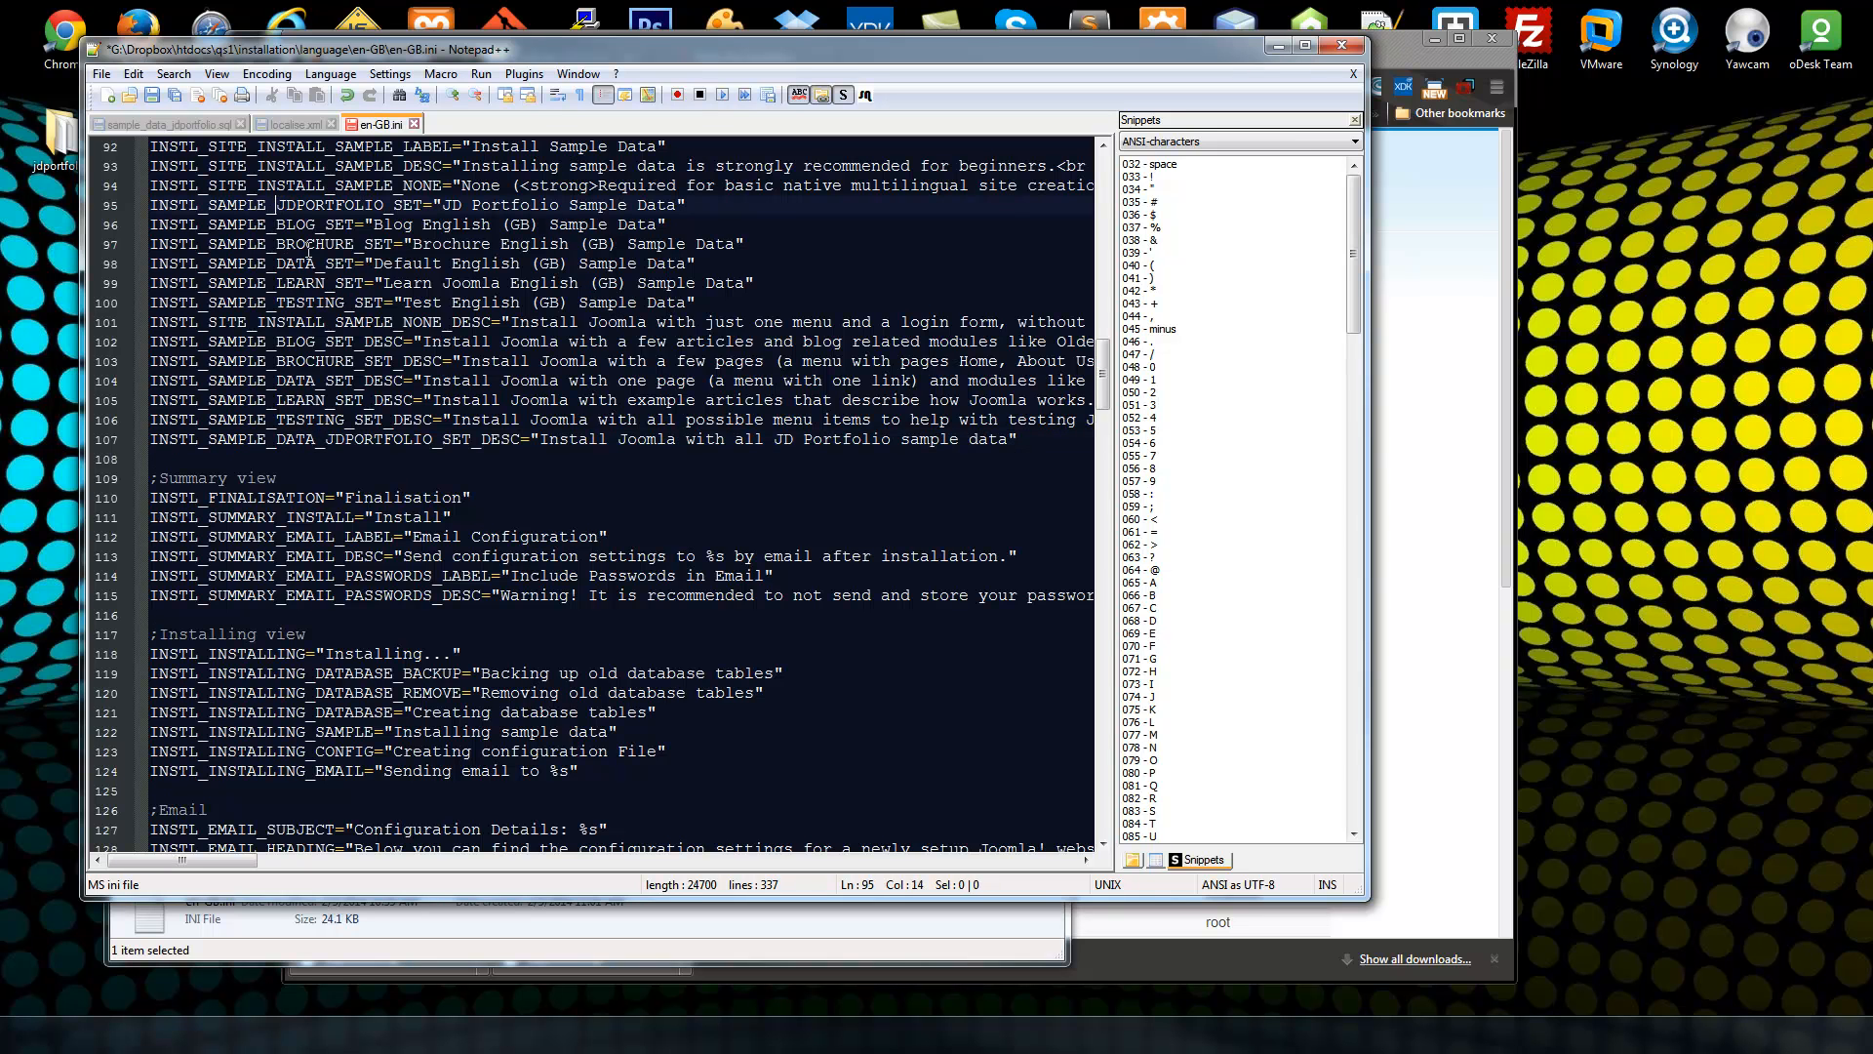
text(DATA)
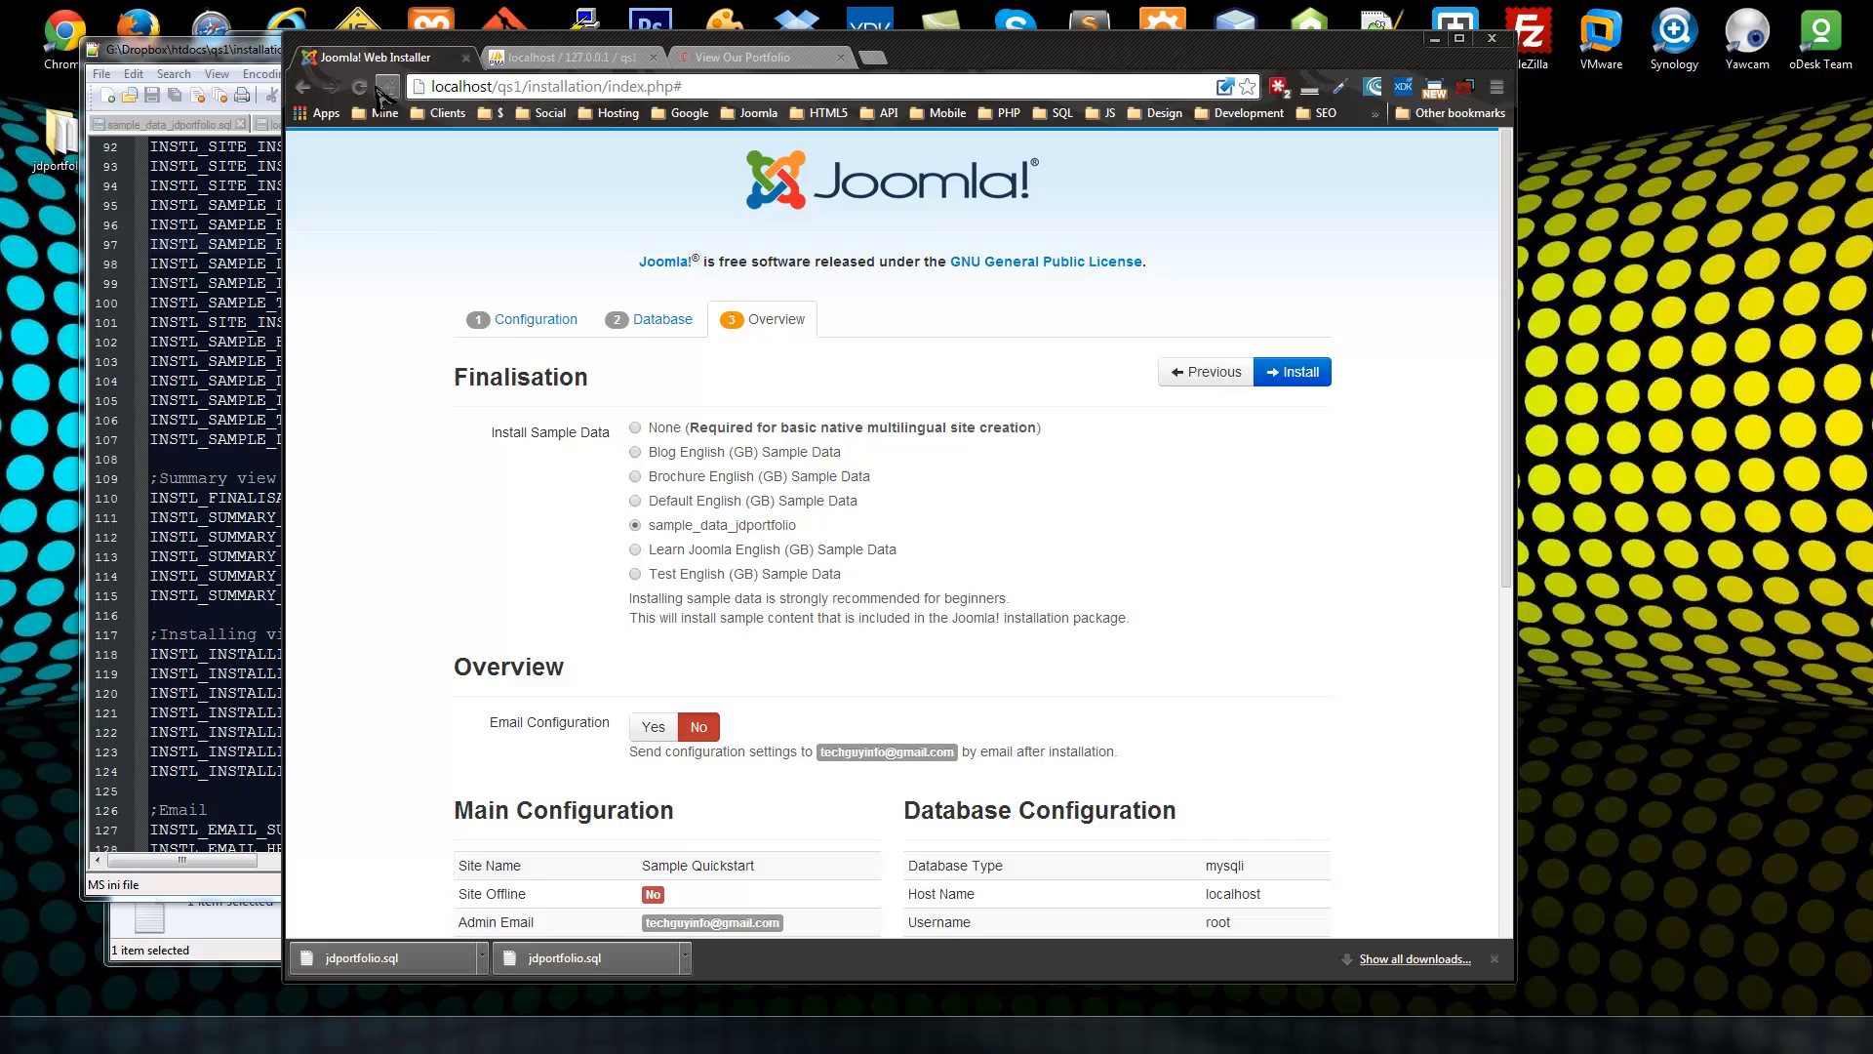
Reload, step through configuration and database, and install with JD Portfolio Sample Data.
click(534, 319)
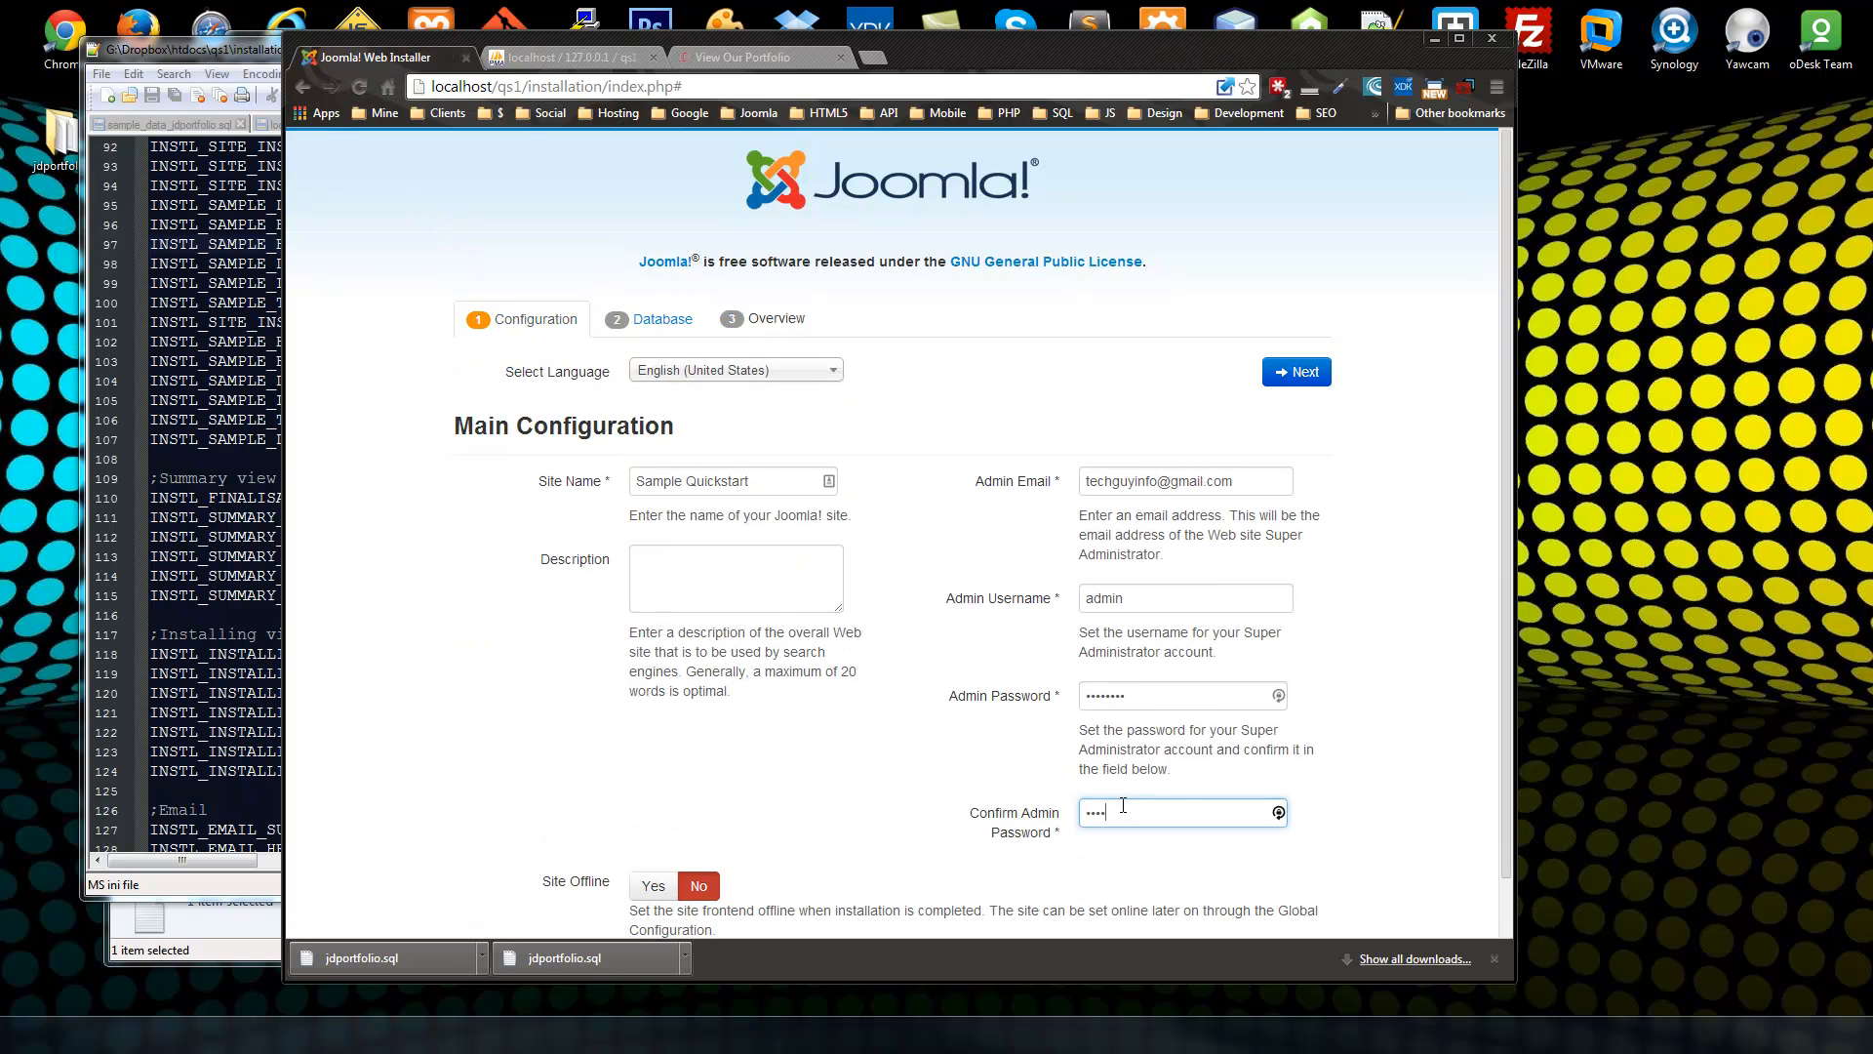
click(1295, 372)
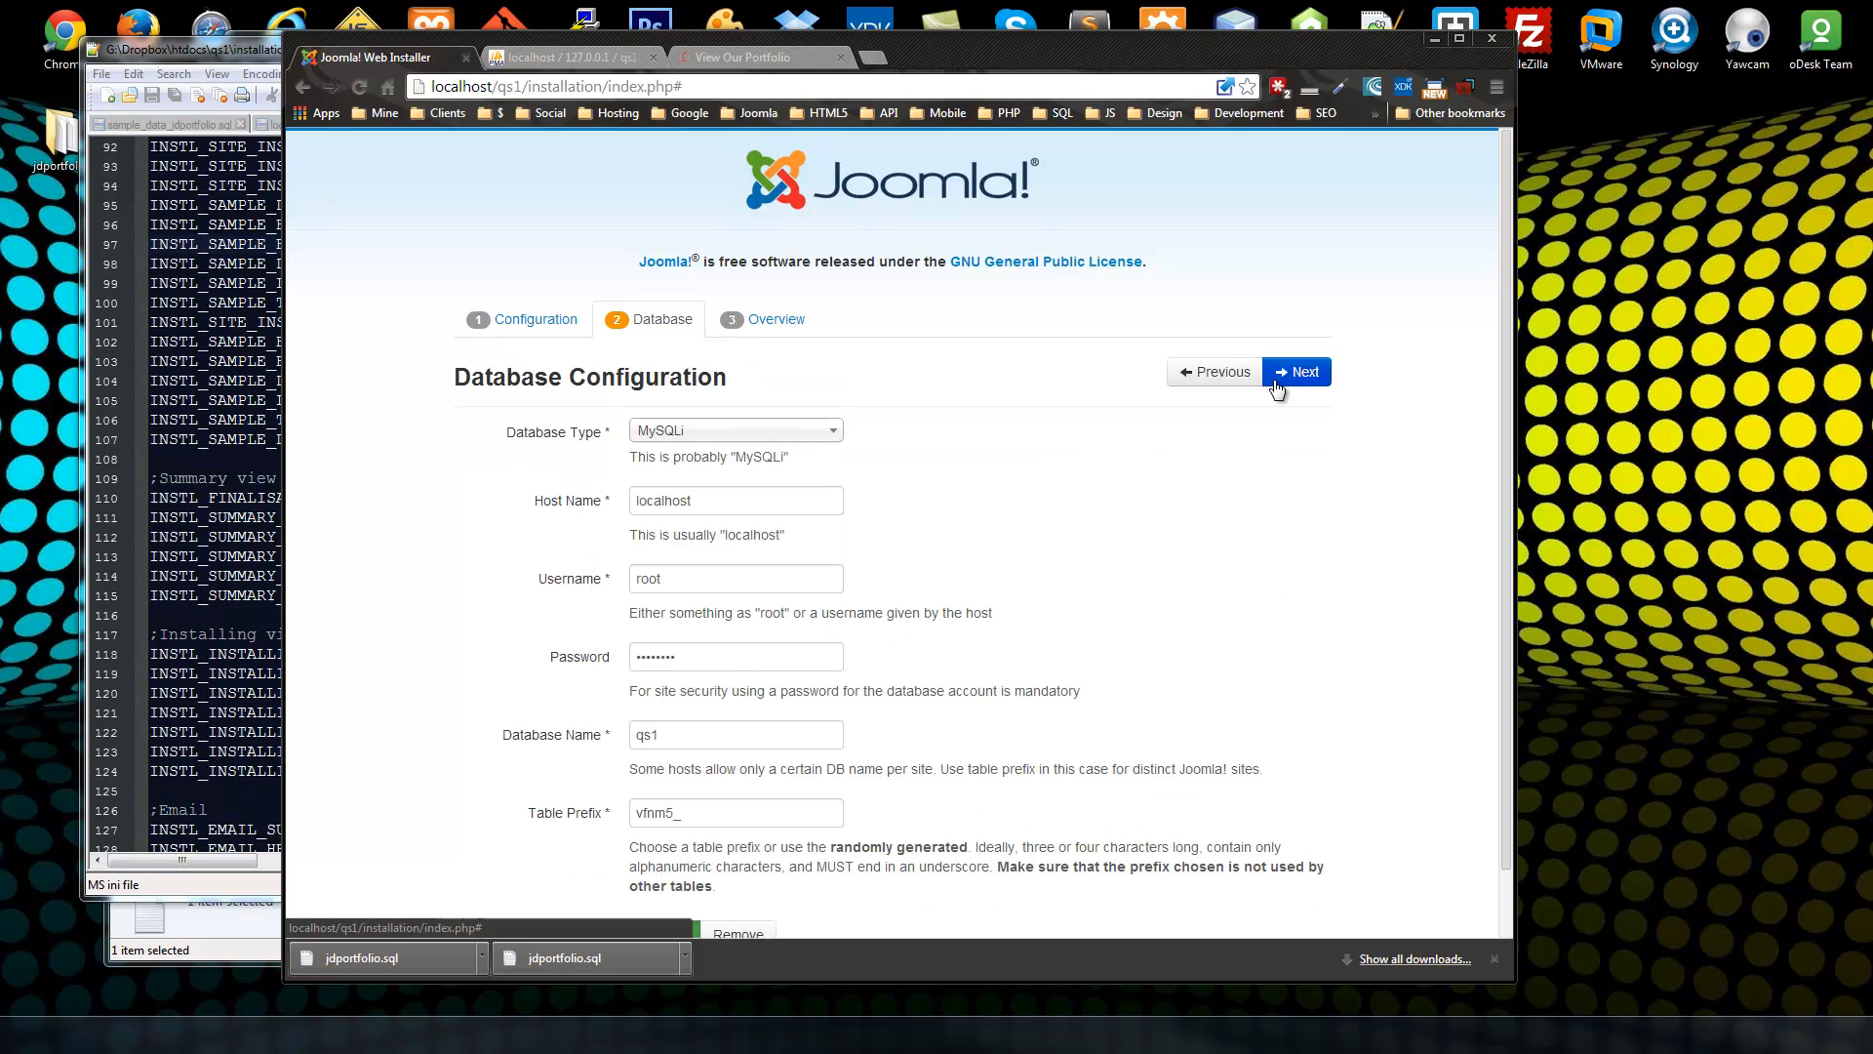
click(1296, 372)
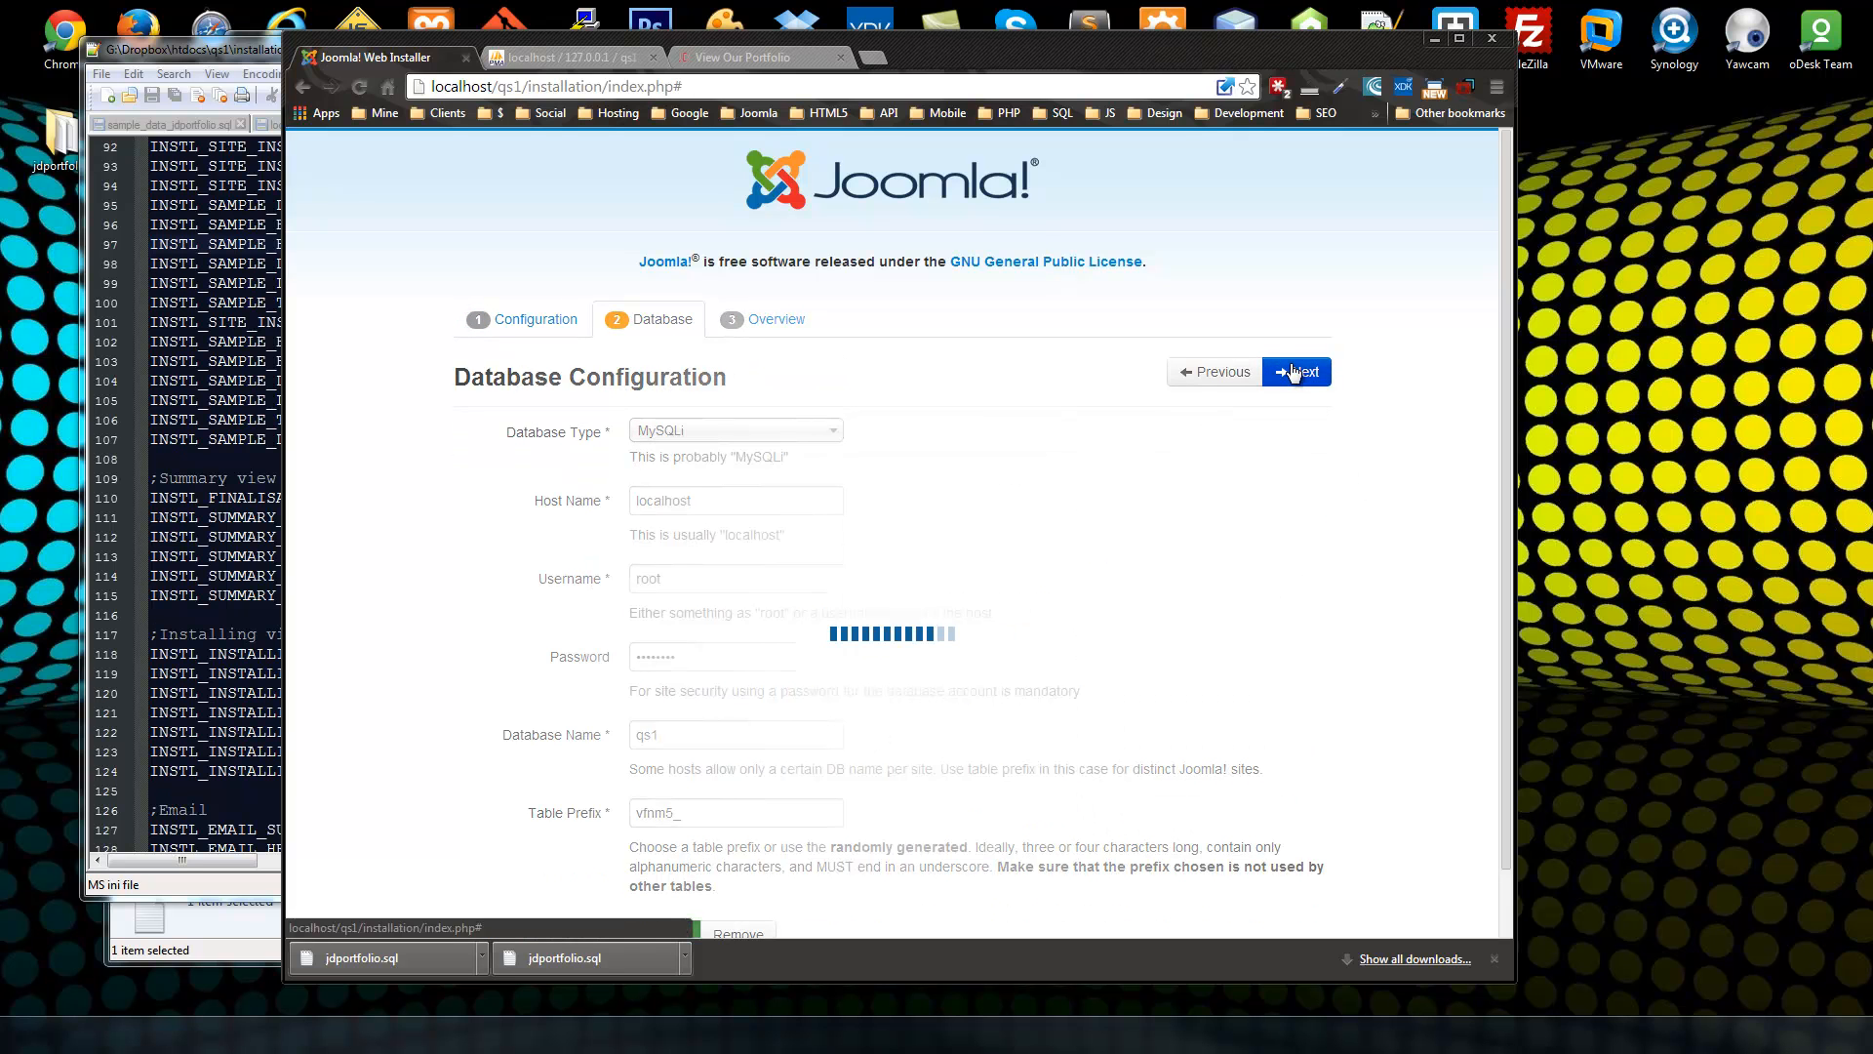
click(1296, 372)
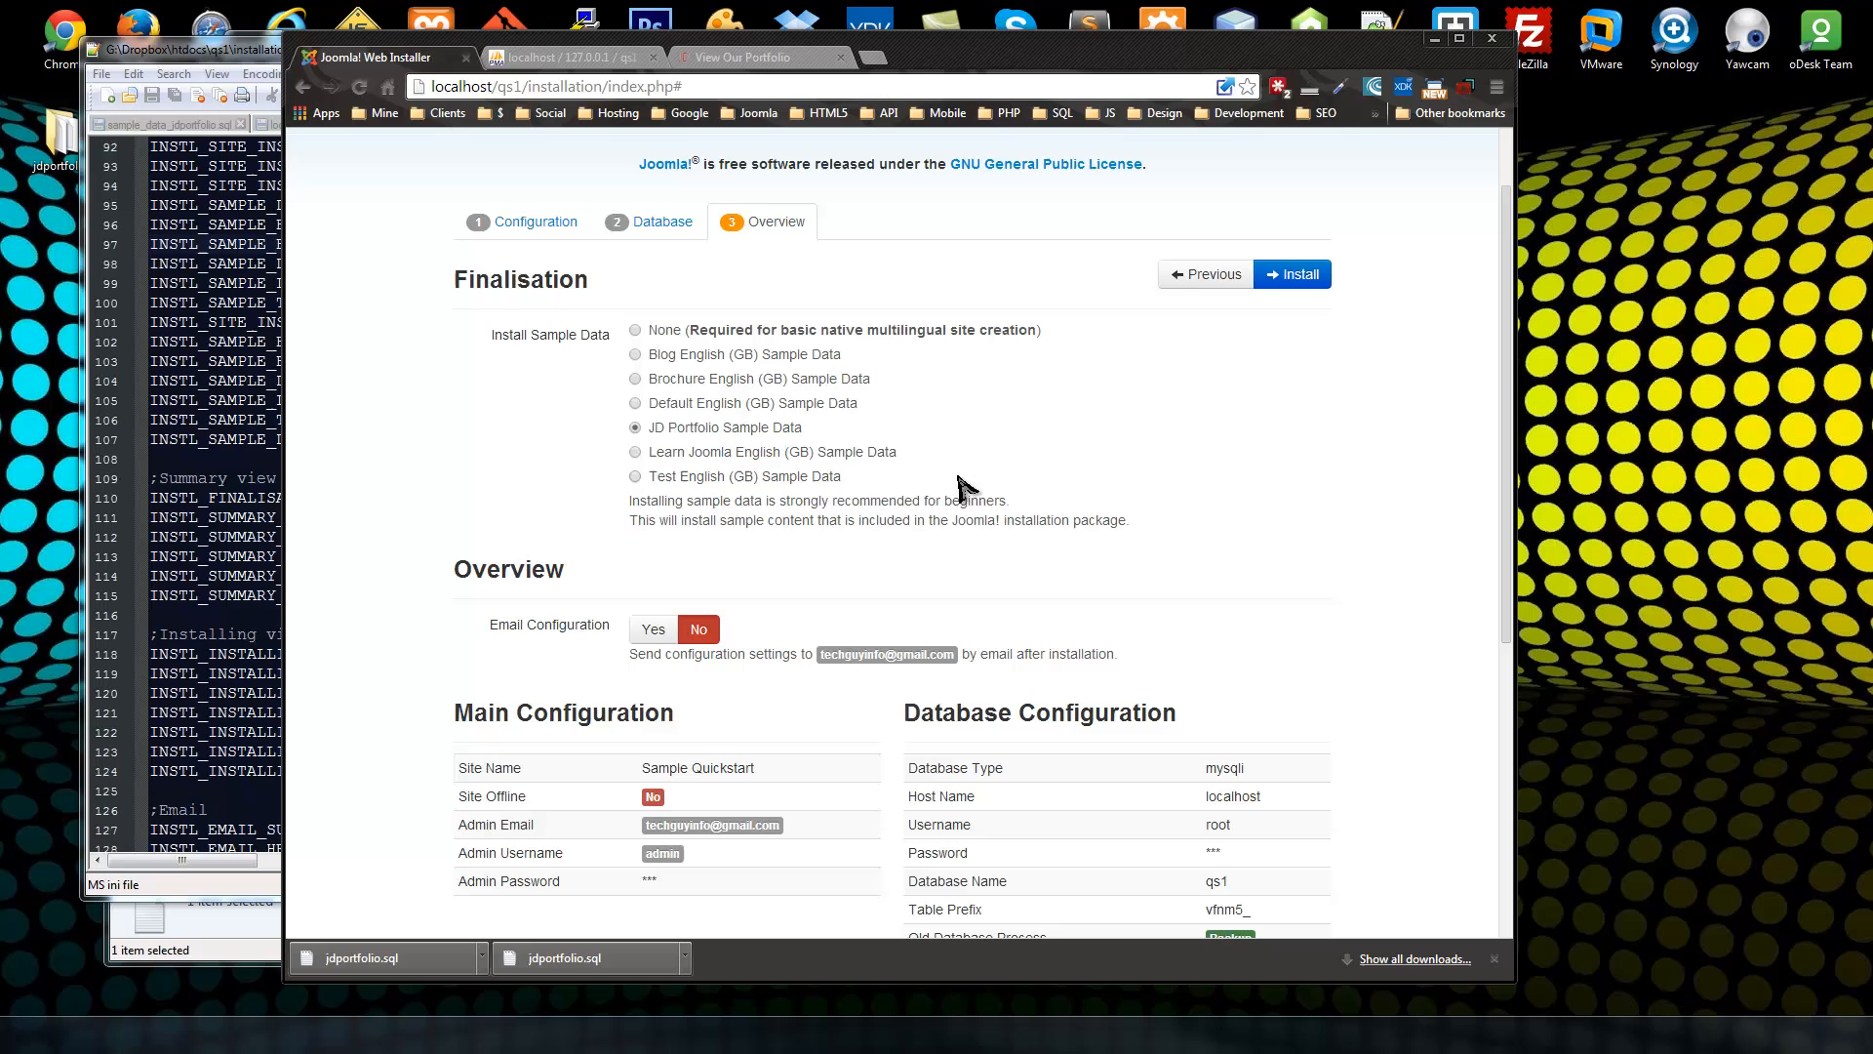
mouse_move(776, 435)
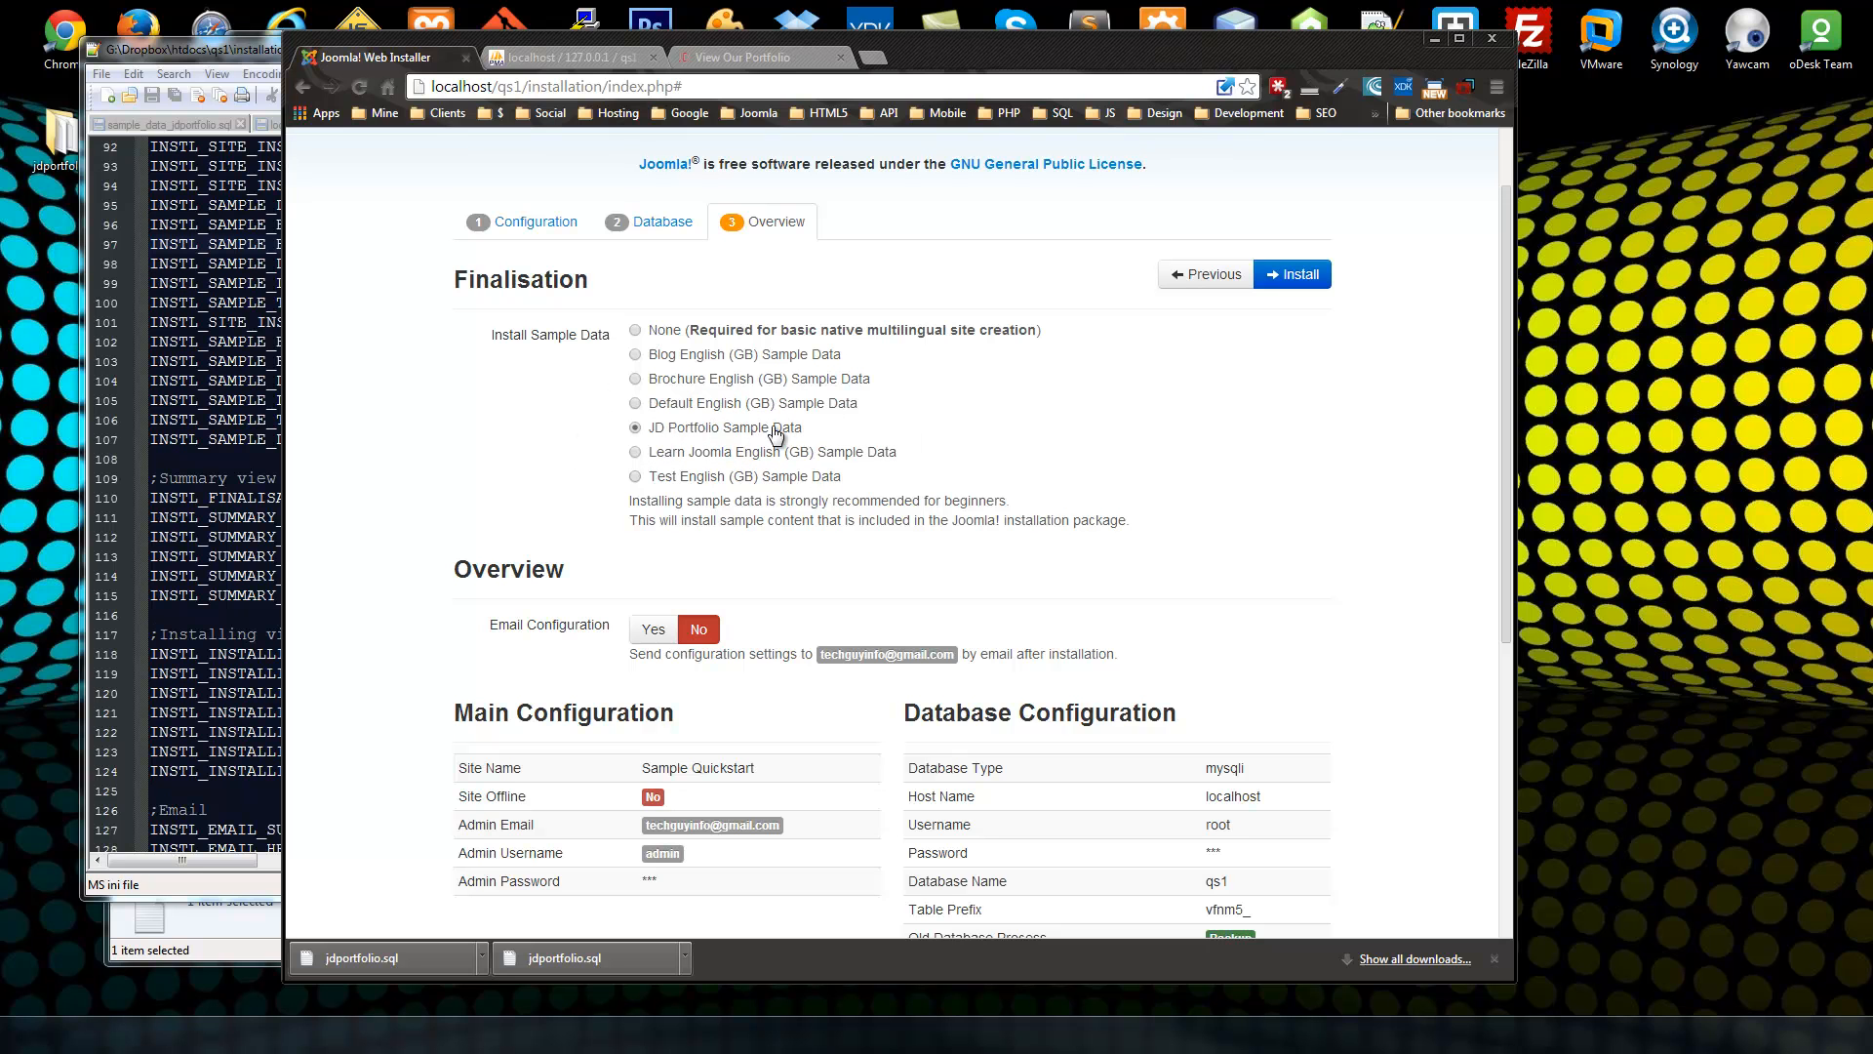
mouse_move(745, 440)
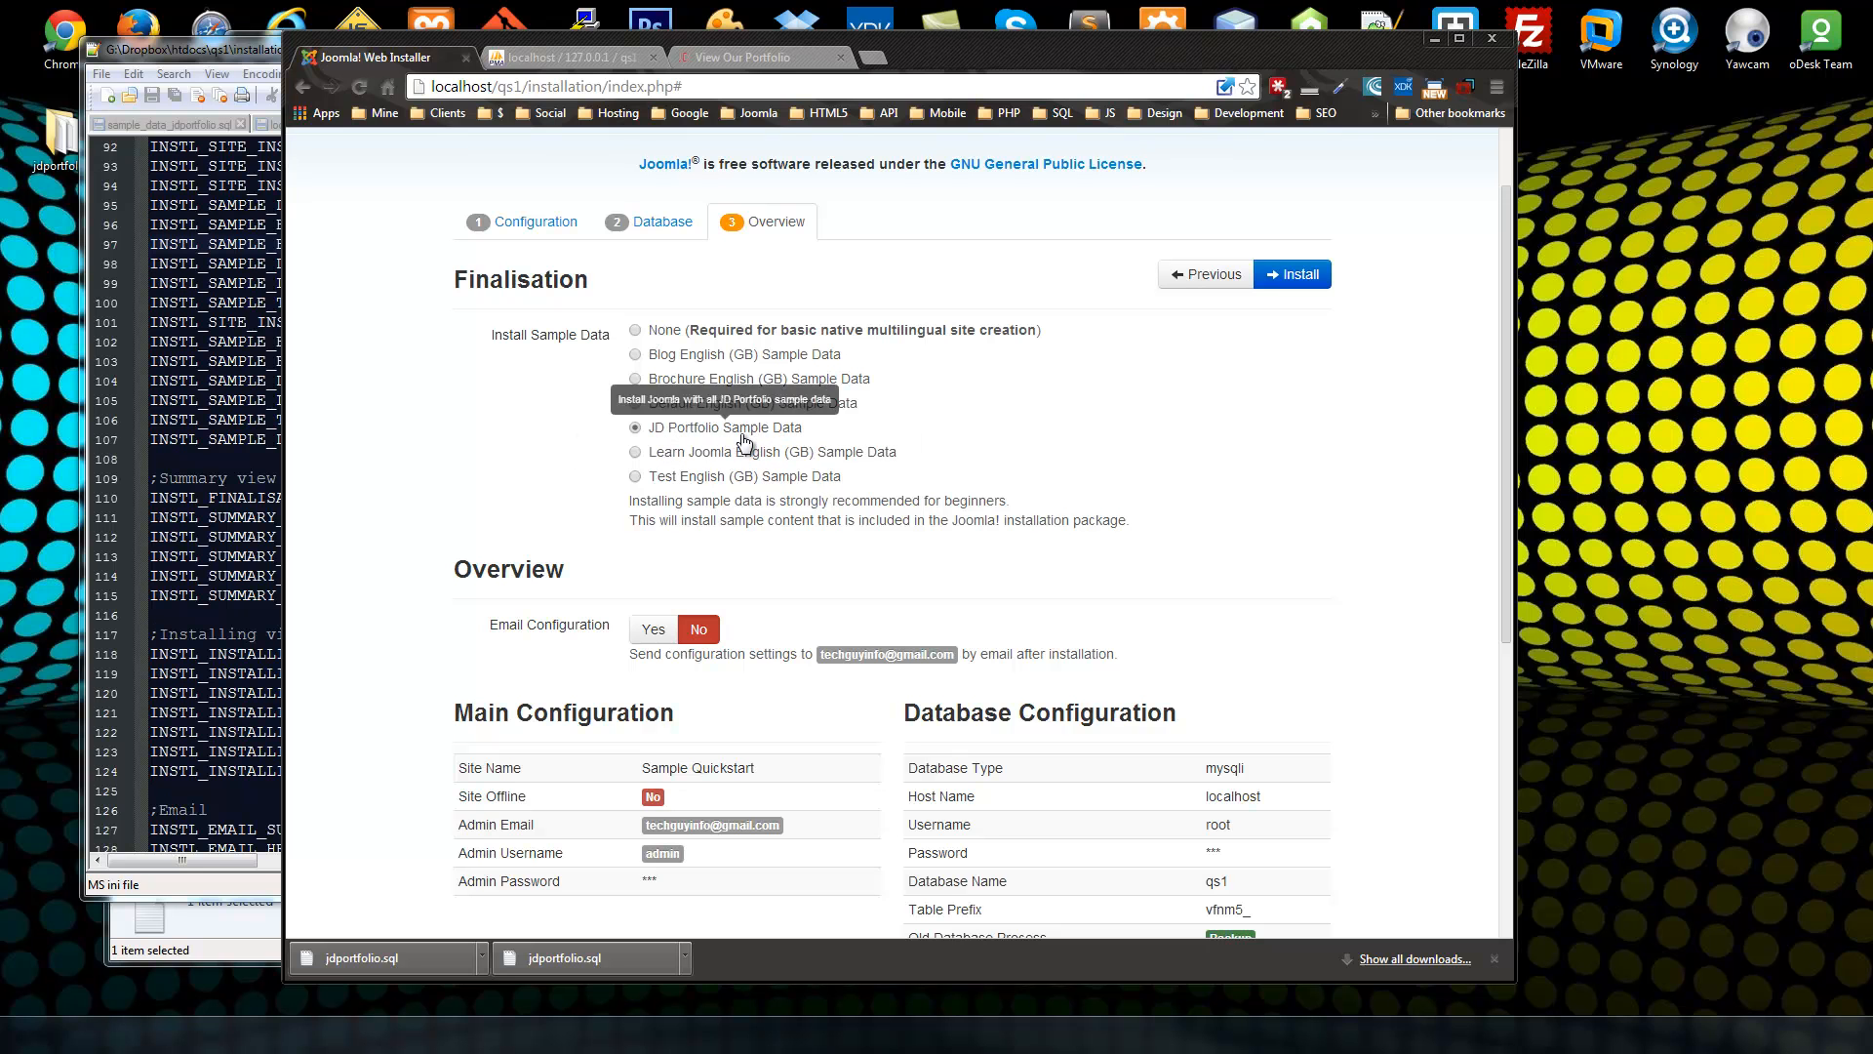
click(1293, 274)
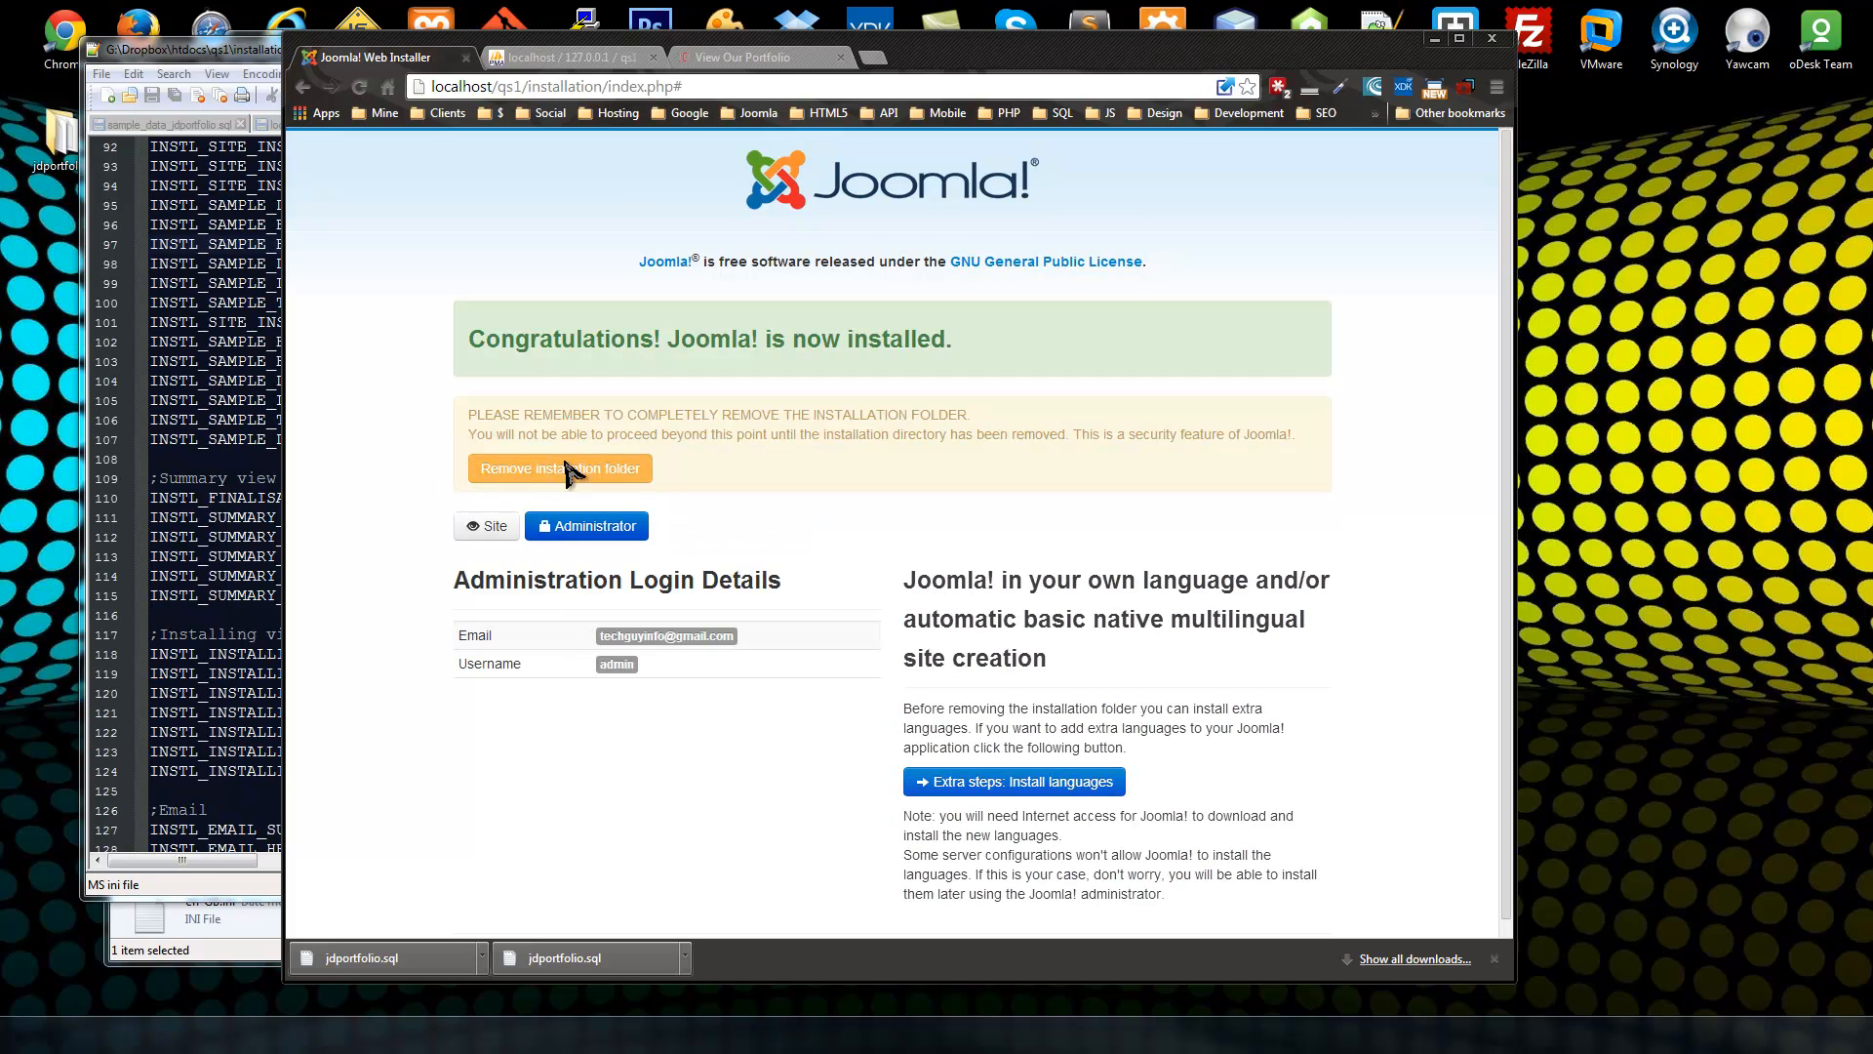
Remove the installation folder and open the qs1 site showing JD Portfolio.
click(558, 467)
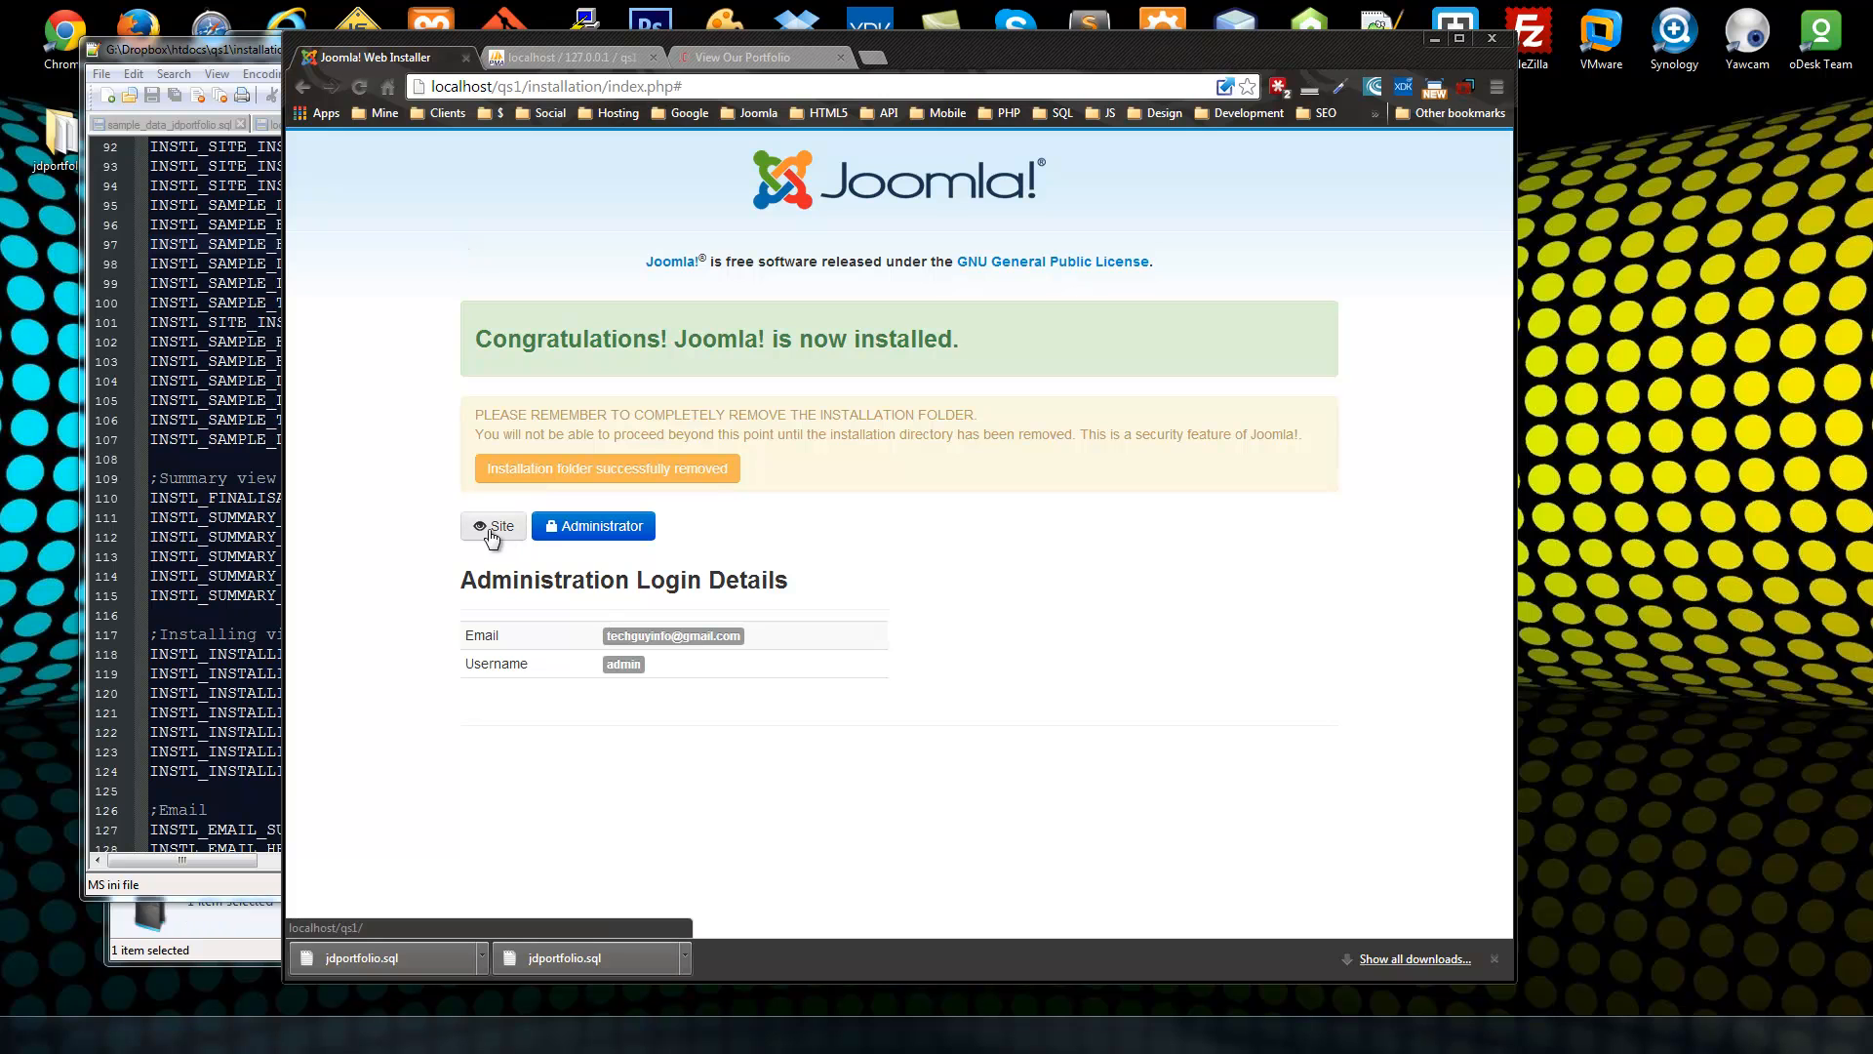
click(490, 525)
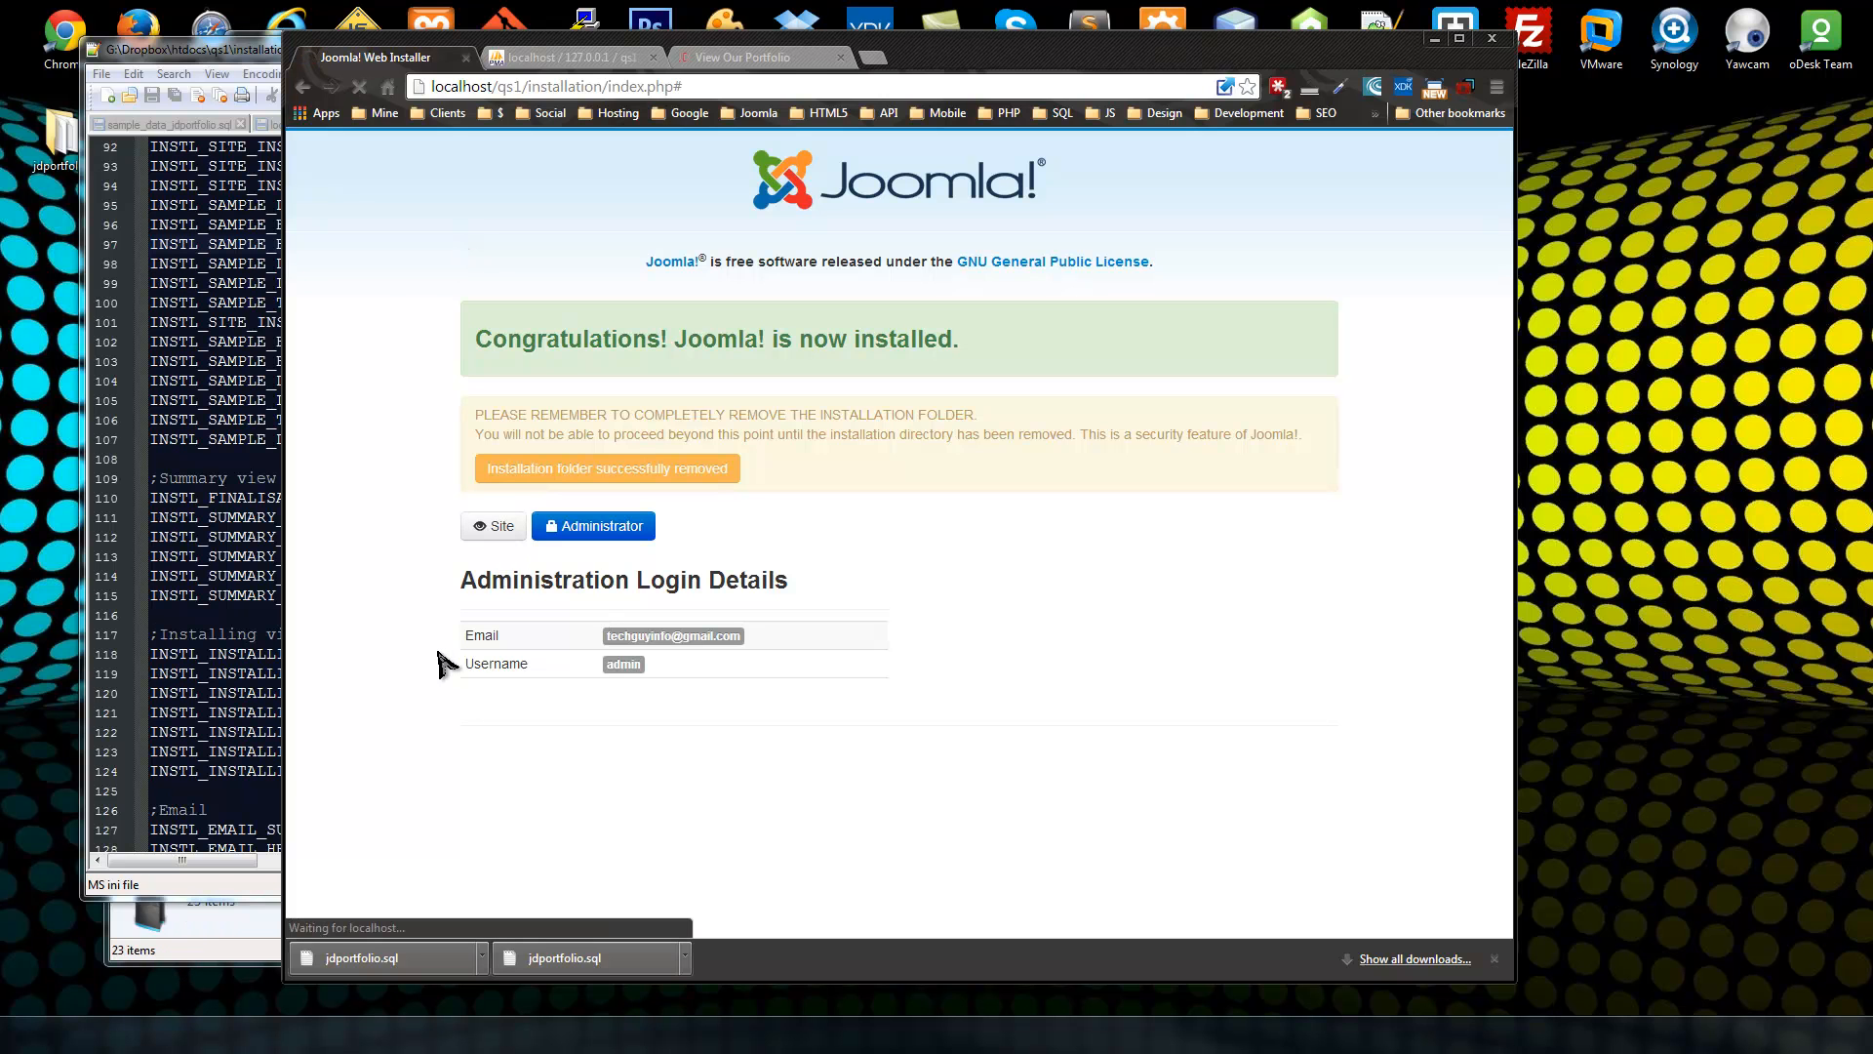
click(492, 526)
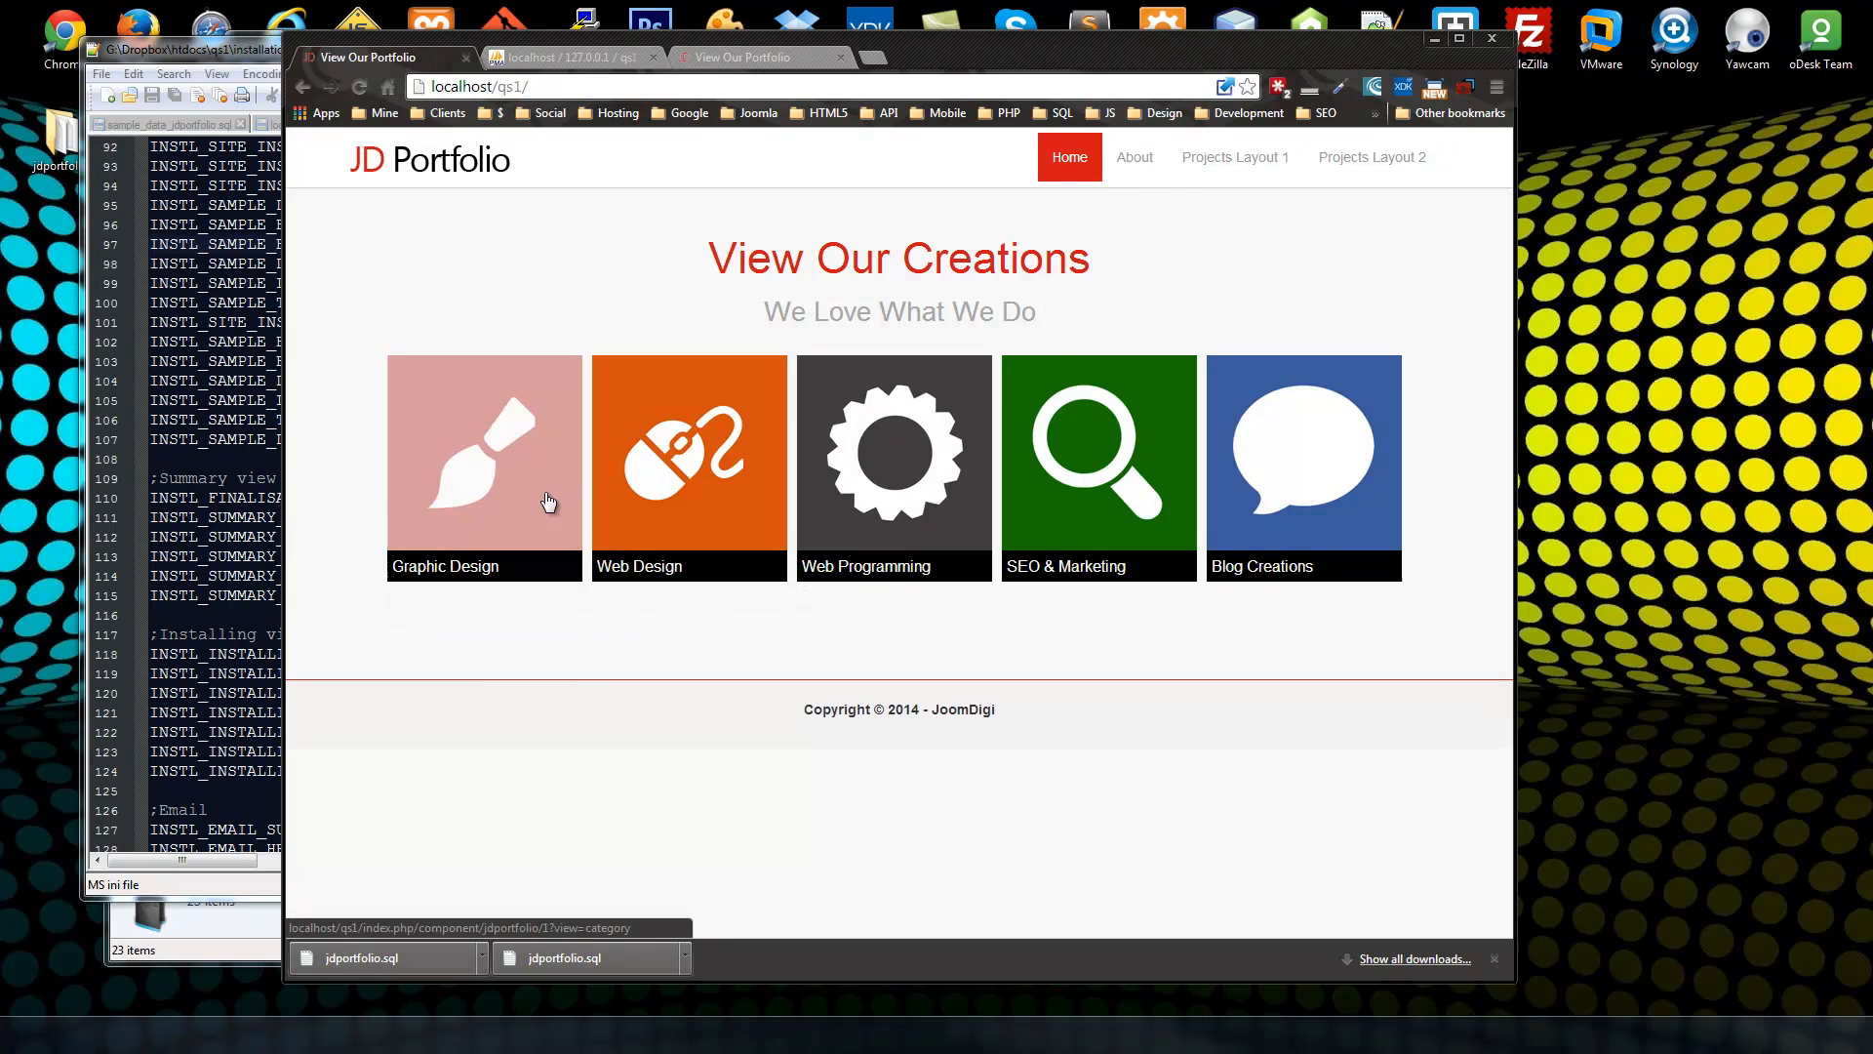
Open Graphic Design, then the PlantGrow project, then Projects Layout 2.
click(483, 466)
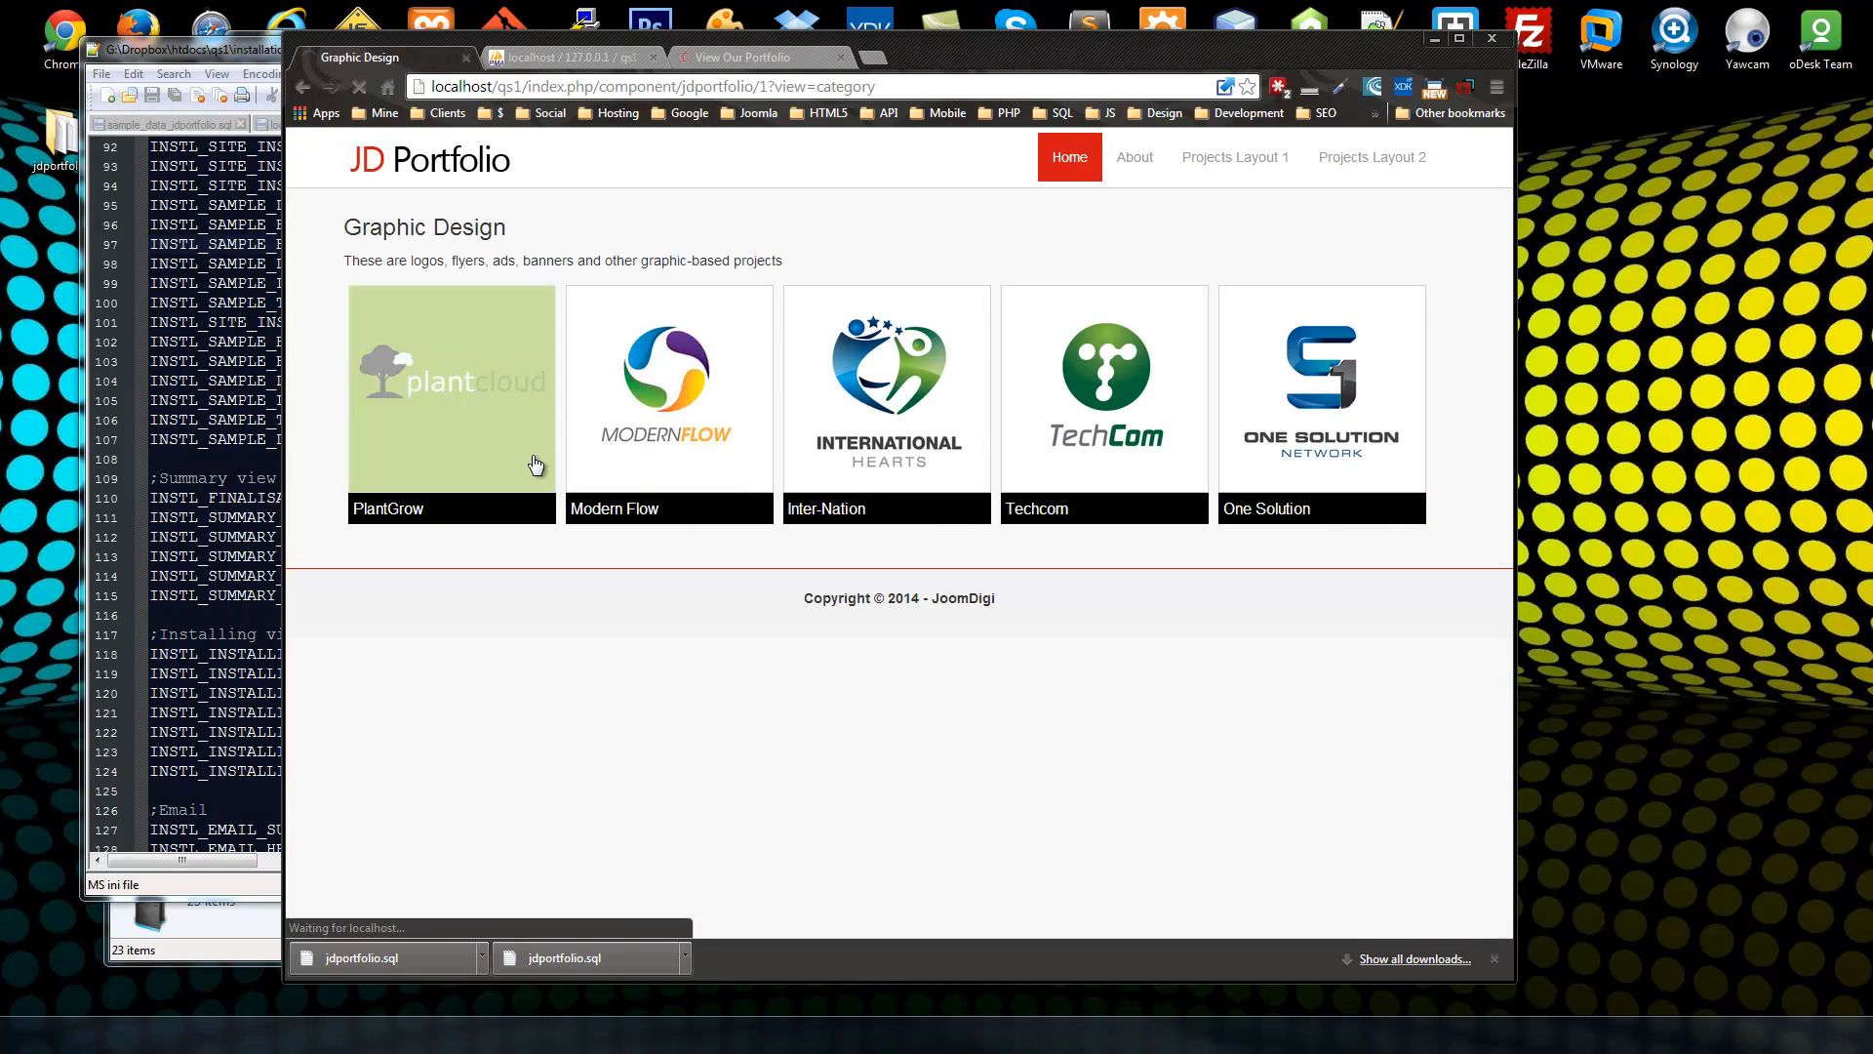
click(452, 382)
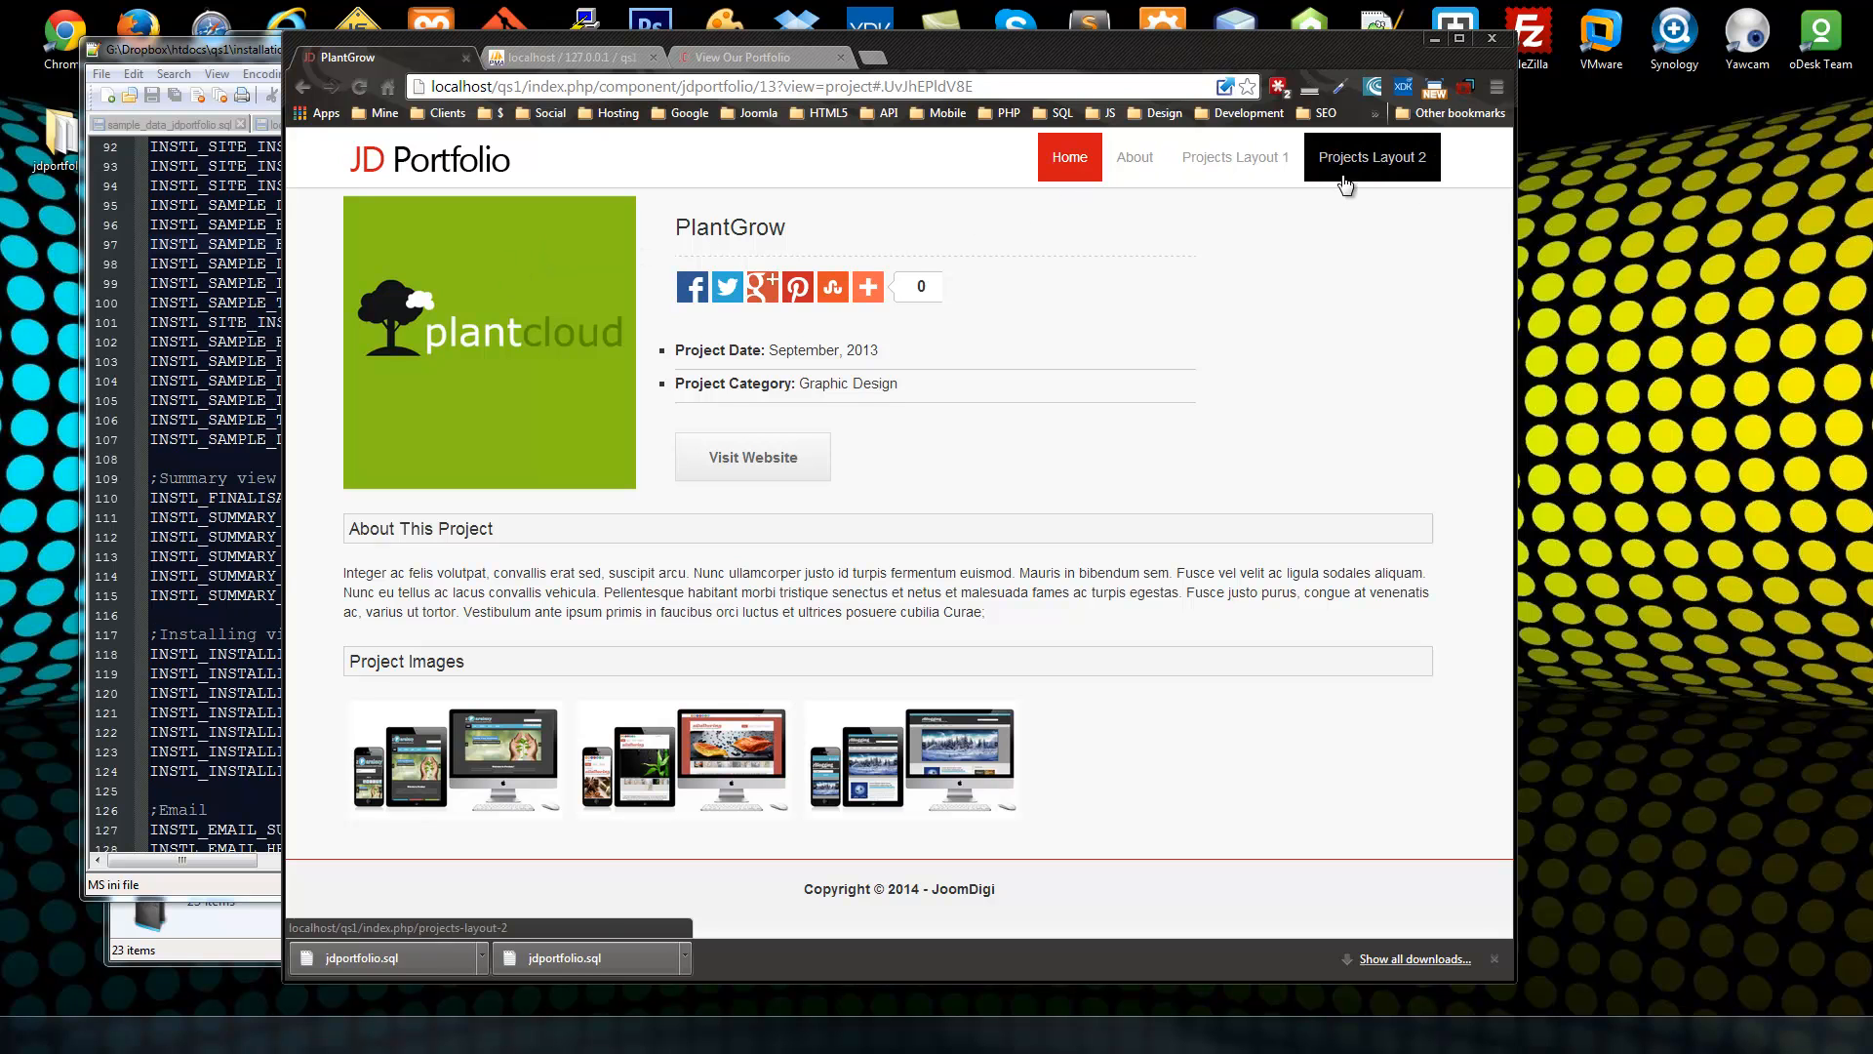
click(1370, 156)
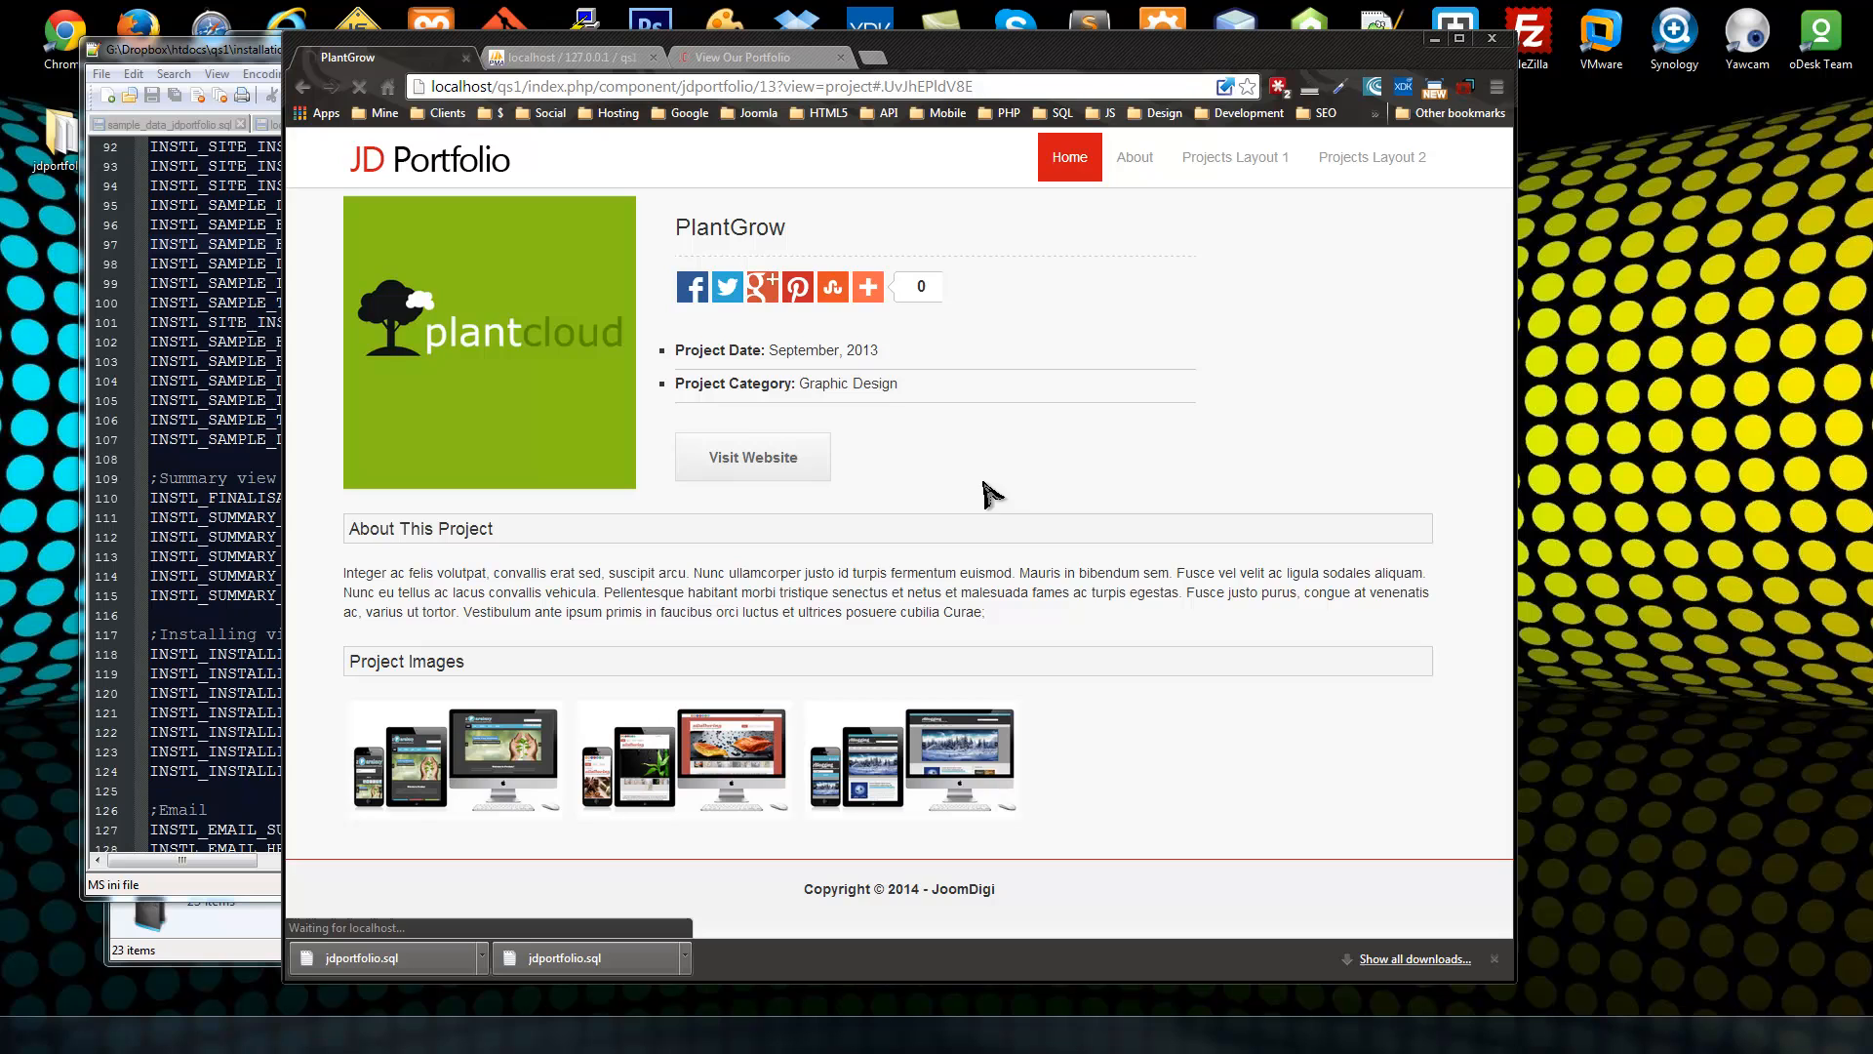